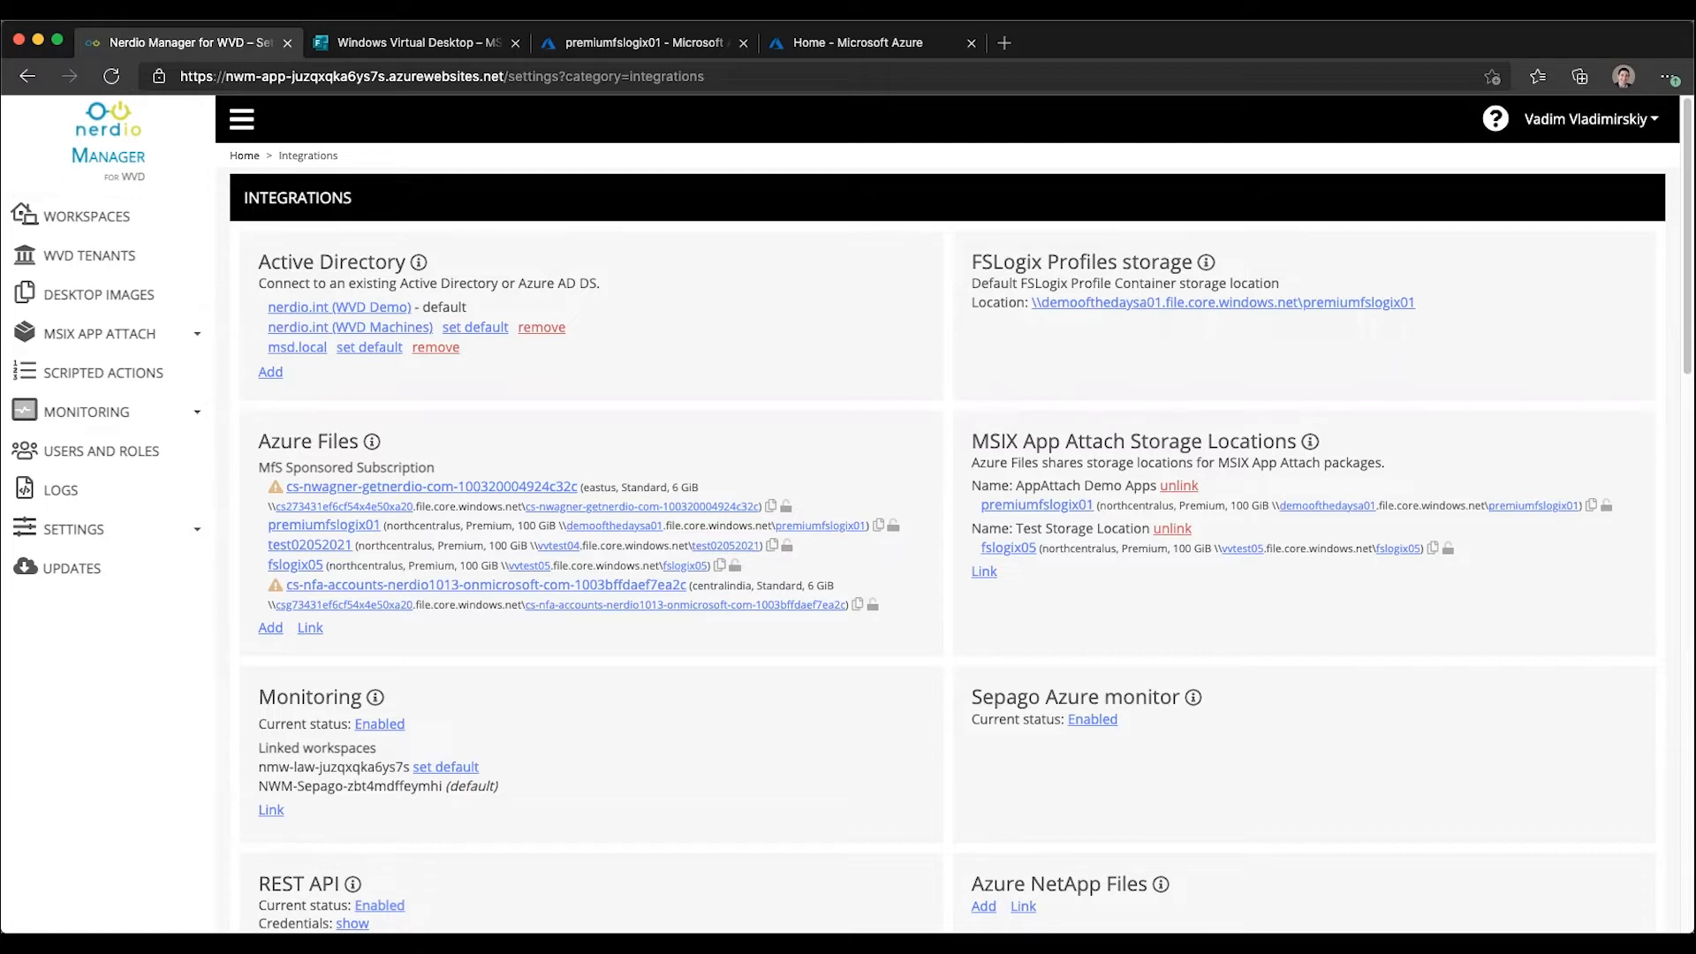
# Expand the MSIX App Attach sidebar section to show Images and Certificates
pyautogui.click(99, 333)
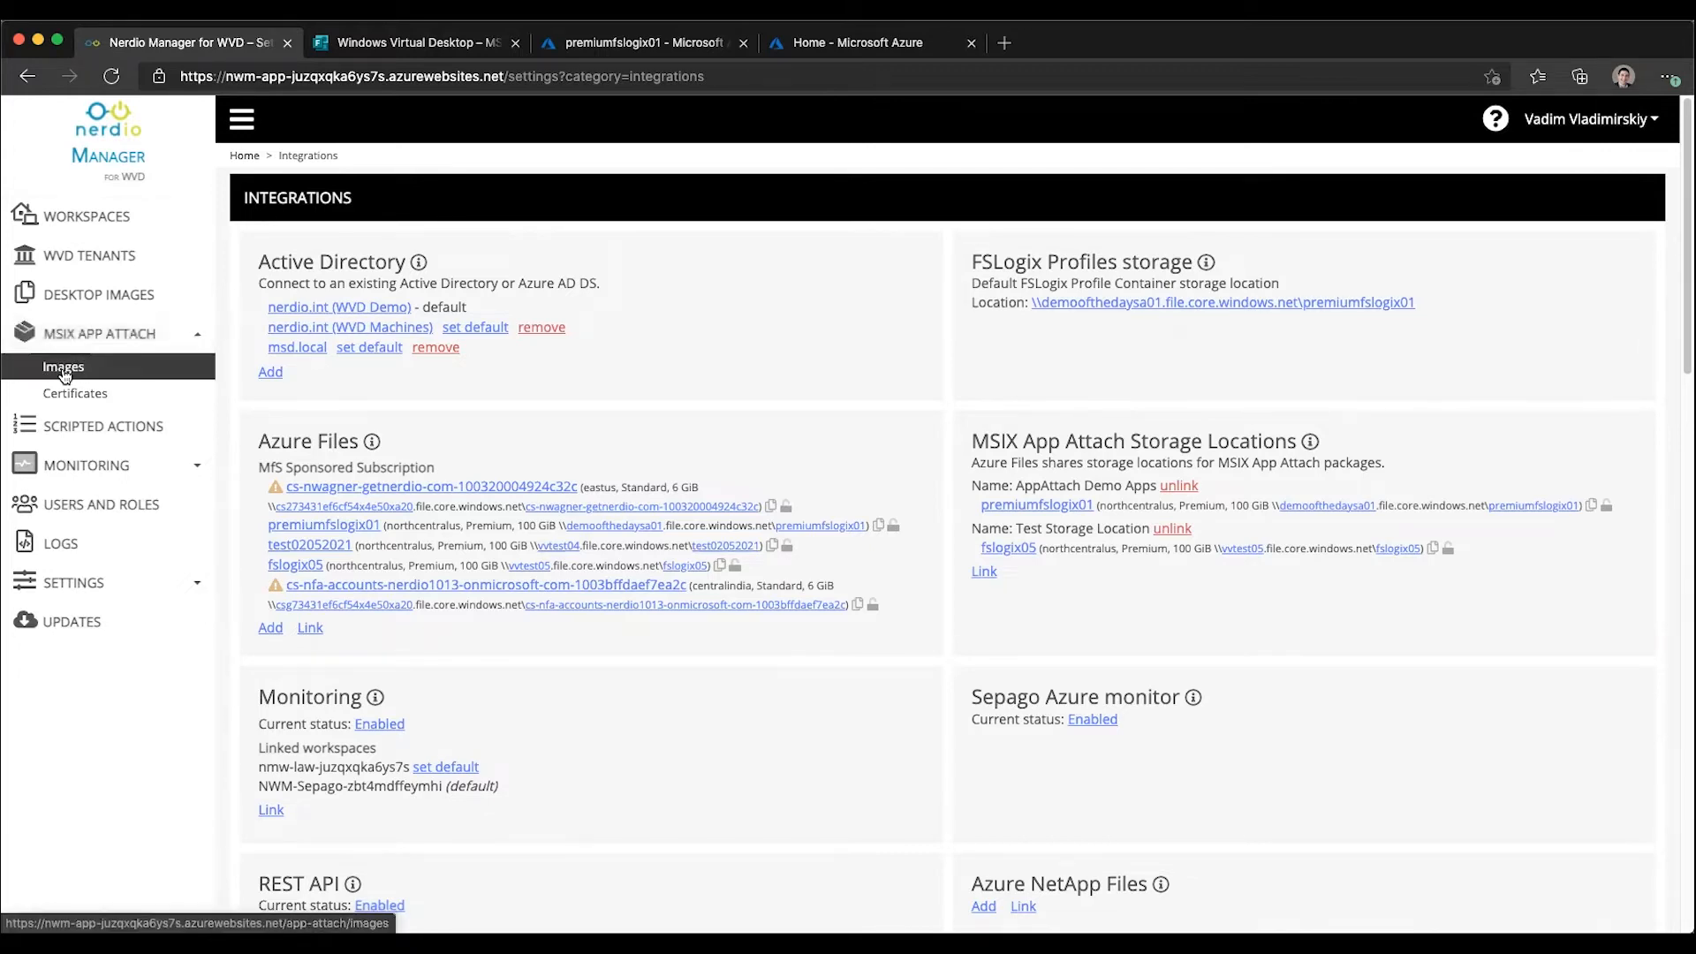
# Go to the MSIX App Attach Images page listing images and recent tasks
pyautogui.click(64, 367)
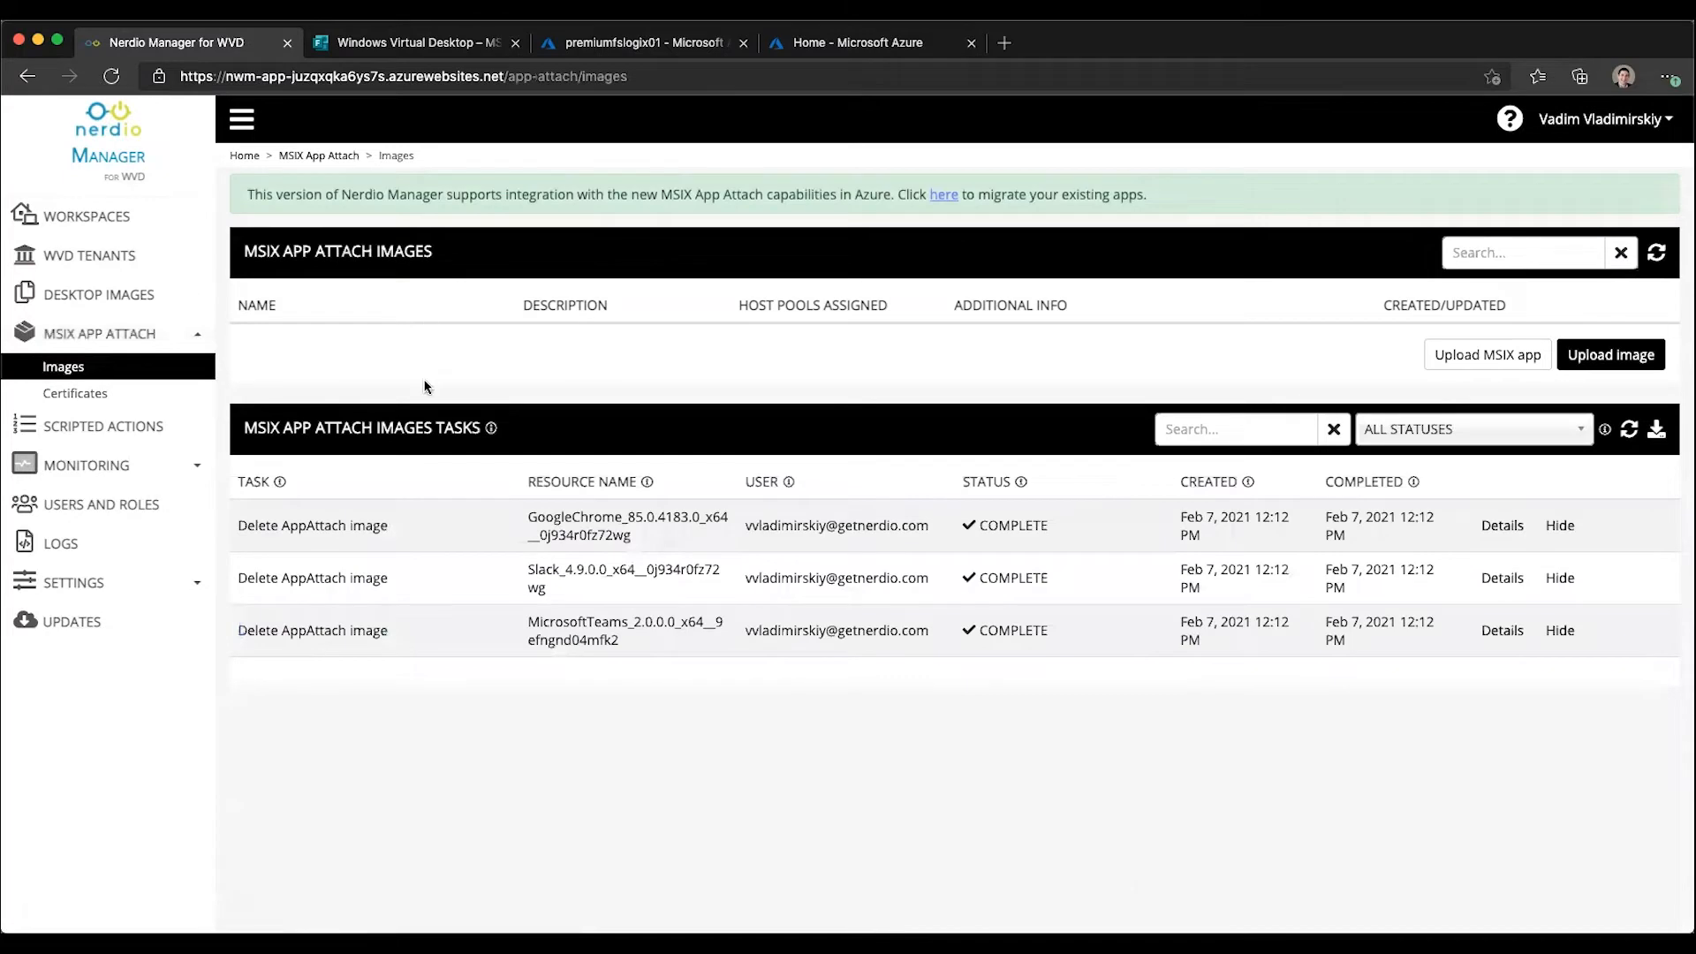
pyautogui.moveTo(226, 173)
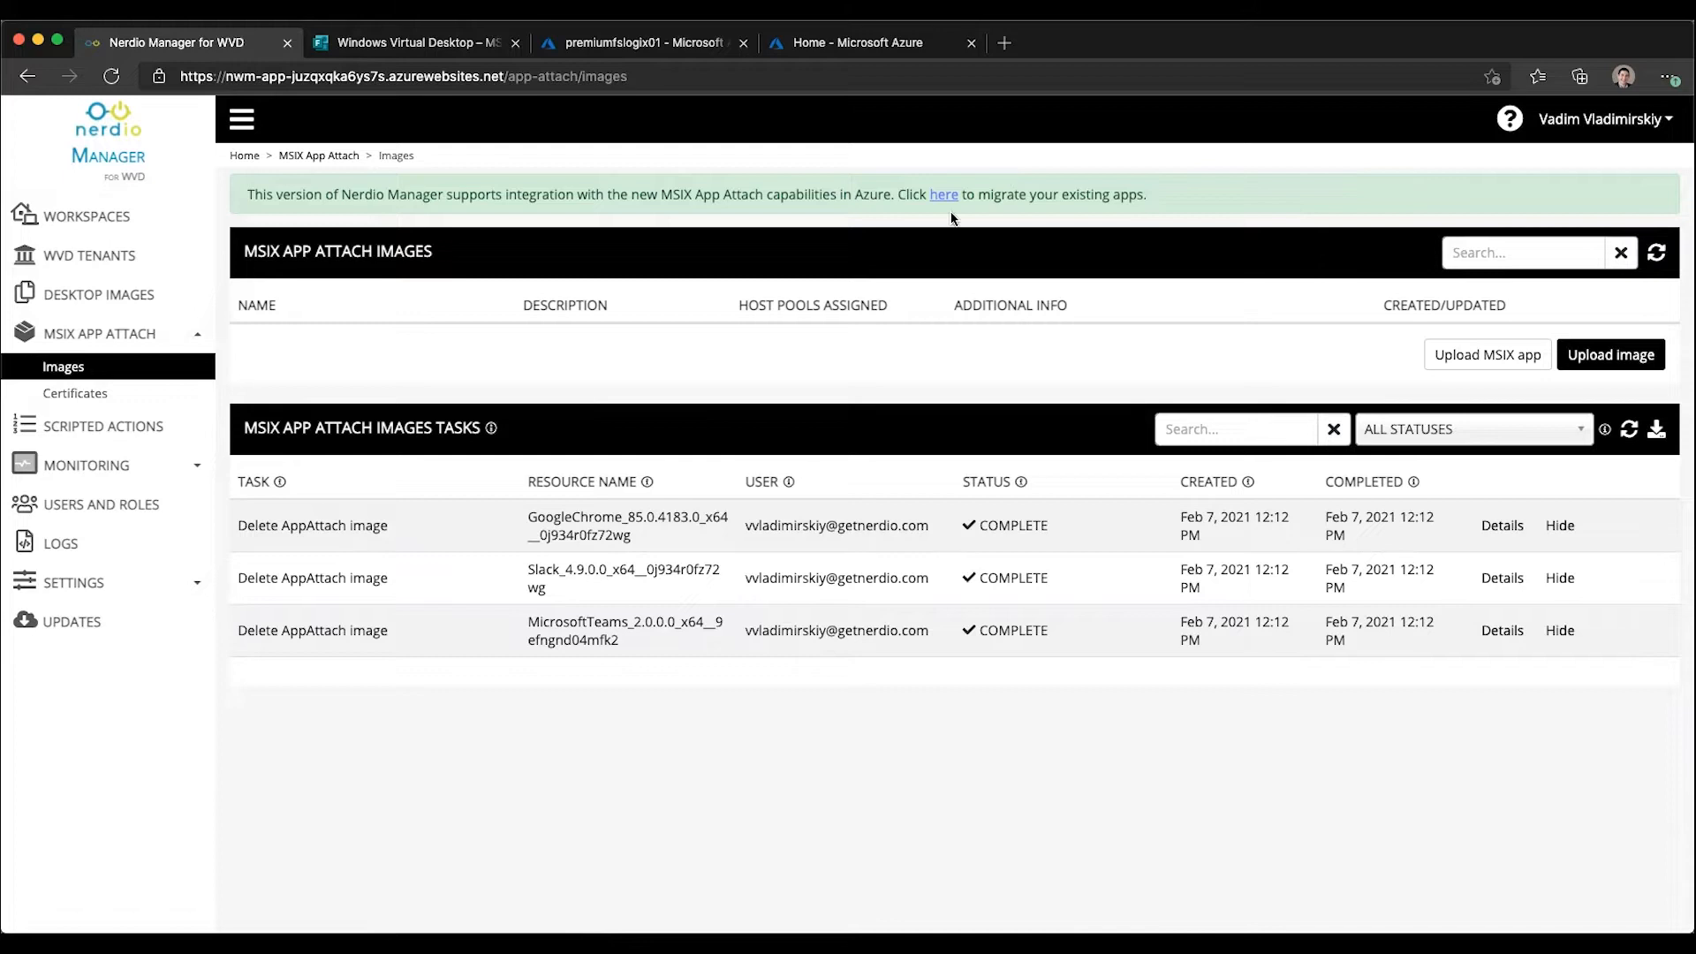
pyautogui.moveTo(1045, 136)
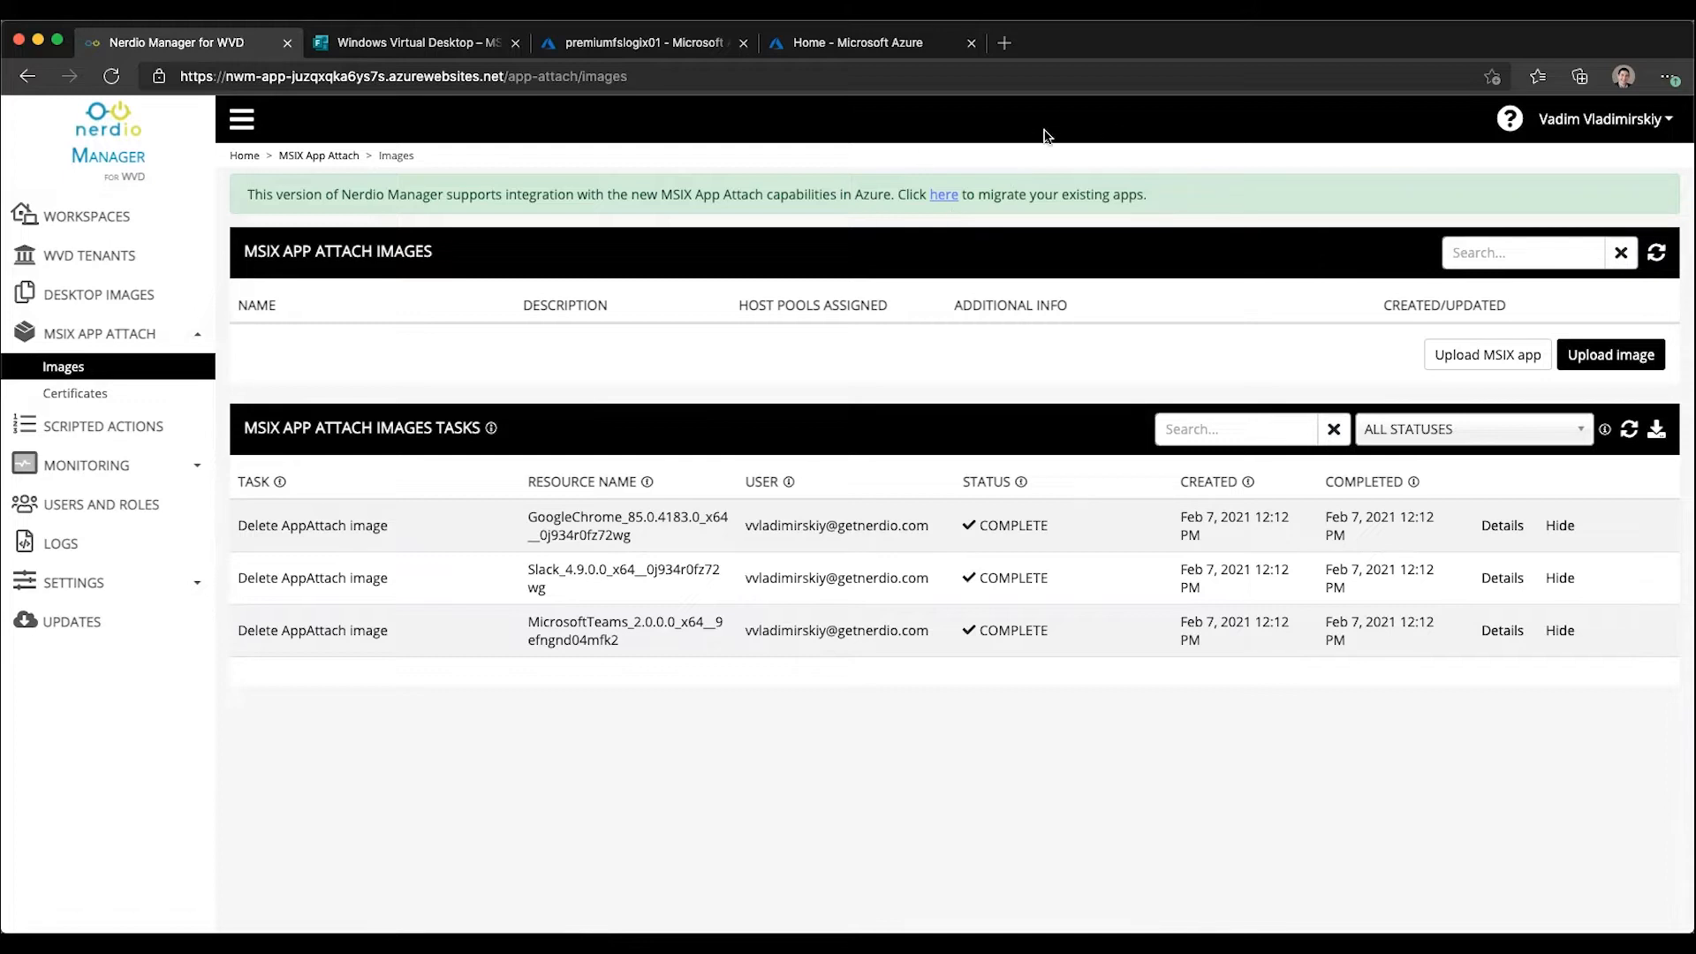
pyautogui.moveTo(387, 364)
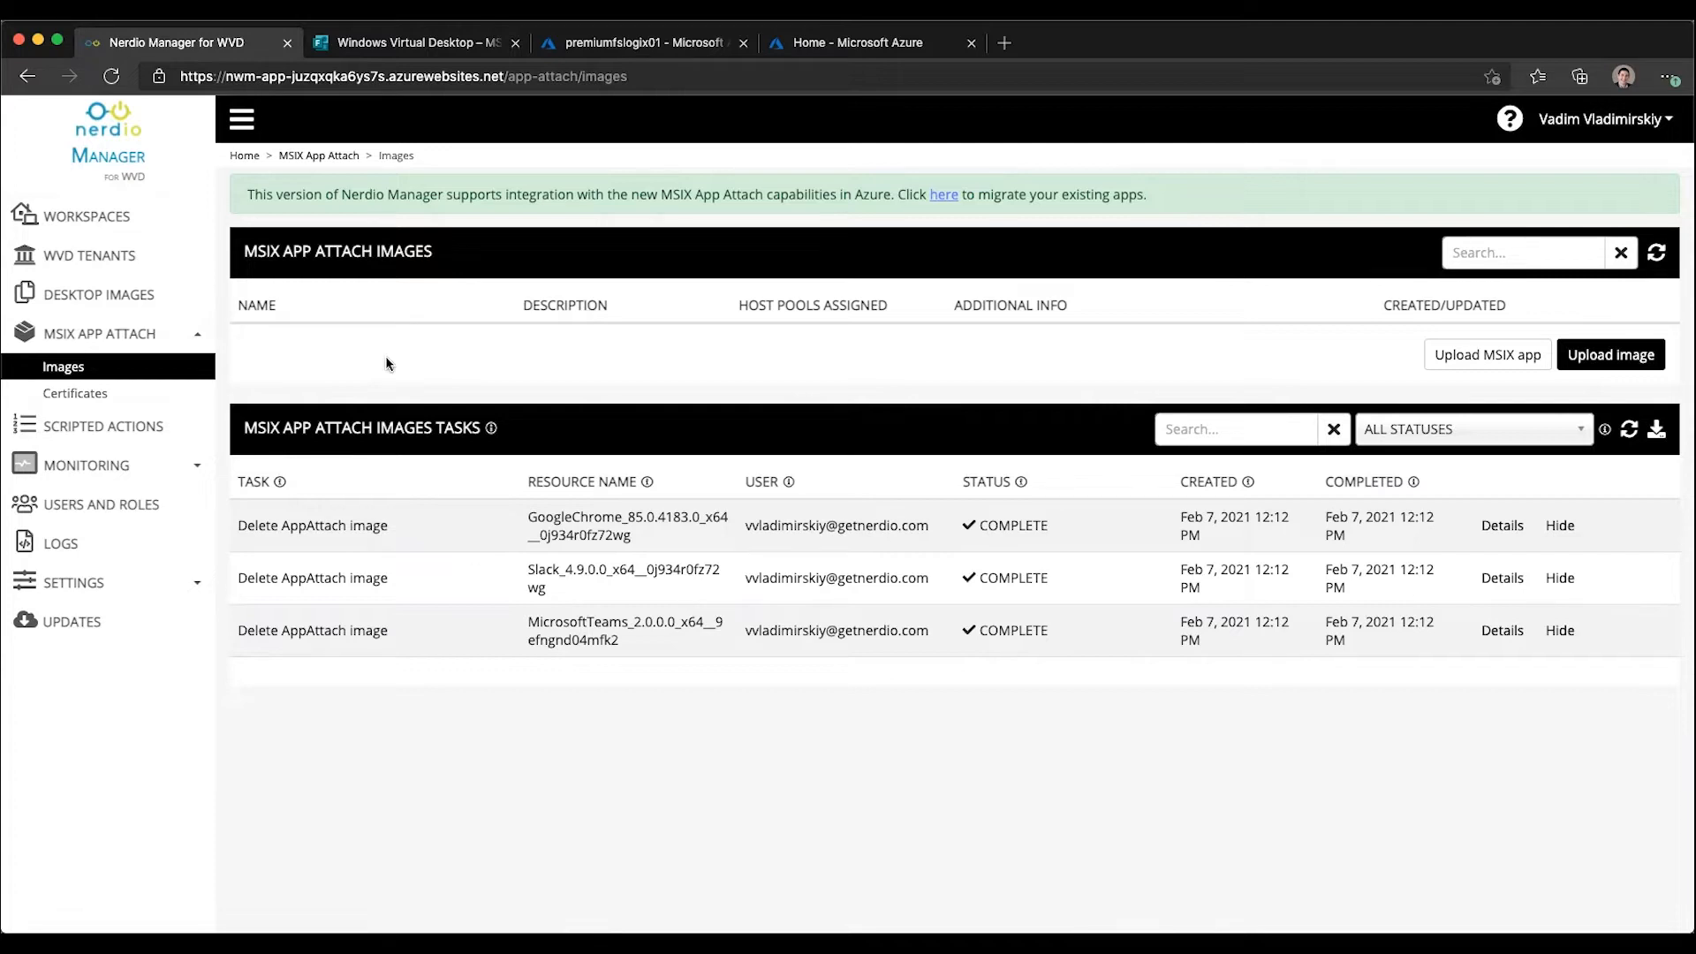
pyautogui.moveTo(391, 302)
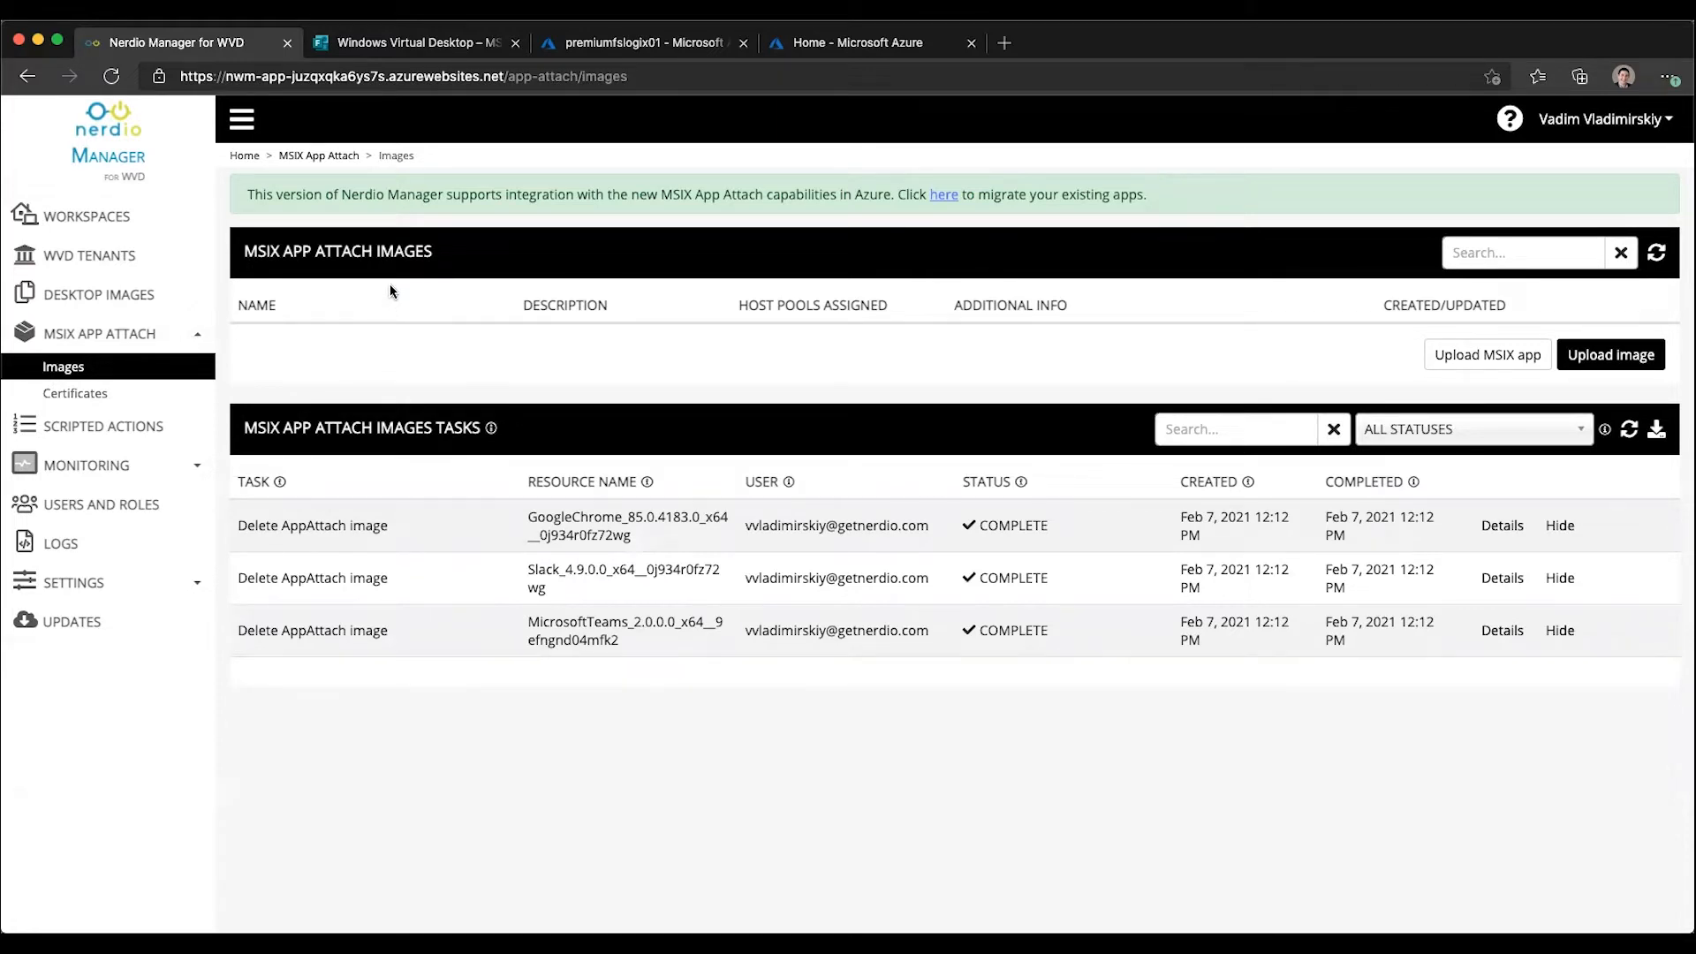
pyautogui.doubleClick(403, 250)
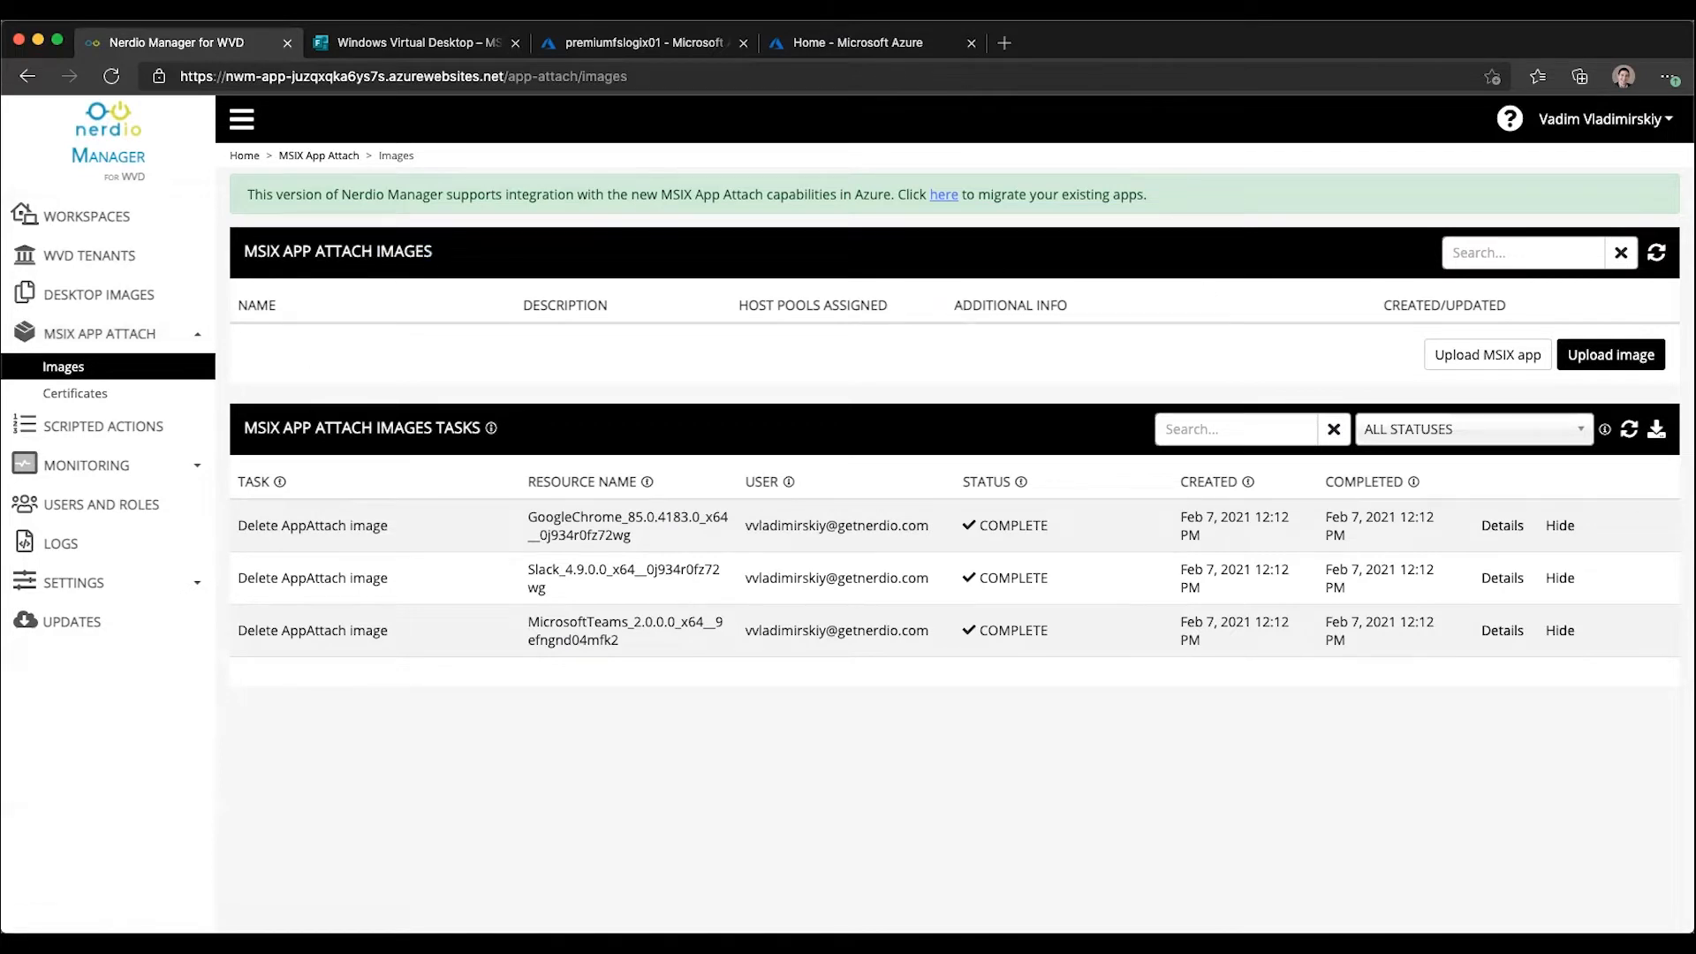
pyautogui.moveTo(1514, 329)
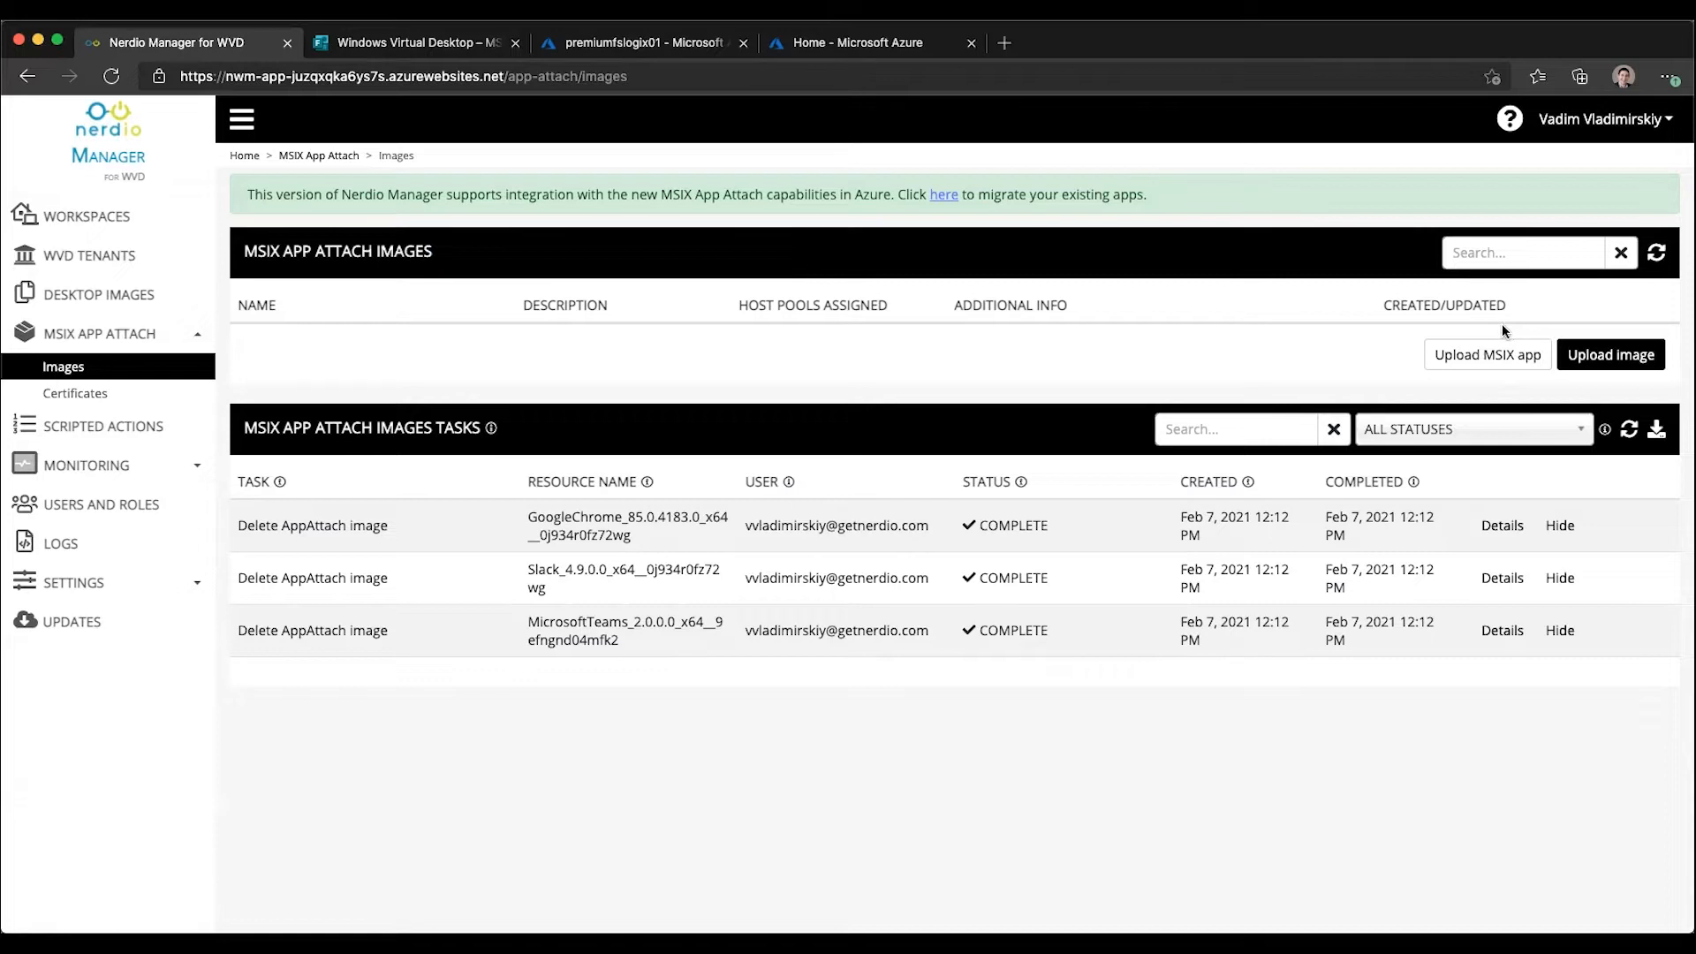
pyautogui.moveTo(1447, 396)
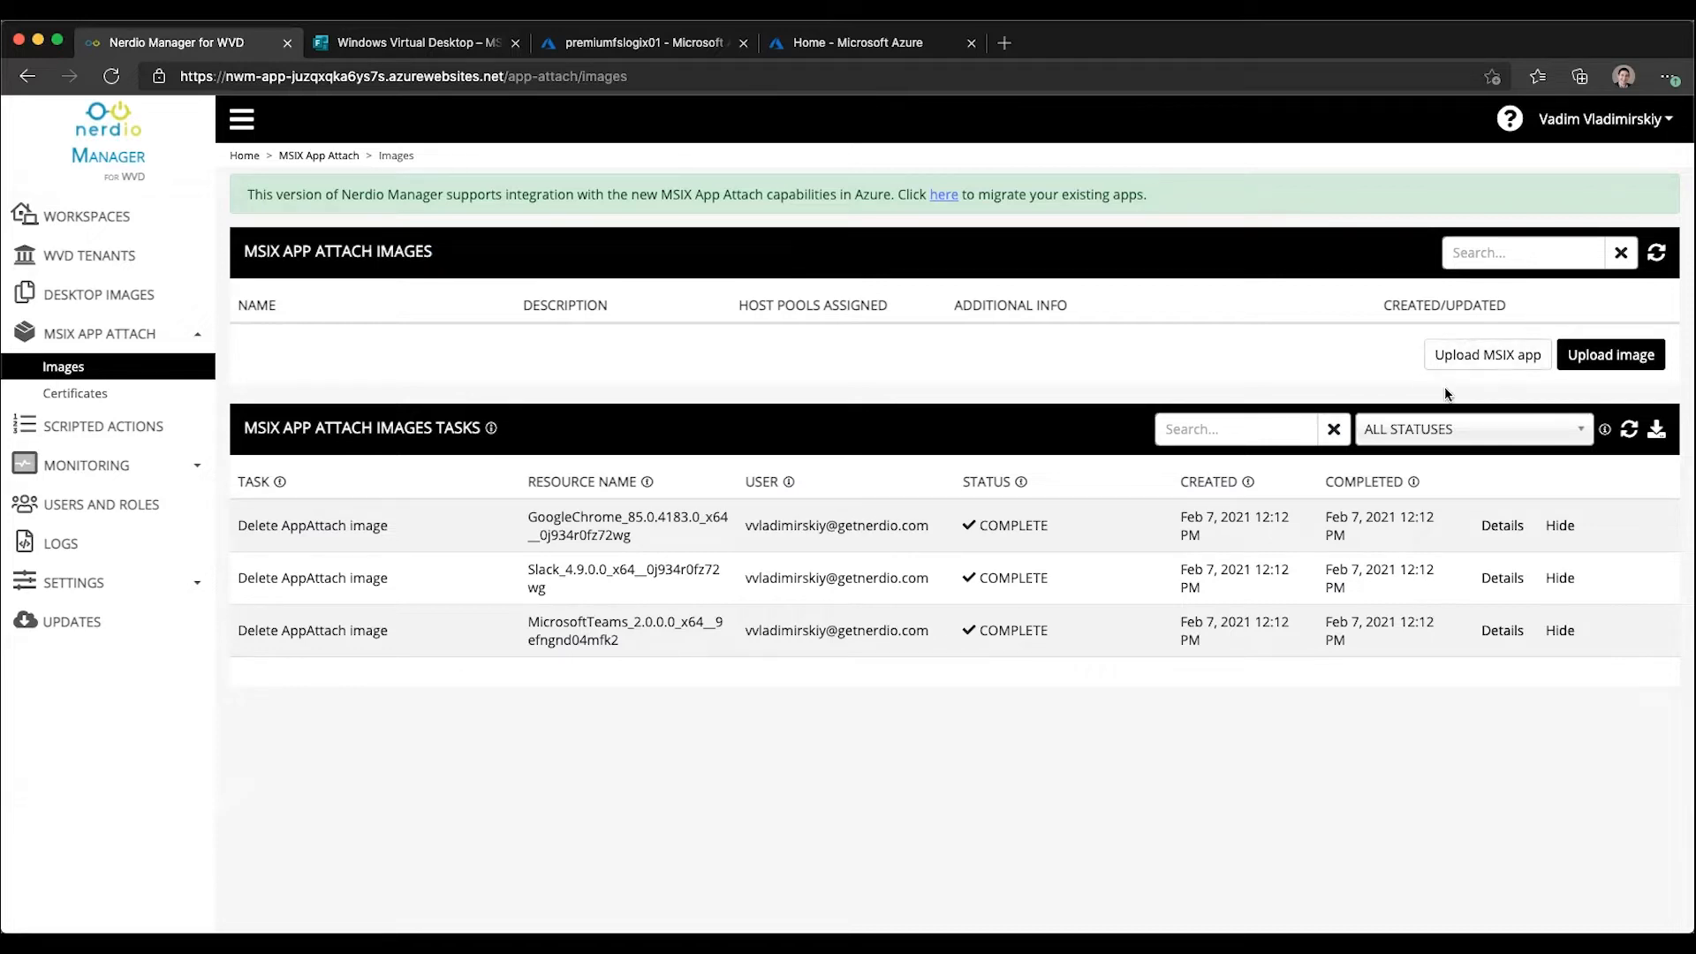
pyautogui.moveTo(1245, 367)
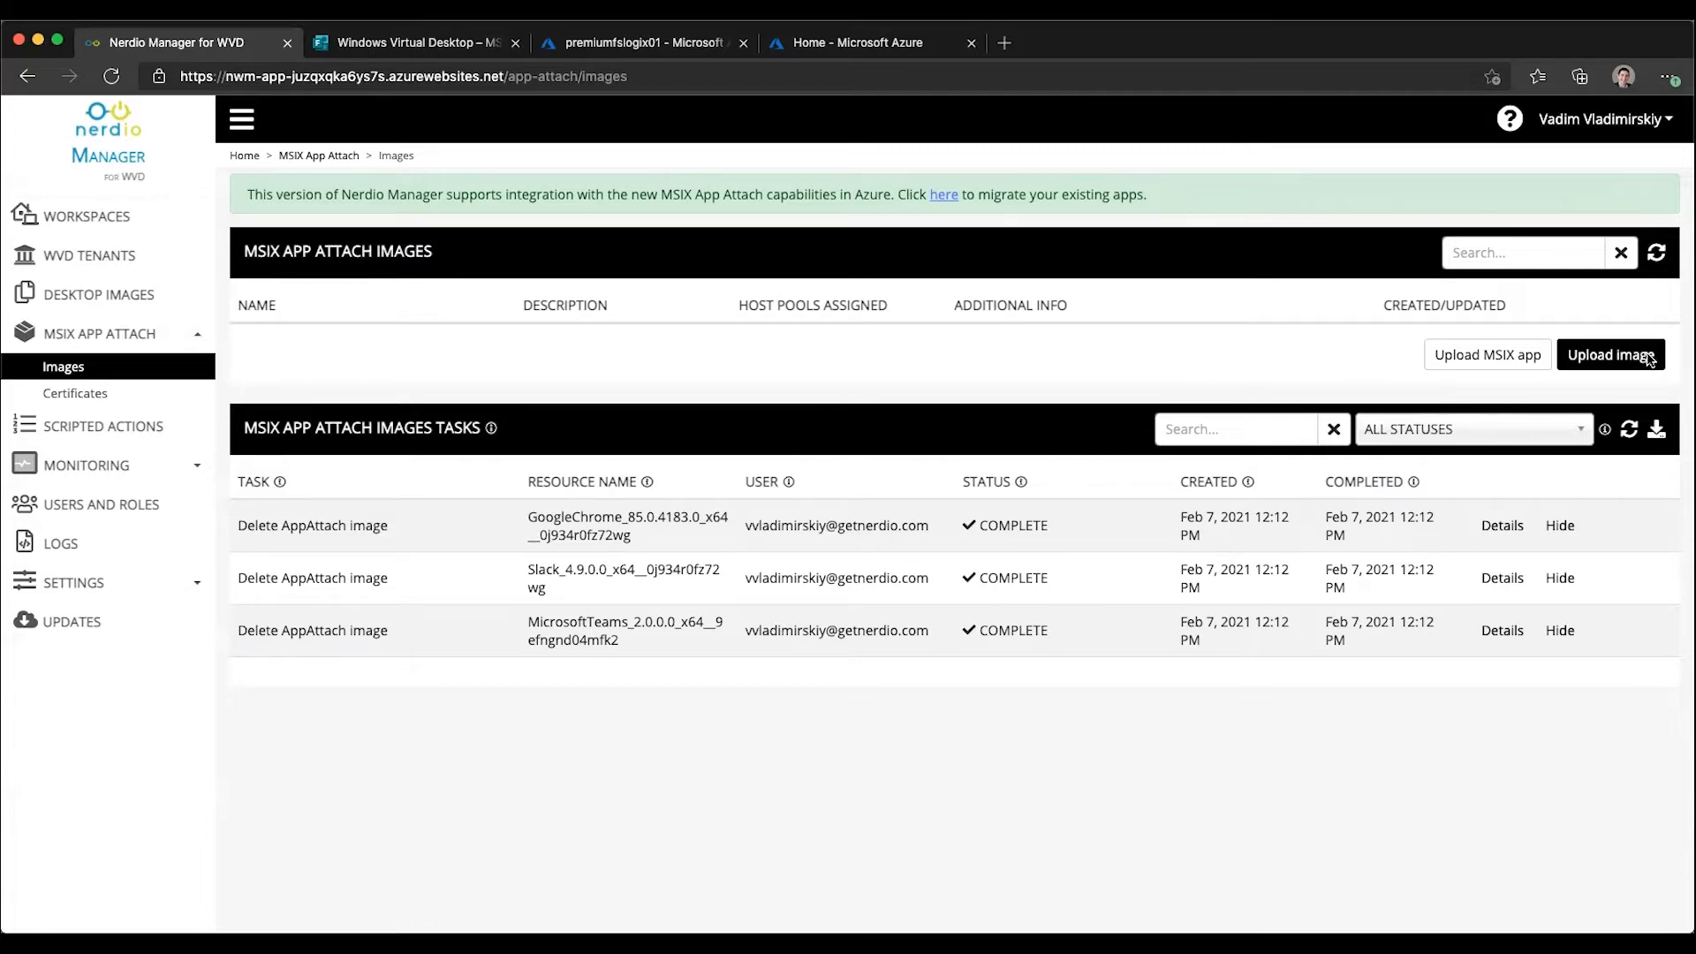
# Begin a new image upload named Notepad++ stored in AppAttach Demo Apps
pyautogui.click(1611, 355)
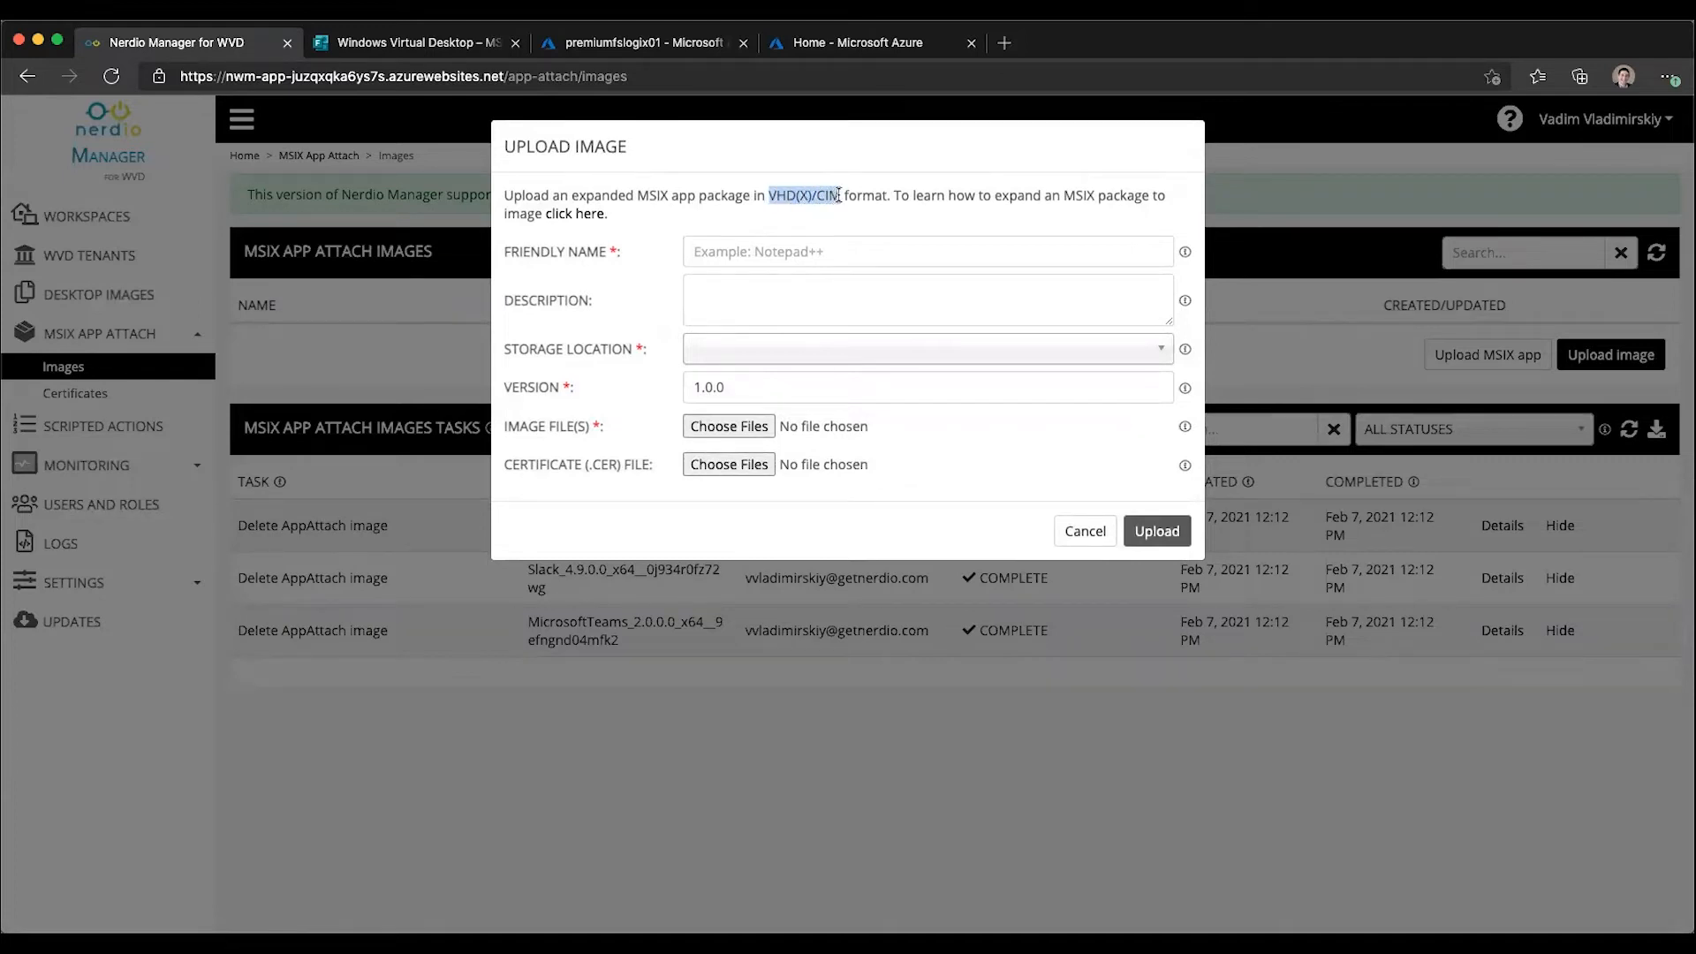
pyautogui.click(925, 250)
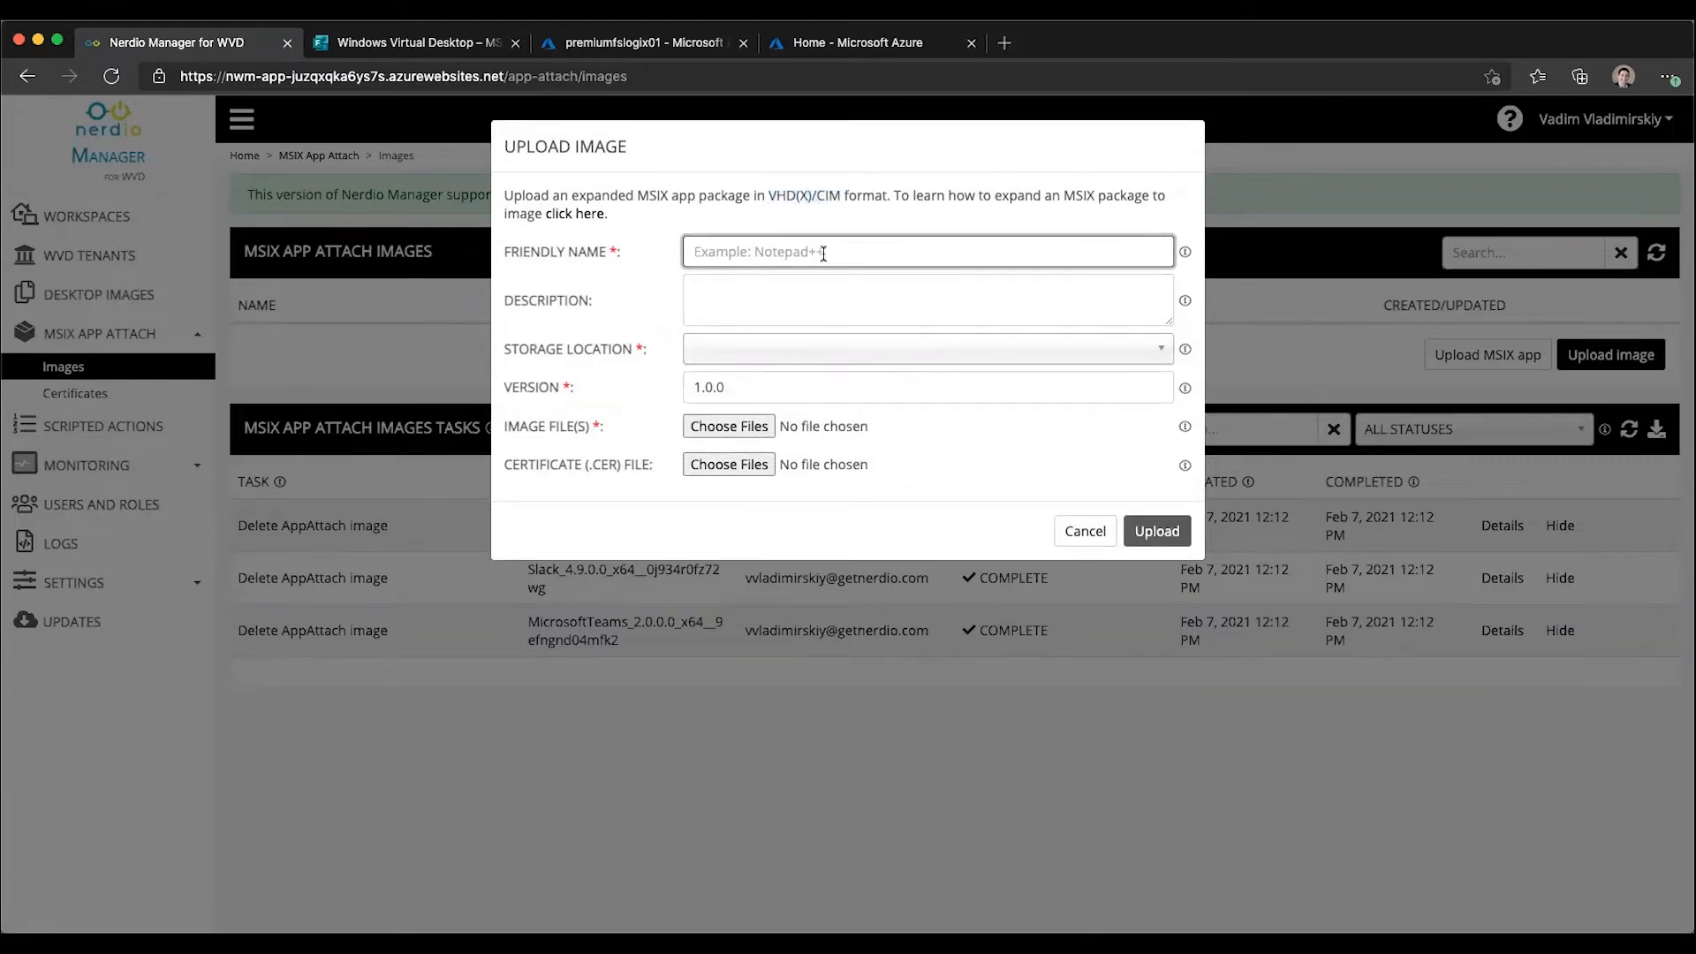
pyautogui.write('Notepad++')
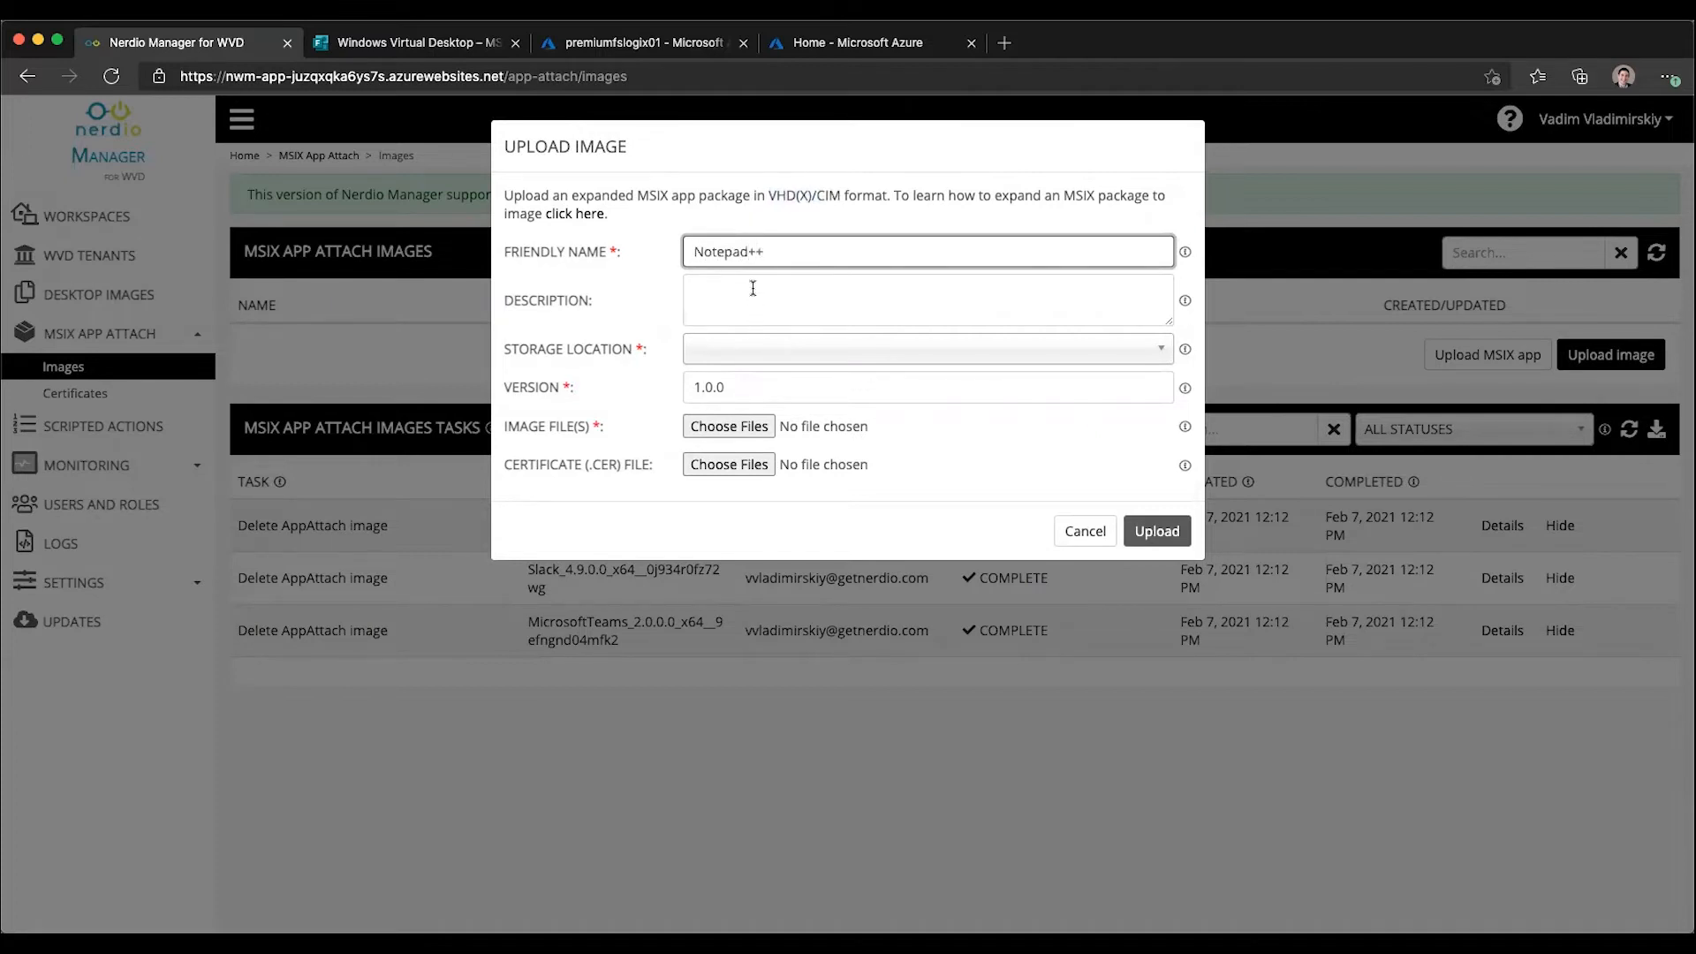
pyautogui.click(924, 348)
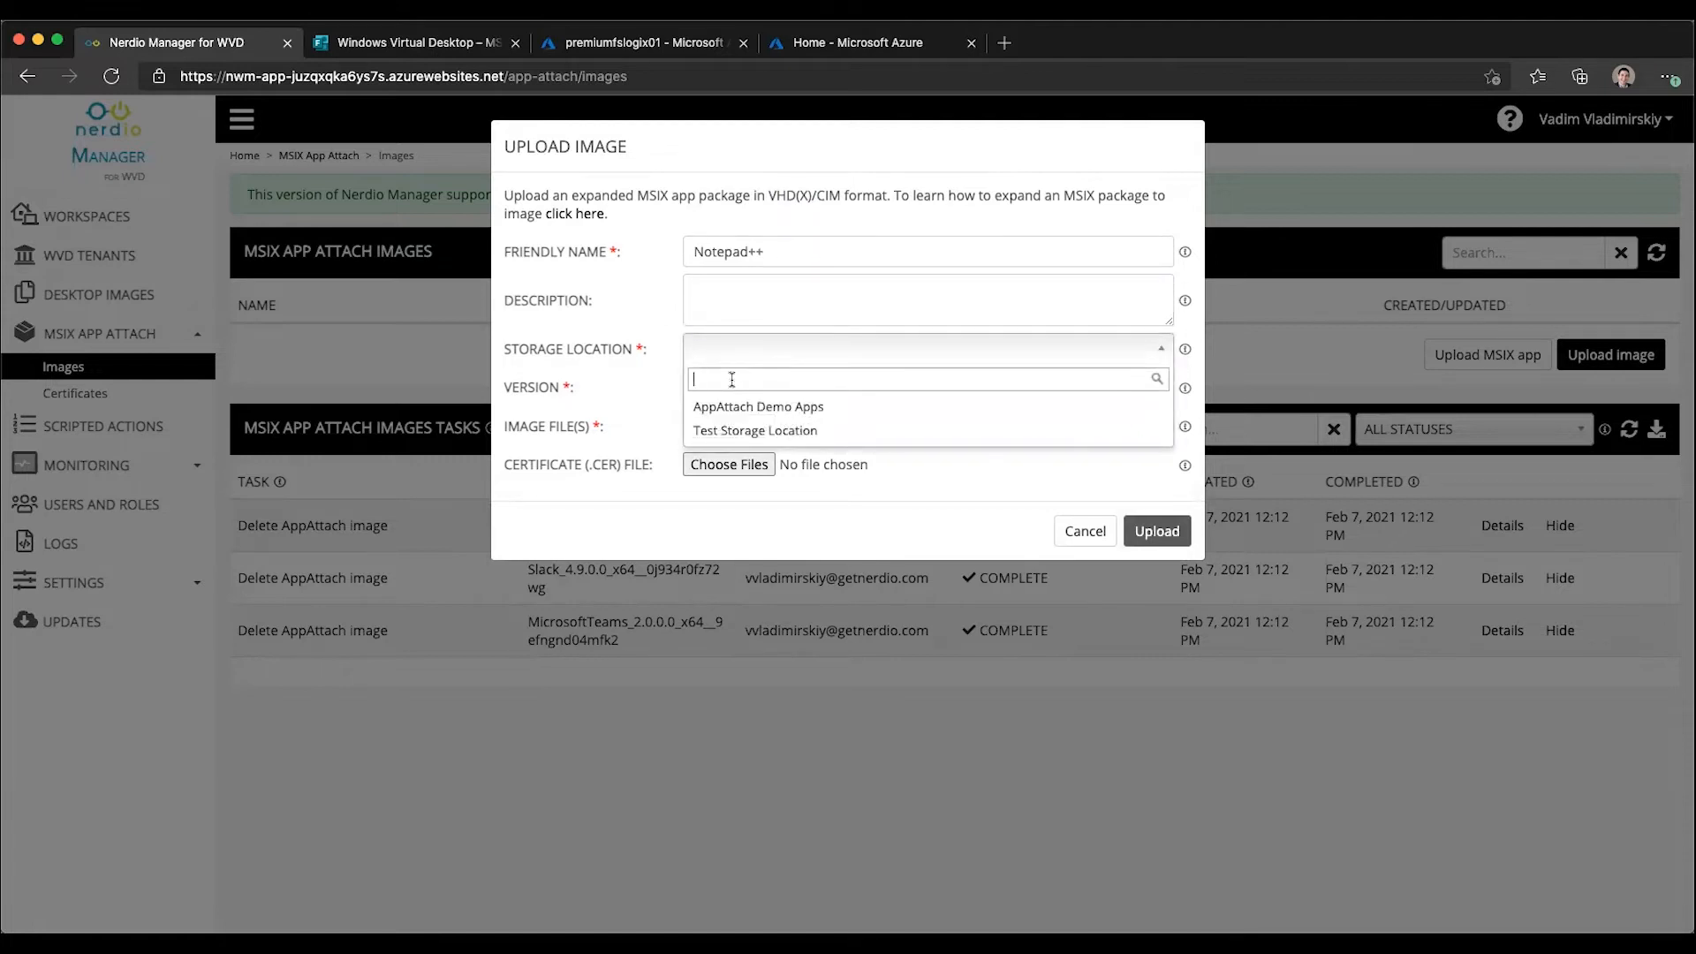
pyautogui.click(758, 406)
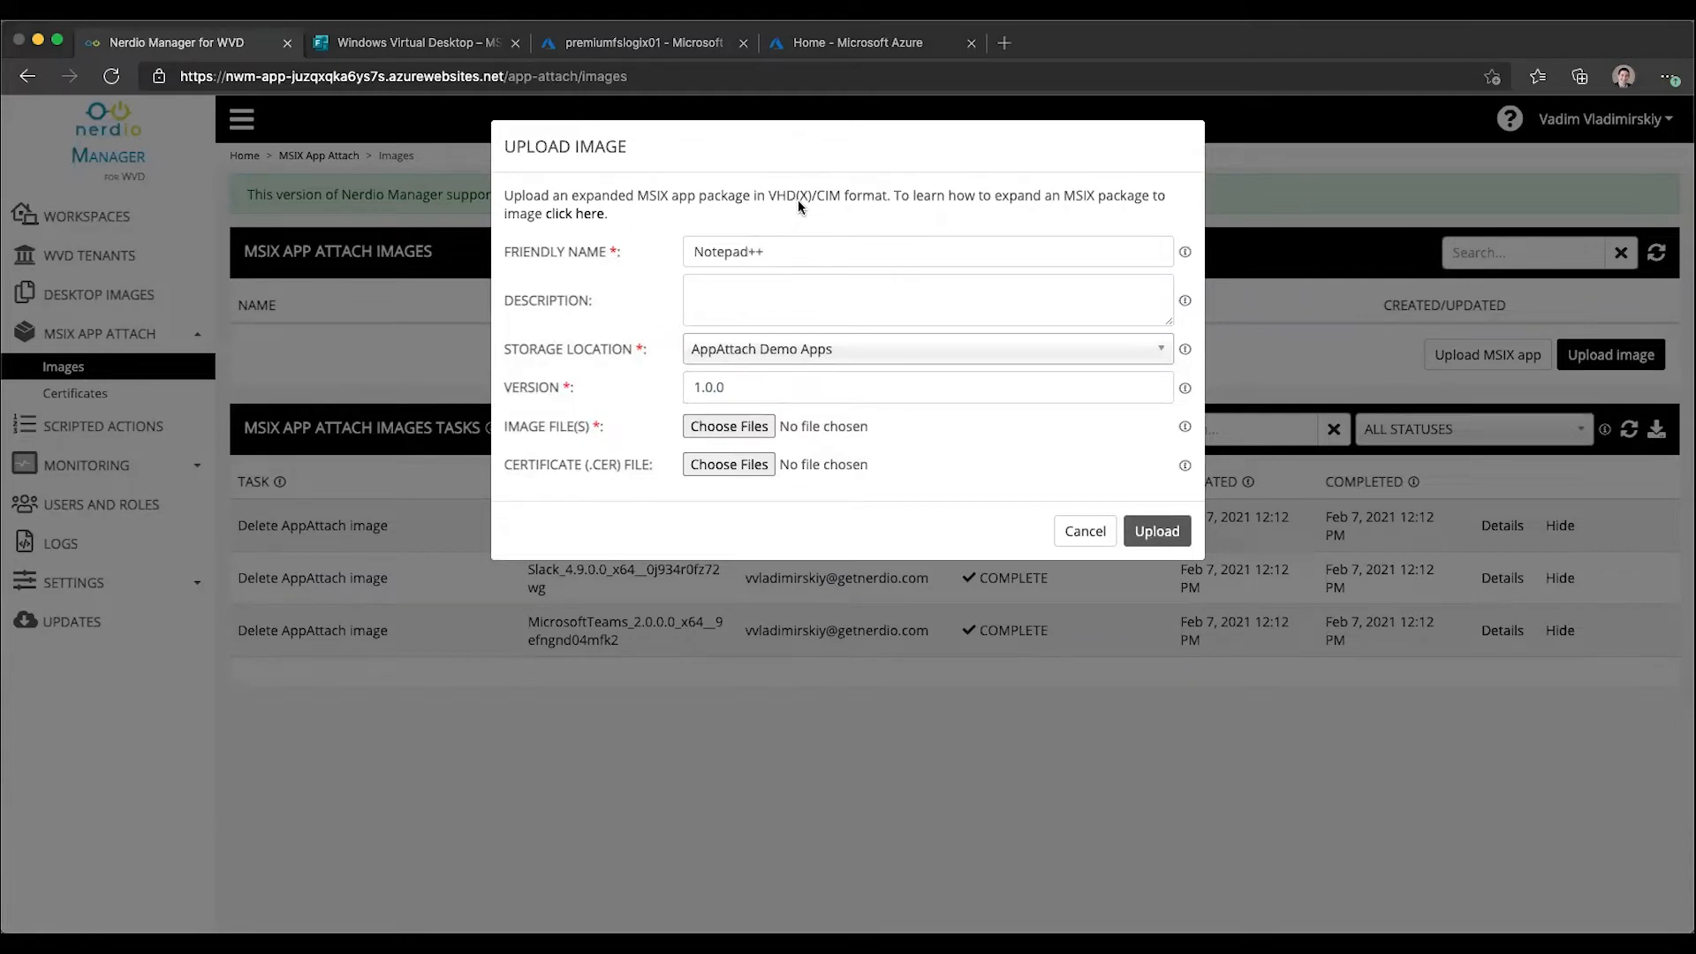
# Attach the Notepad++ VHD and certificate files and submit the upload
pyautogui.click(728, 425)
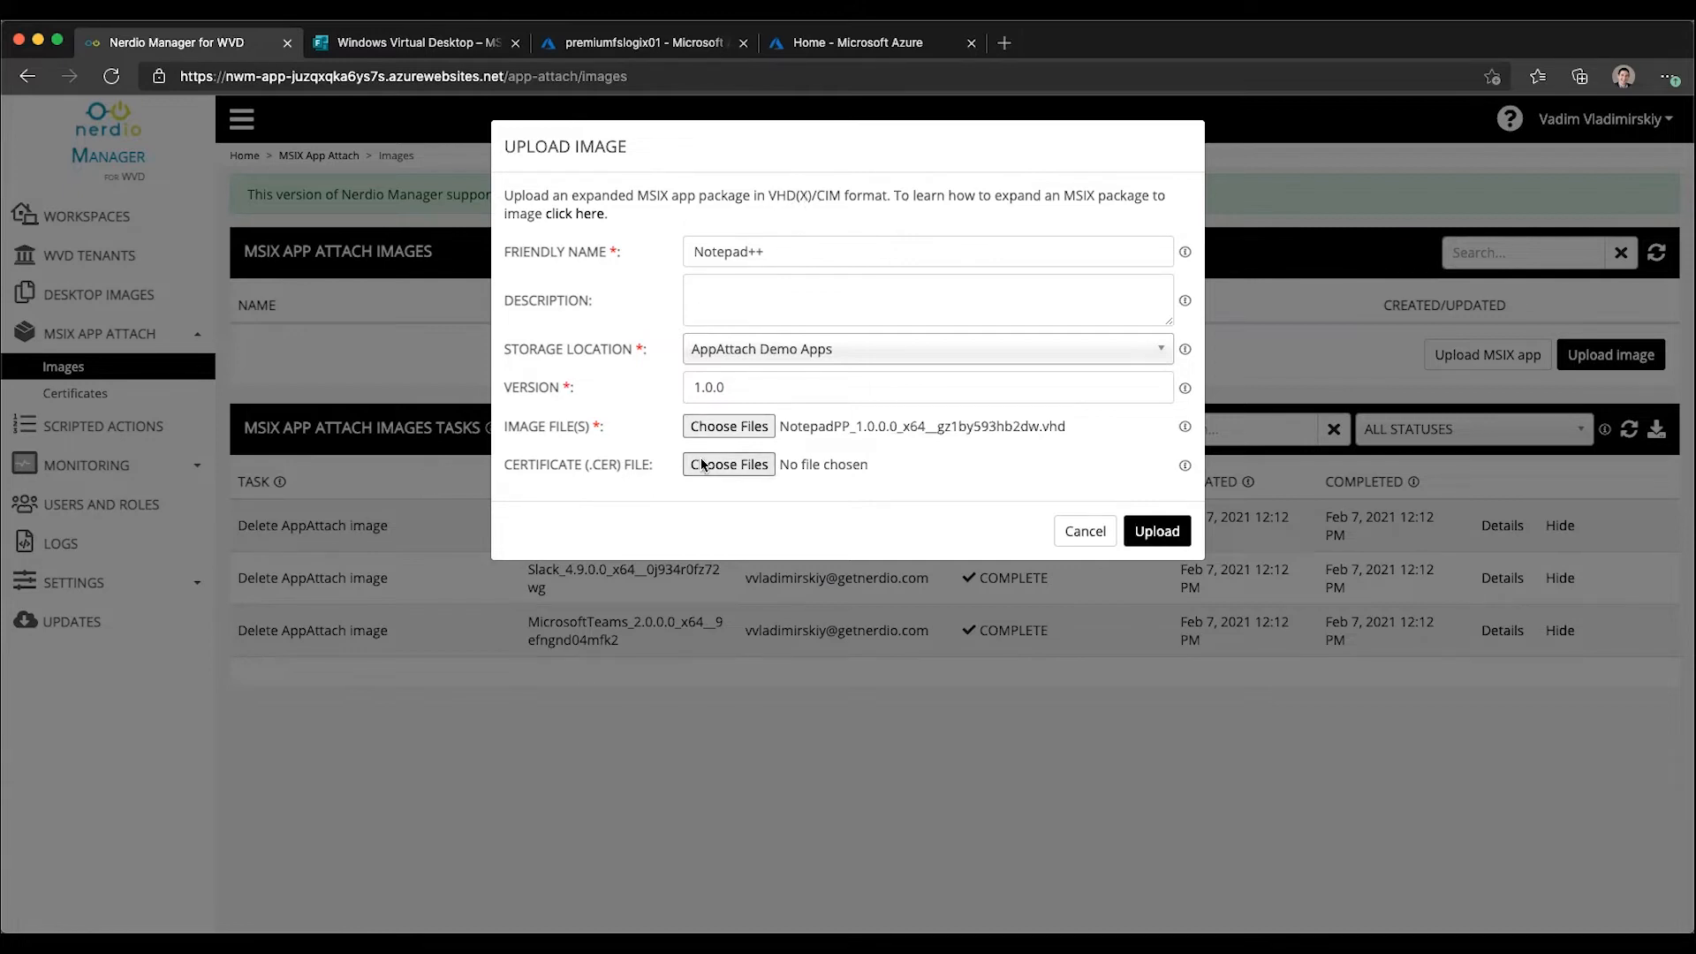
pyautogui.moveTo(728, 464)
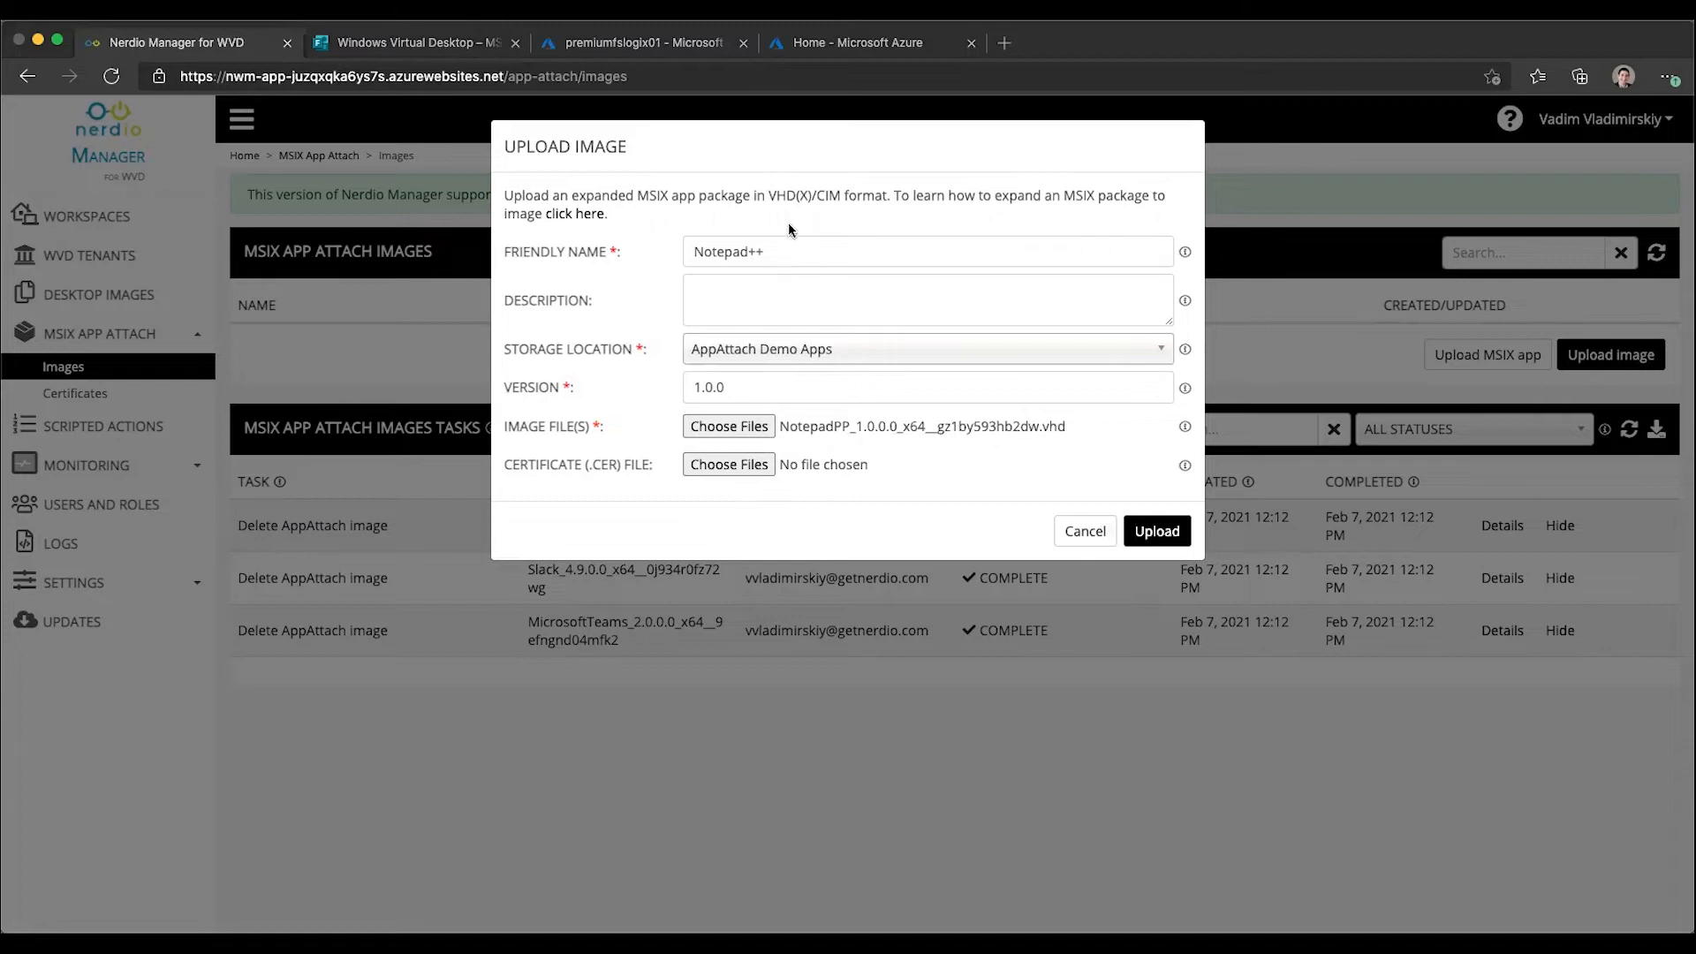
pyautogui.moveTo(798, 200)
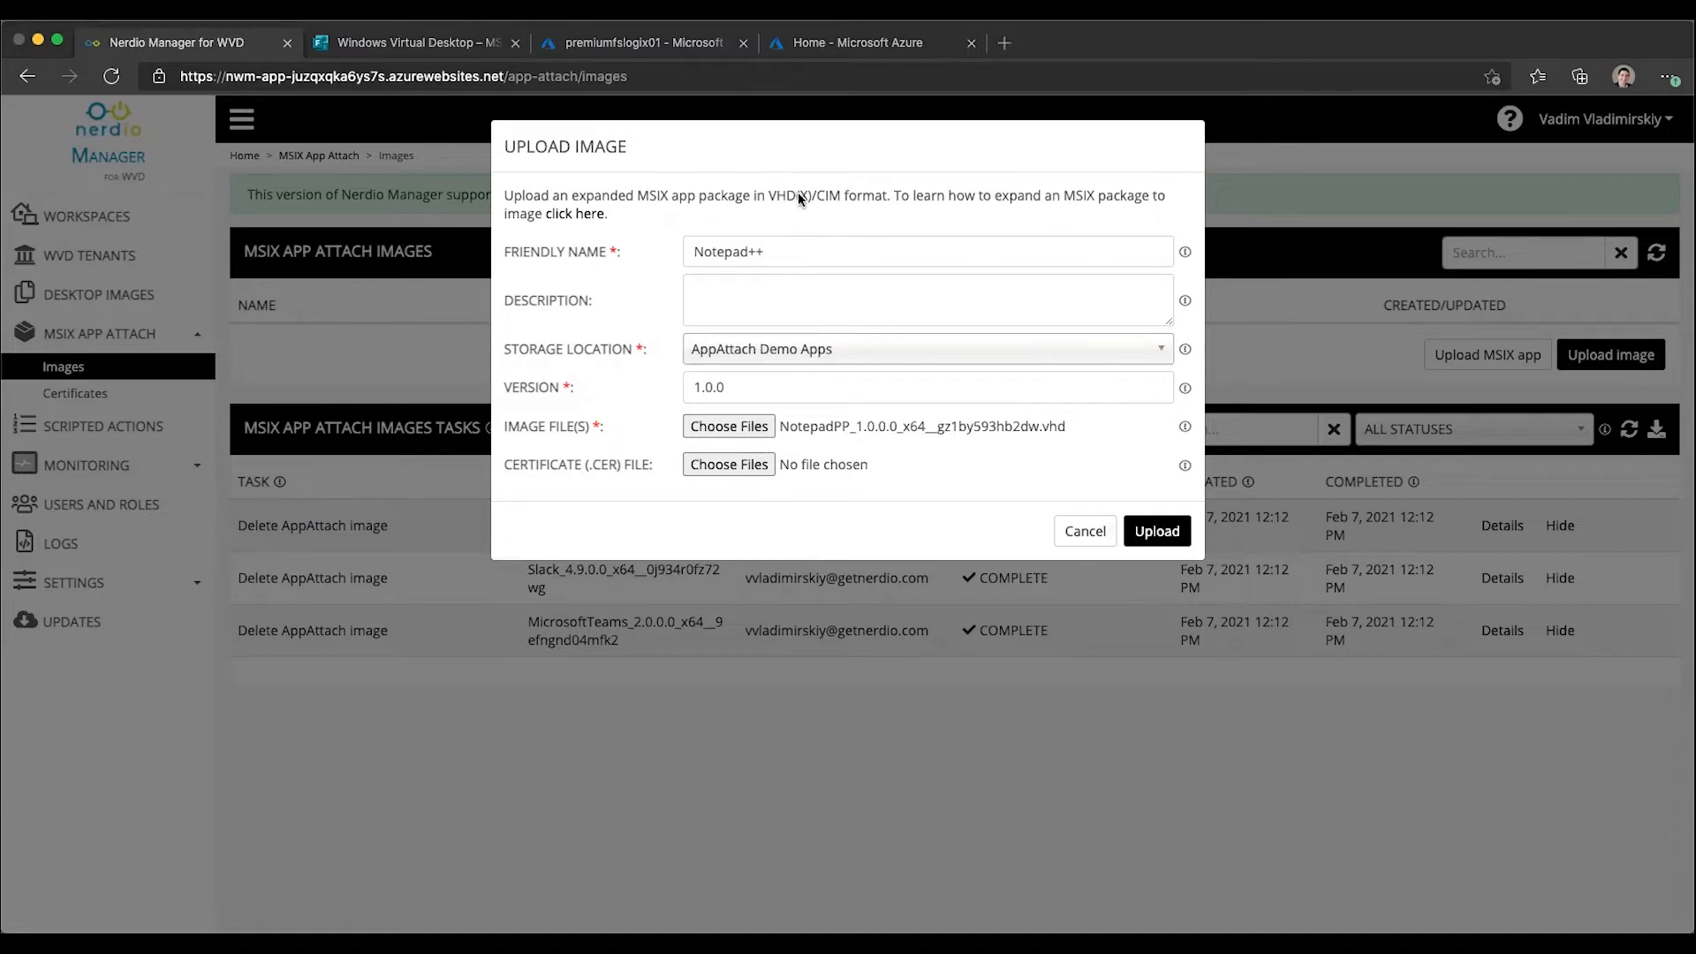
pyautogui.moveTo(789, 194)
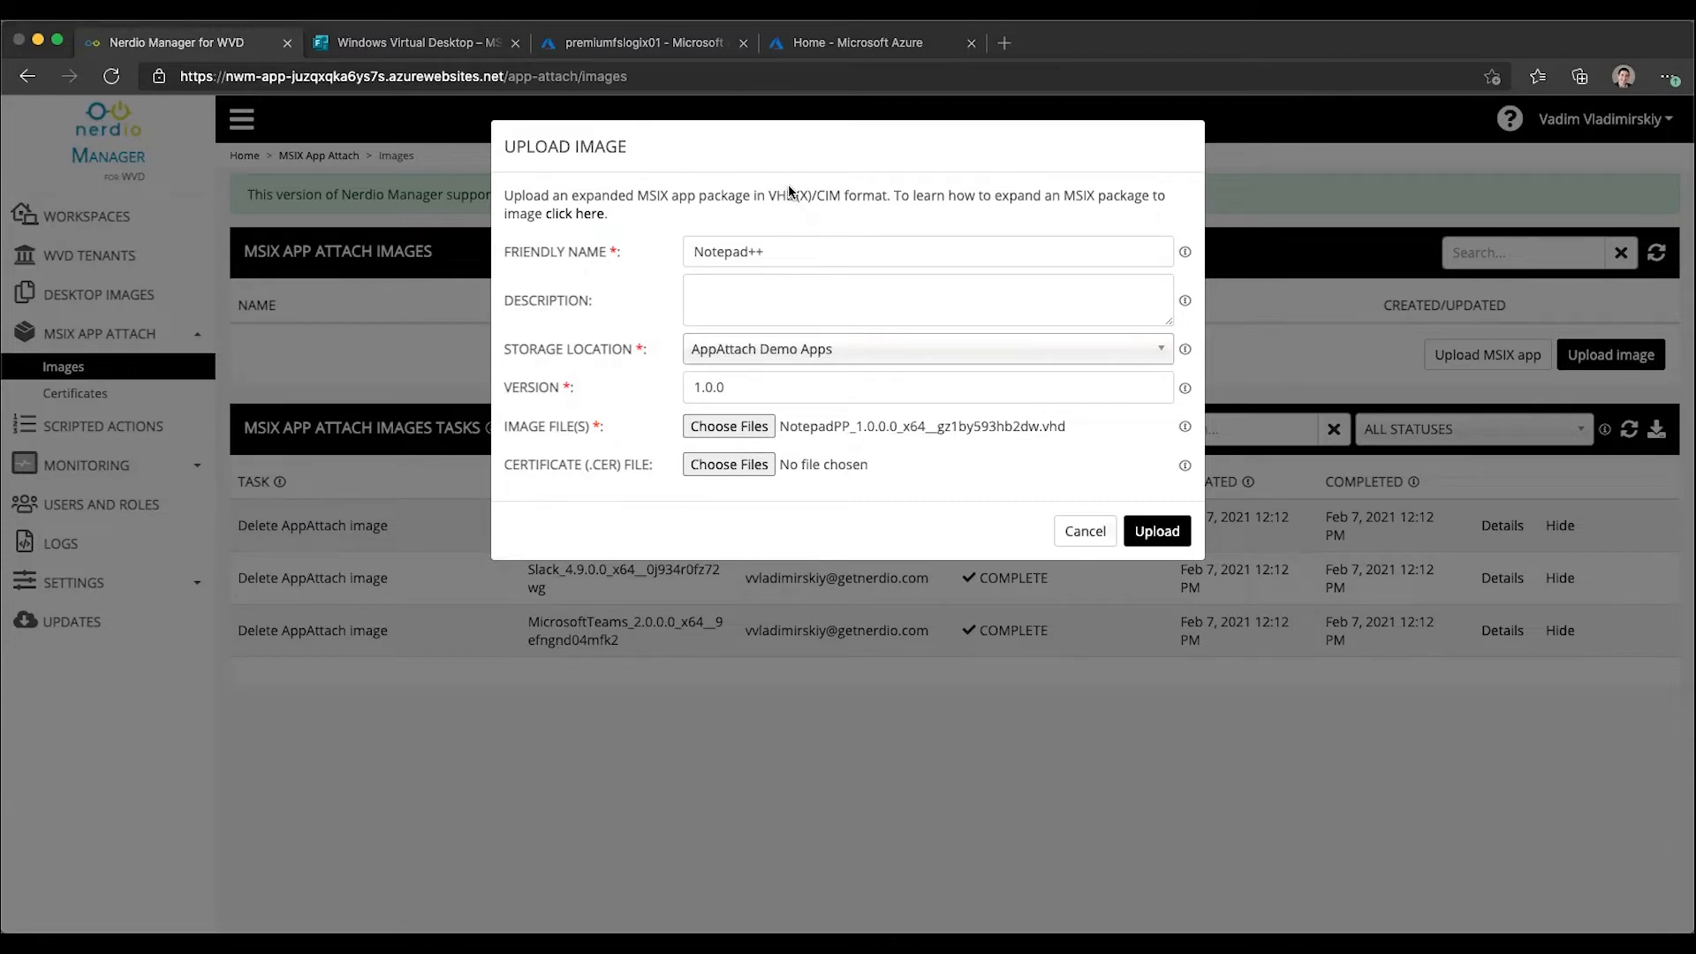
pyautogui.click(726, 464)
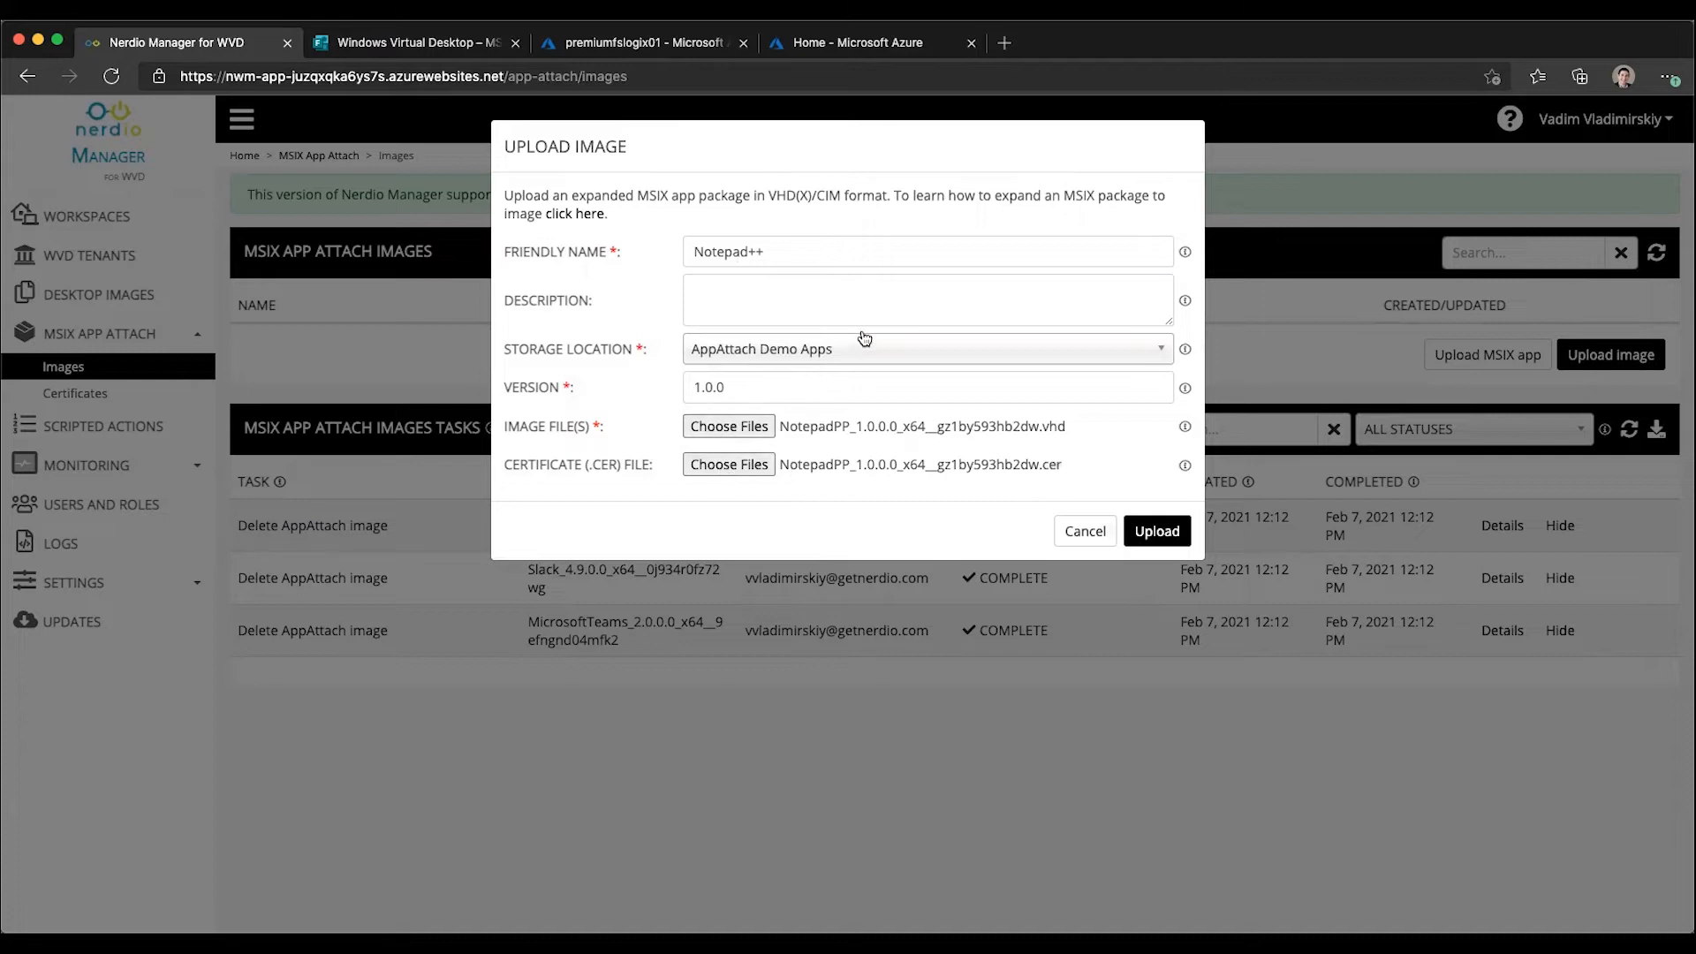
pyautogui.click(1155, 532)
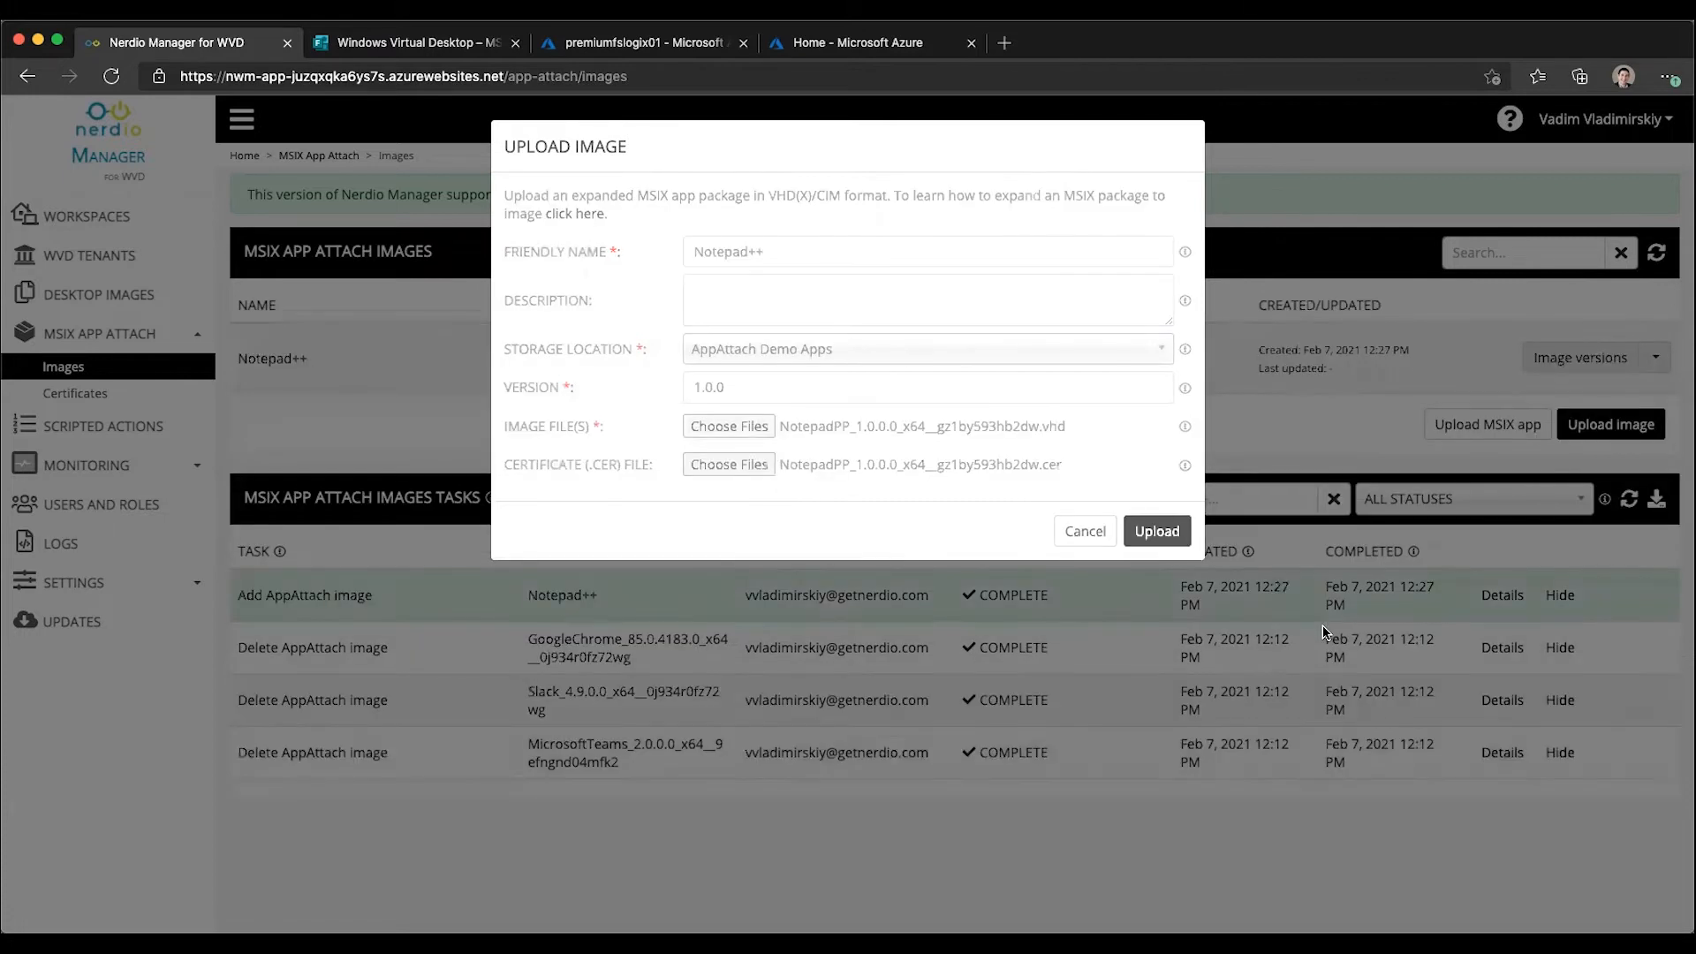
# Dismiss the image upload form and bring up the Upload MSIX app form instead
pyautogui.click(1155, 532)
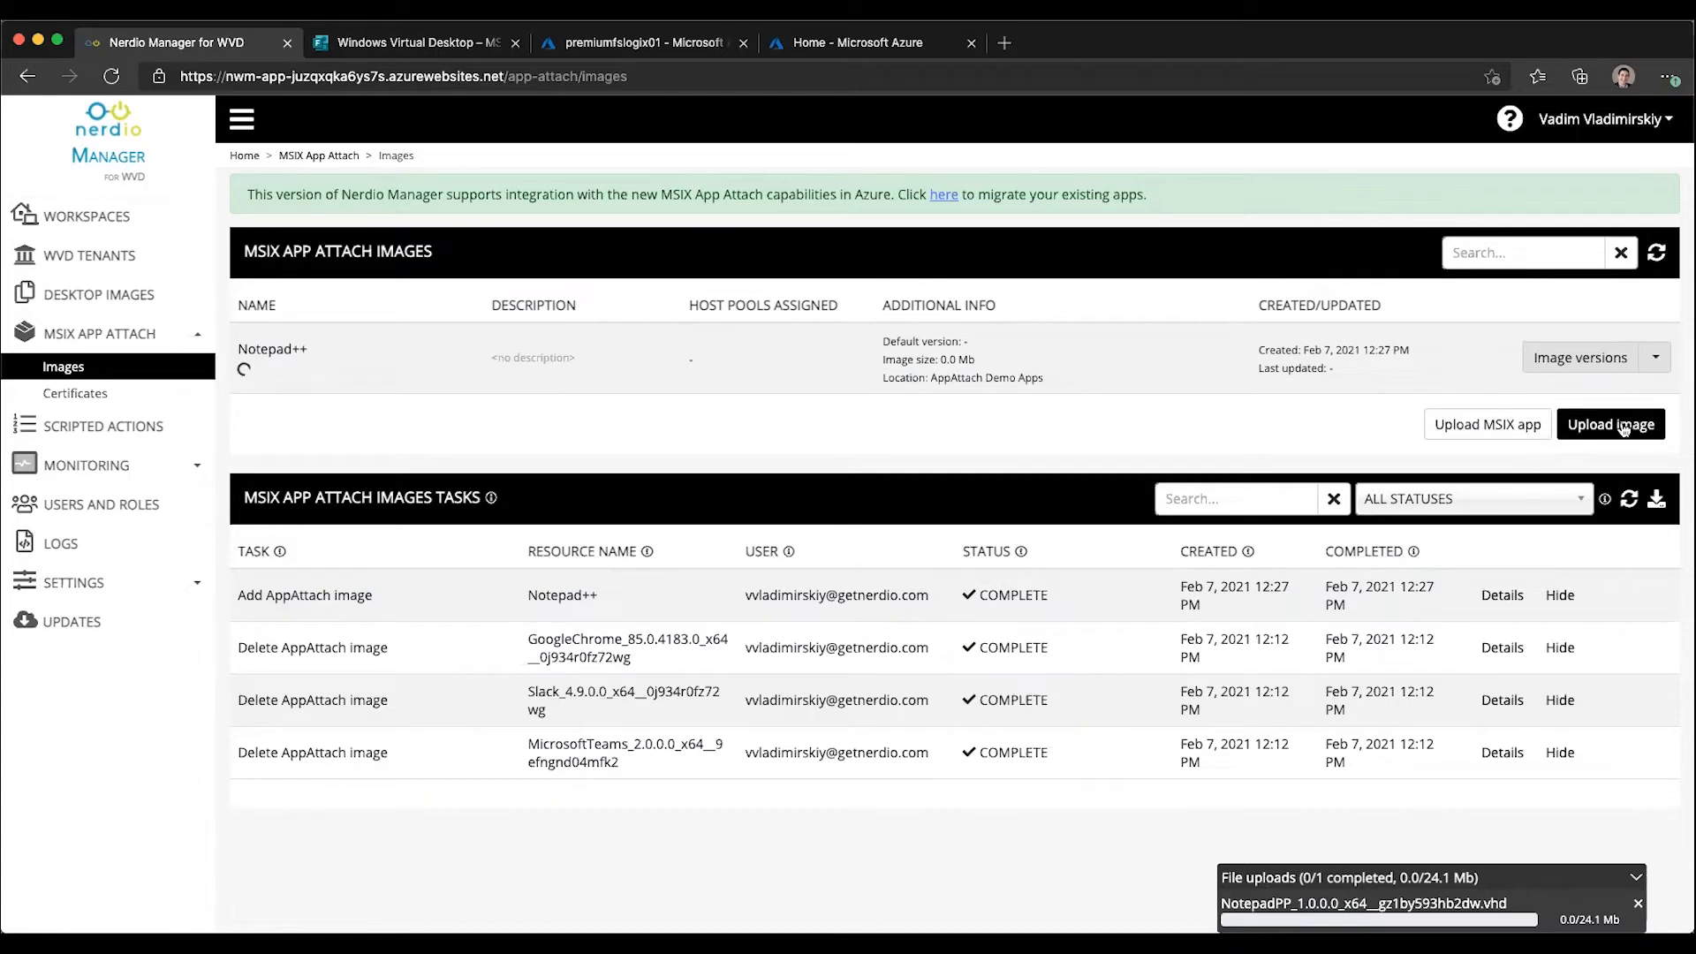
pyautogui.click(1609, 424)
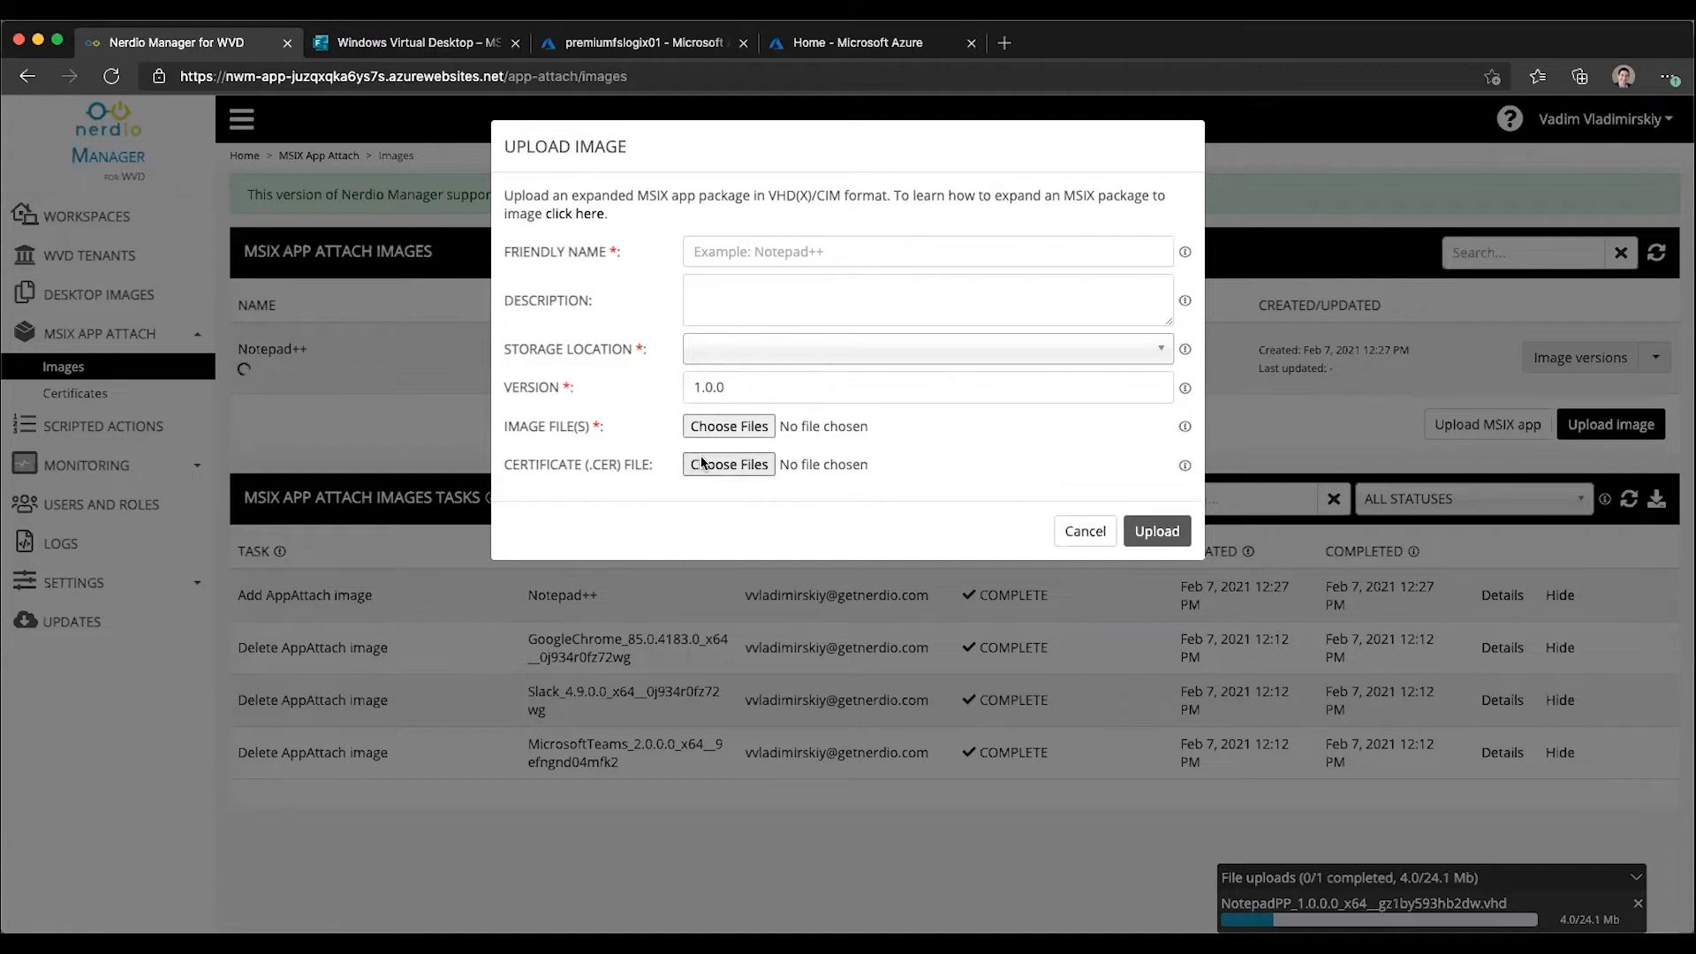
pyautogui.click(1082, 532)
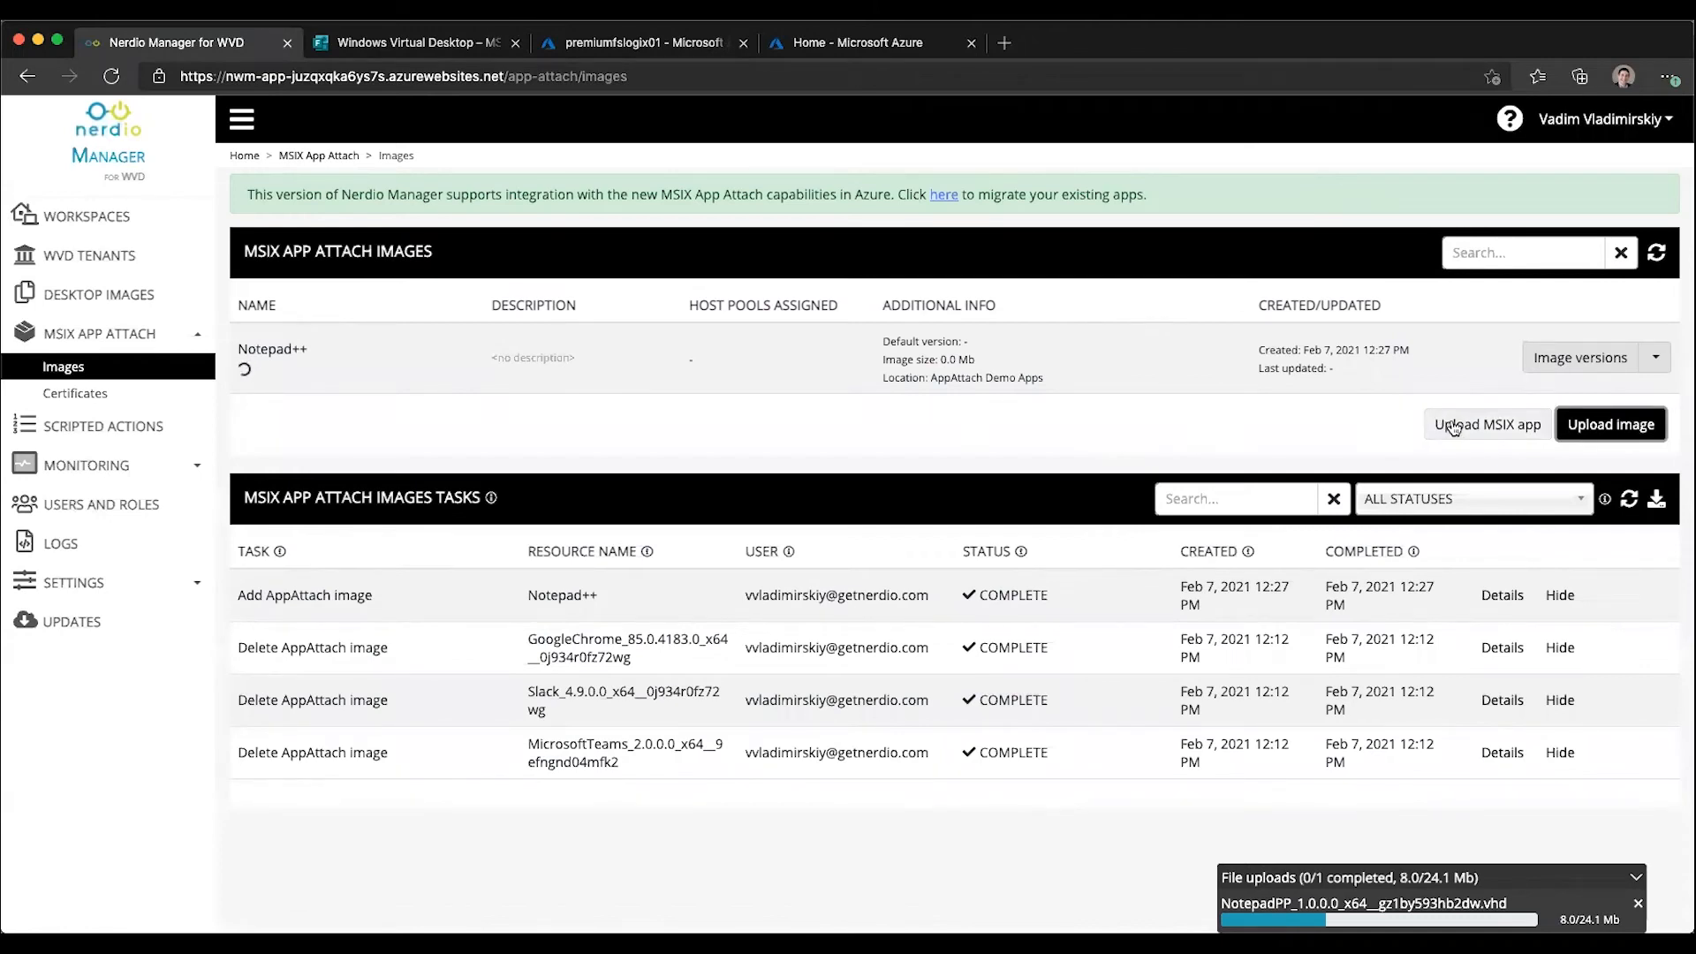
pyautogui.click(1486, 424)
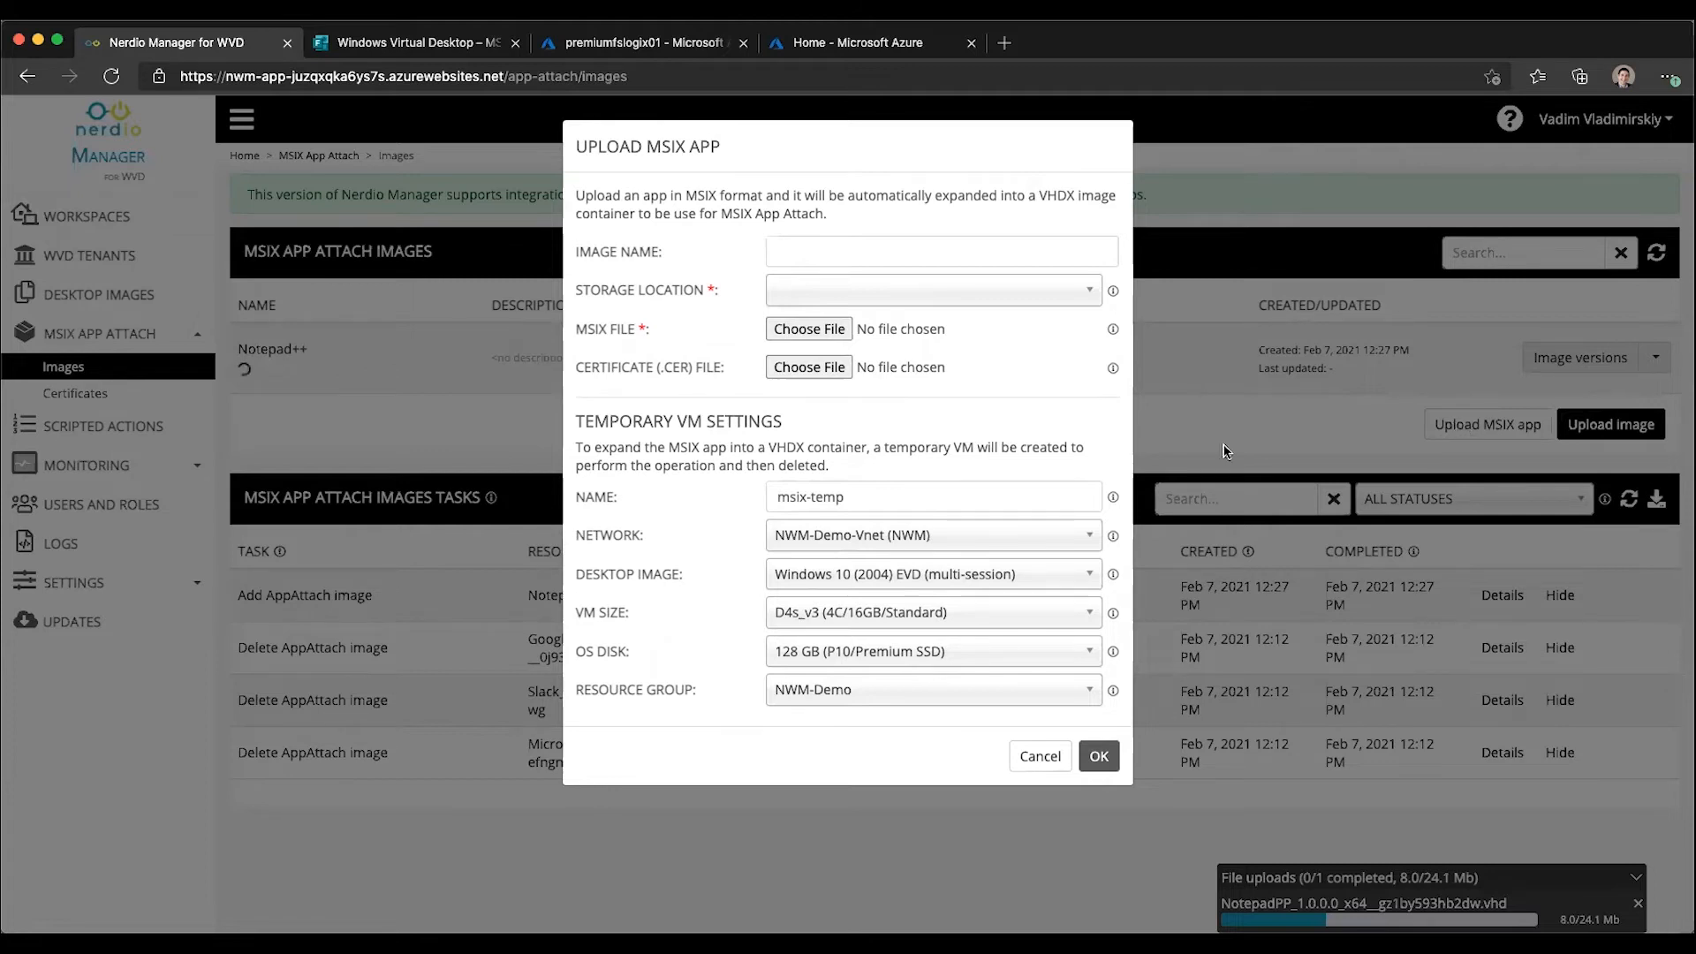
# Name the app Test and store it in AppAttach Demo Apps
pyautogui.click(938, 250)
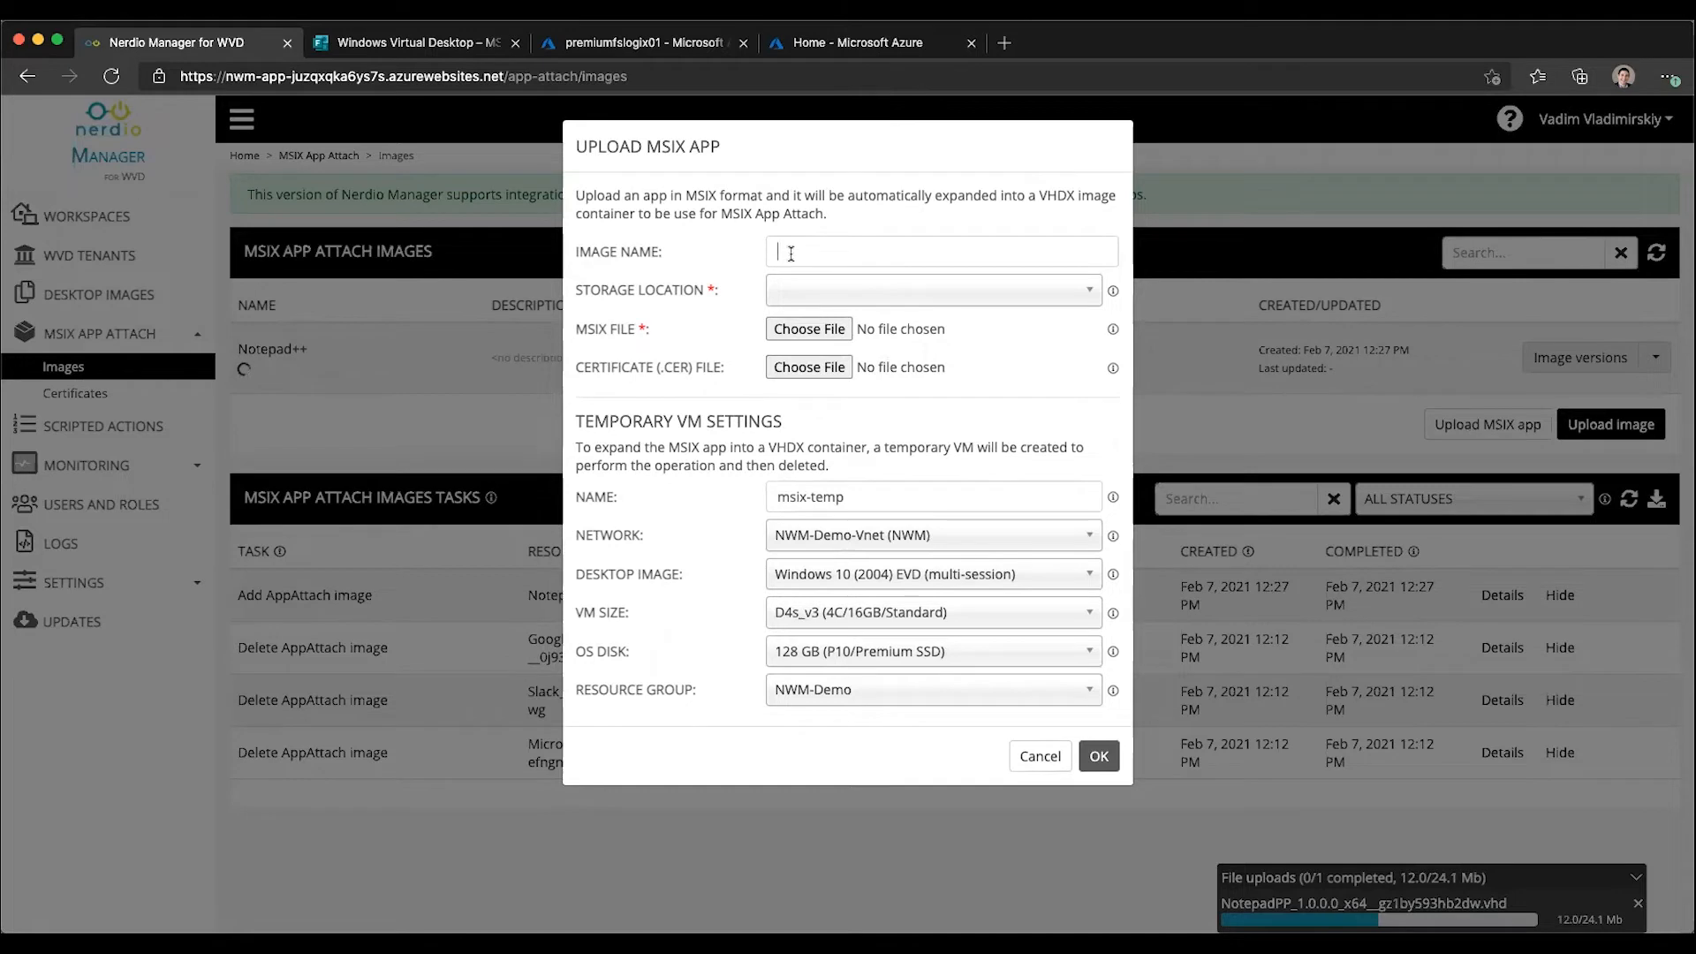
pyautogui.click(932, 288)
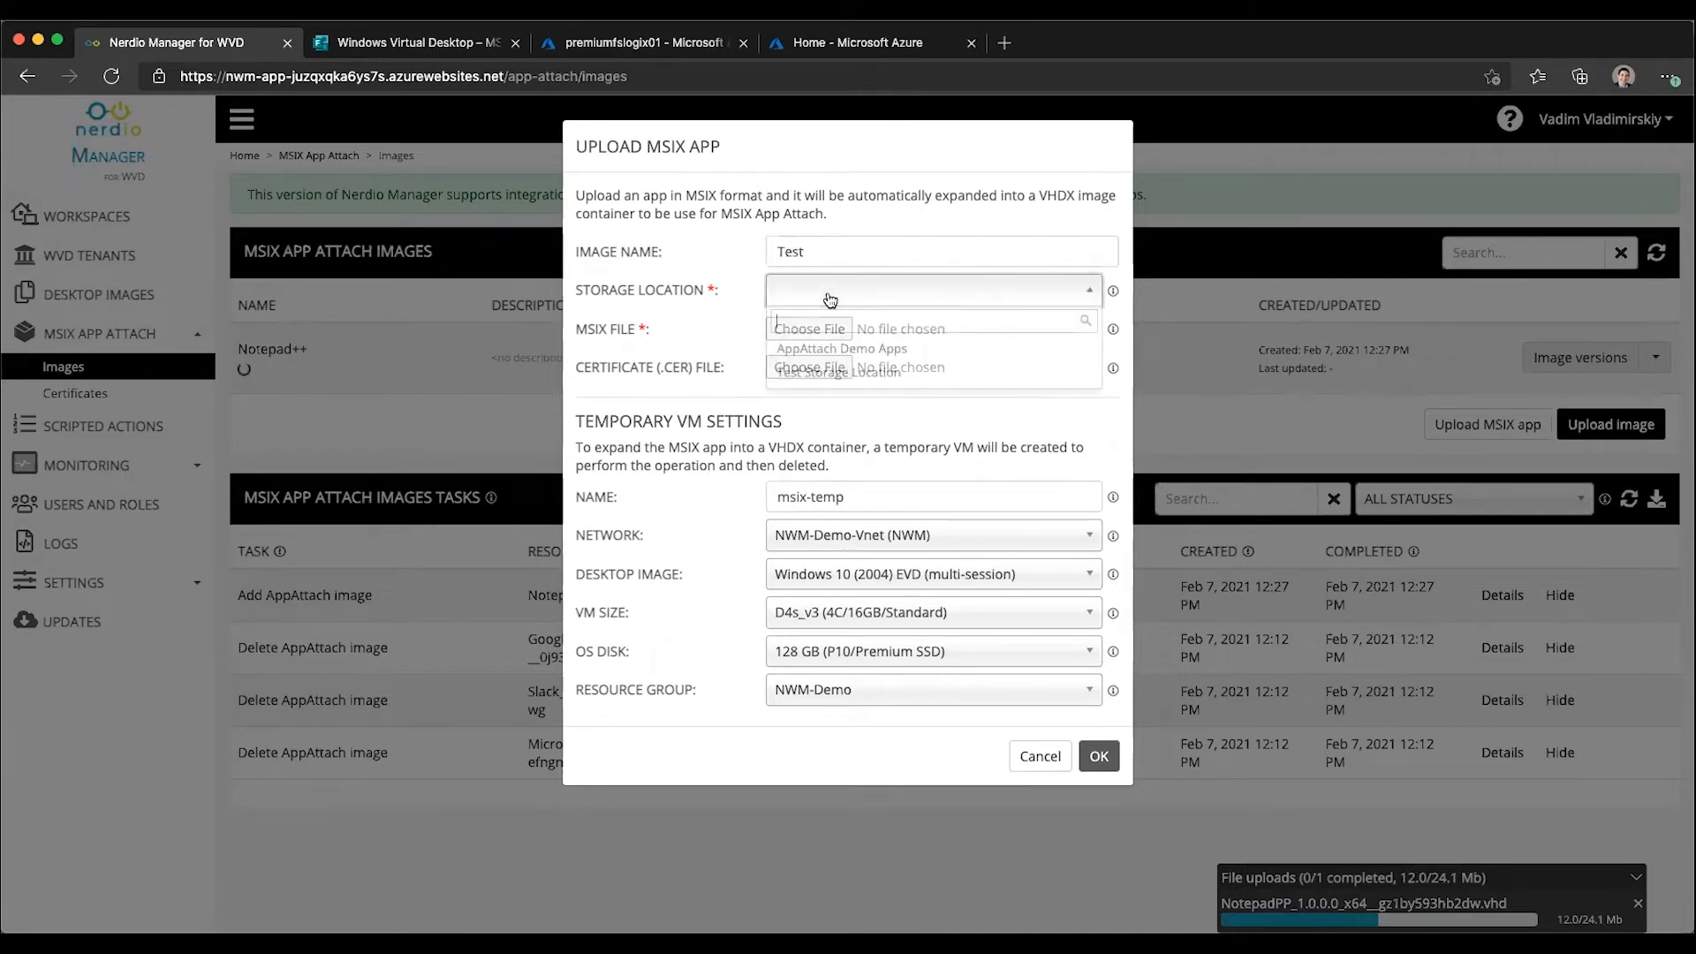
pyautogui.click(841, 348)
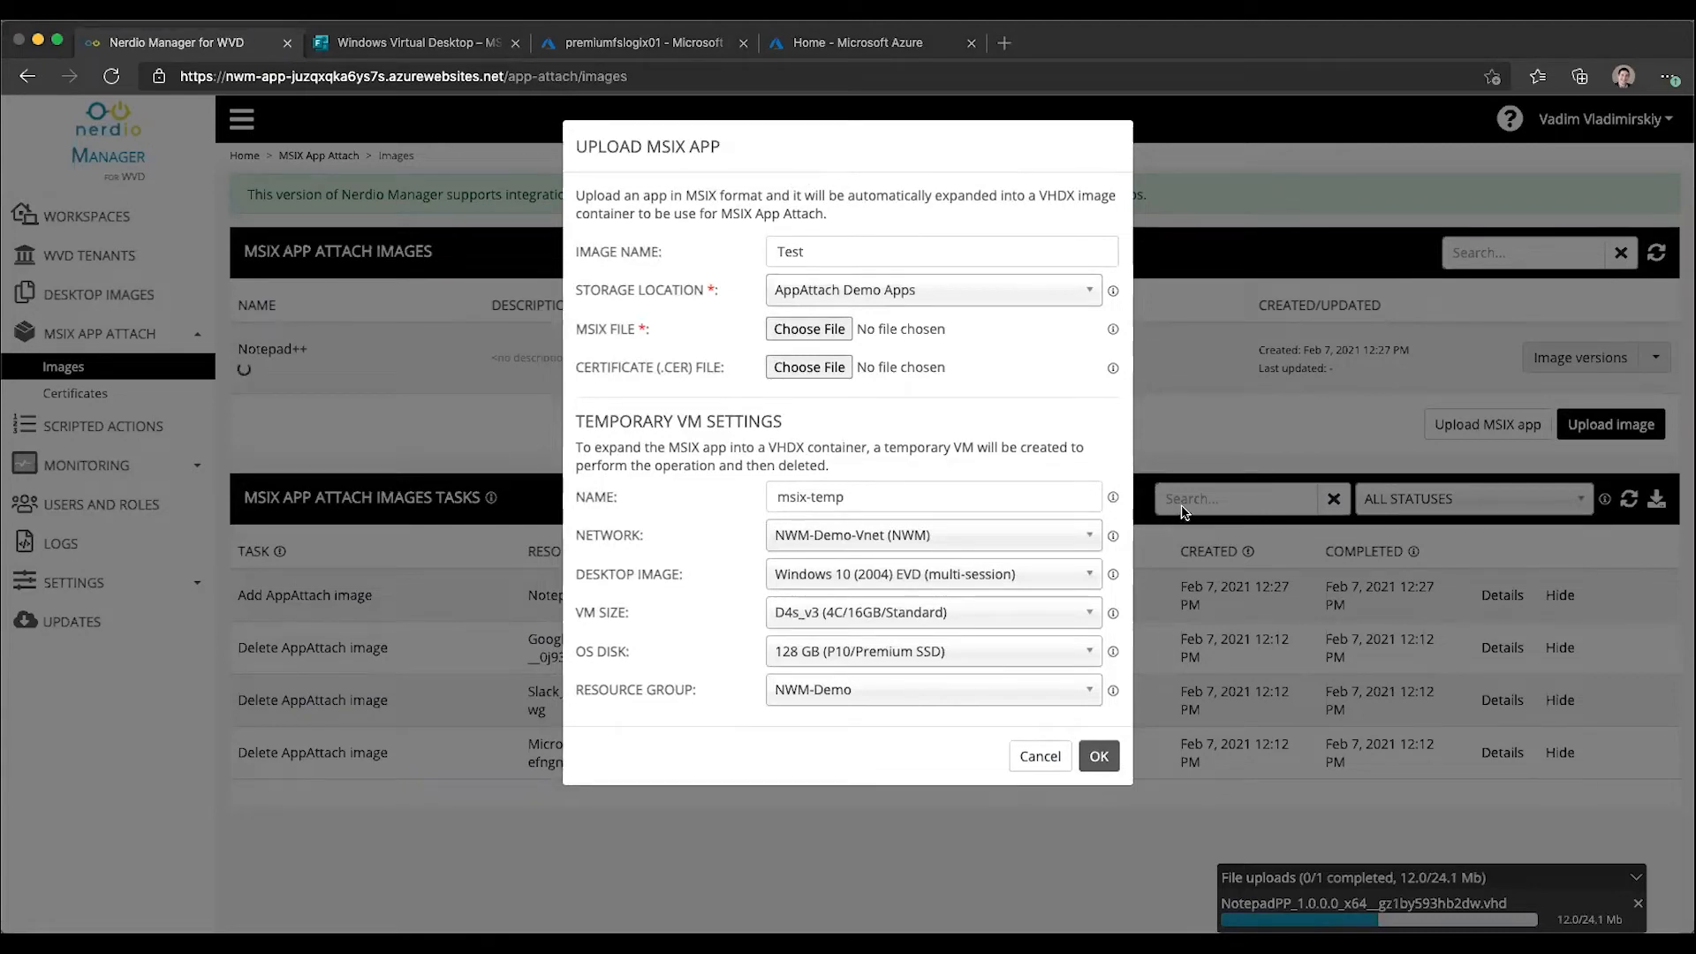
# Attach the Notepad++ MSIX package and certificate and submit the upload
pyautogui.click(807, 328)
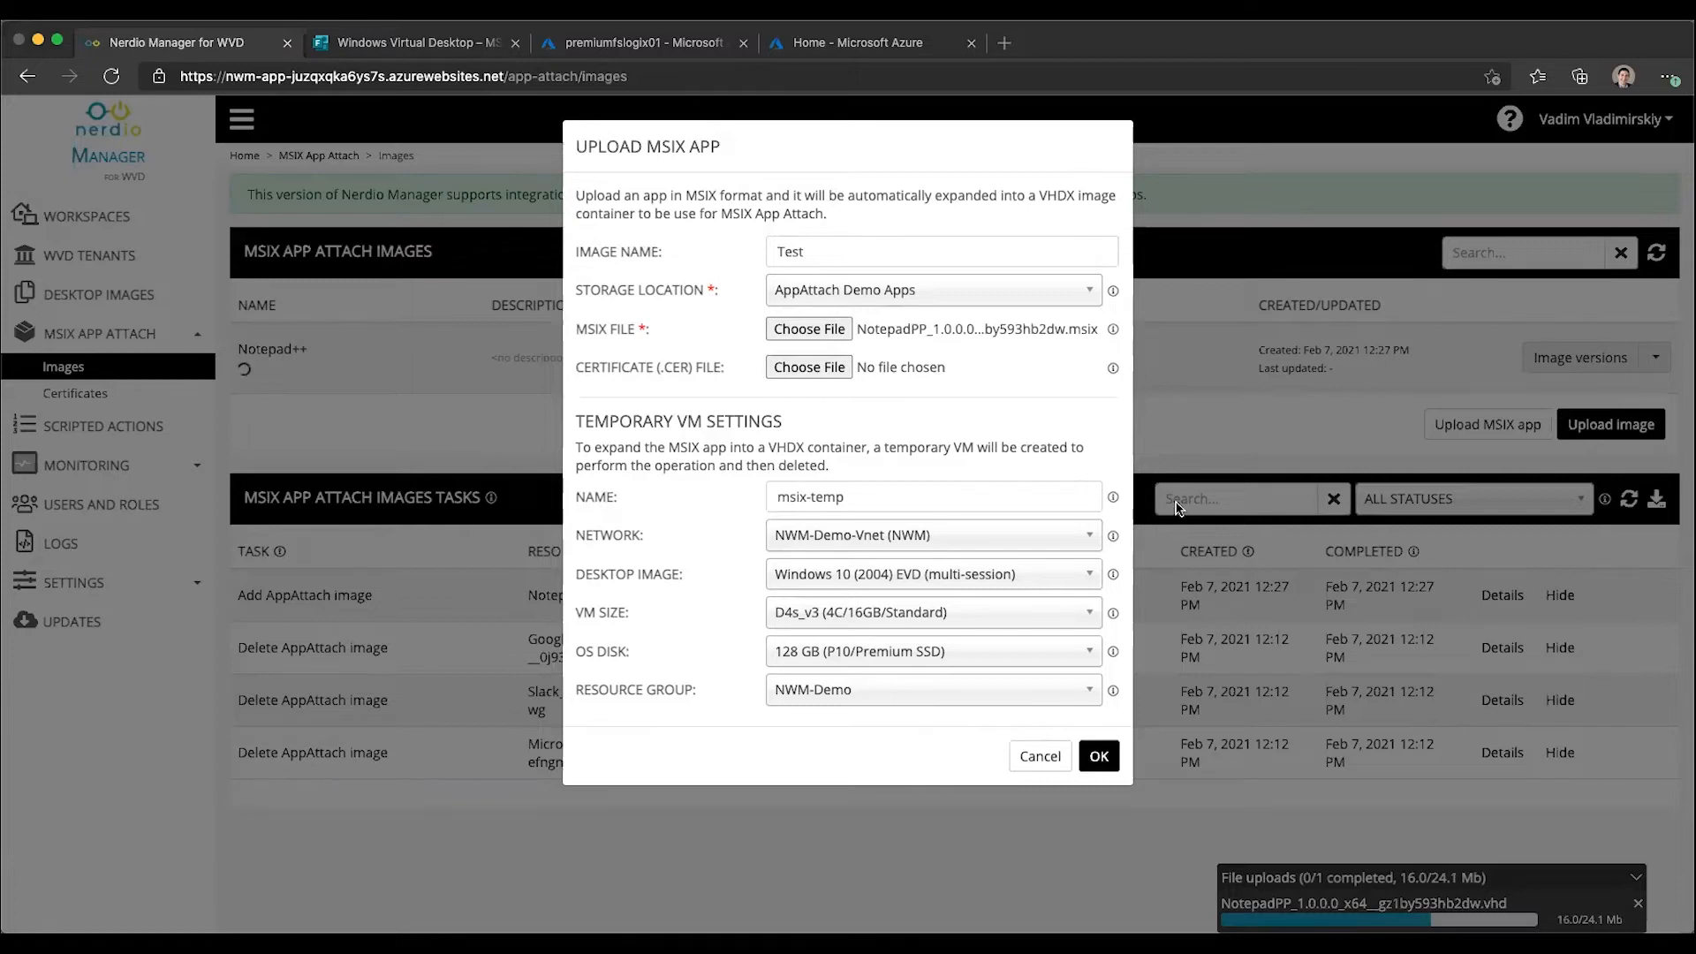
pyautogui.click(807, 367)
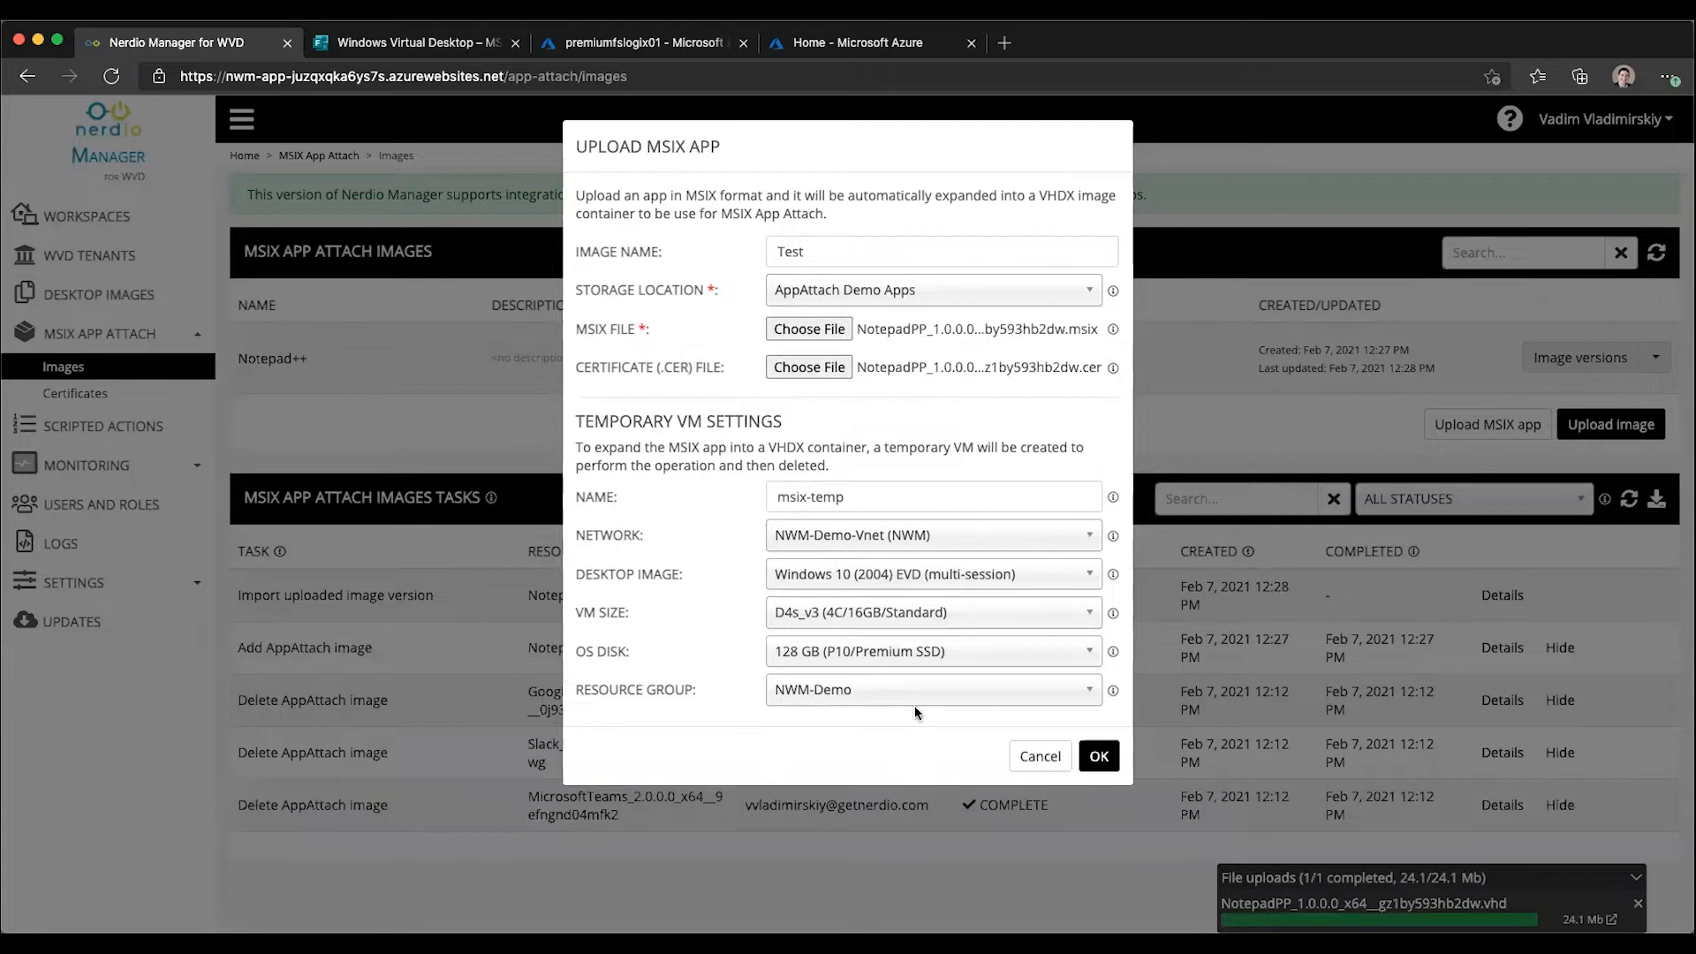
pyautogui.moveTo(827, 549)
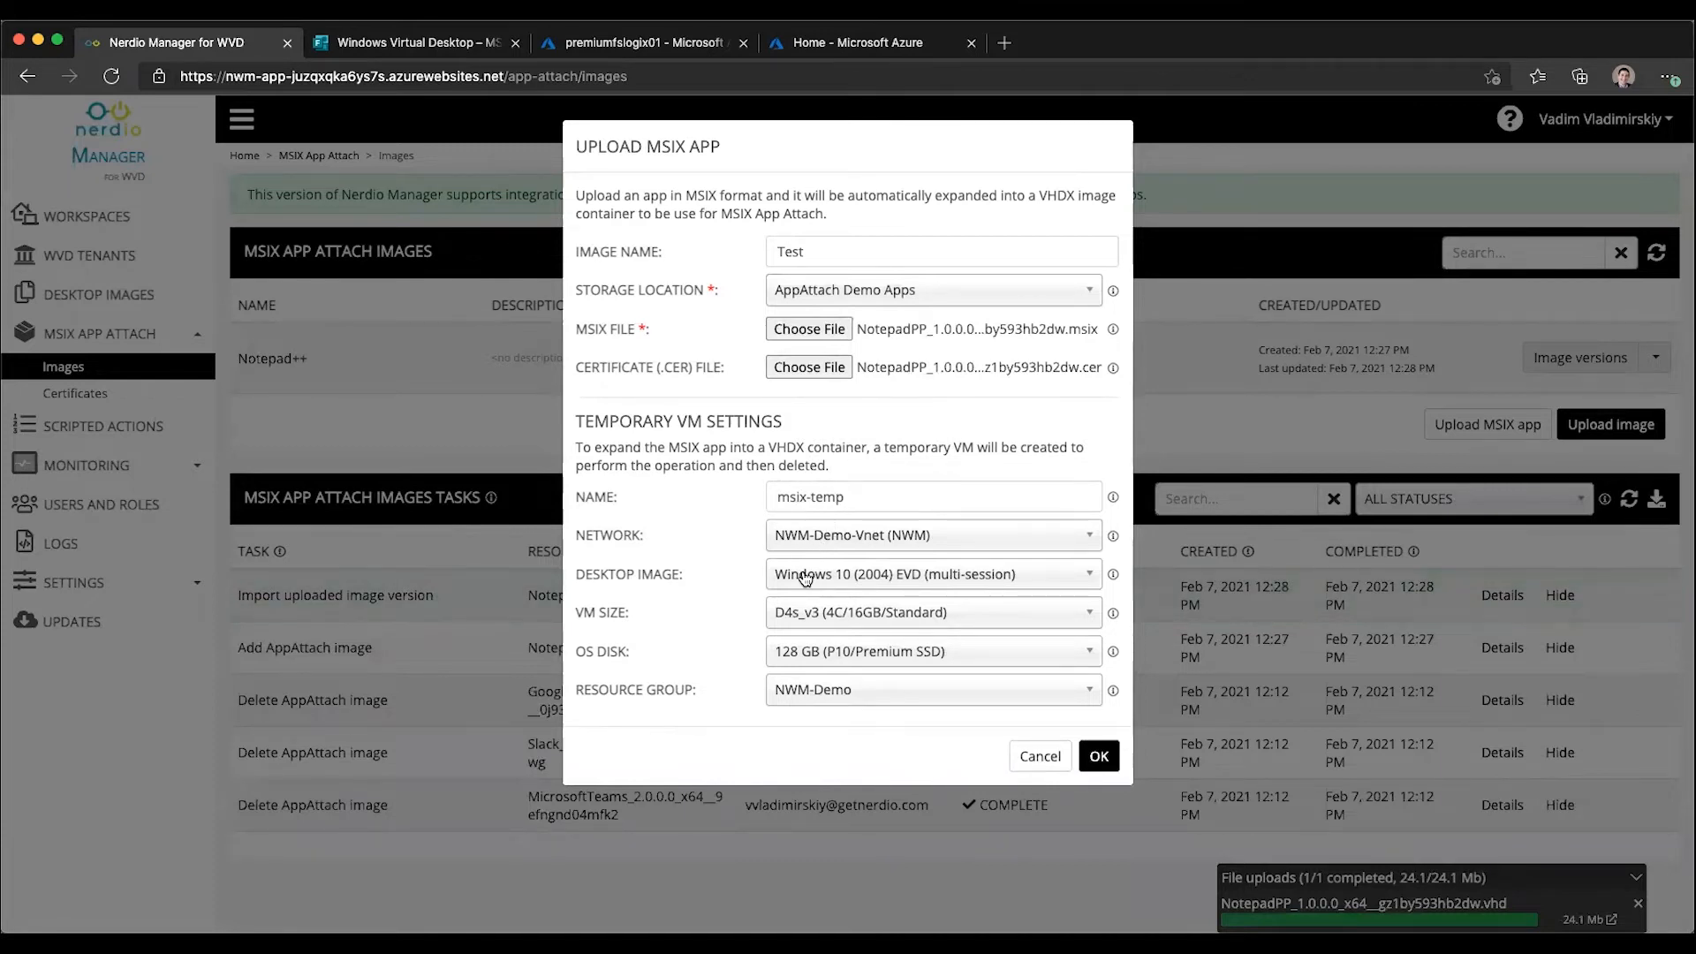
pyautogui.moveTo(814, 620)
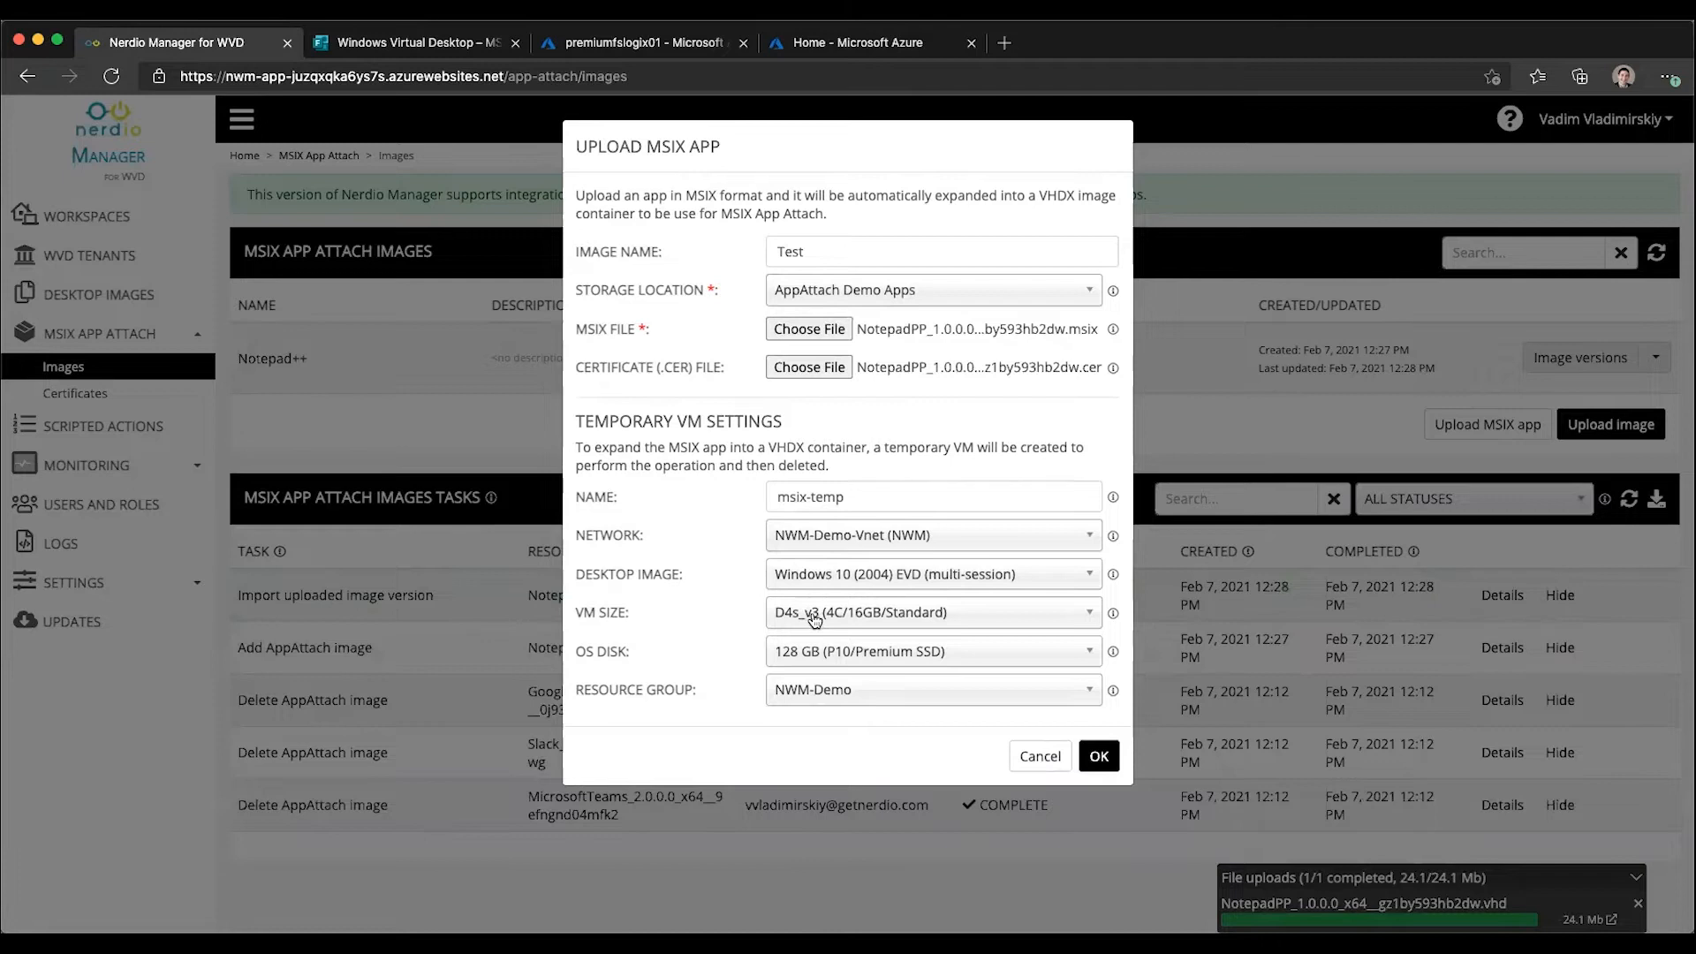
pyautogui.moveTo(822, 701)
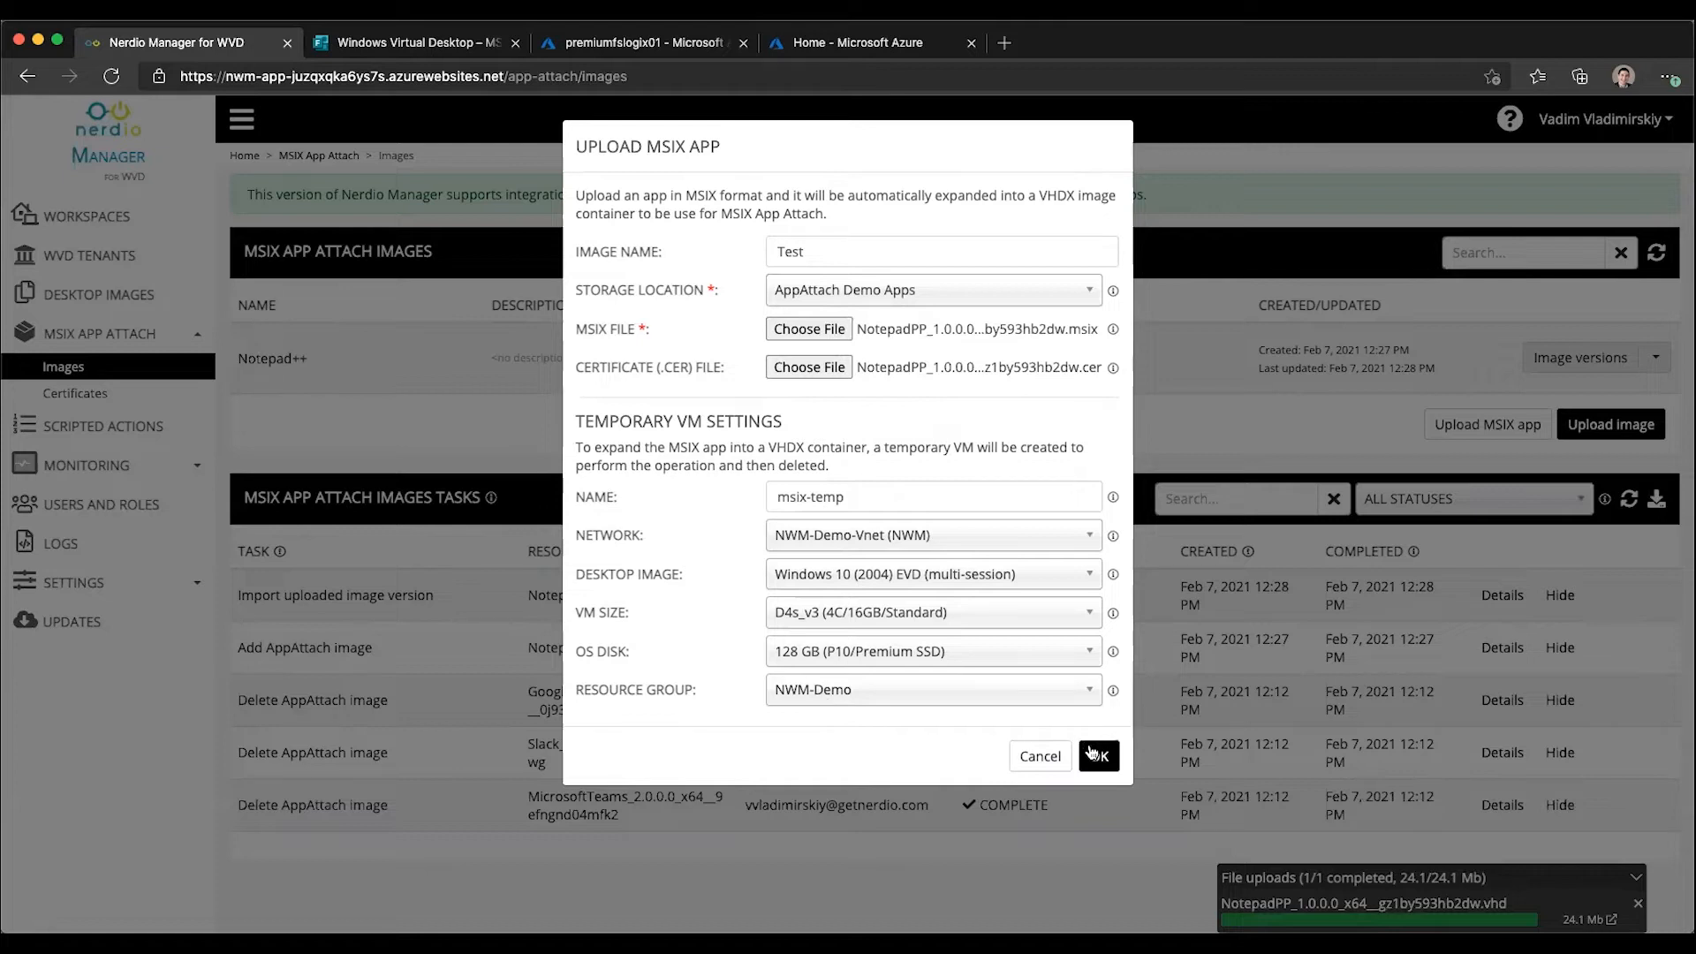
pyautogui.click(1097, 756)
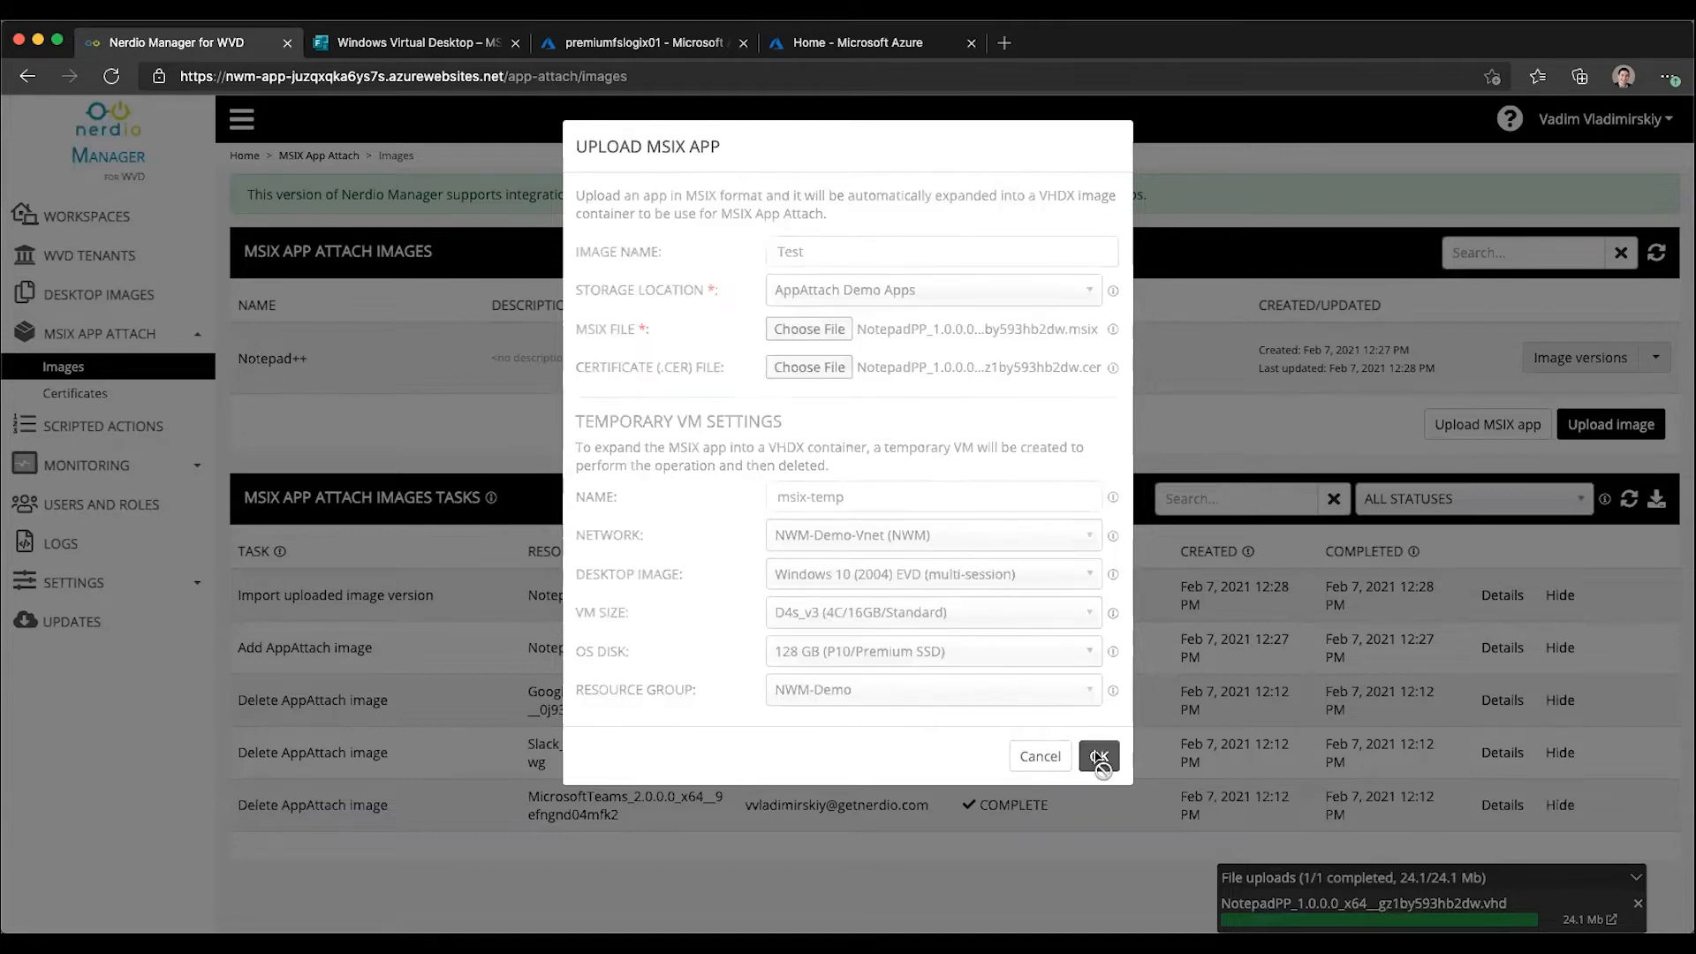
pyautogui.click(1097, 756)
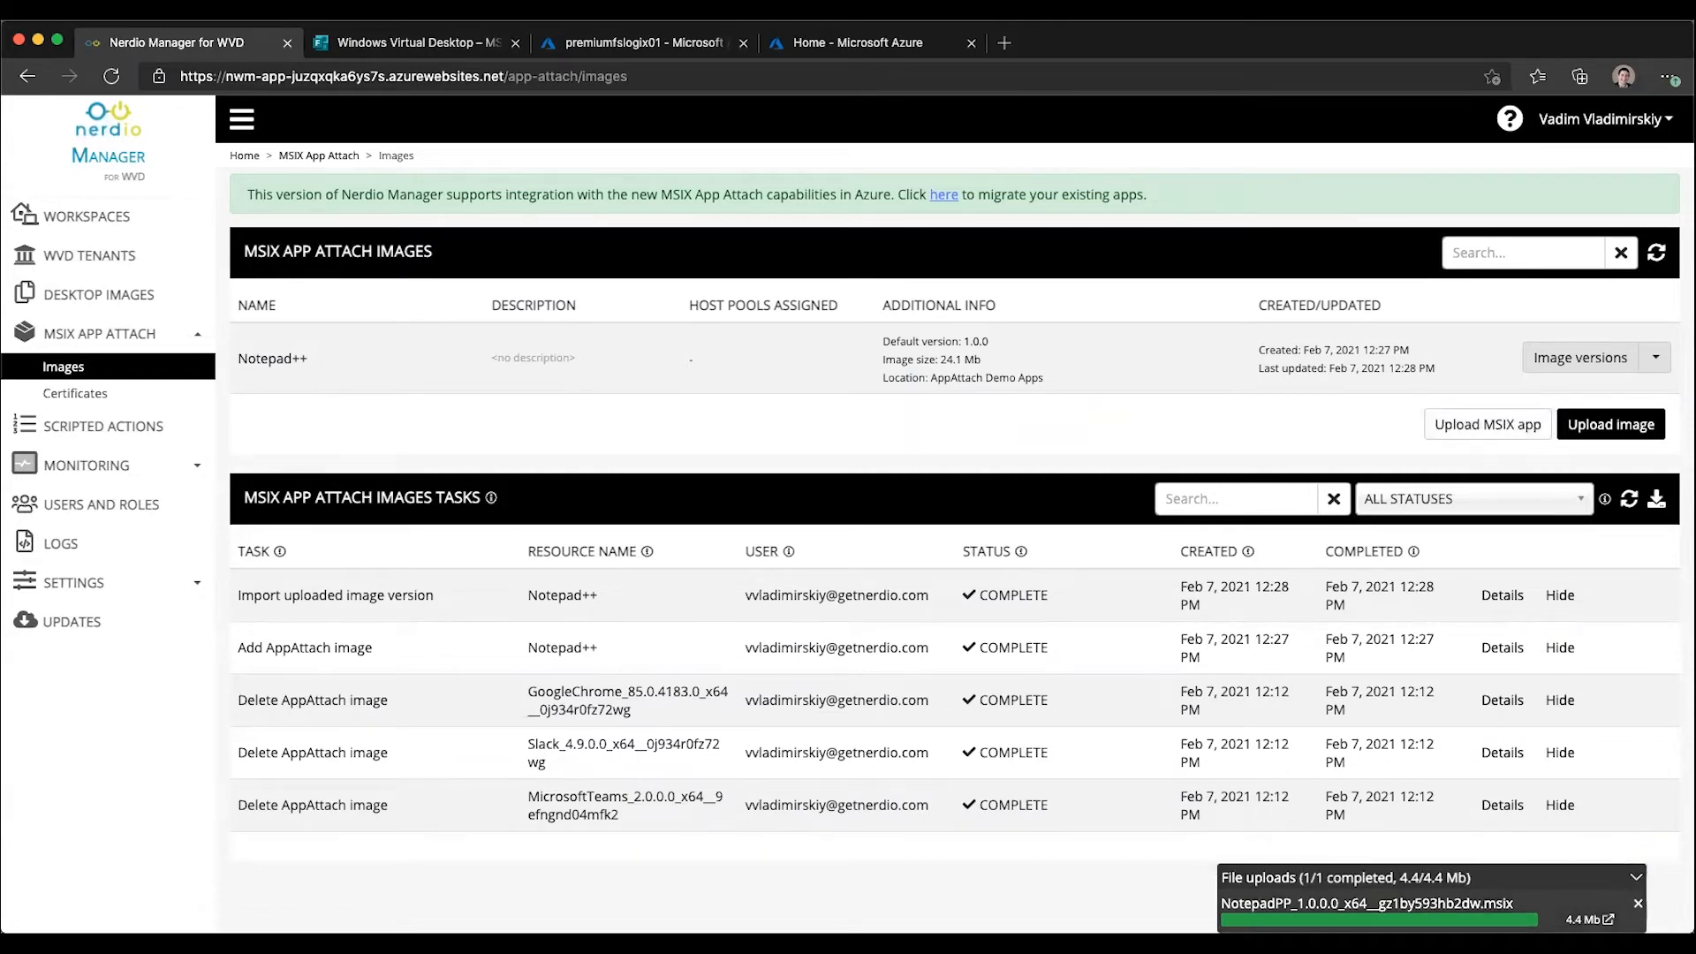
# Dismiss the file uploads panel and switch to the Workspaces page
pyautogui.click(1635, 903)
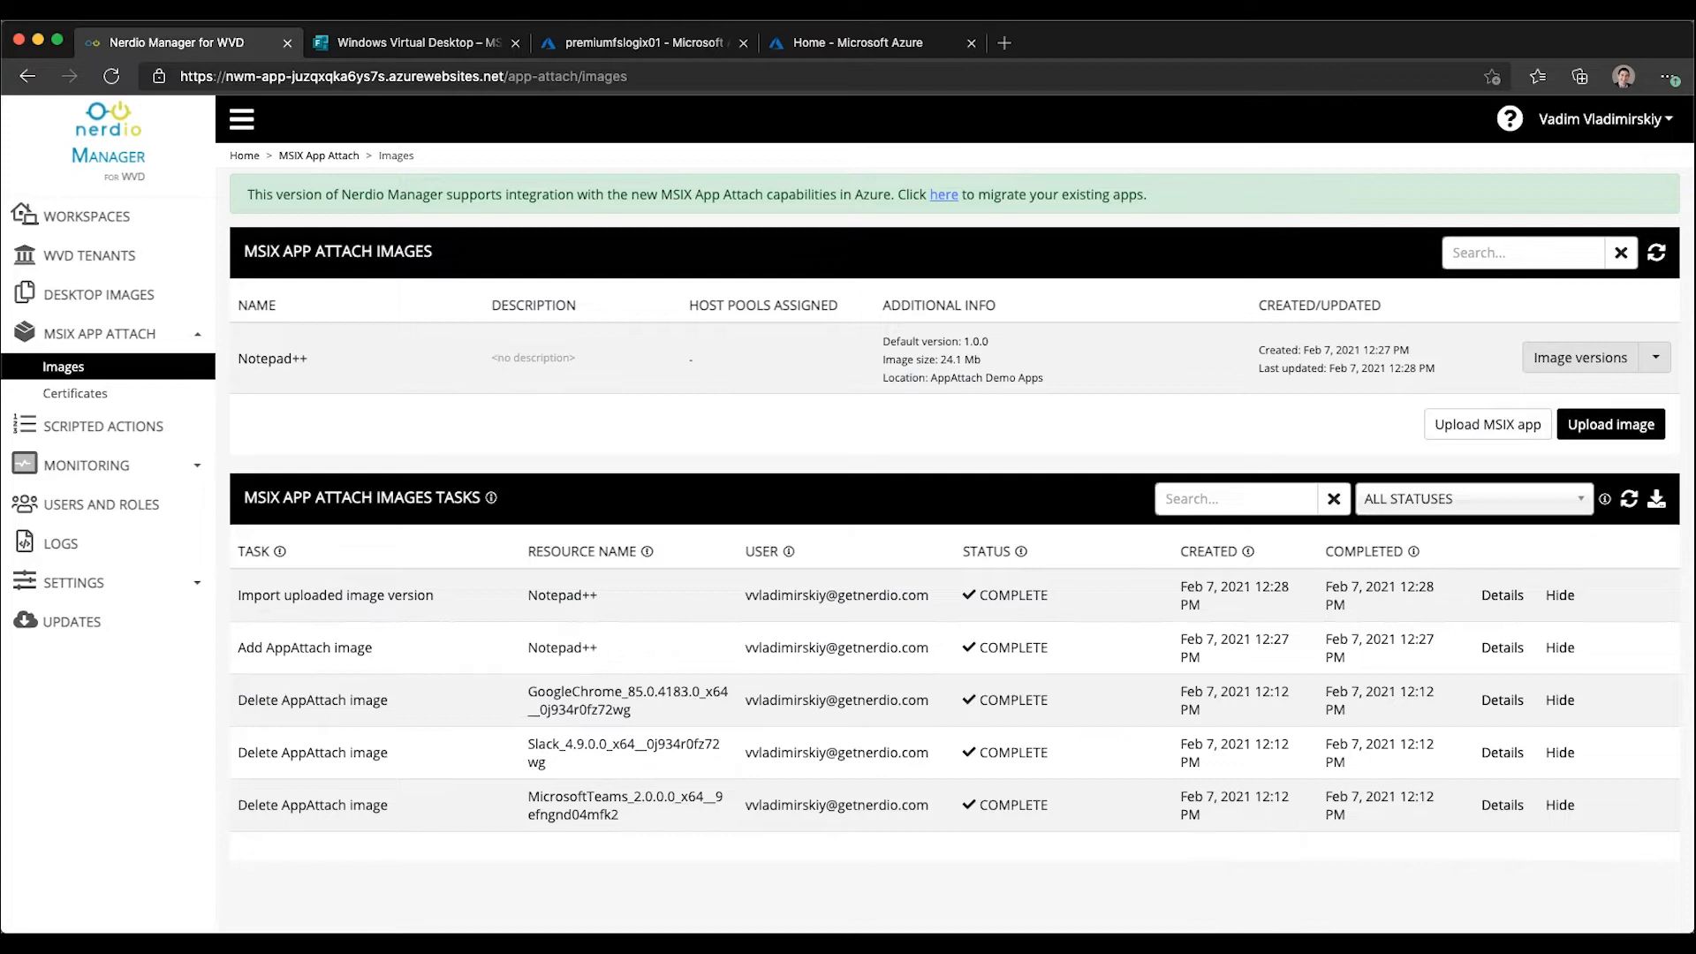
pyautogui.moveTo(288, 327)
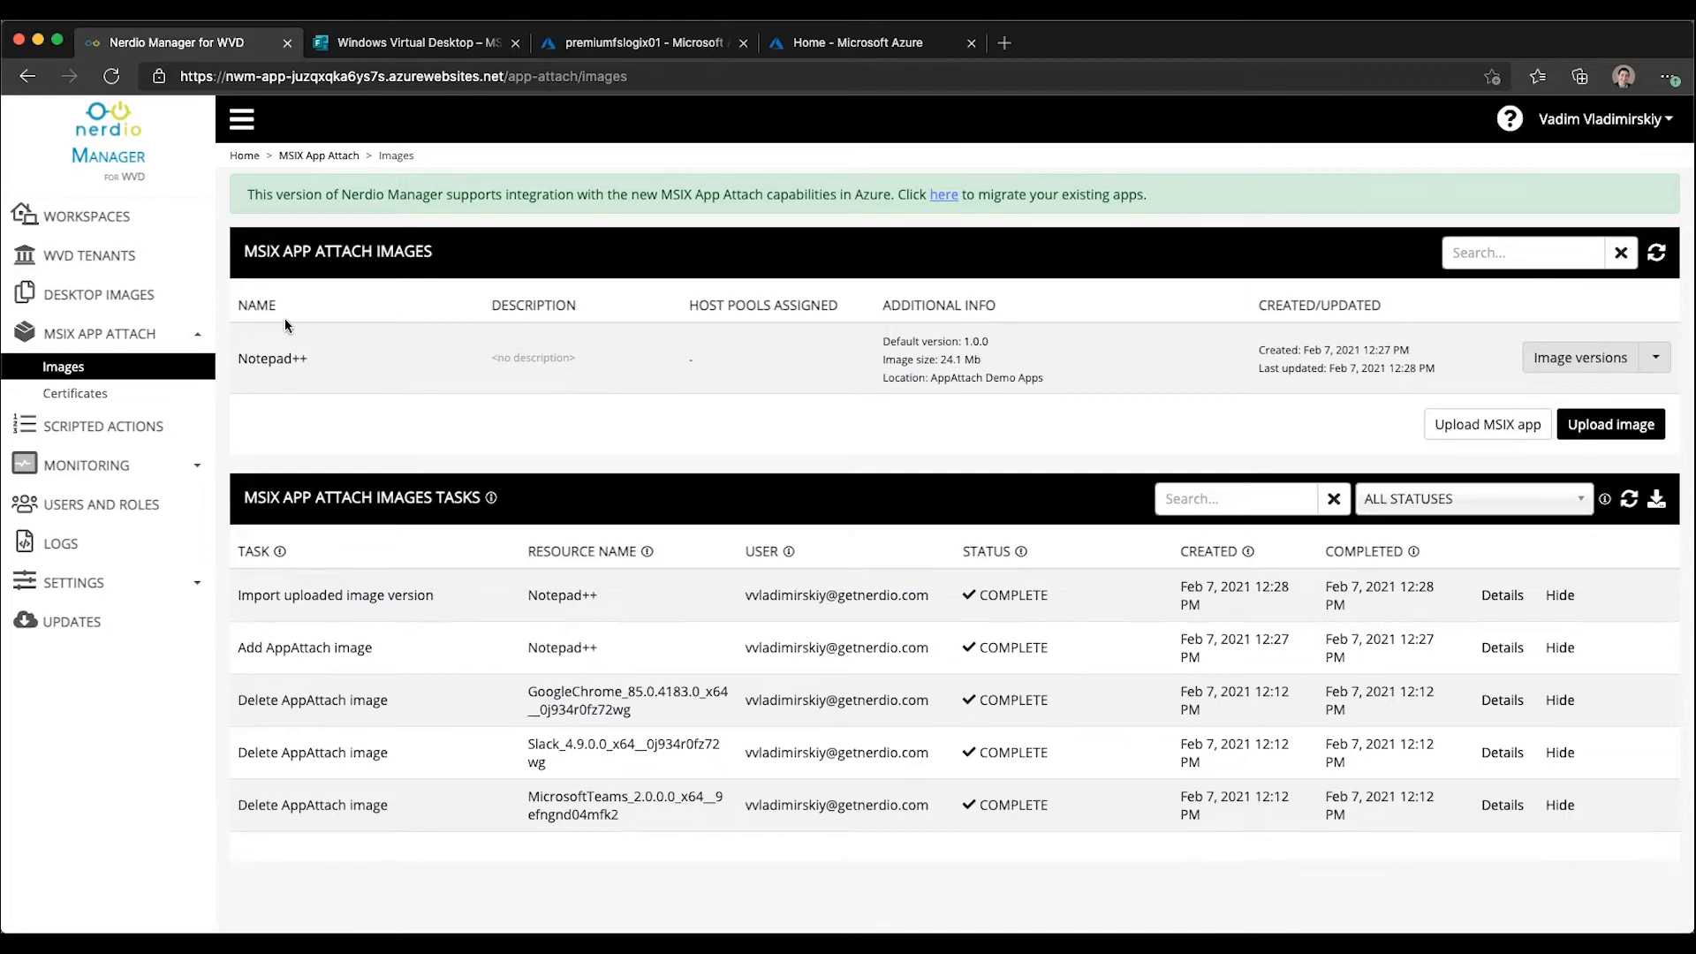
pyautogui.moveTo(371, 408)
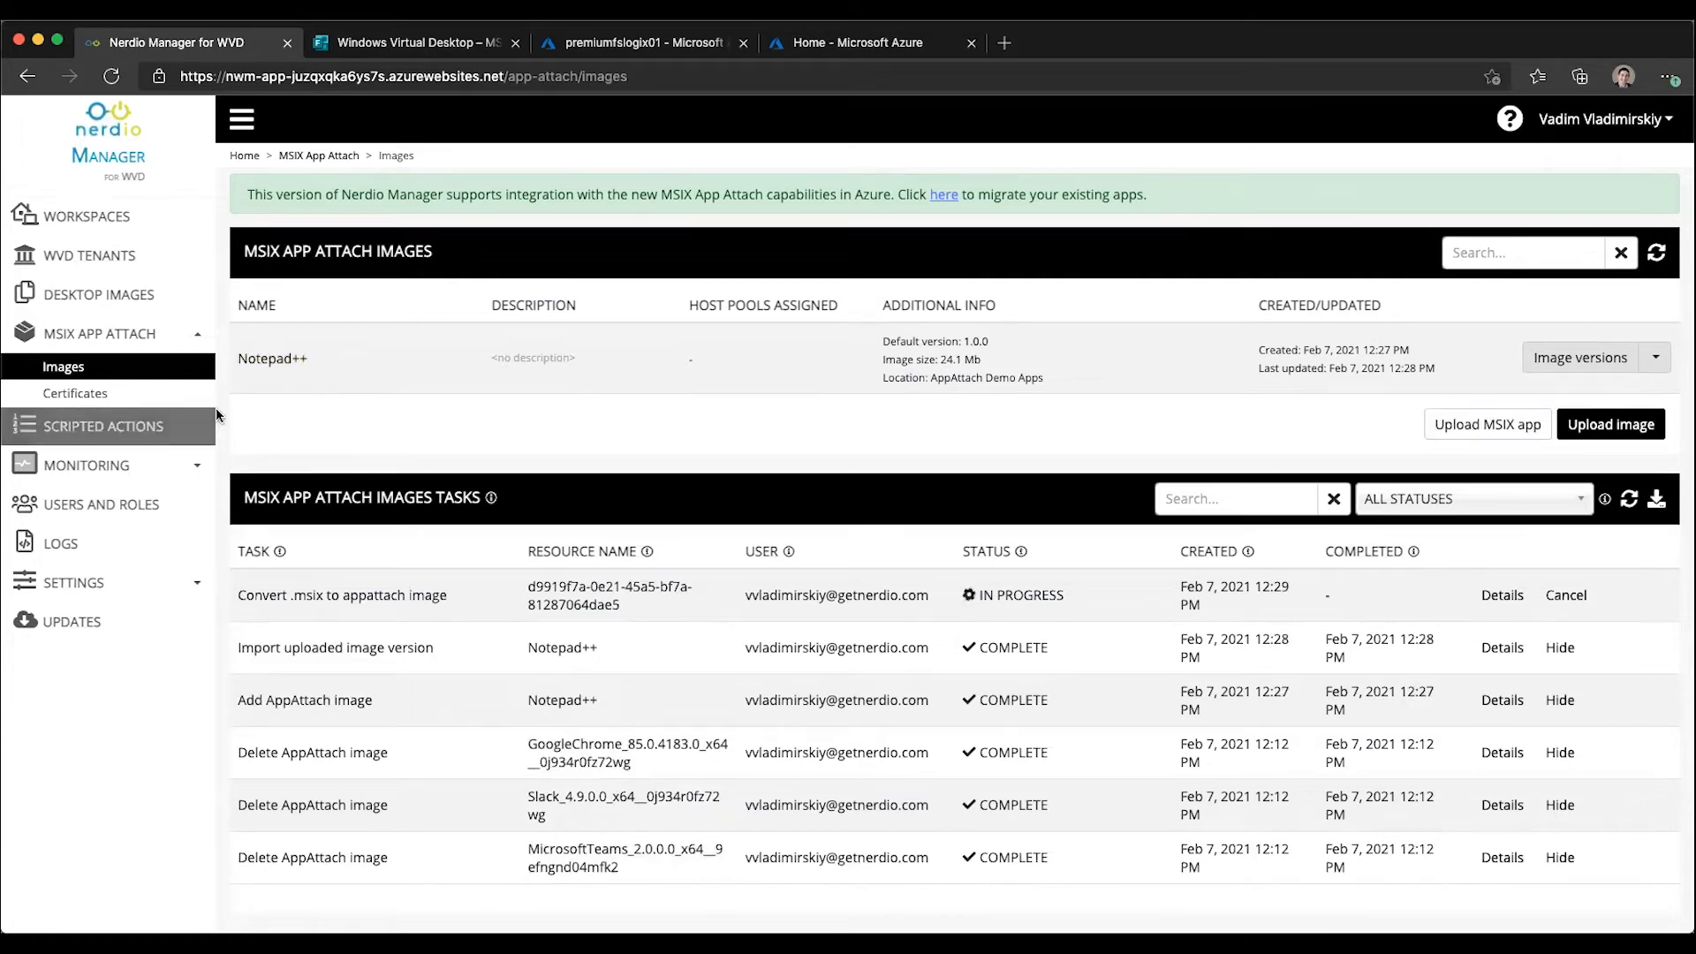
pyautogui.click(87, 215)
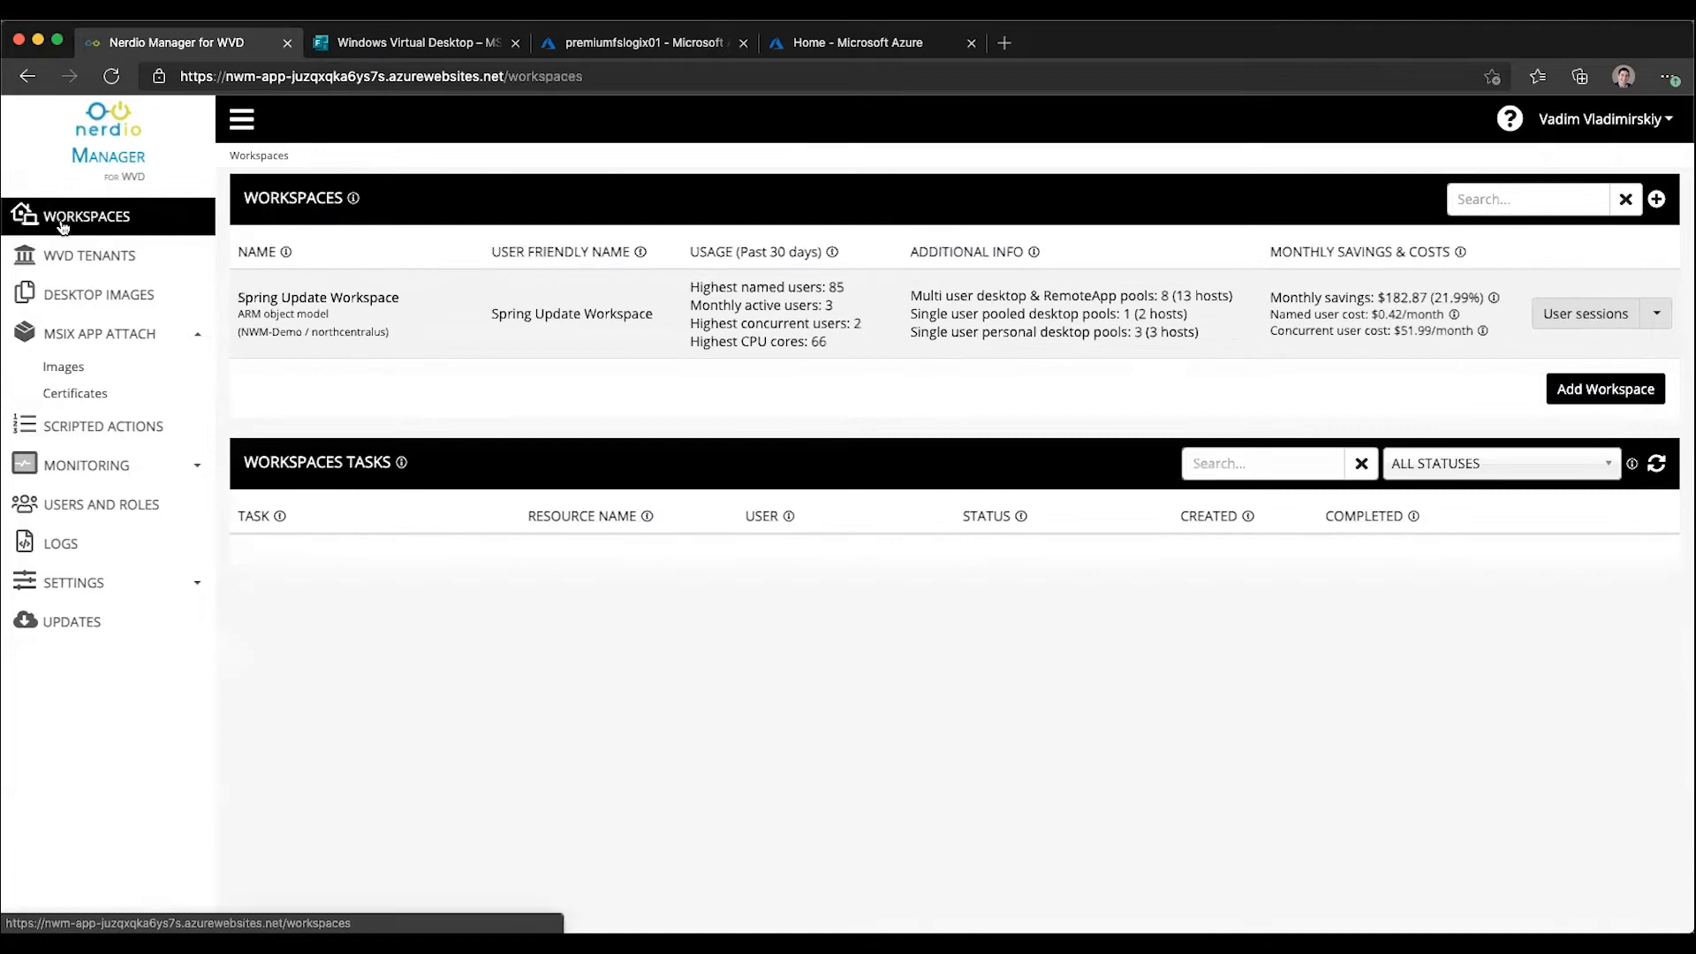
pyautogui.moveTo(316, 297)
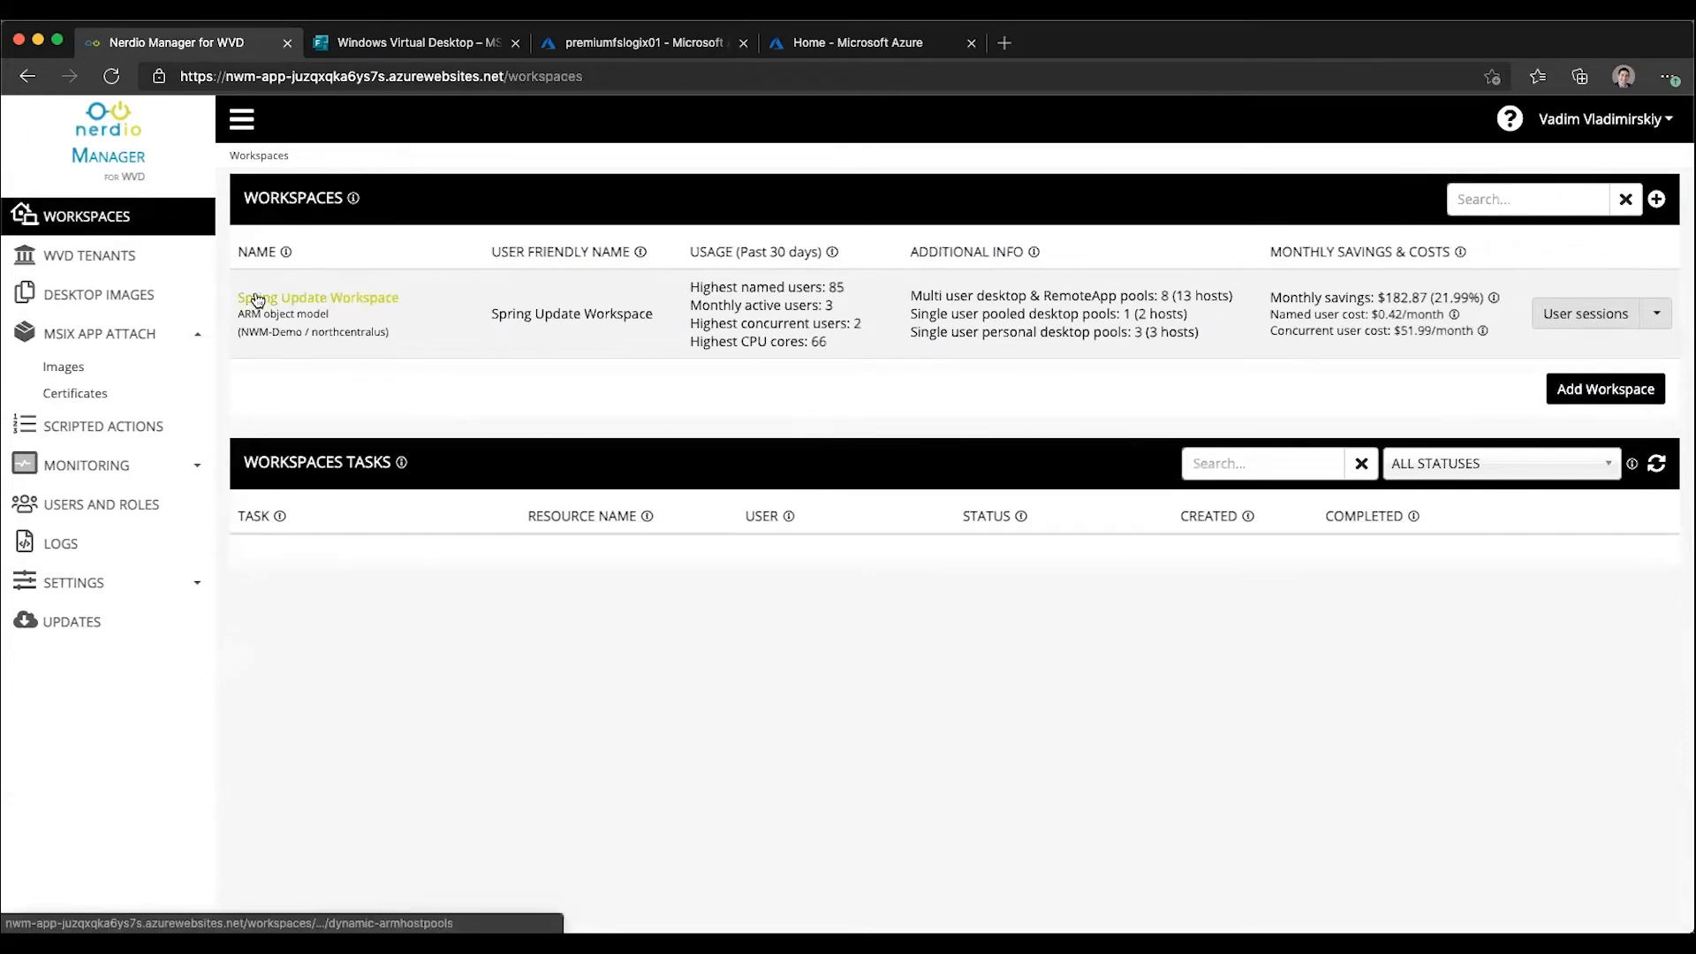
# From Spring Update Workspace, start adding an MSIX package to the AppAttach Demo host pool
pyautogui.click(316, 297)
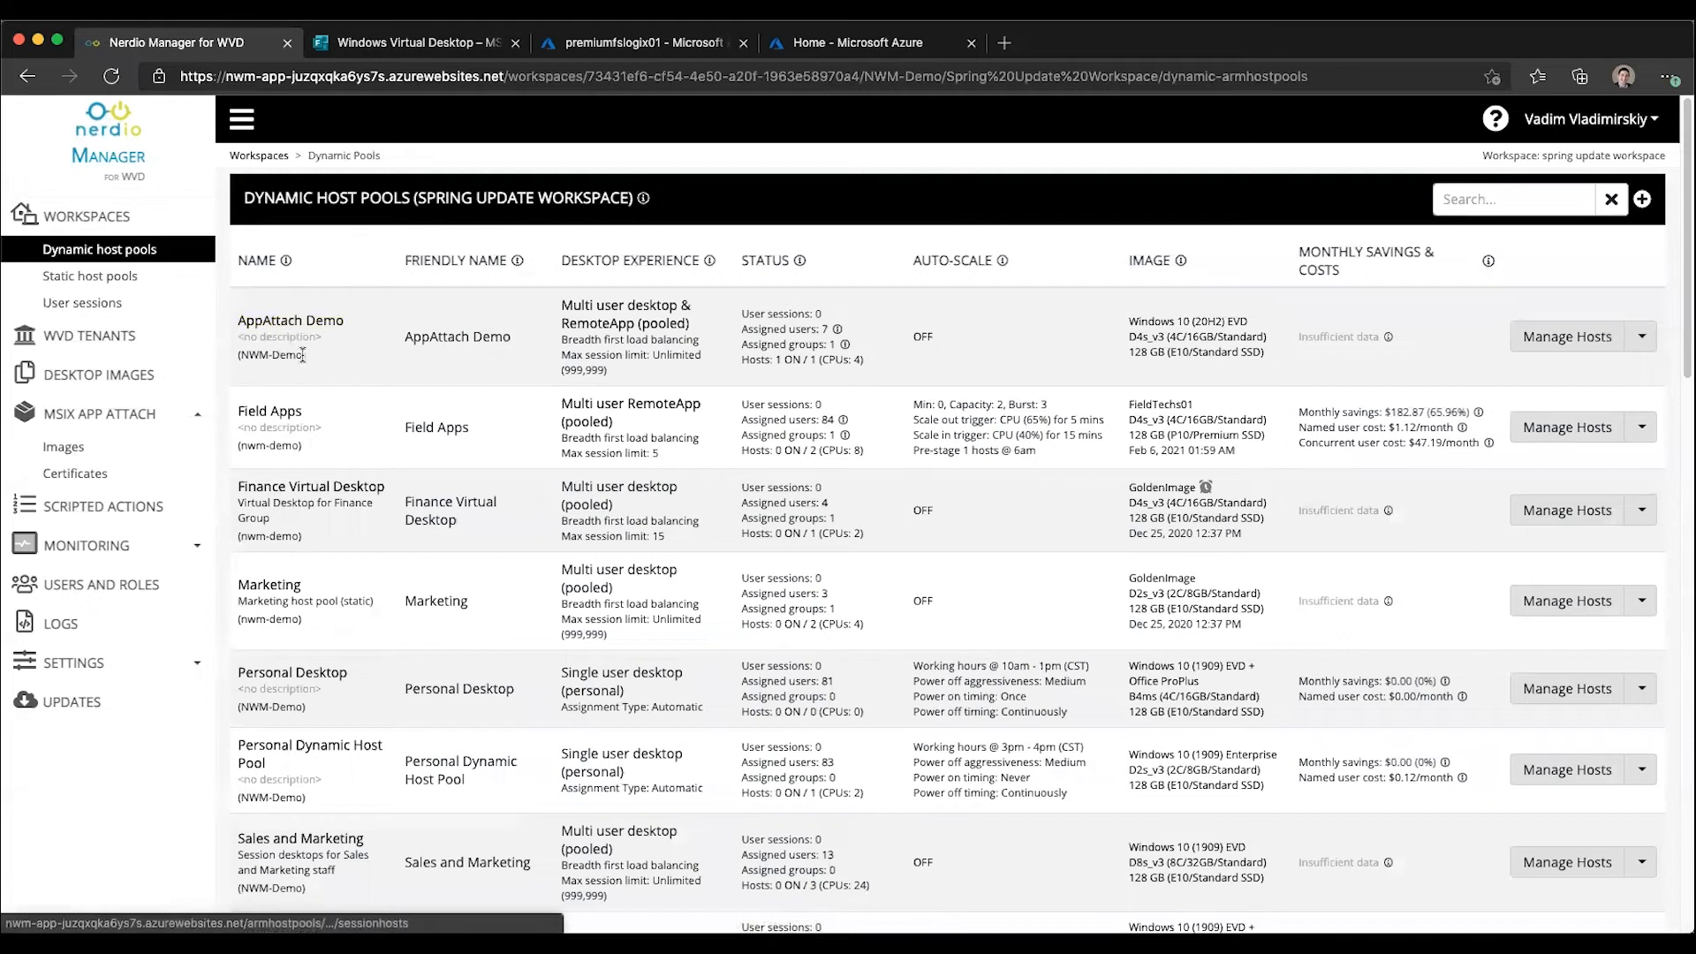
pyautogui.click(1642, 336)
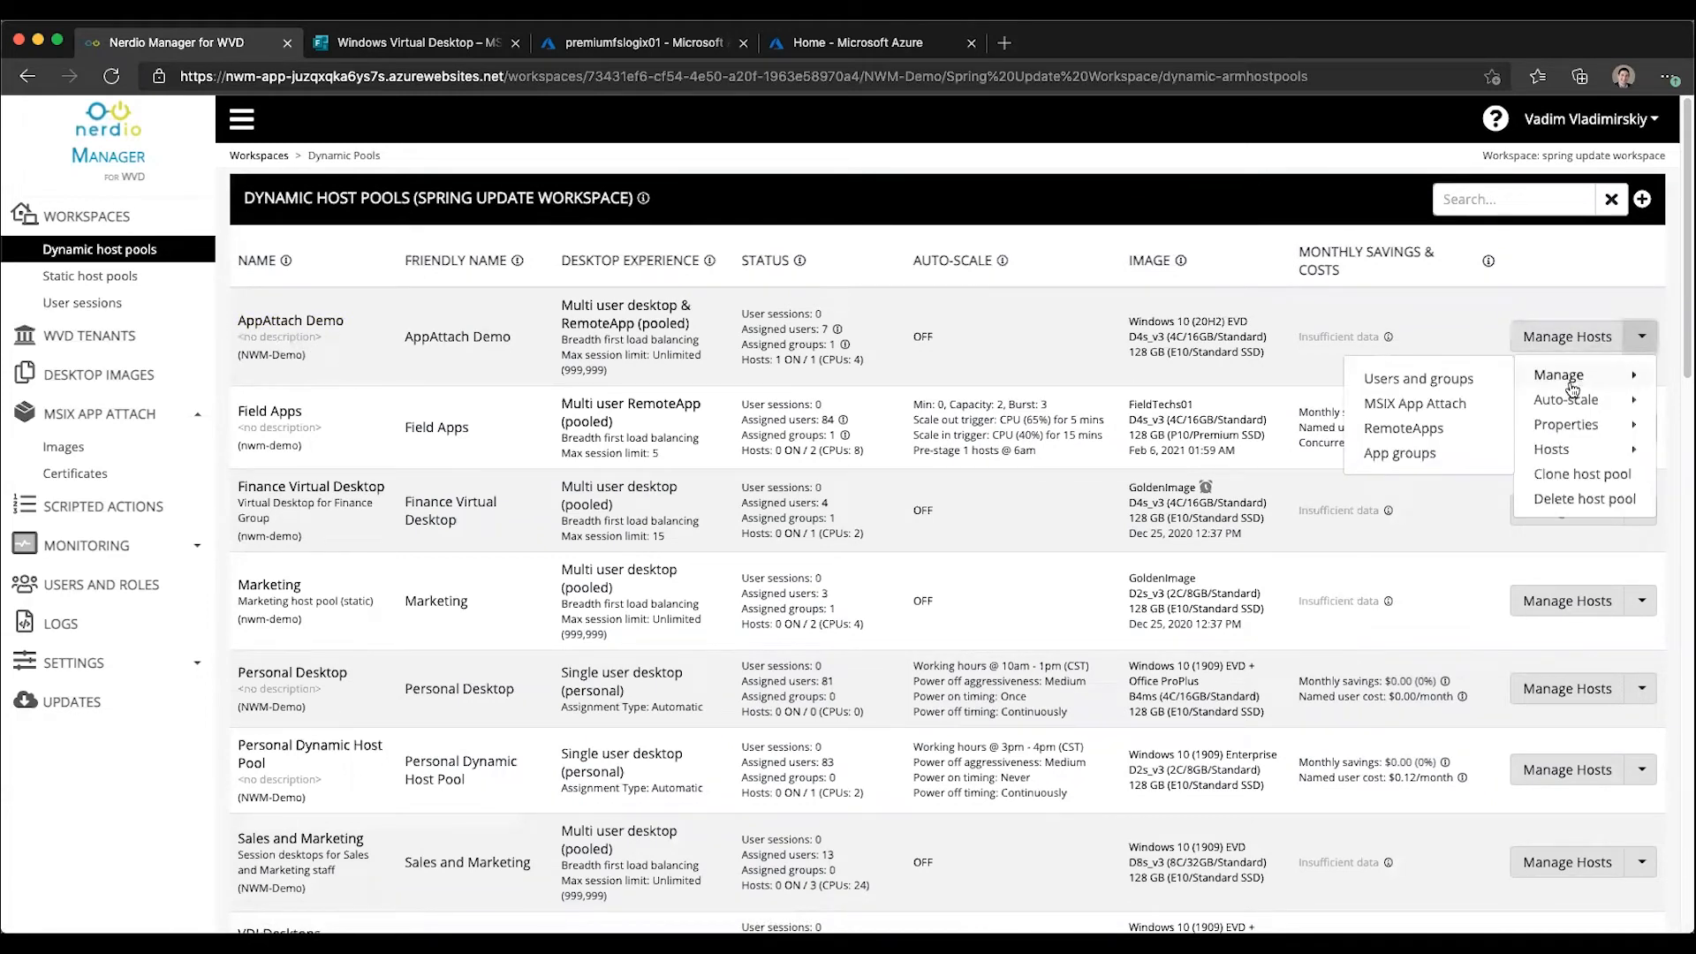
pyautogui.moveTo(1418, 408)
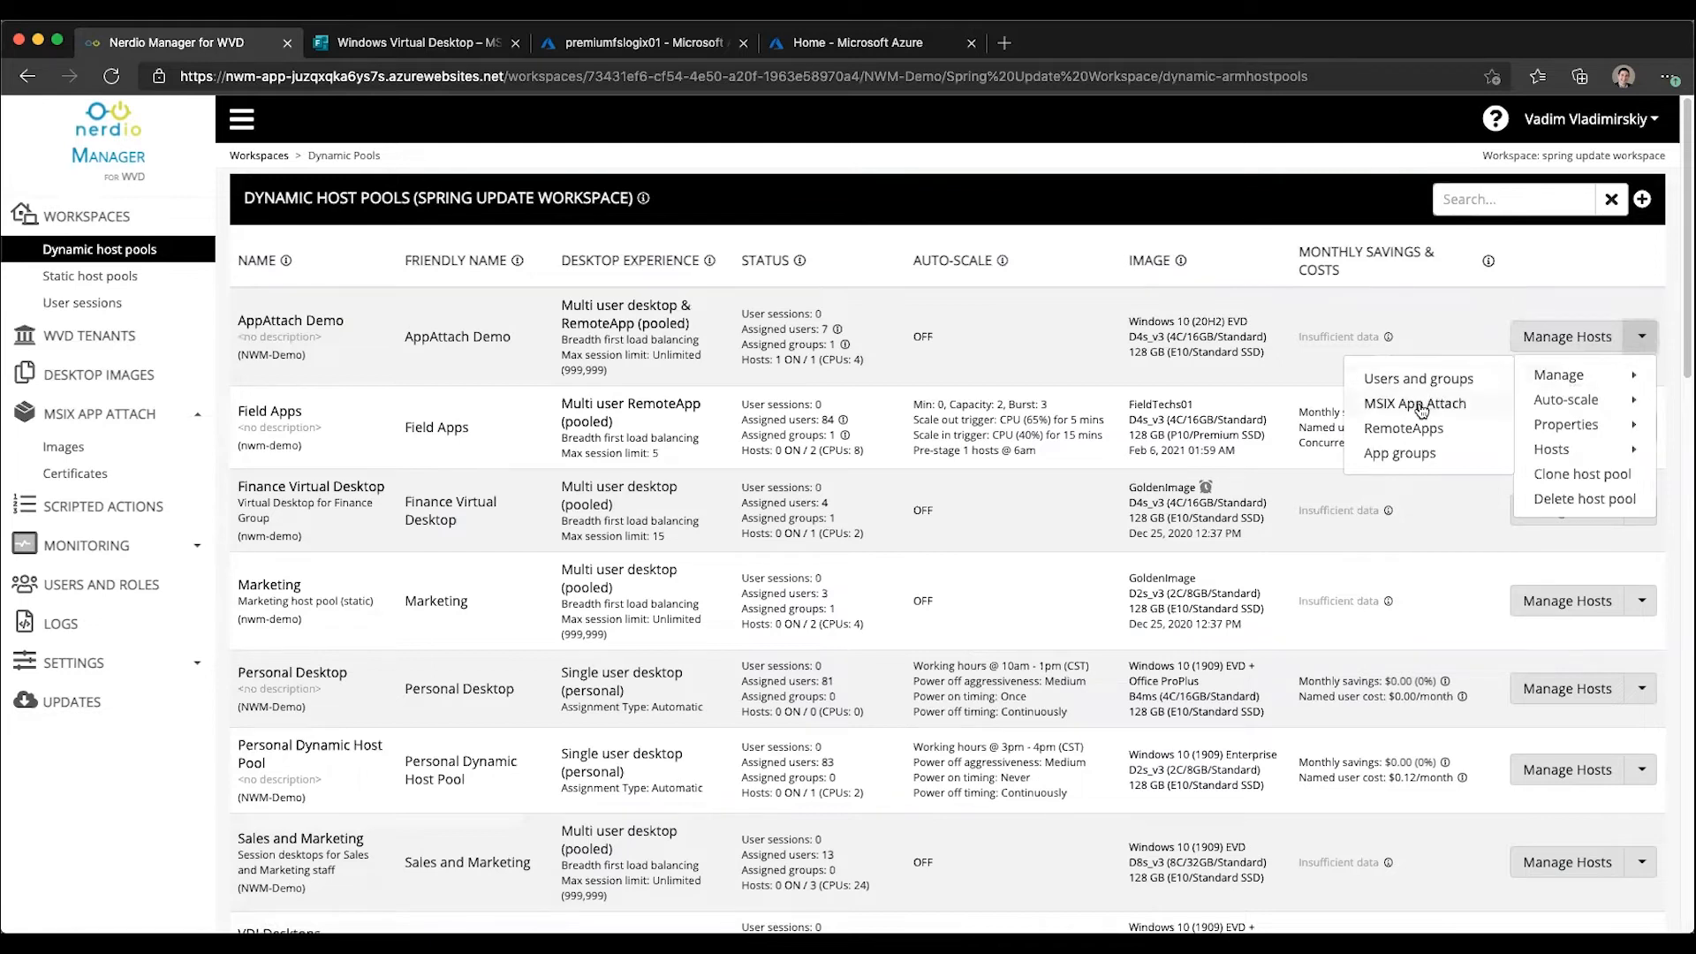
pyautogui.click(1413, 403)
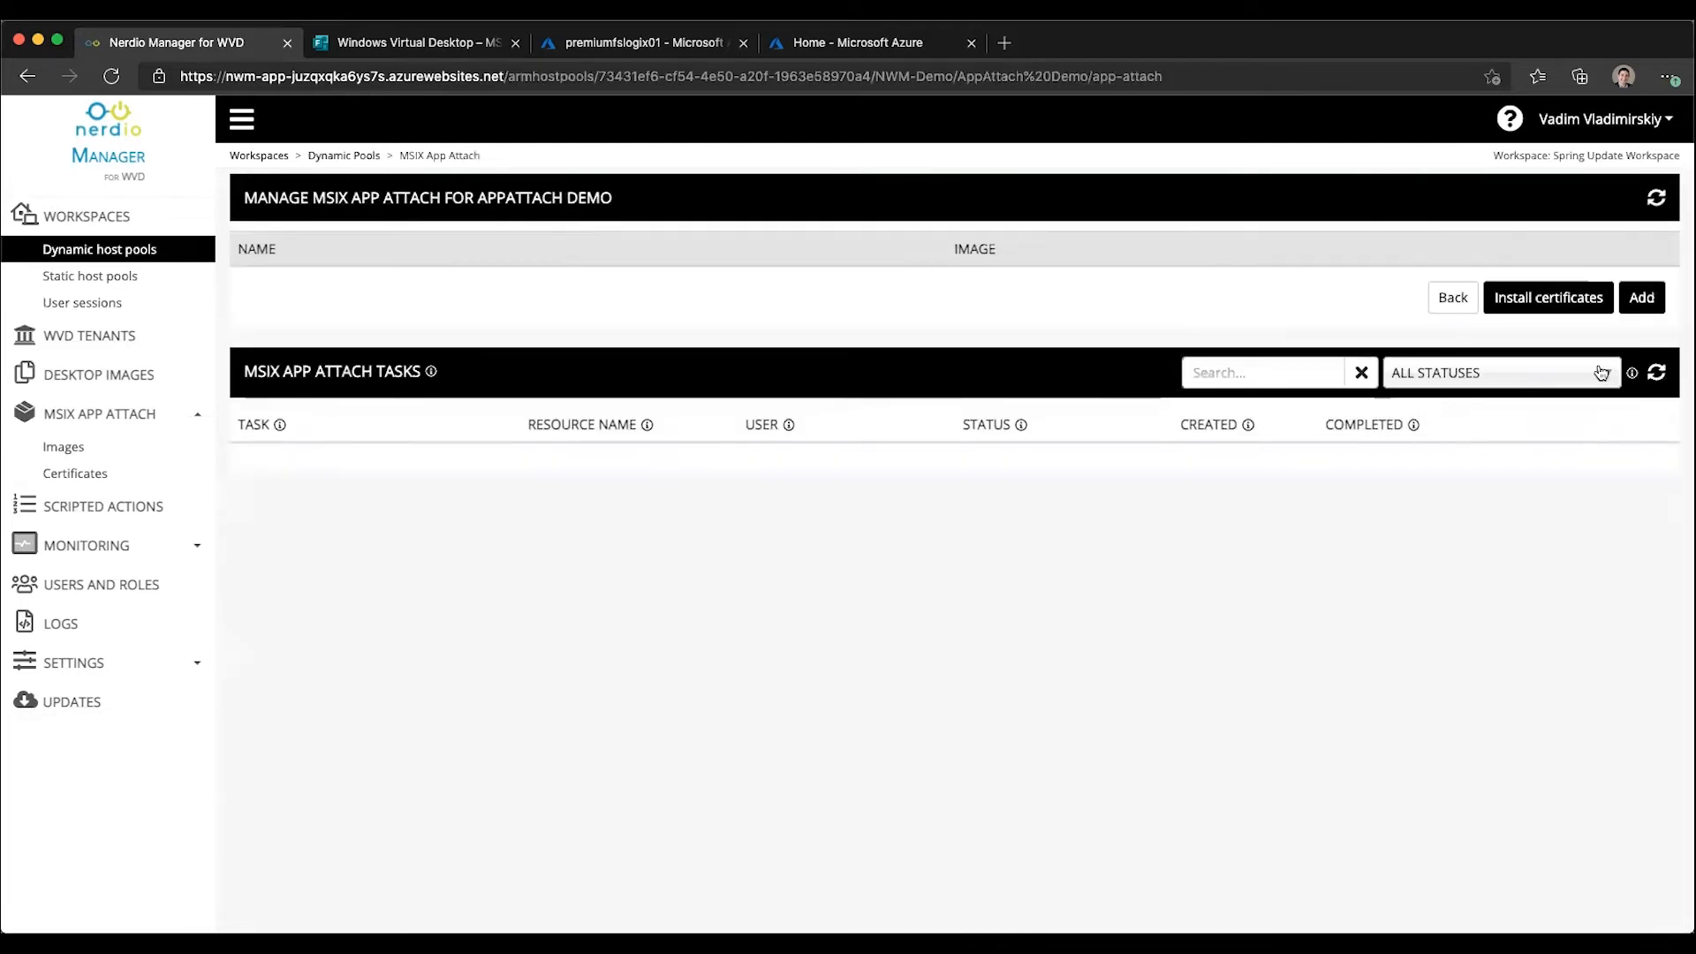
pyautogui.click(1641, 297)
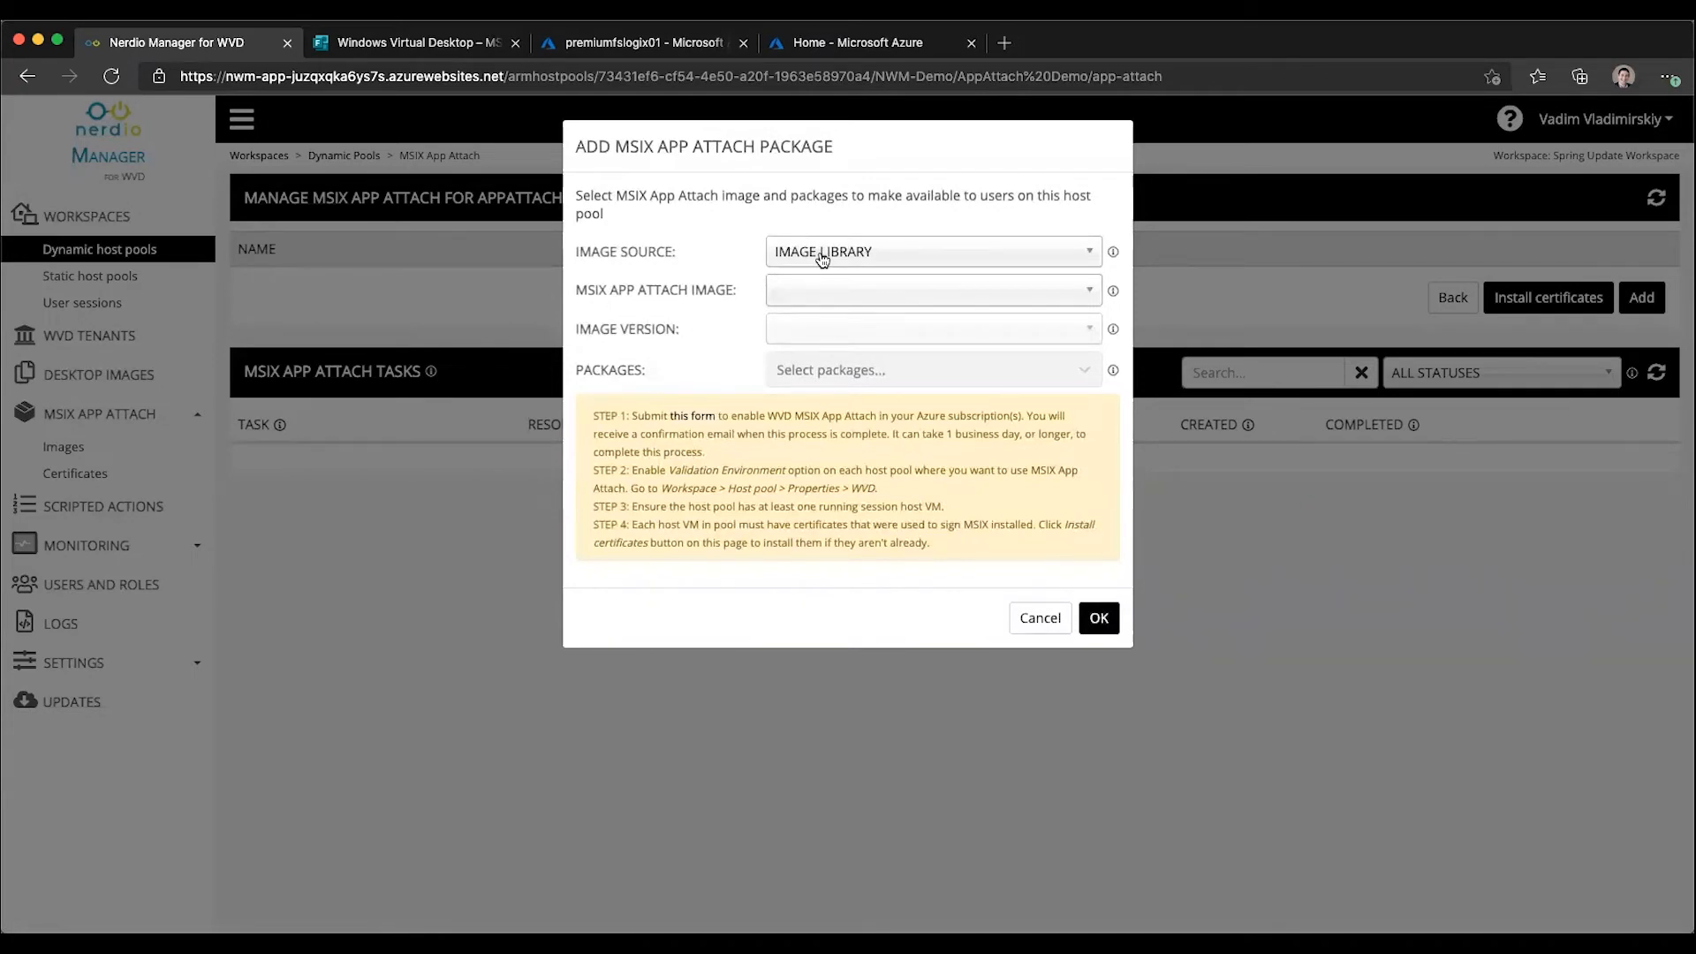
pyautogui.click(931, 251)
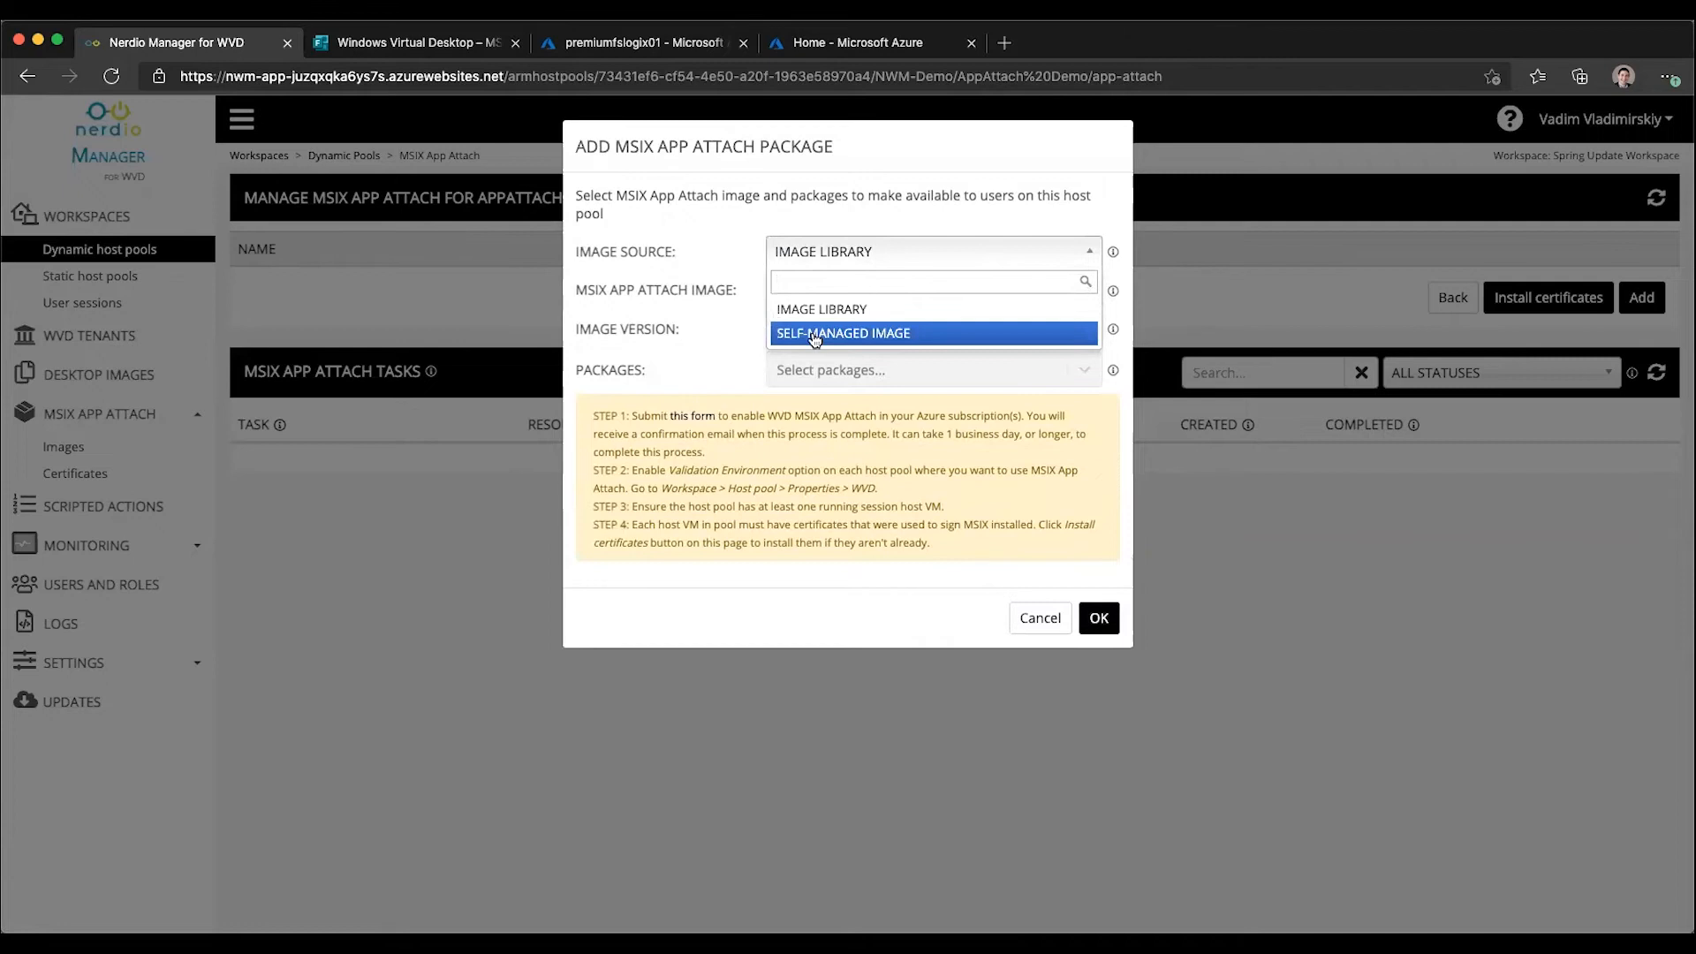
pyautogui.click(843, 332)
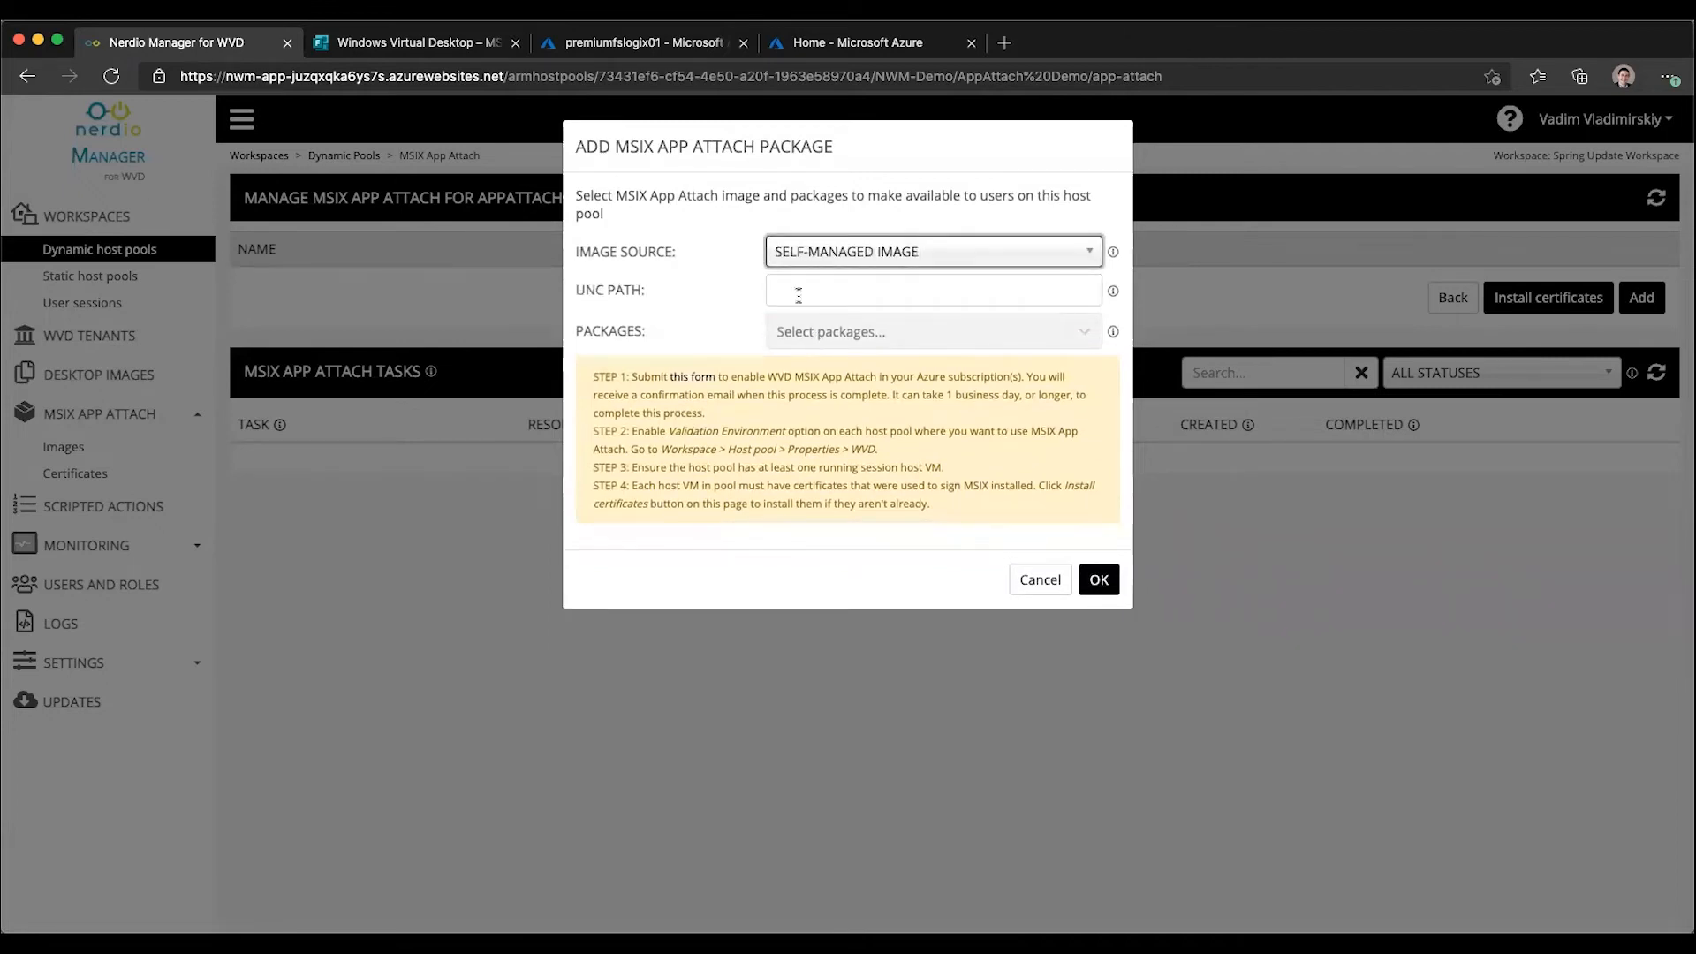
pyautogui.click(933, 288)
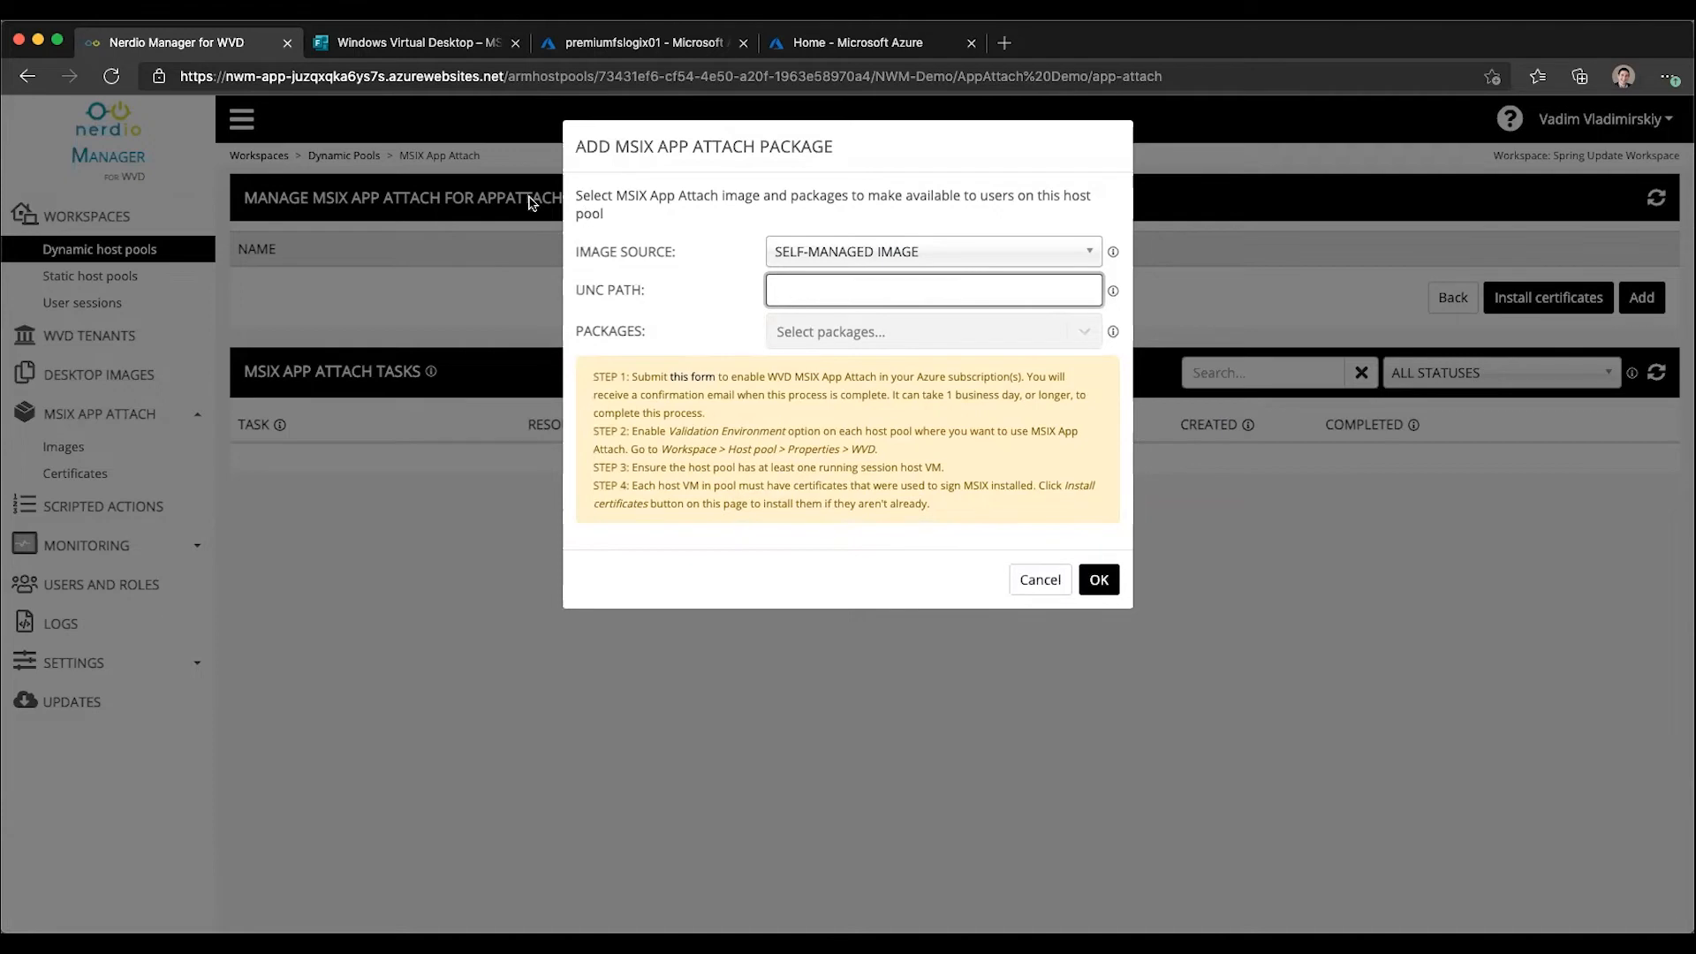
pyautogui.click(932, 250)
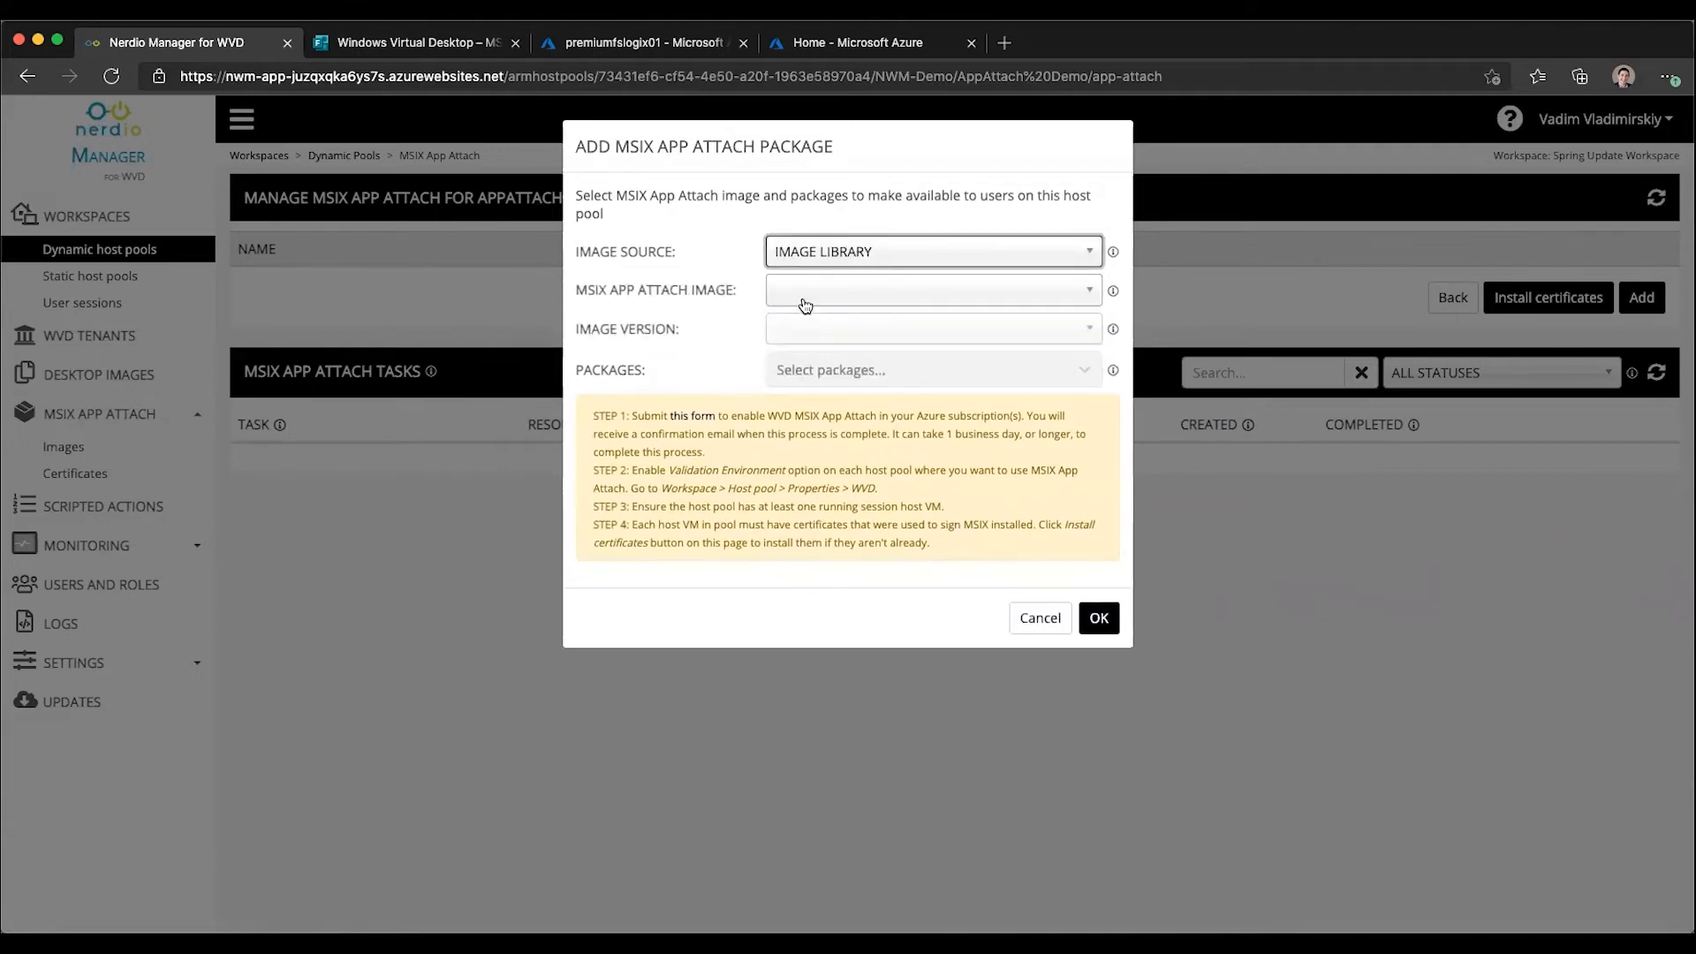
# Select the Notepad++ 1.0.0 image and its NotepadPP package for the host pool
pyautogui.click(930, 288)
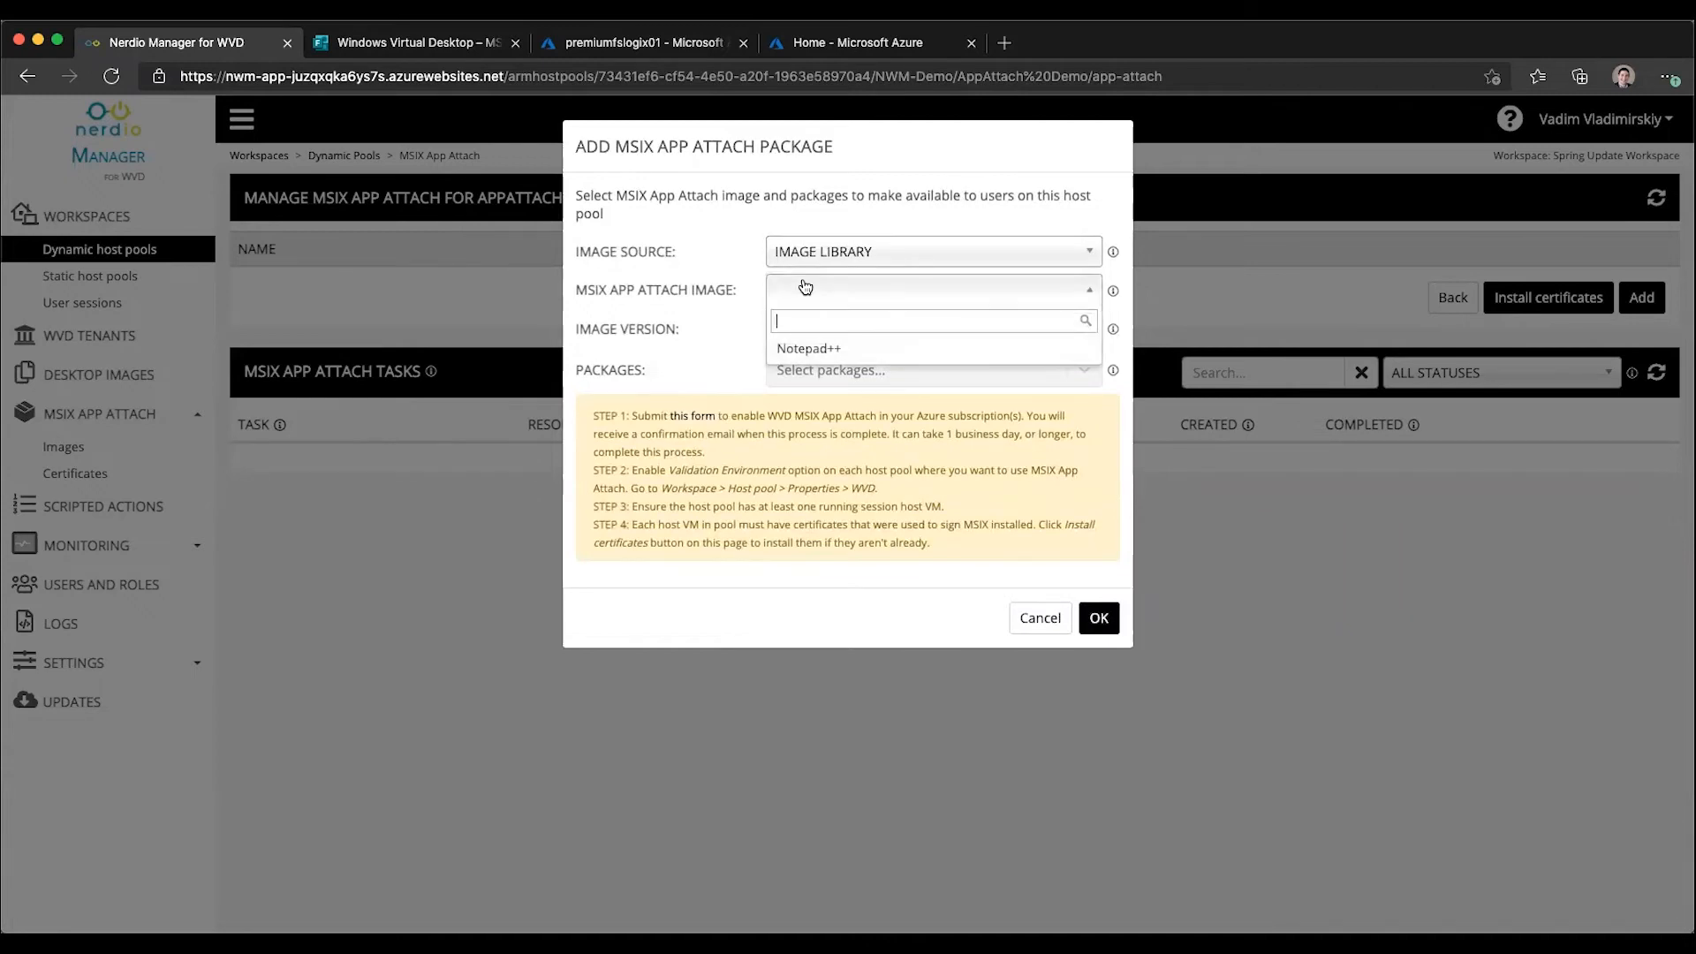
pyautogui.moveTo(809, 348)
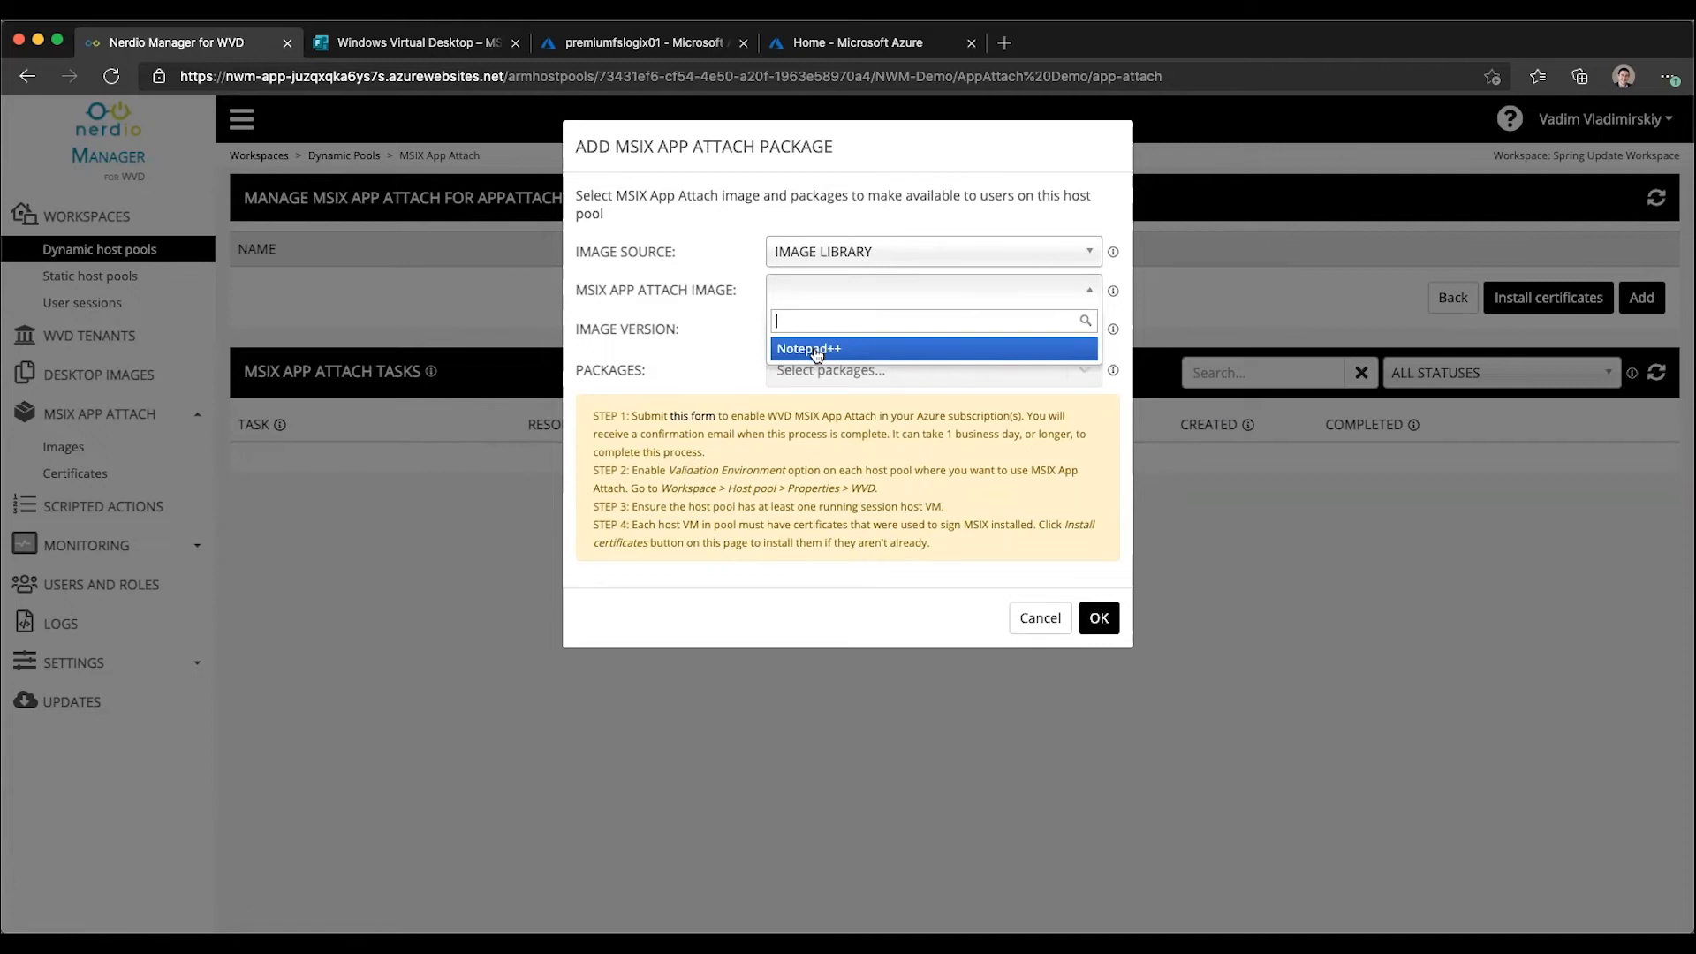
pyautogui.click(809, 348)
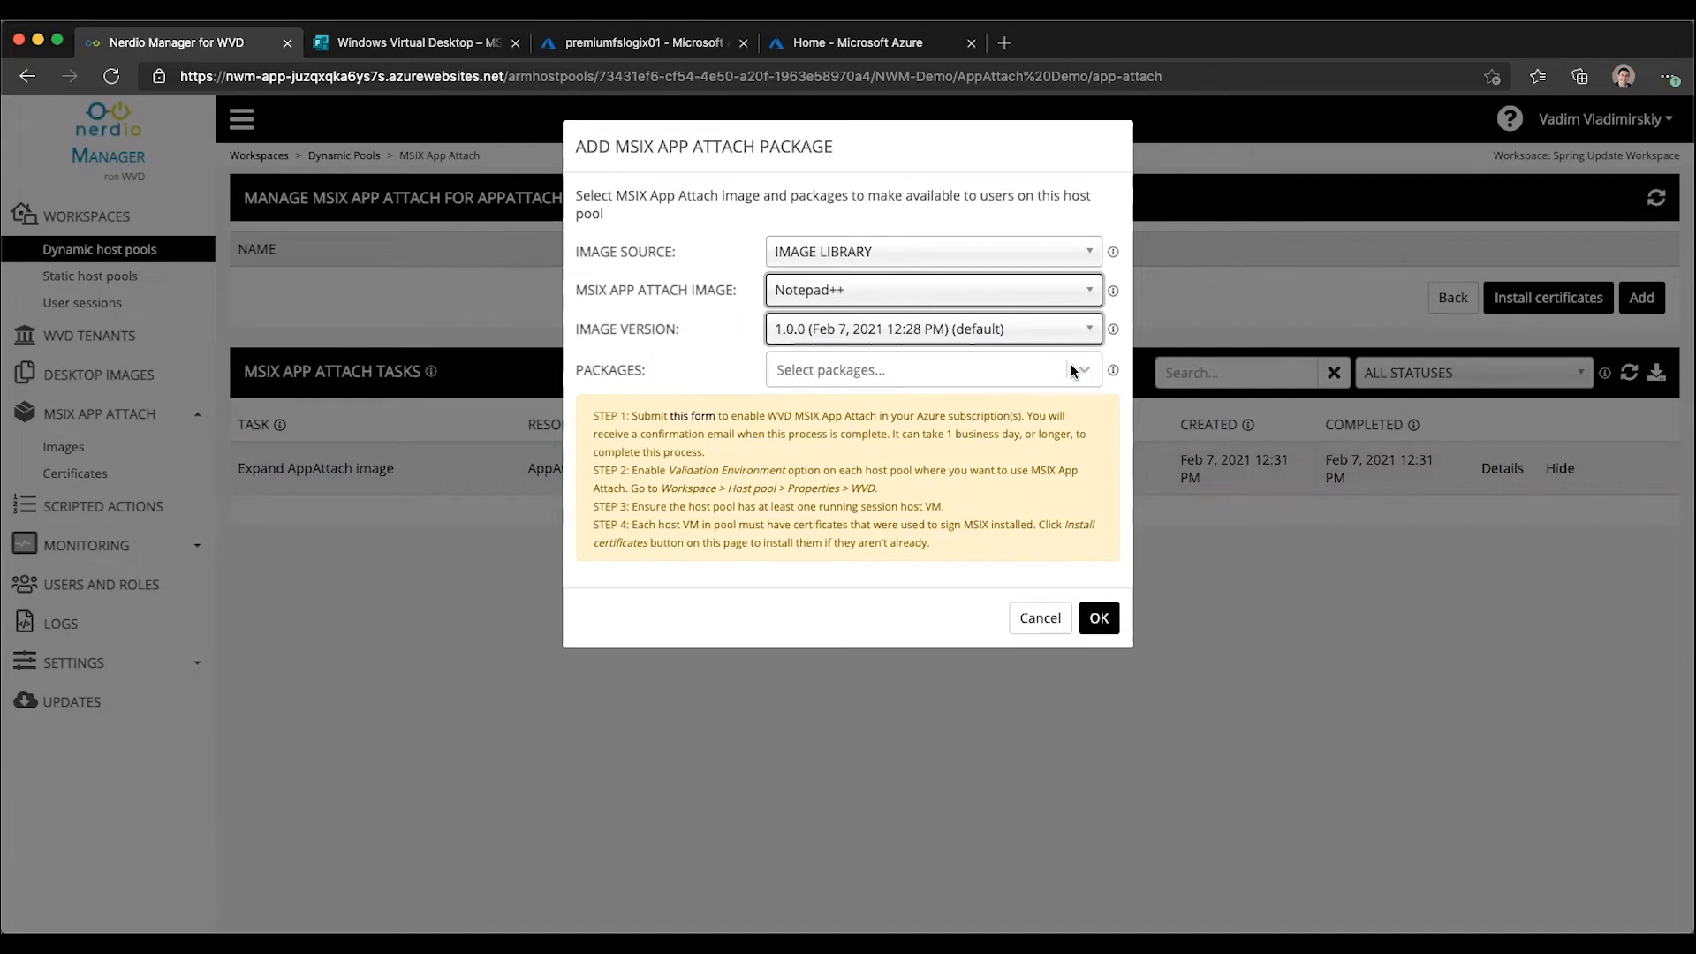
pyautogui.click(931, 369)
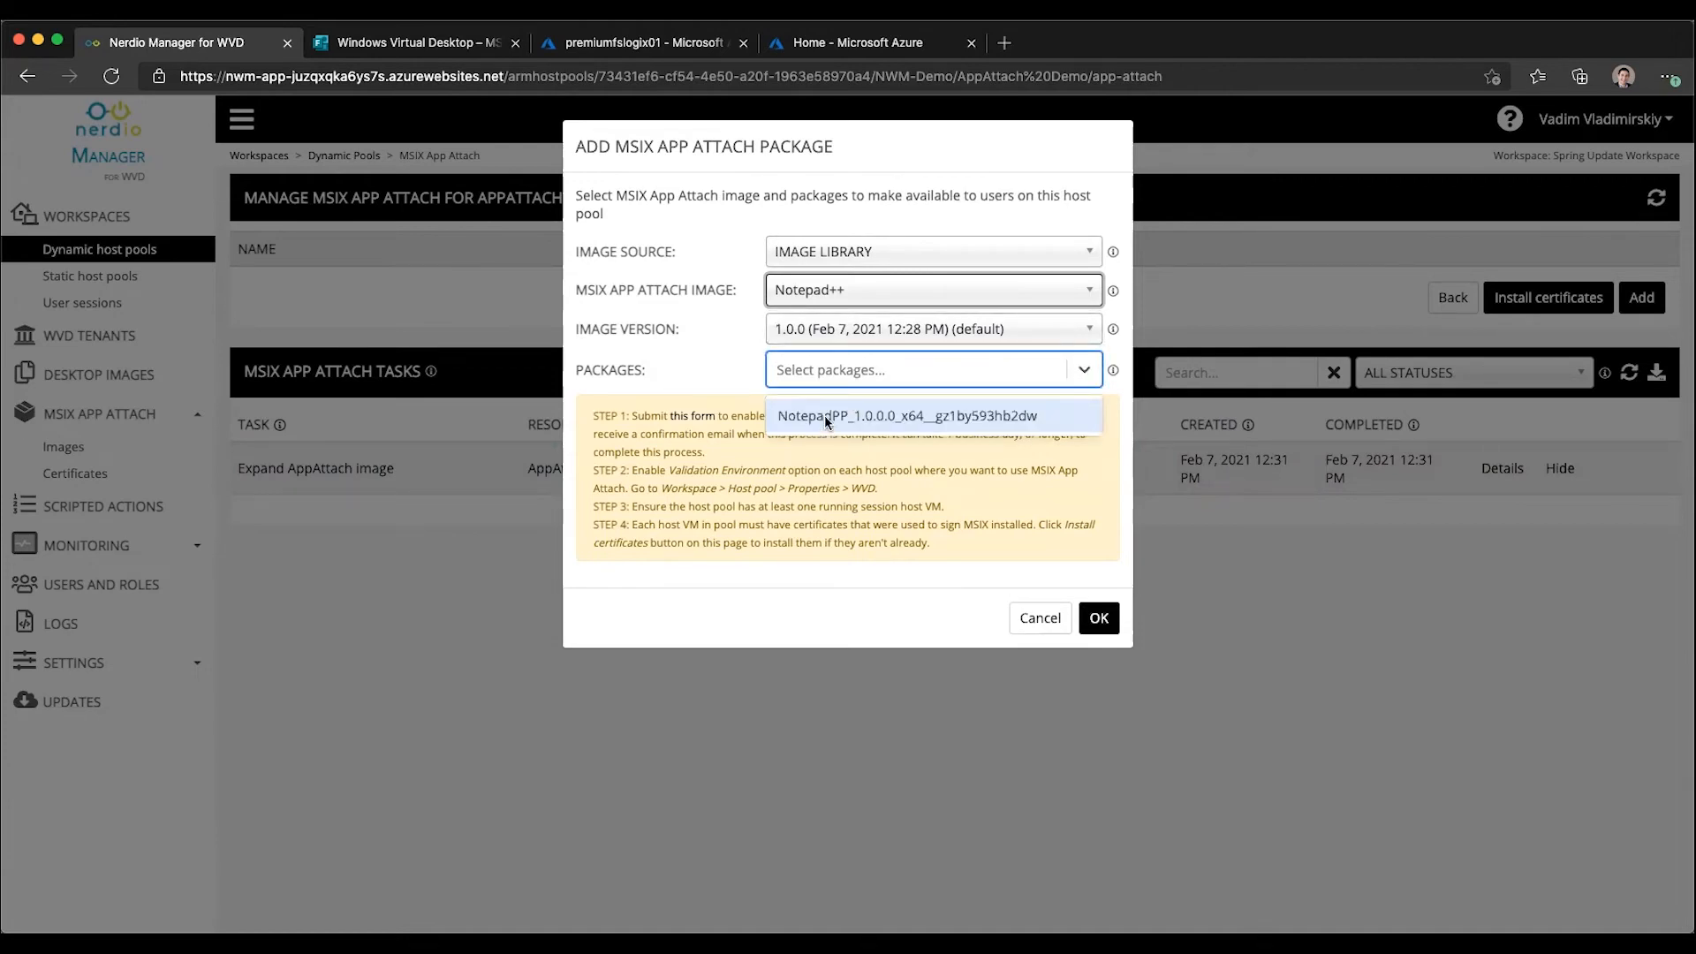
pyautogui.click(906, 415)
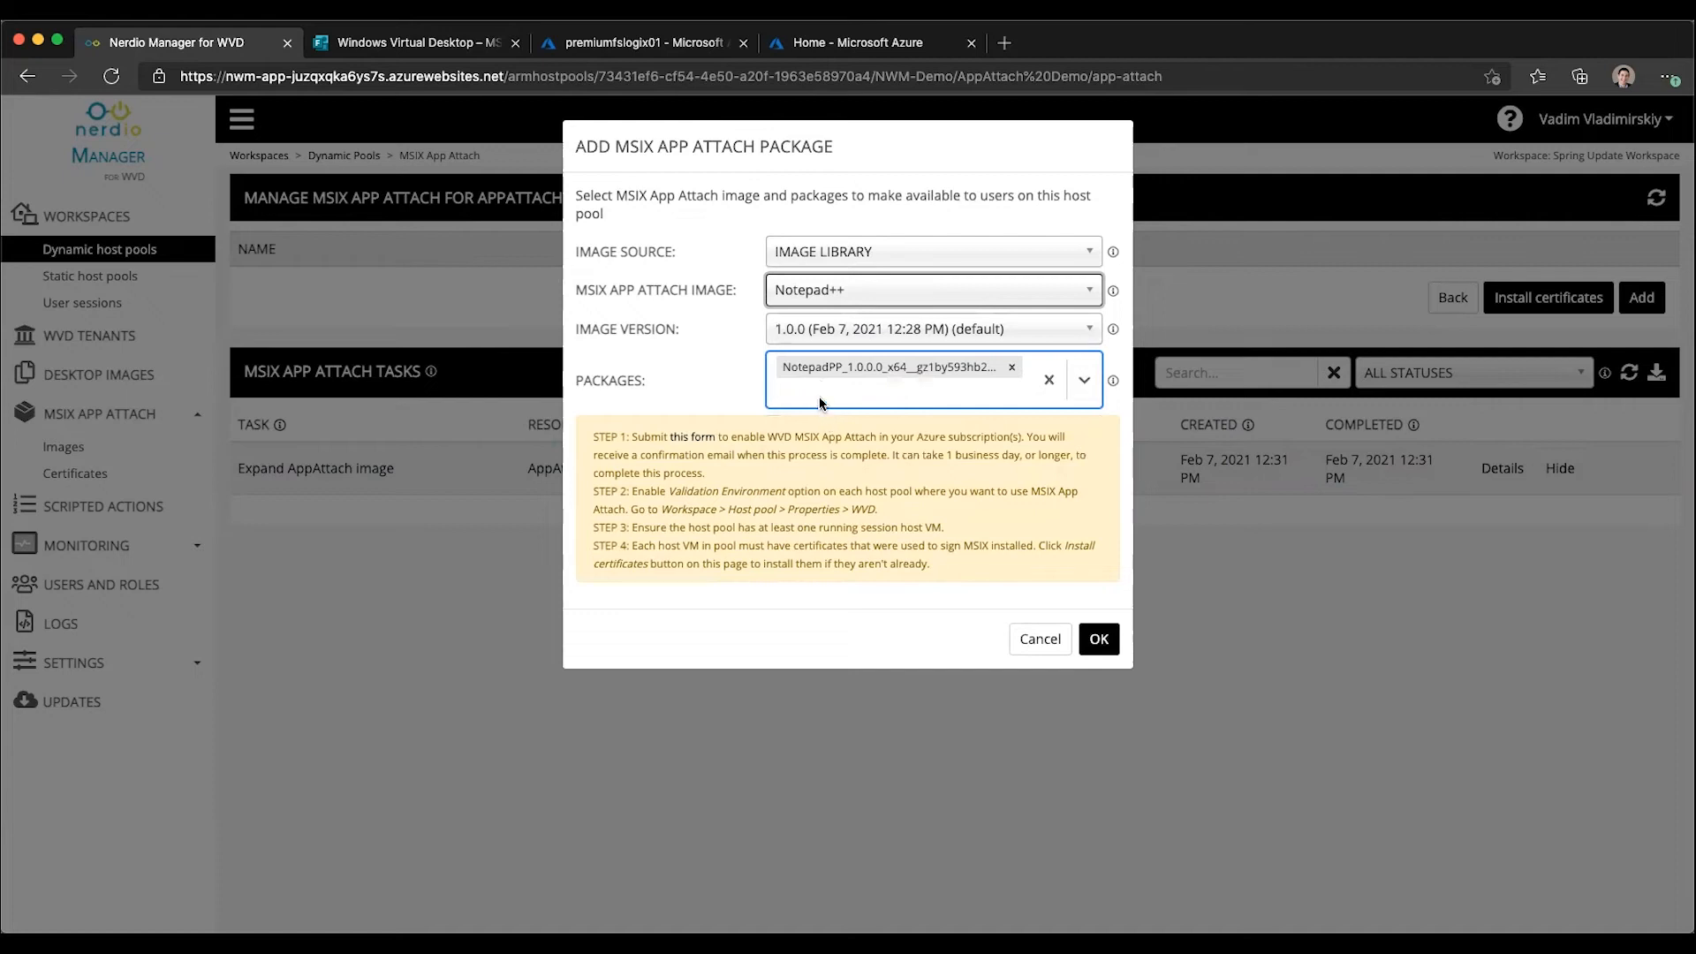
pyautogui.click(1083, 380)
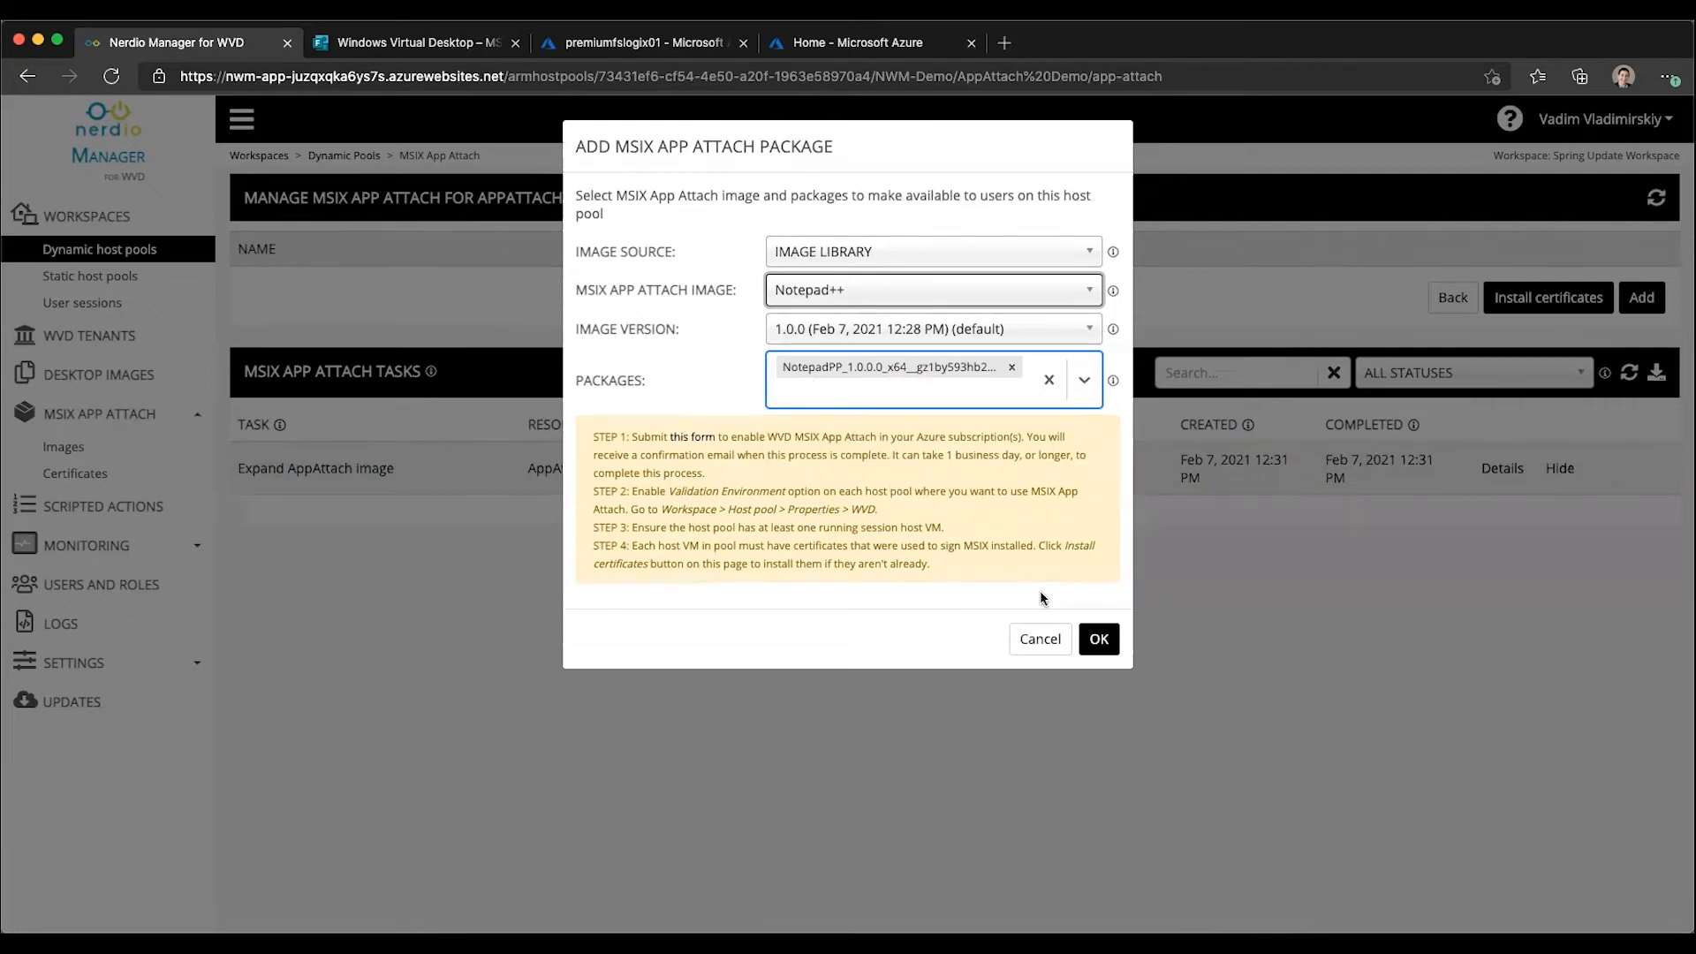
# Submit the package addition and return to the MSIX App Attach Images page
pyautogui.click(1097, 638)
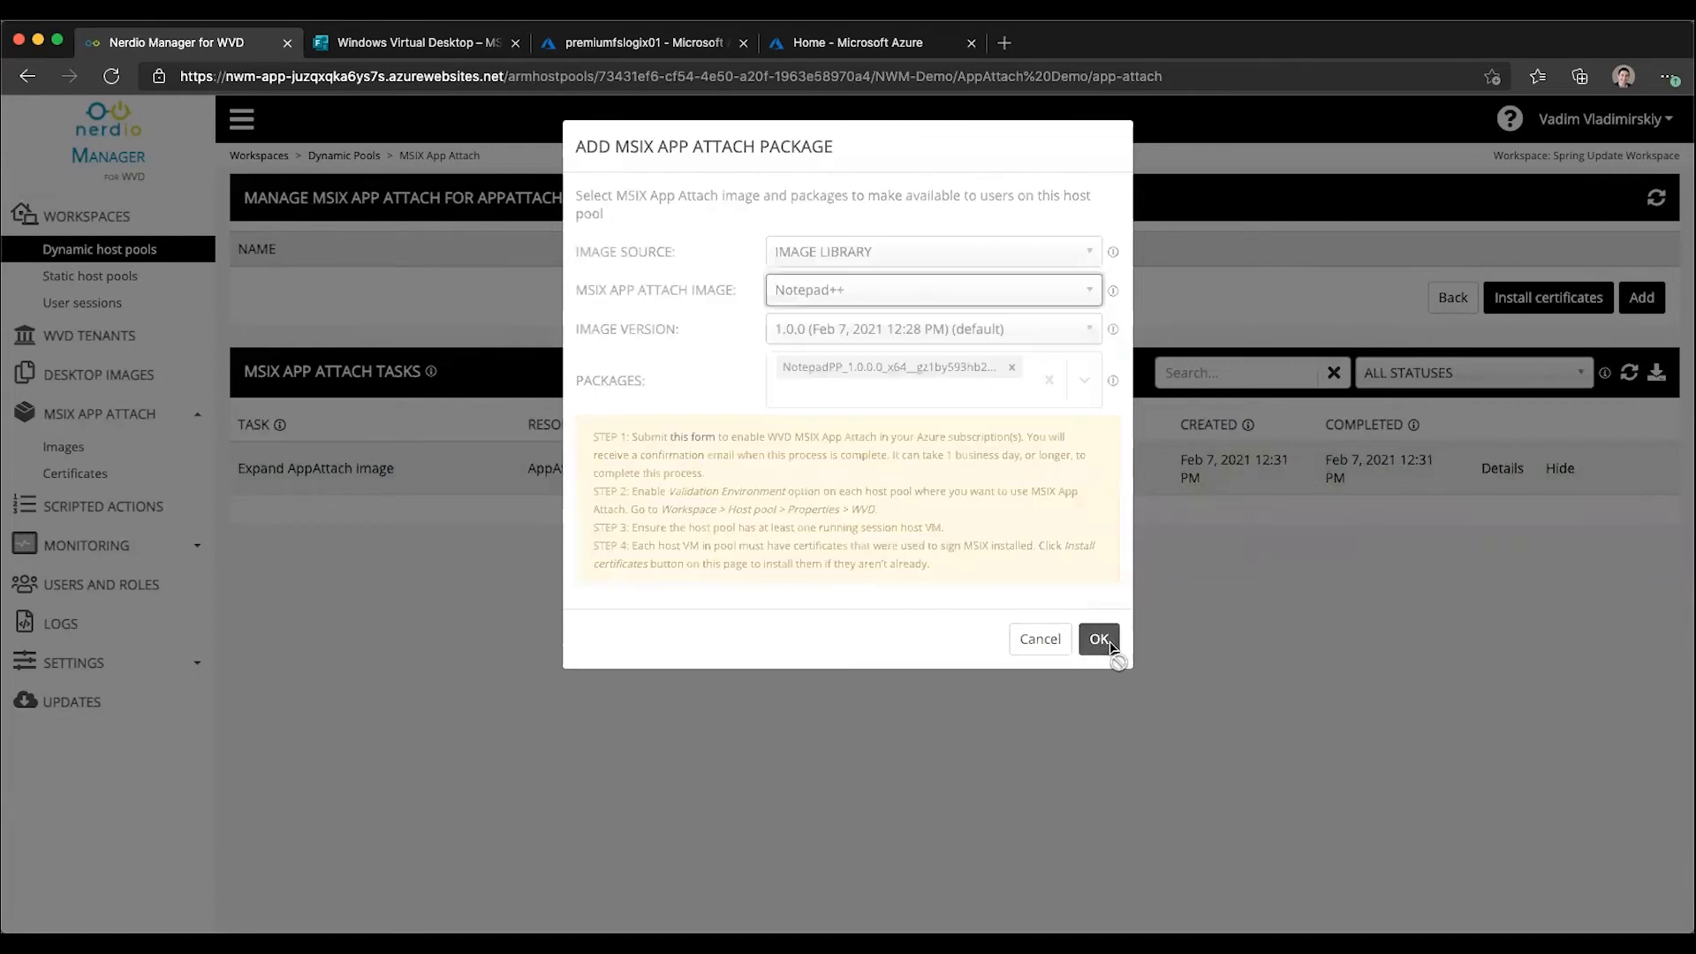
pyautogui.click(1096, 637)
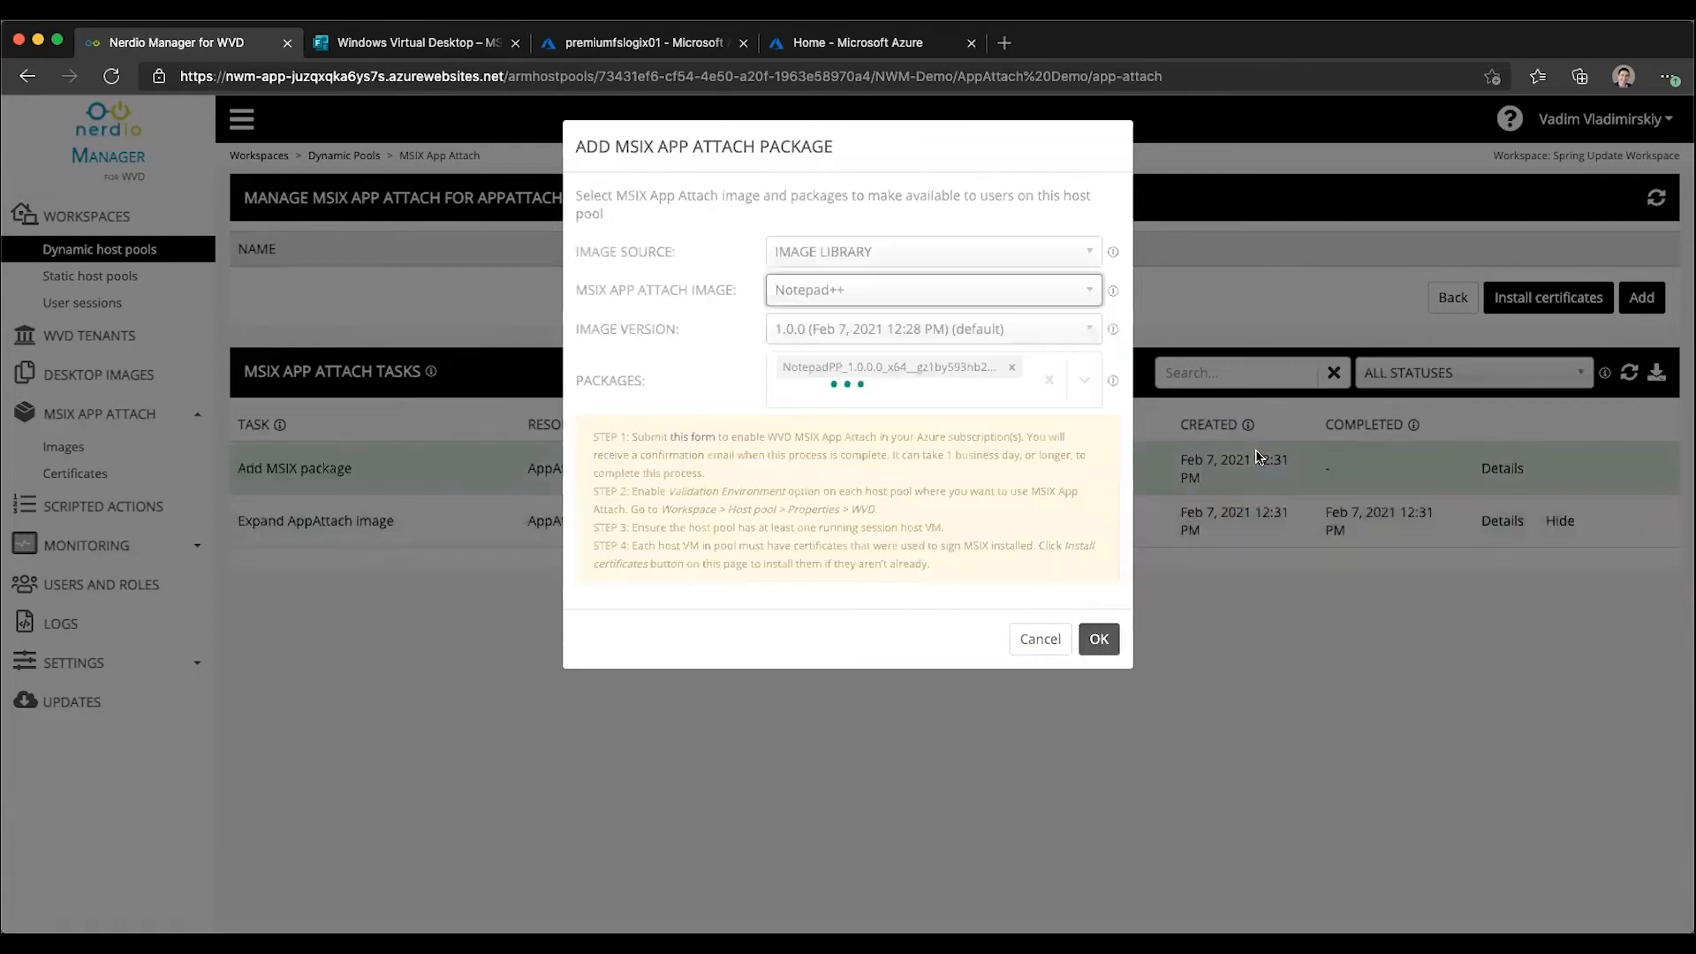
pyautogui.click(1097, 637)
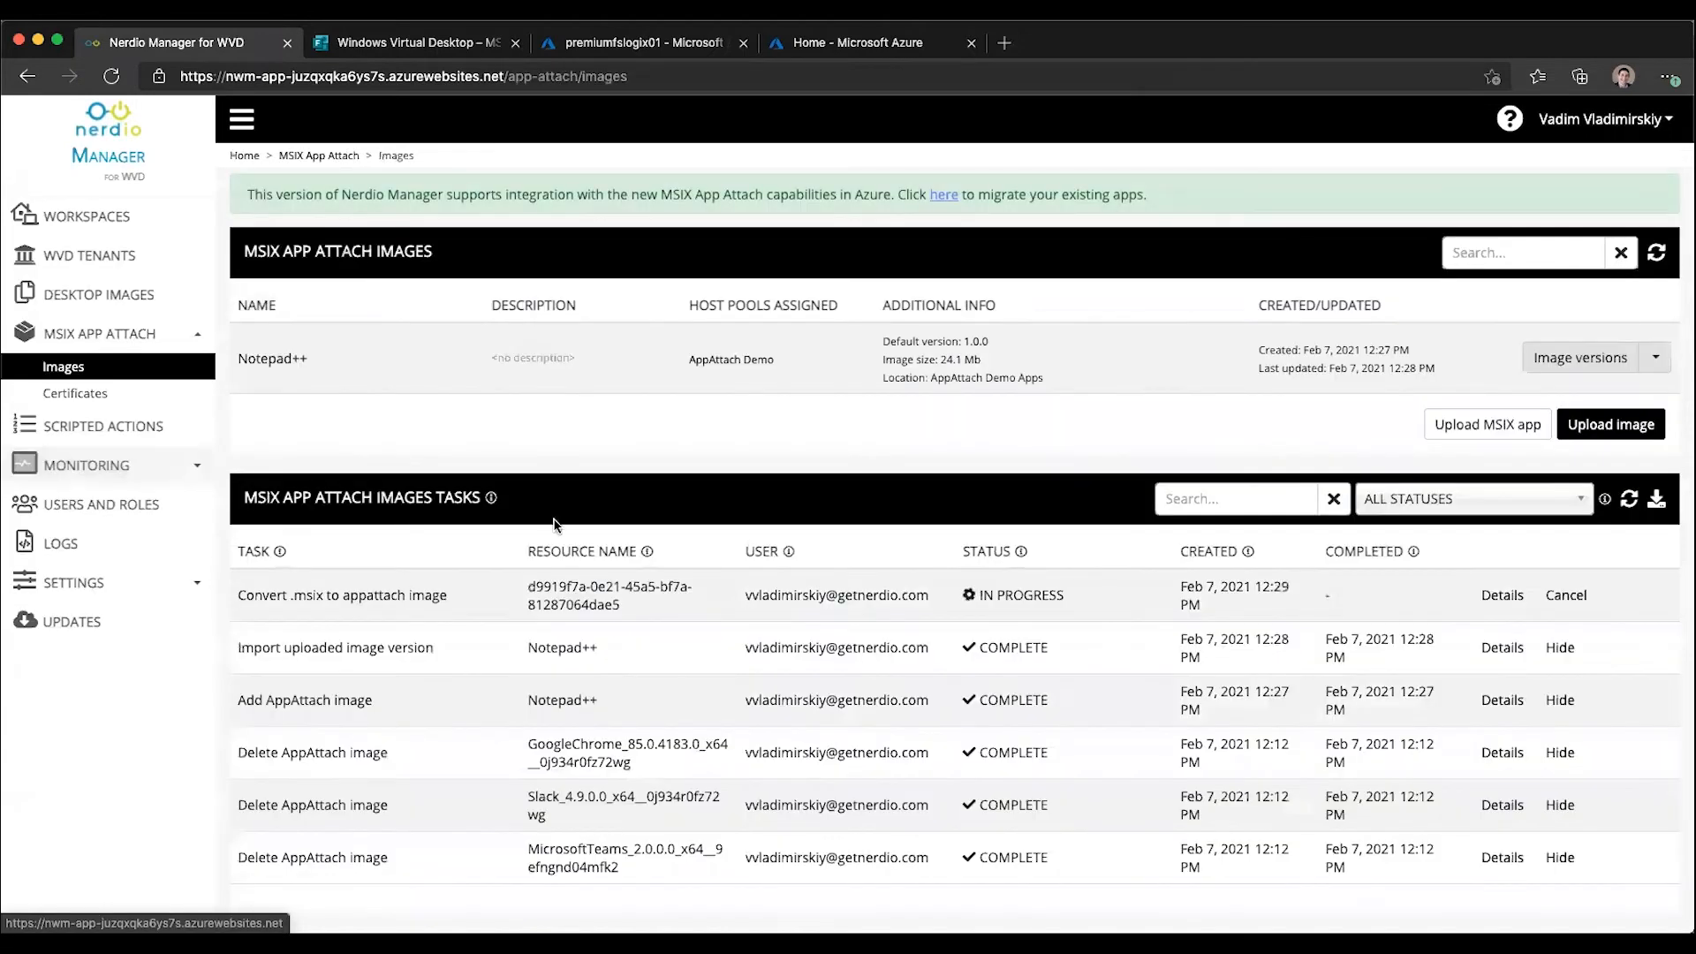
pyautogui.moveTo(622, 477)
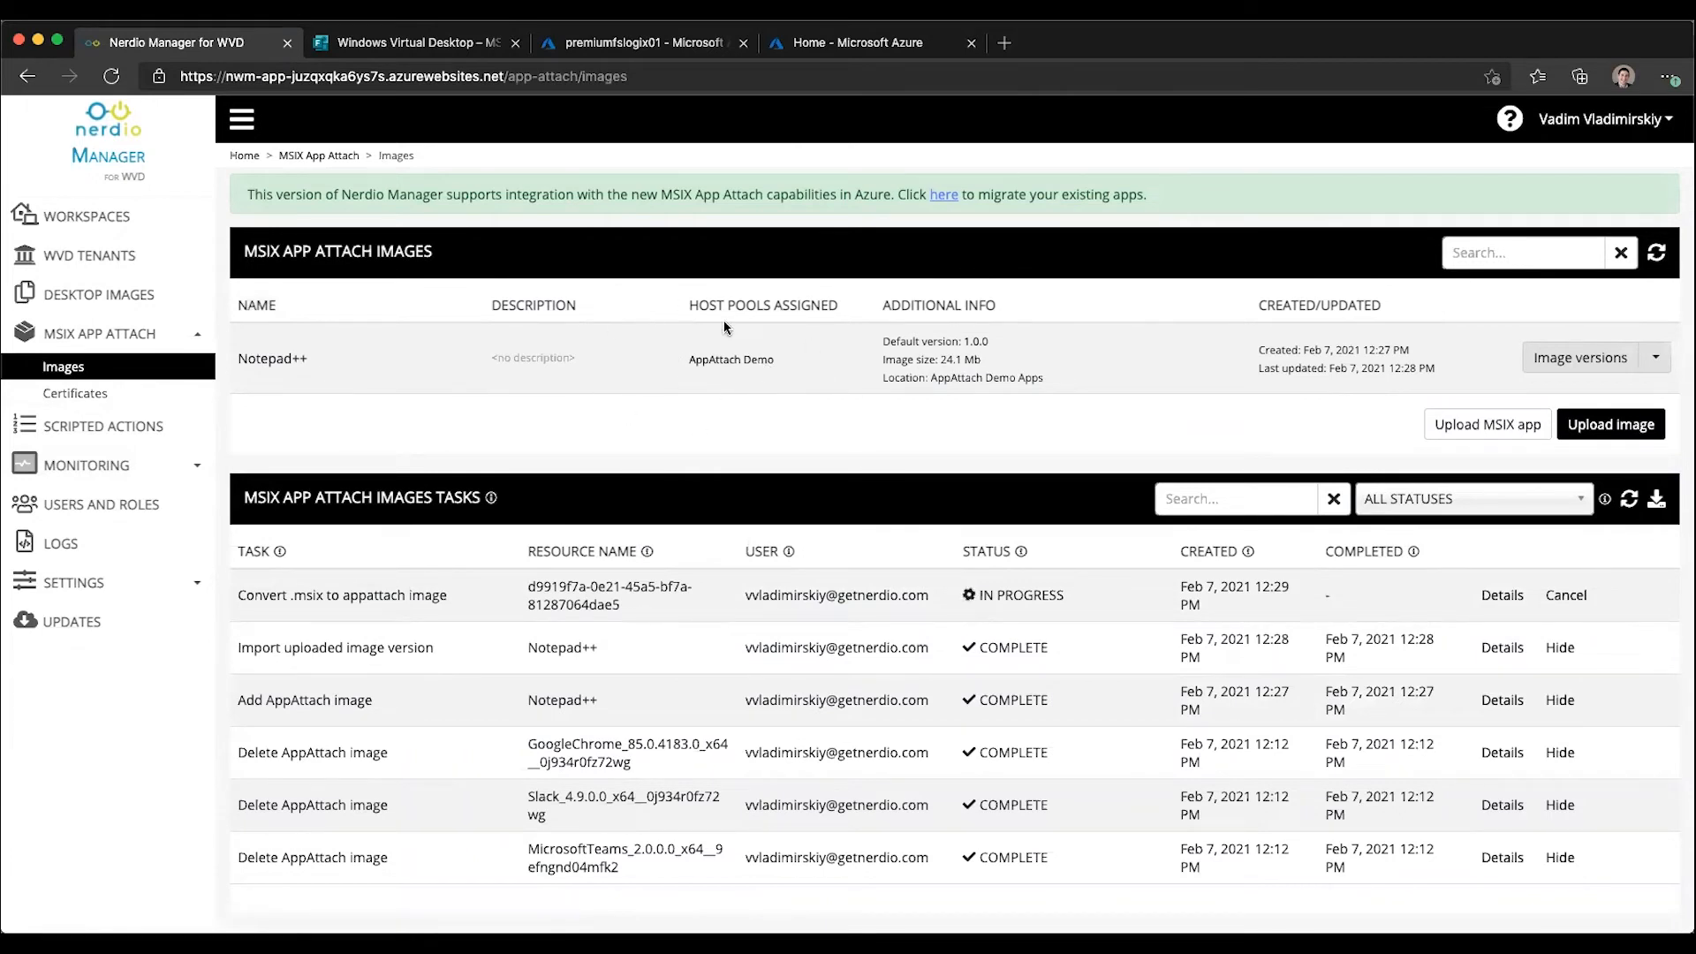
pyautogui.moveTo(771, 339)
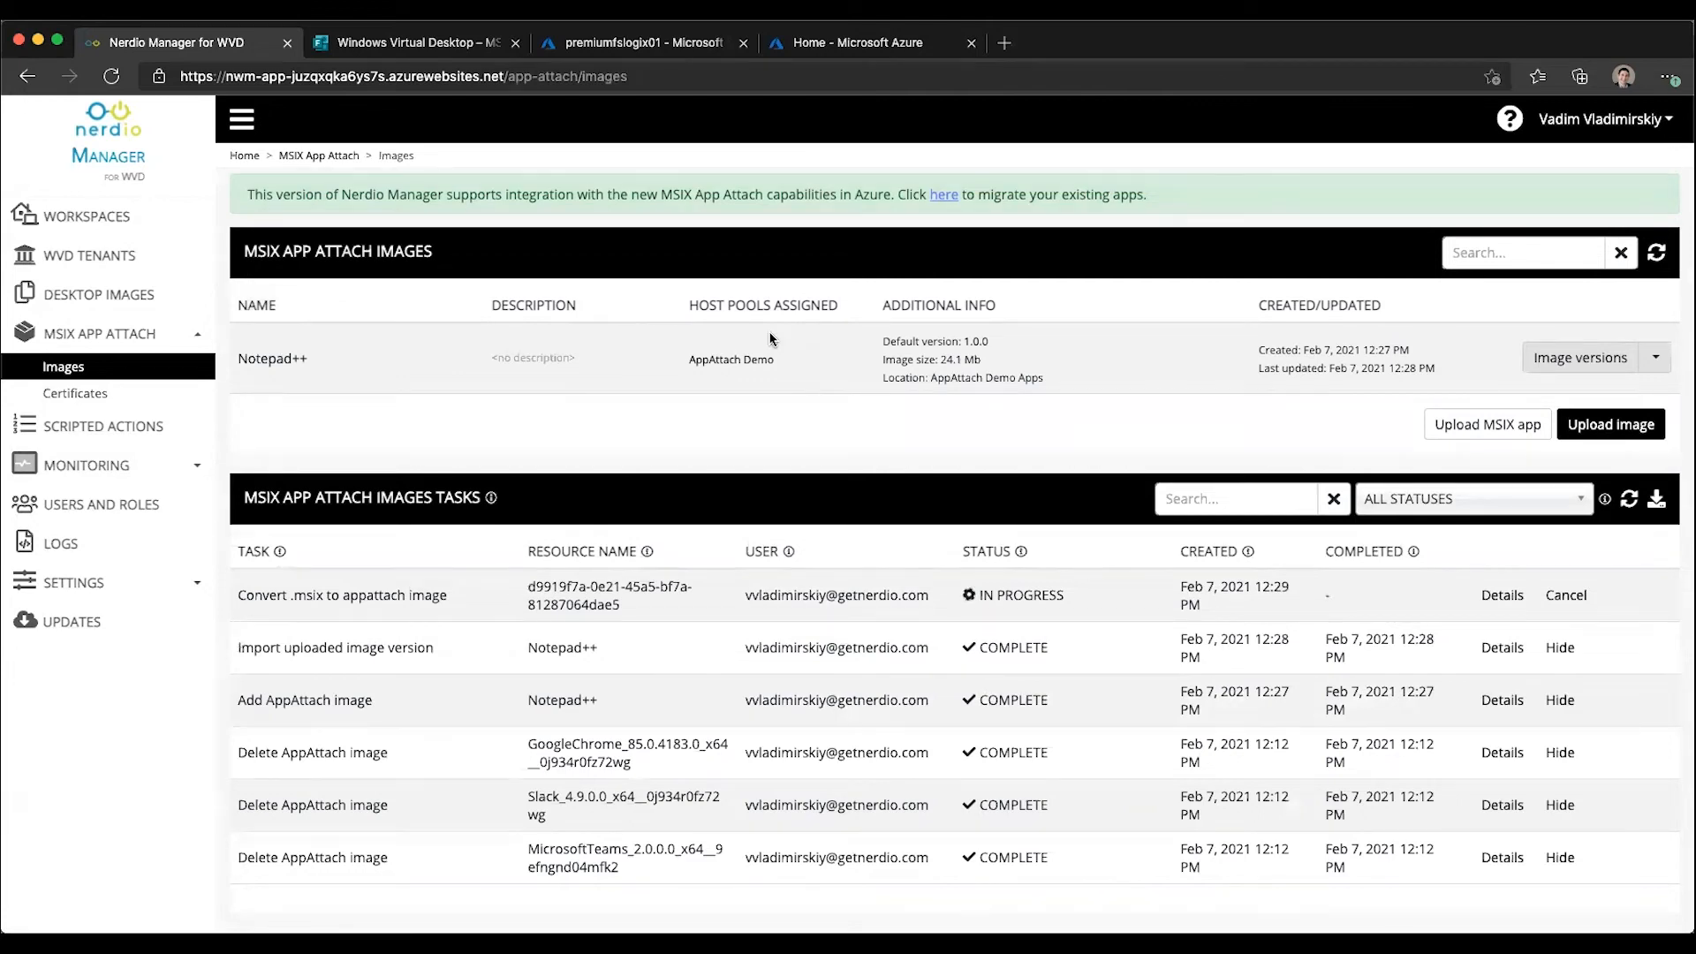
pyautogui.moveTo(1488, 345)
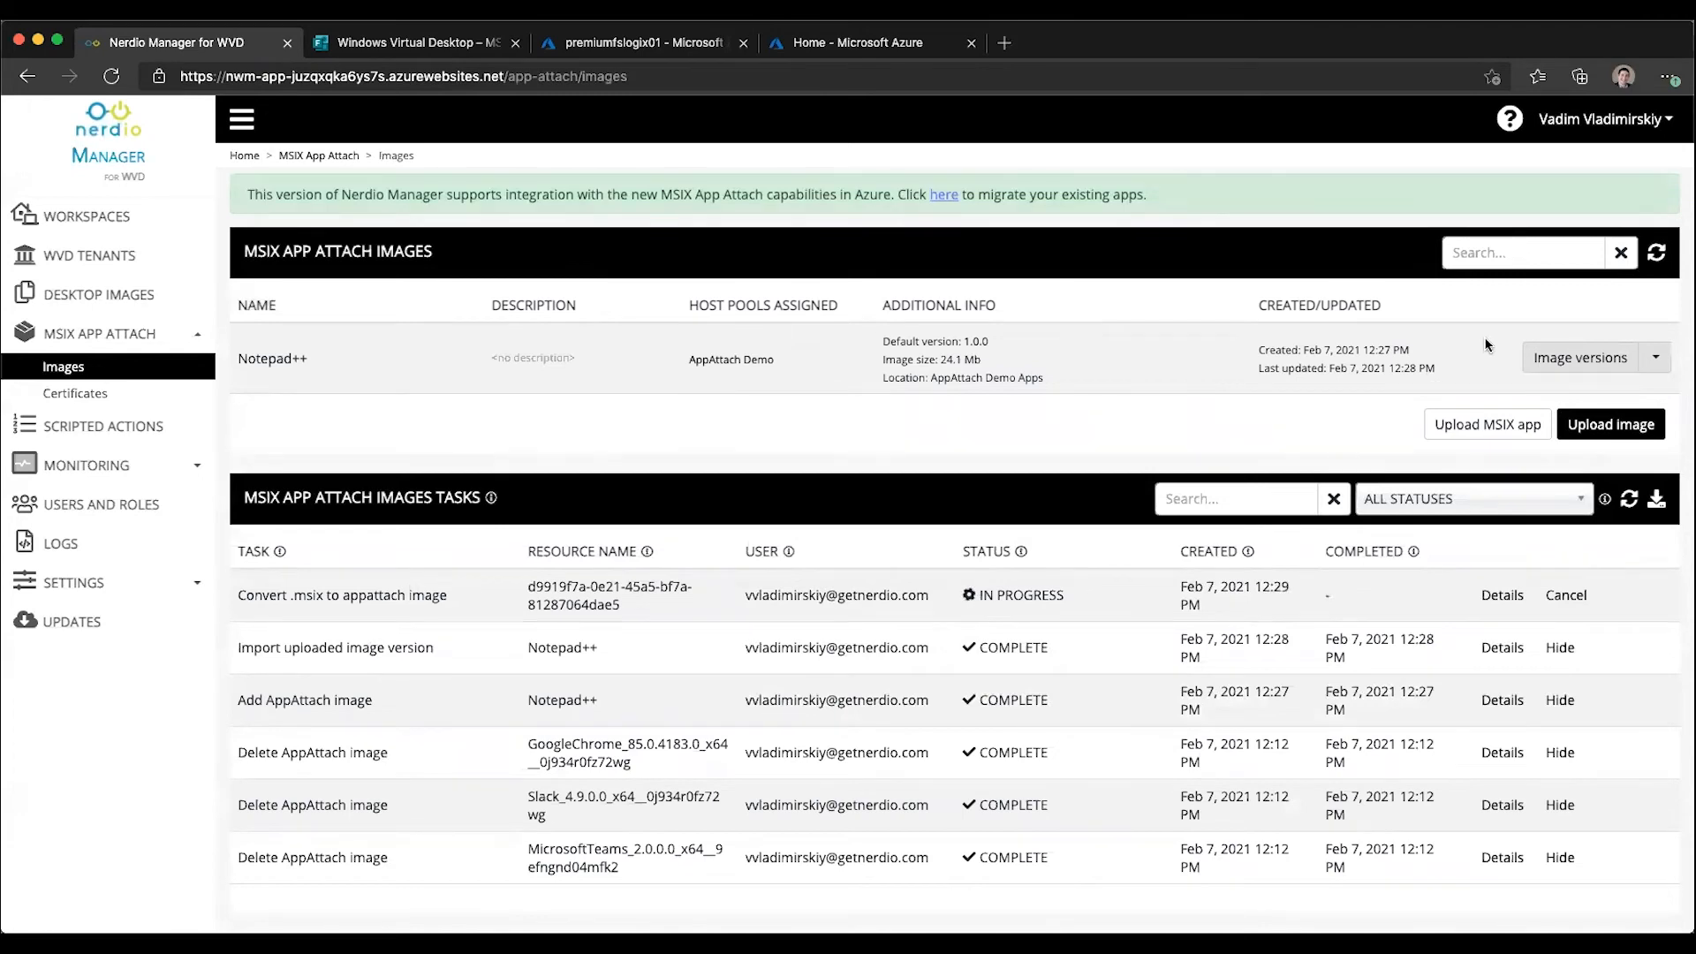
# Show the Notepad++ image's version options menu
pyautogui.click(1655, 359)
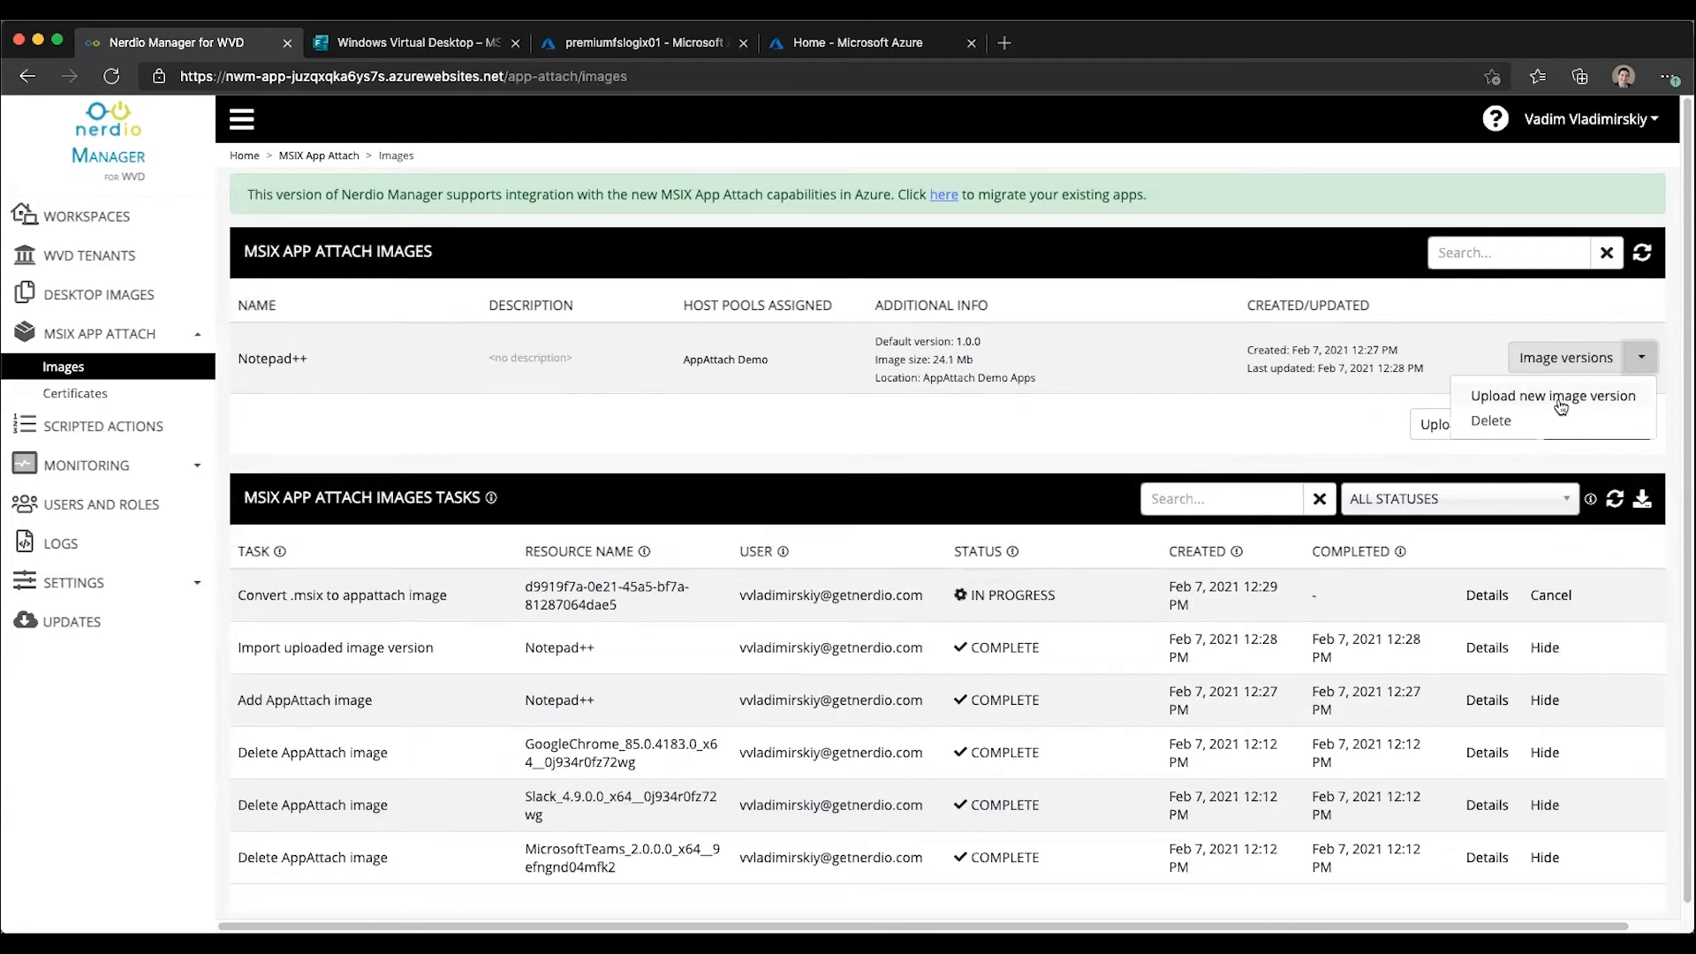
# Upload the NotepadPP VHD as Notepad++ image version 1.0.1
pyautogui.click(1551, 394)
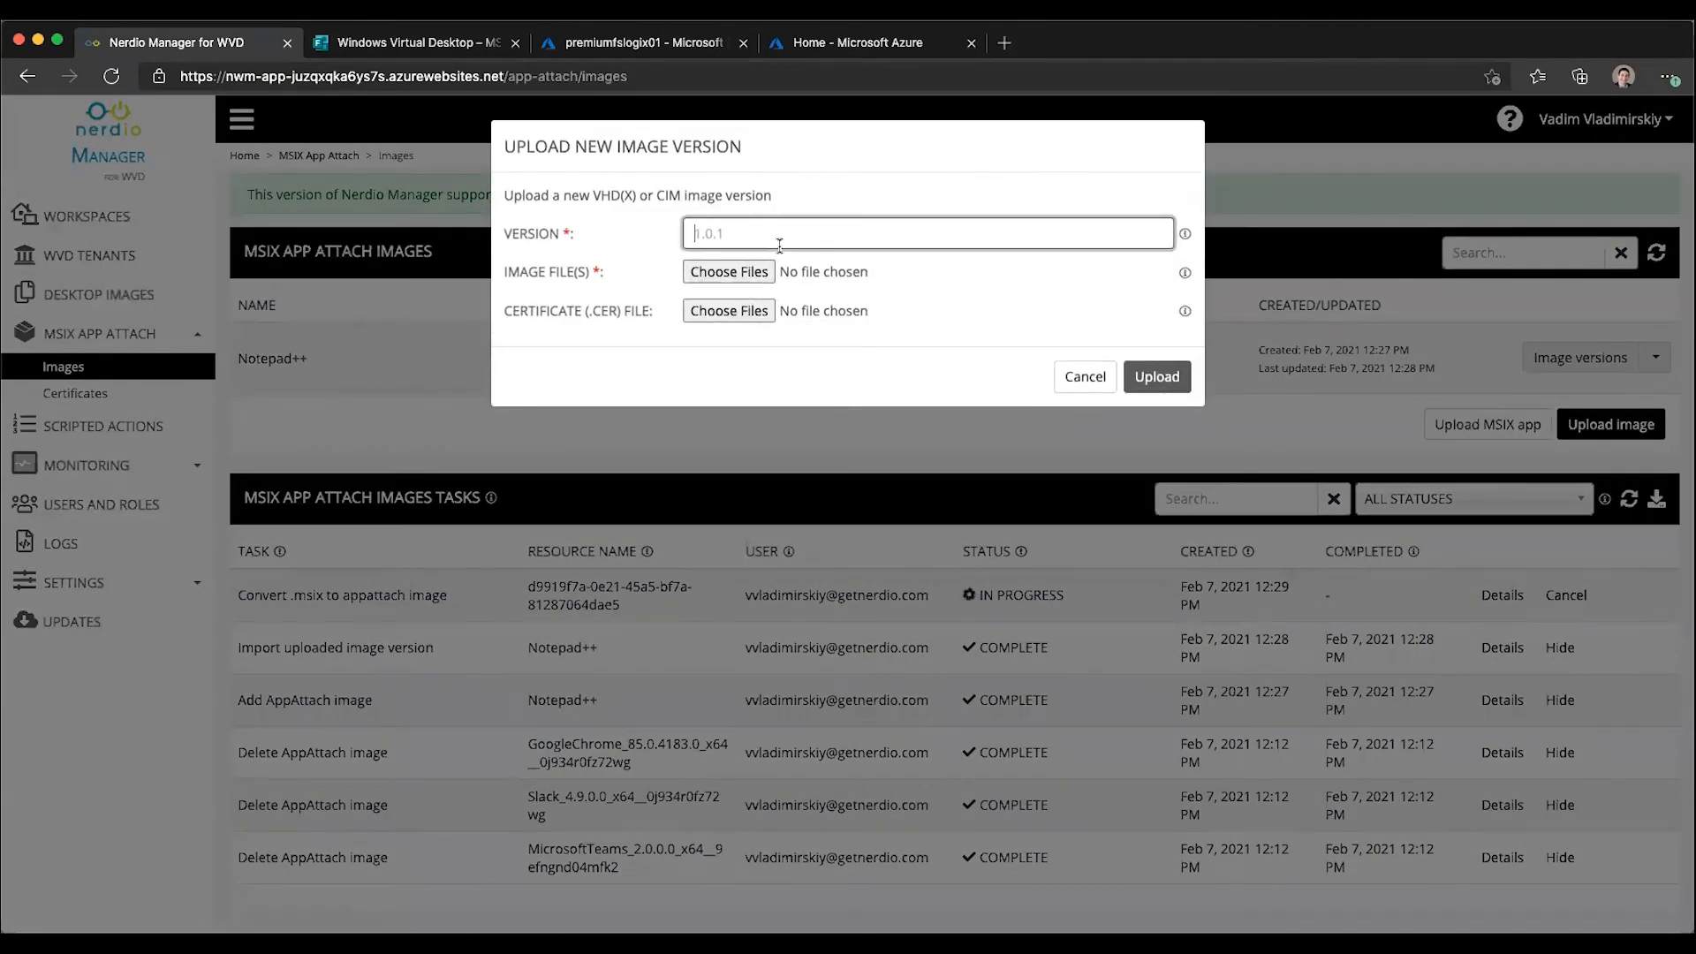
pyautogui.write('1')
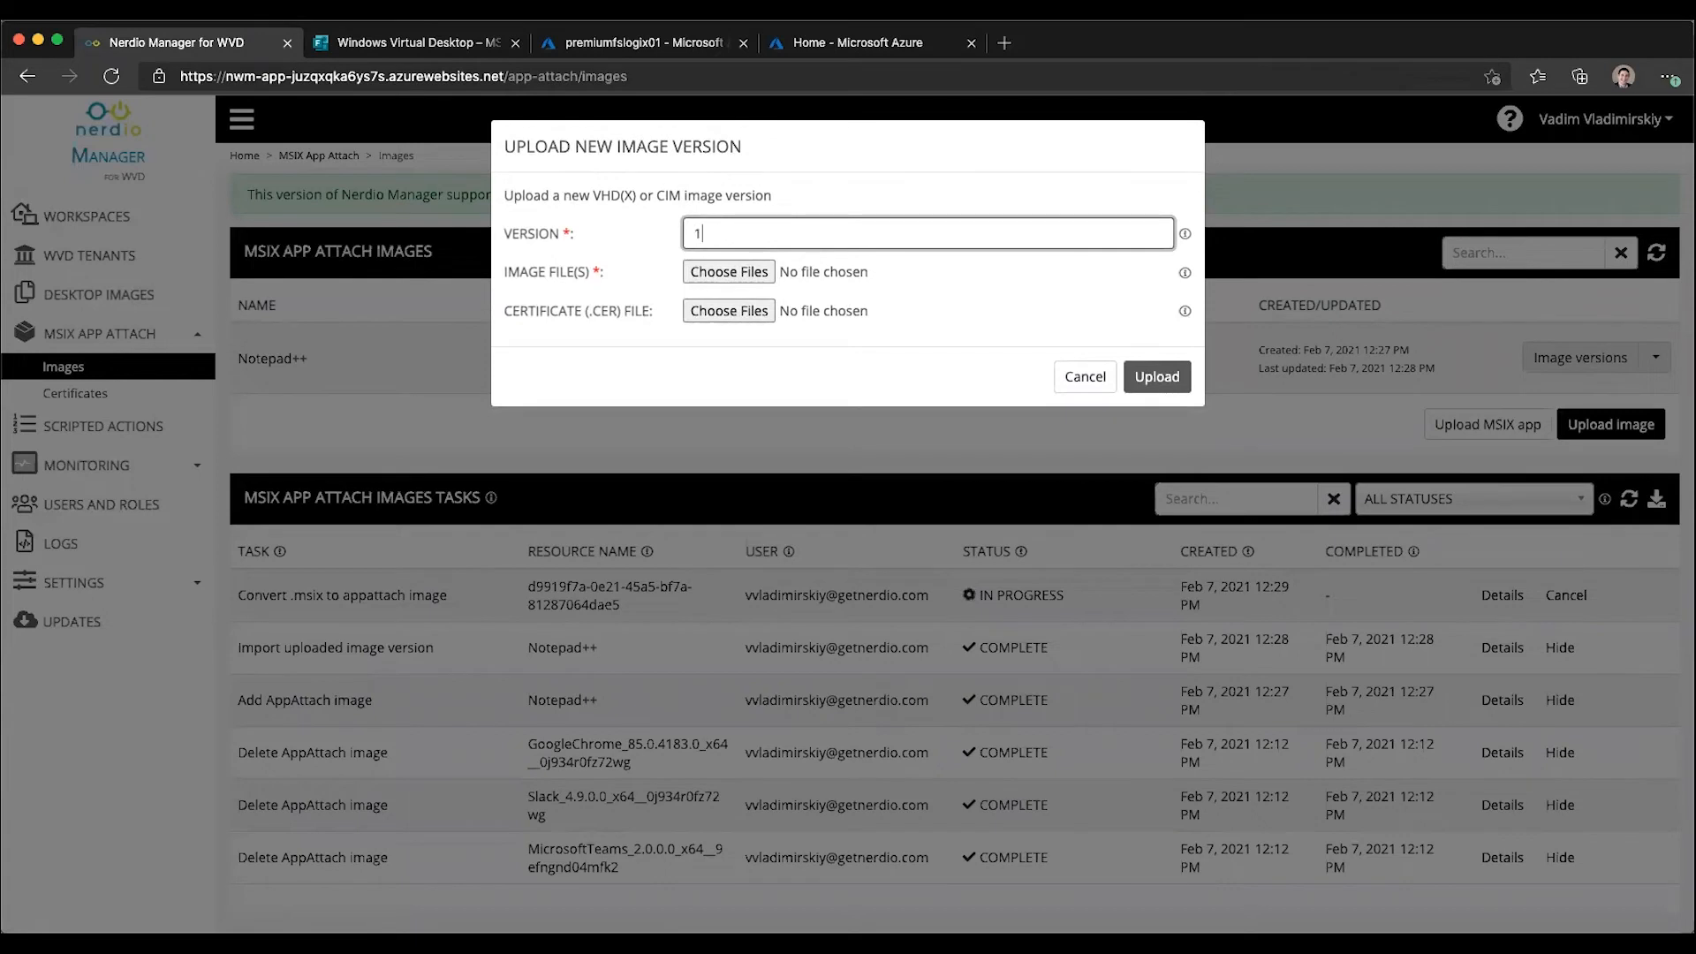
pyautogui.write('.0.1')
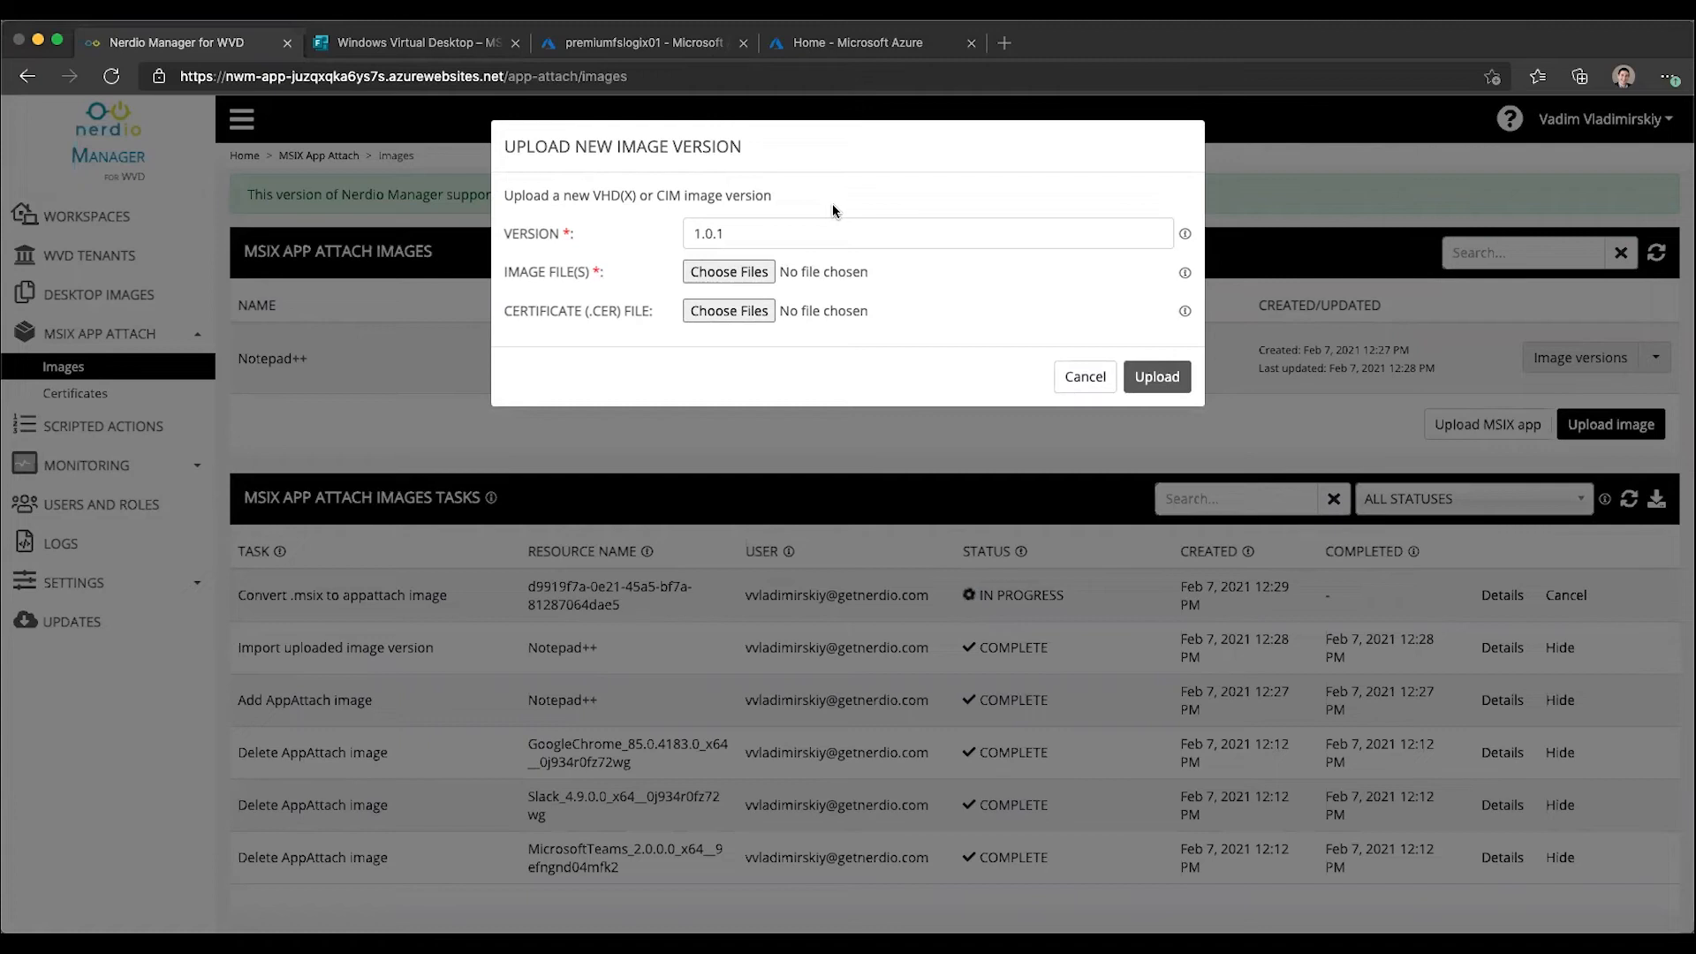
pyautogui.moveTo(816, 210)
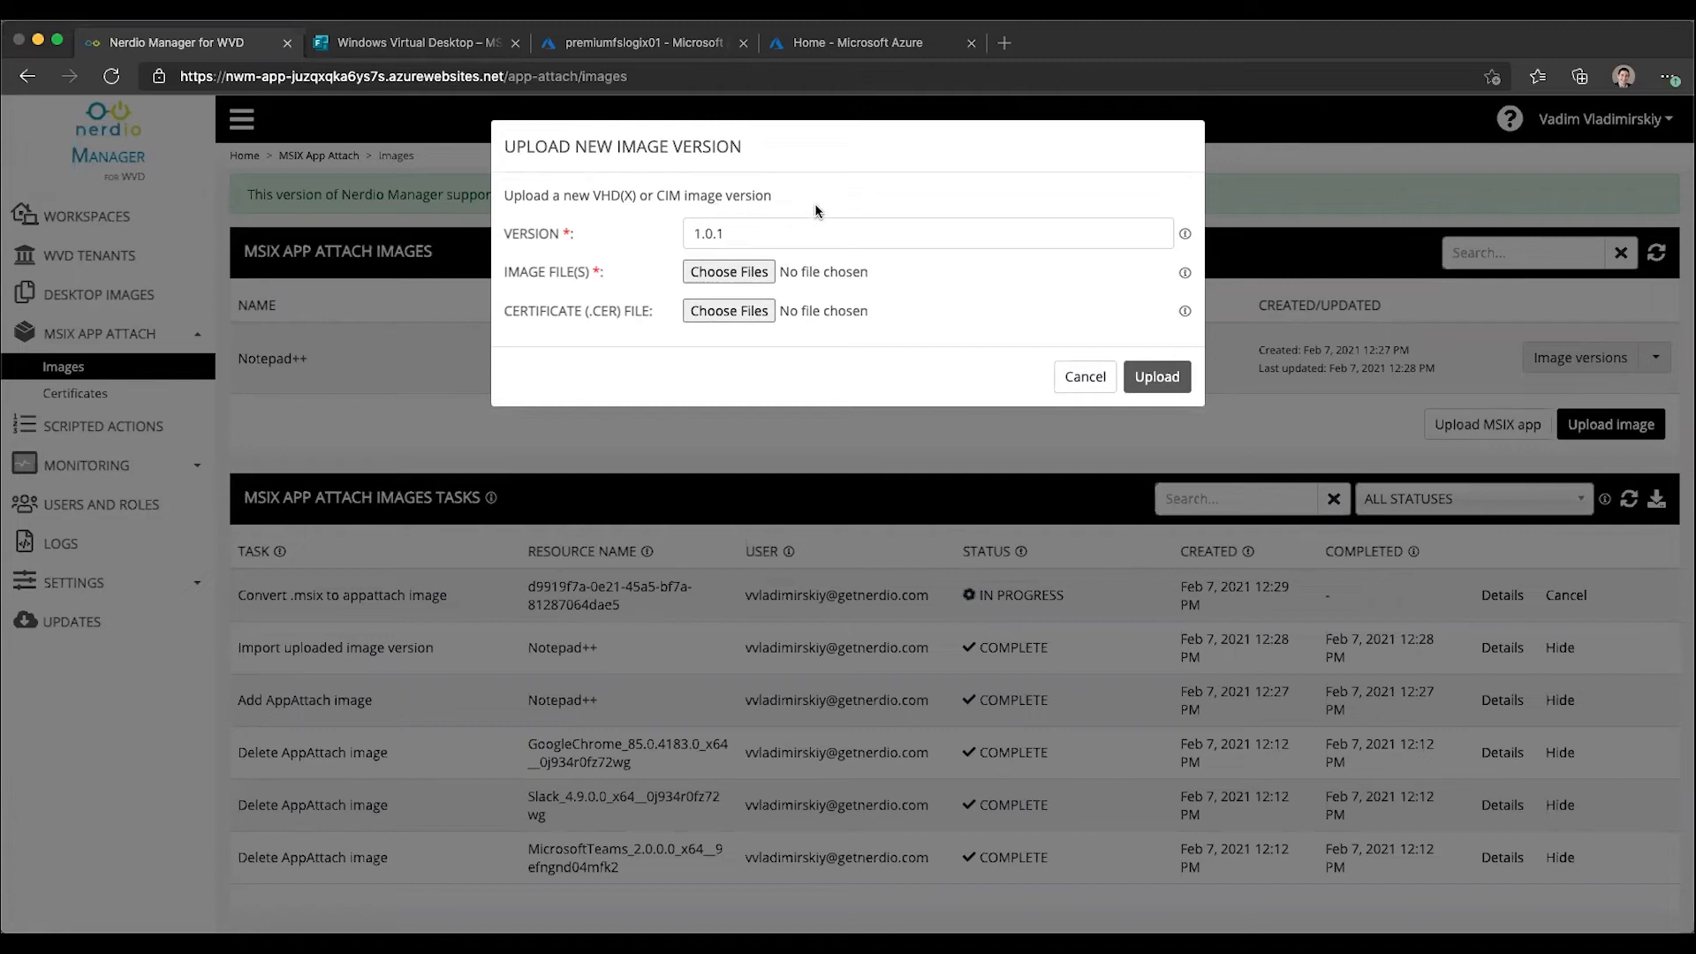
pyautogui.click(729, 272)
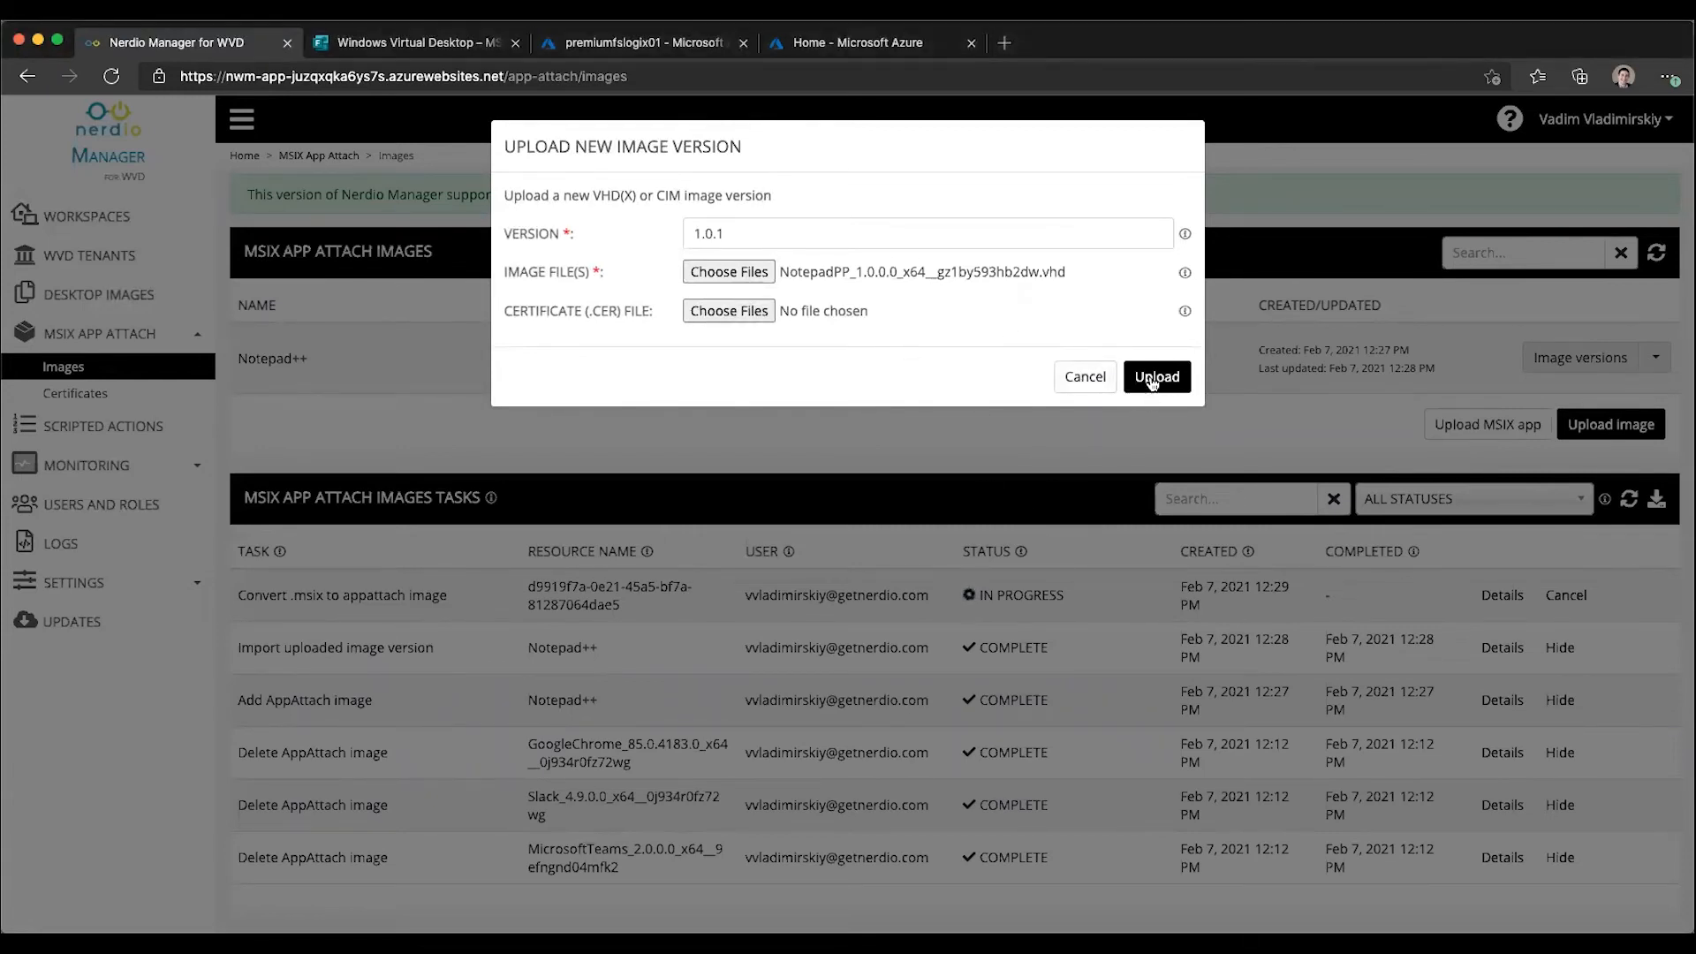
pyautogui.click(1155, 376)
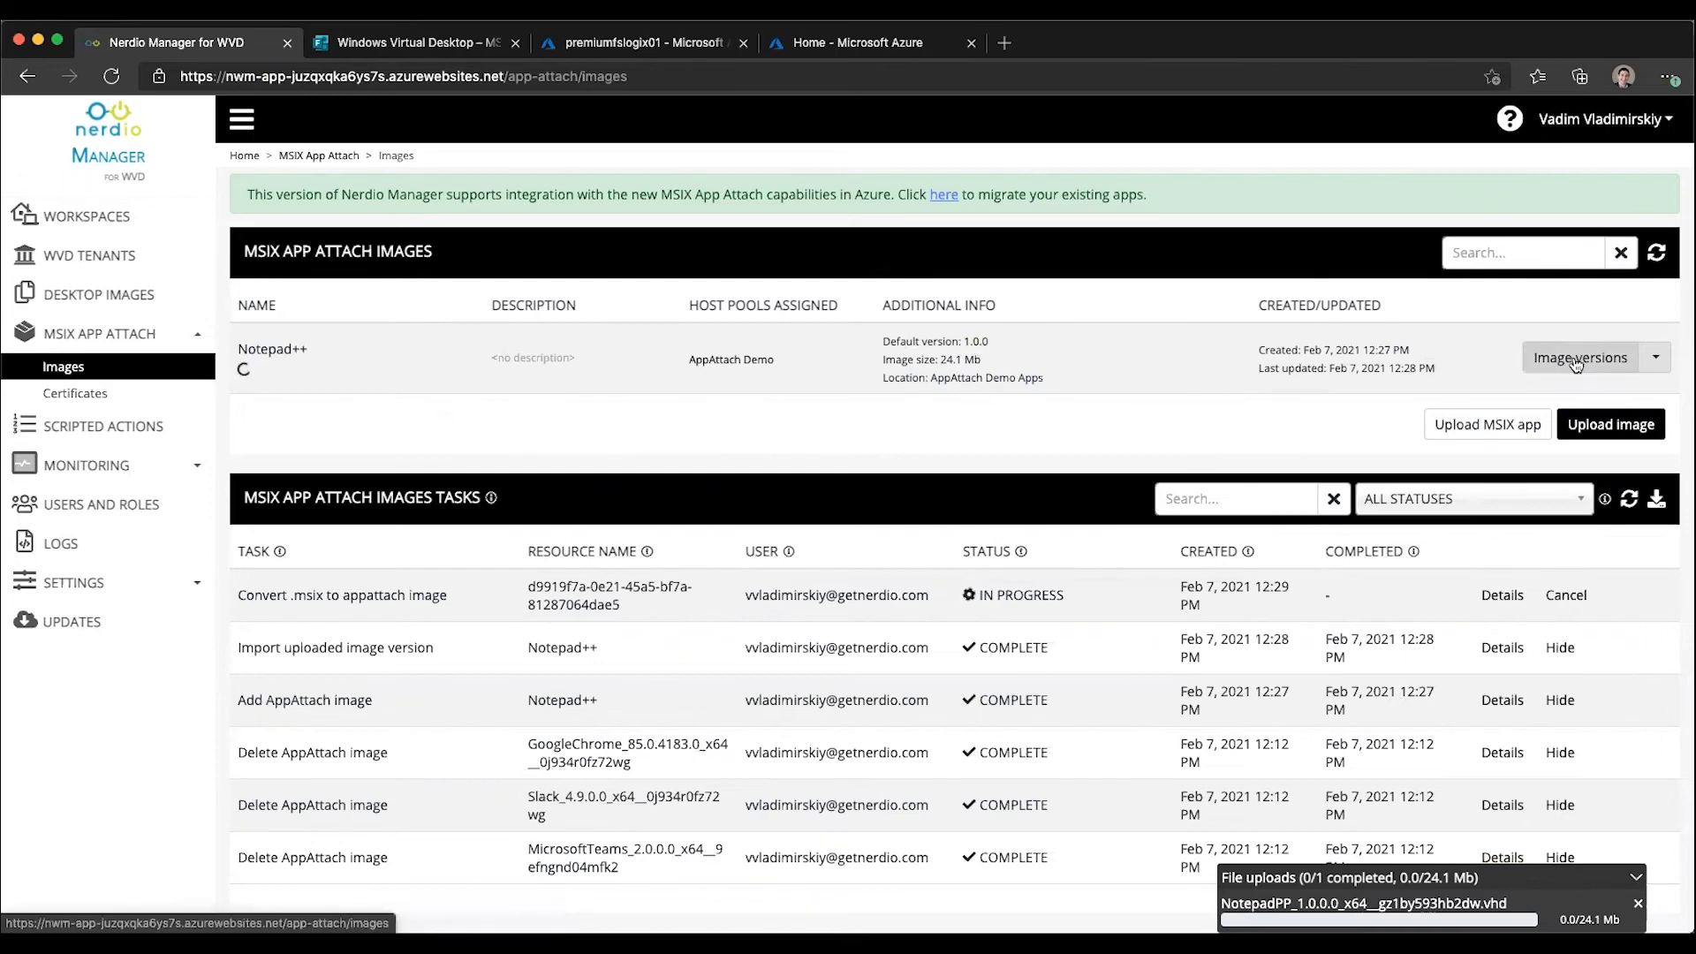
# Show the Manage Notepad++ versions page, listing 1.0.0 as default while 1.0.1 uploads
pyautogui.click(1577, 356)
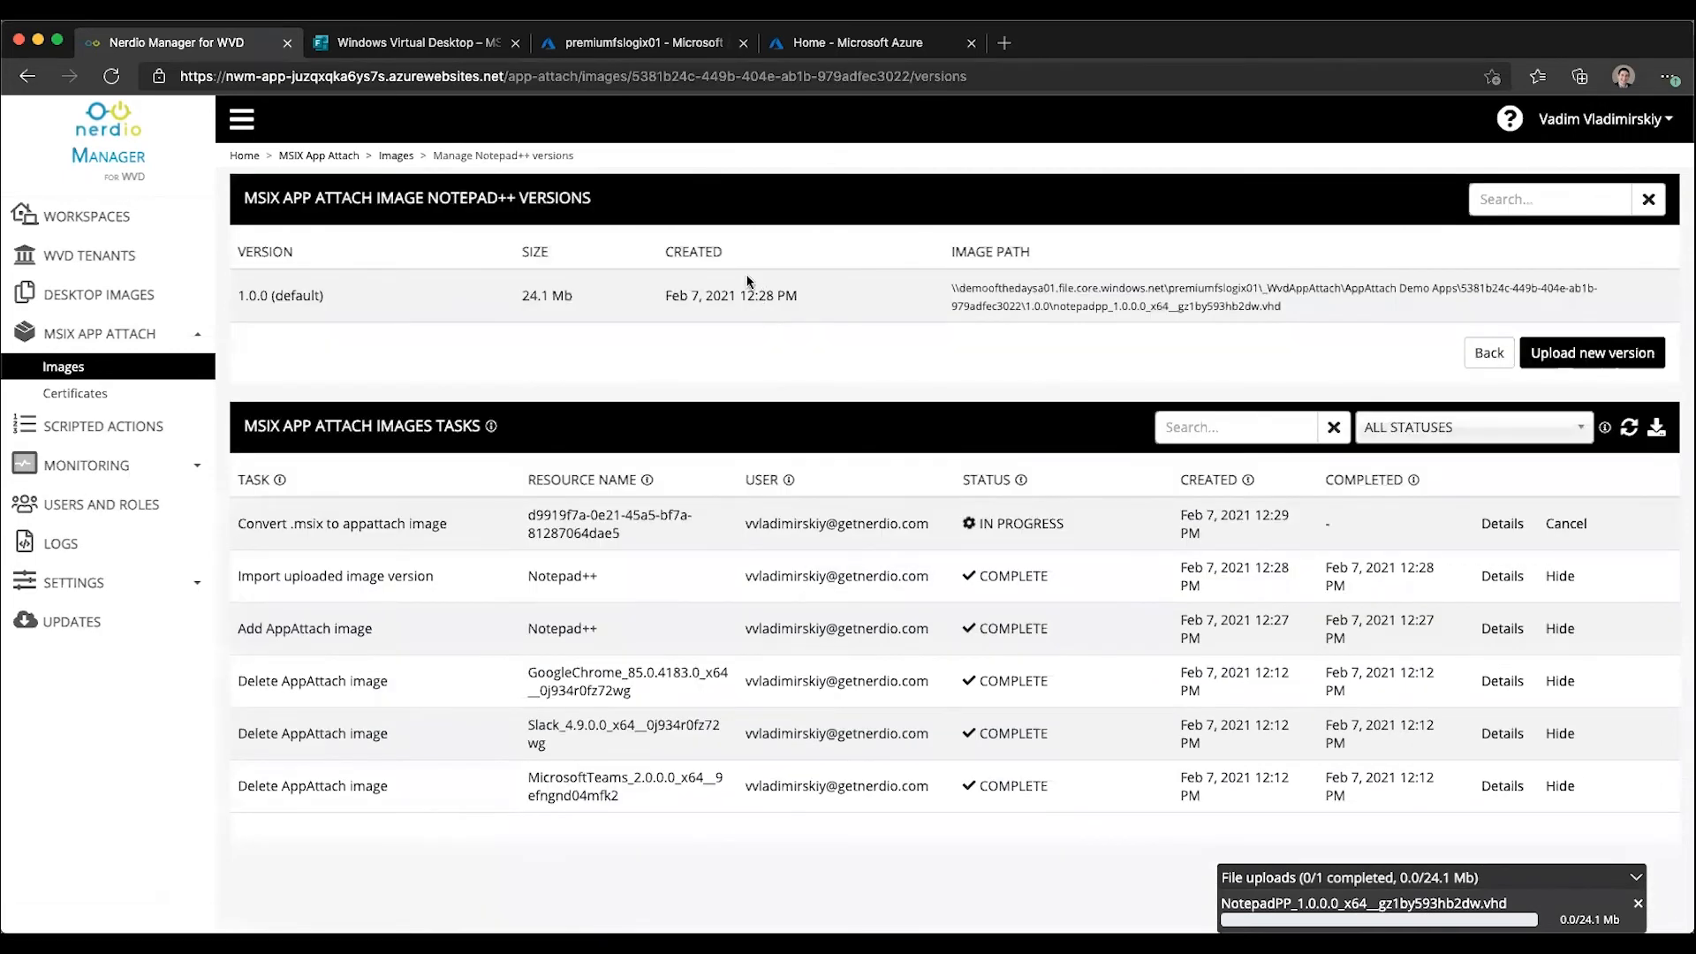
pyautogui.moveTo(791, 319)
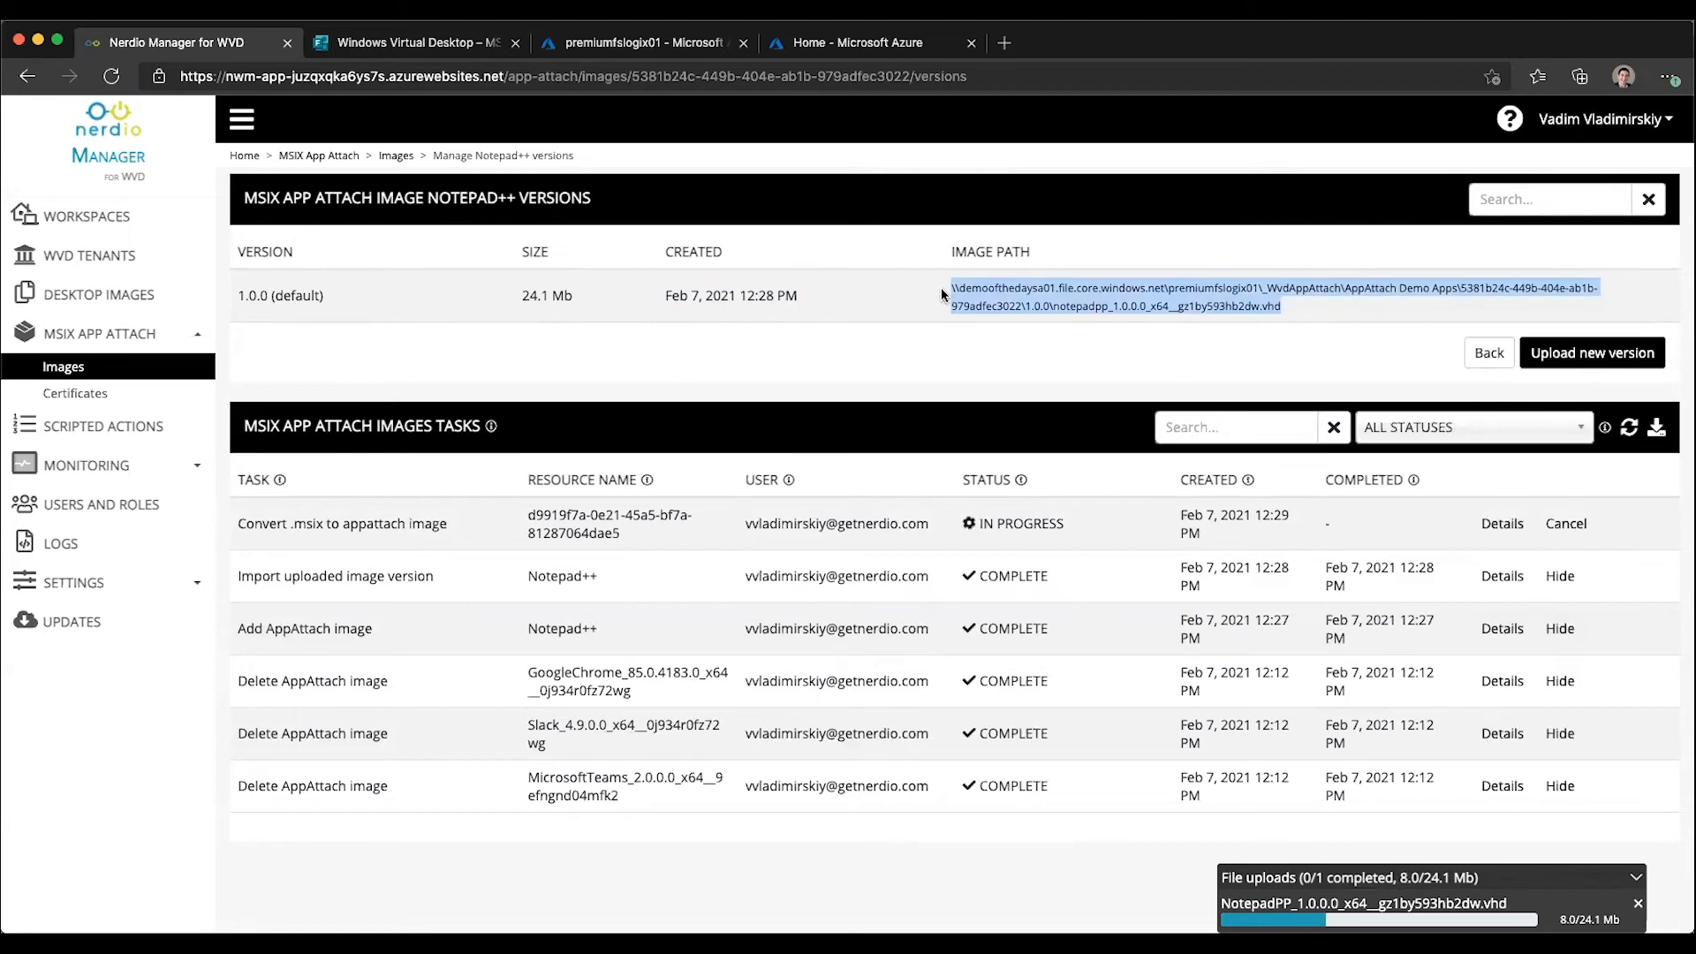
pyautogui.moveTo(1102, 408)
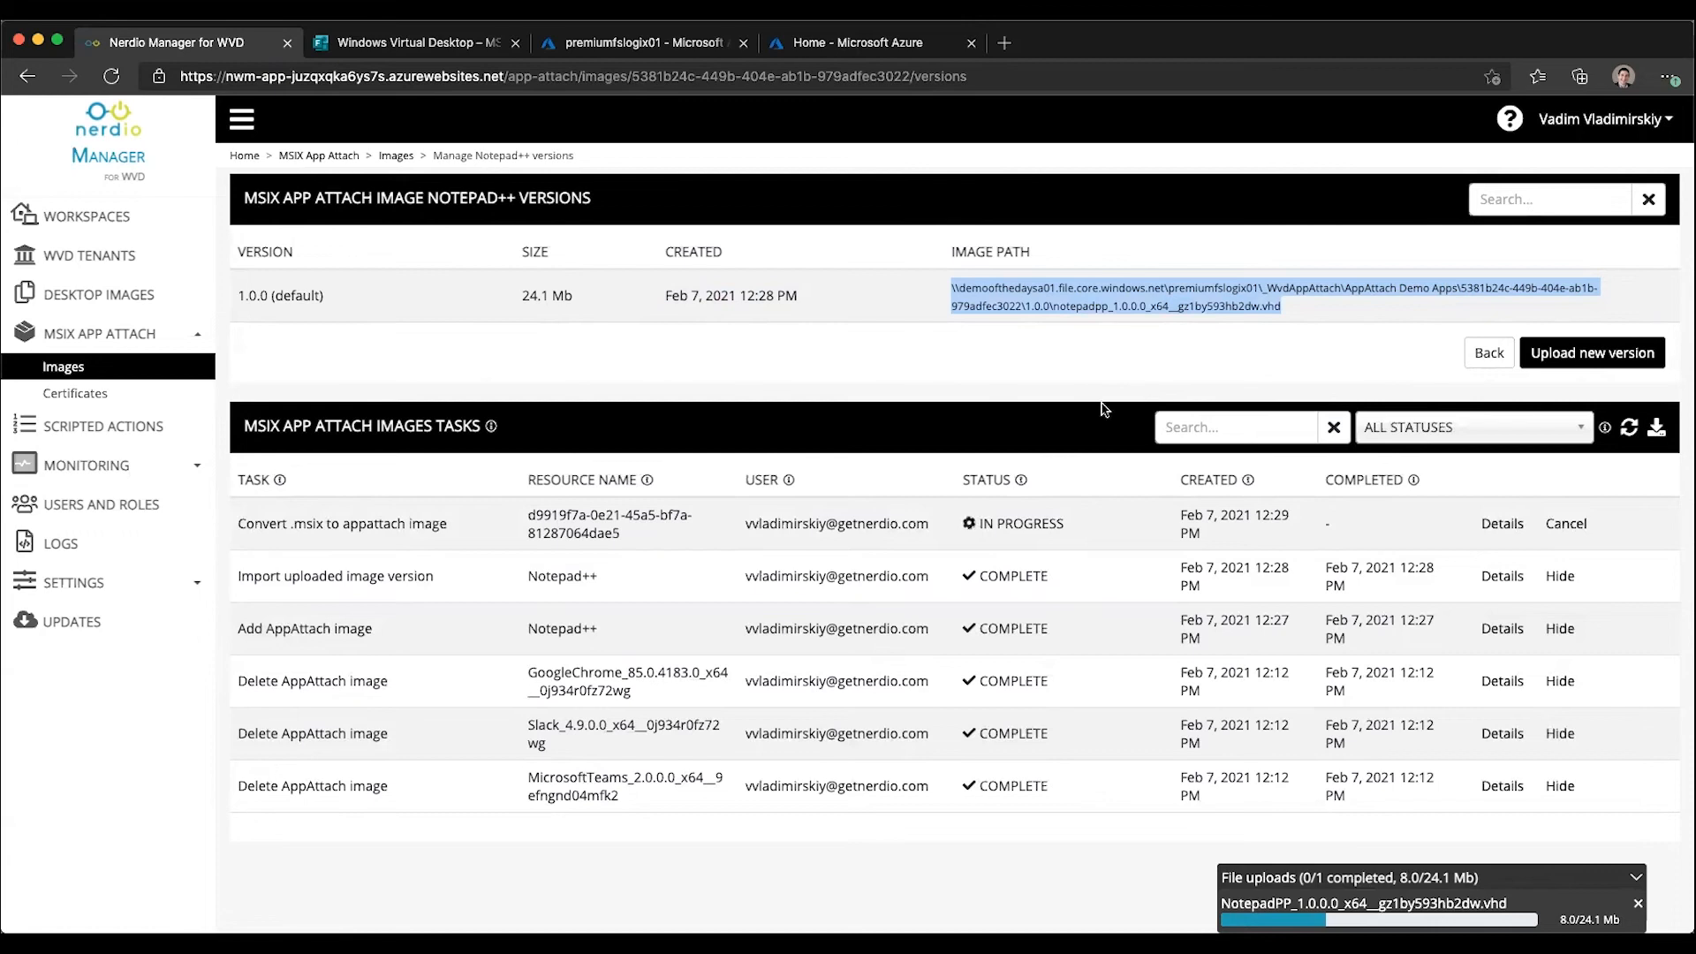
pyautogui.moveTo(1102, 401)
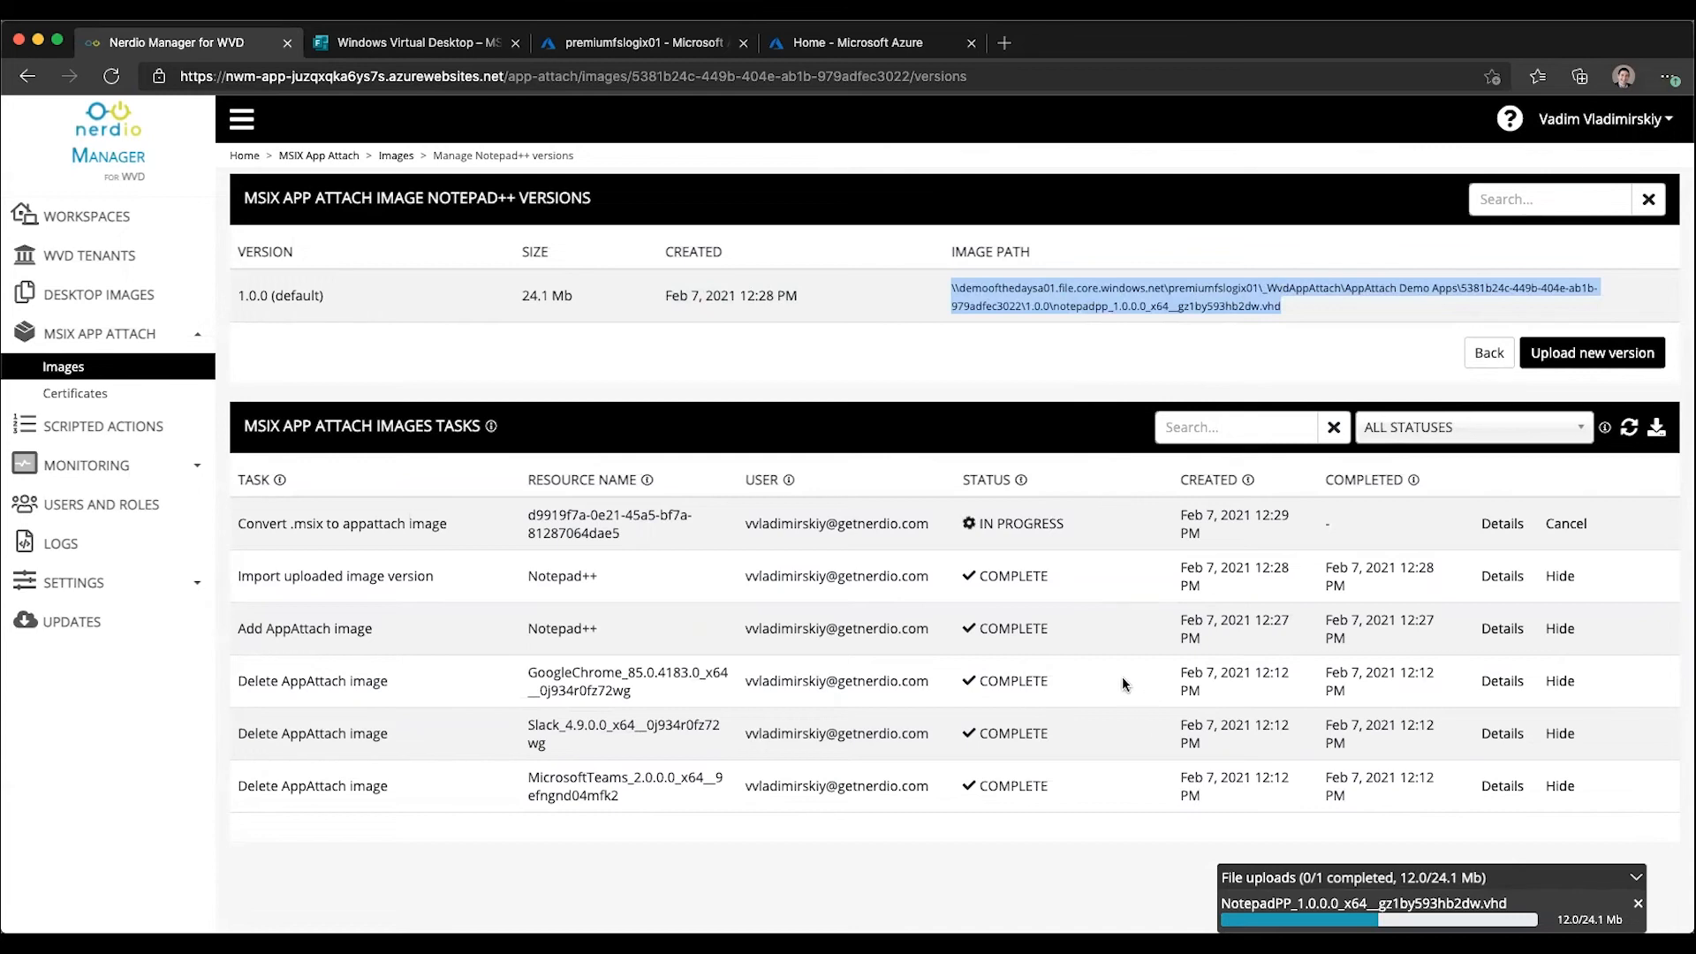
pyautogui.moveTo(1151, 601)
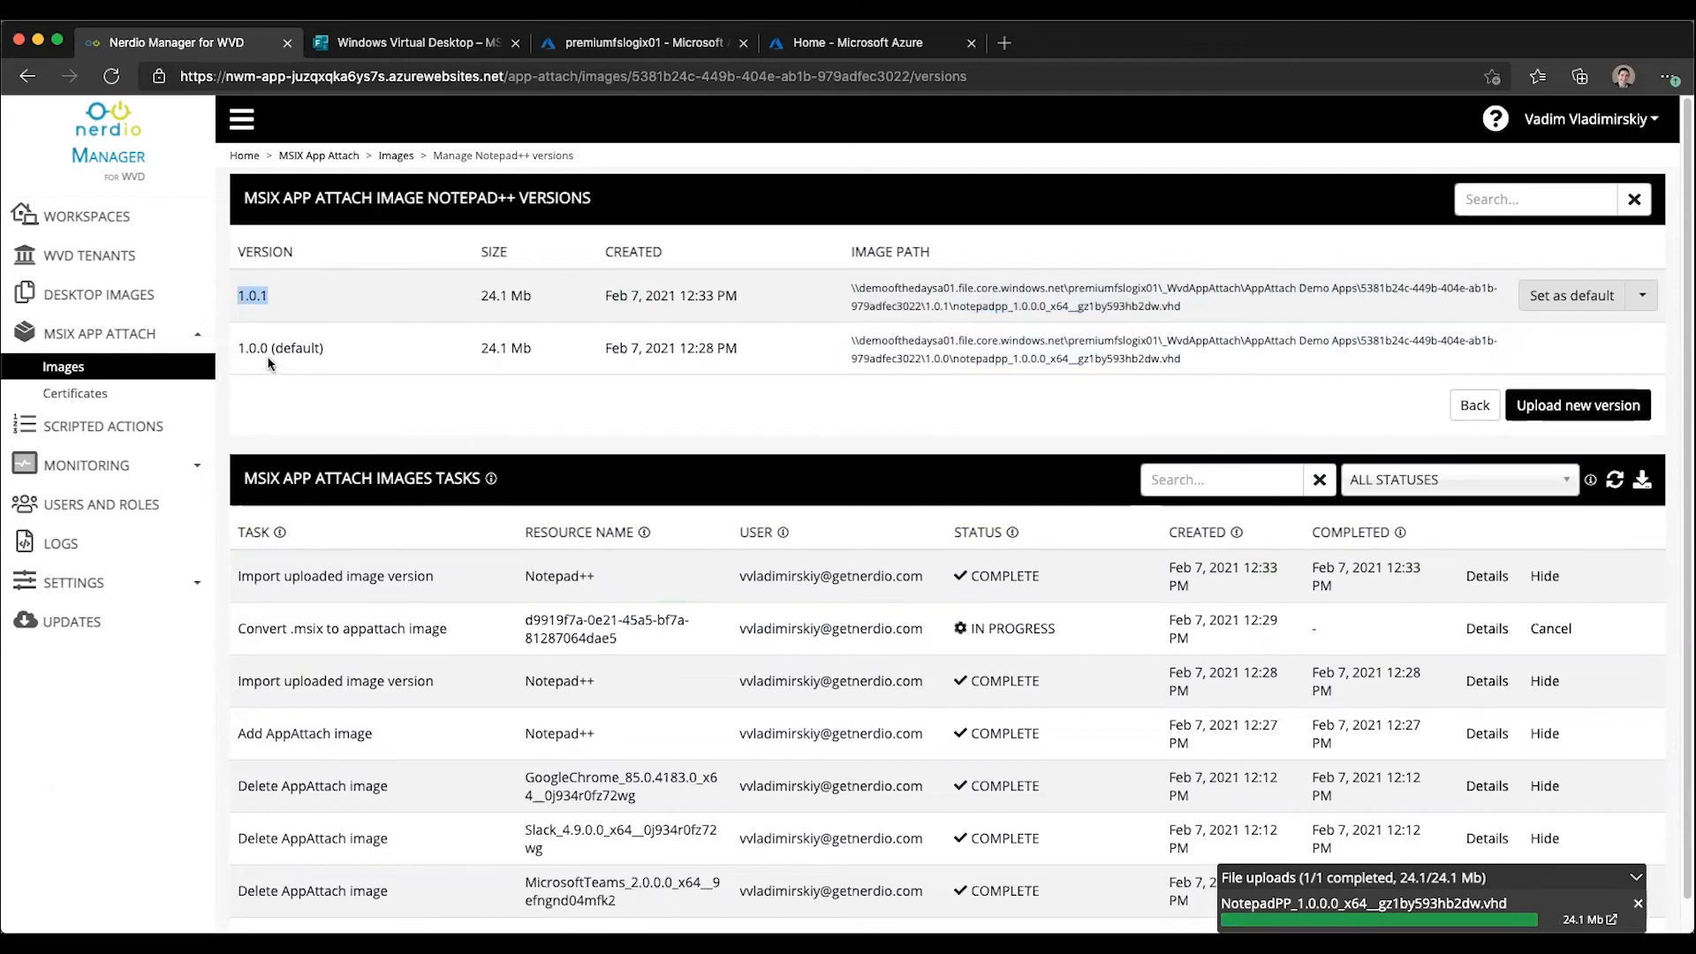
pyautogui.moveTo(784, 330)
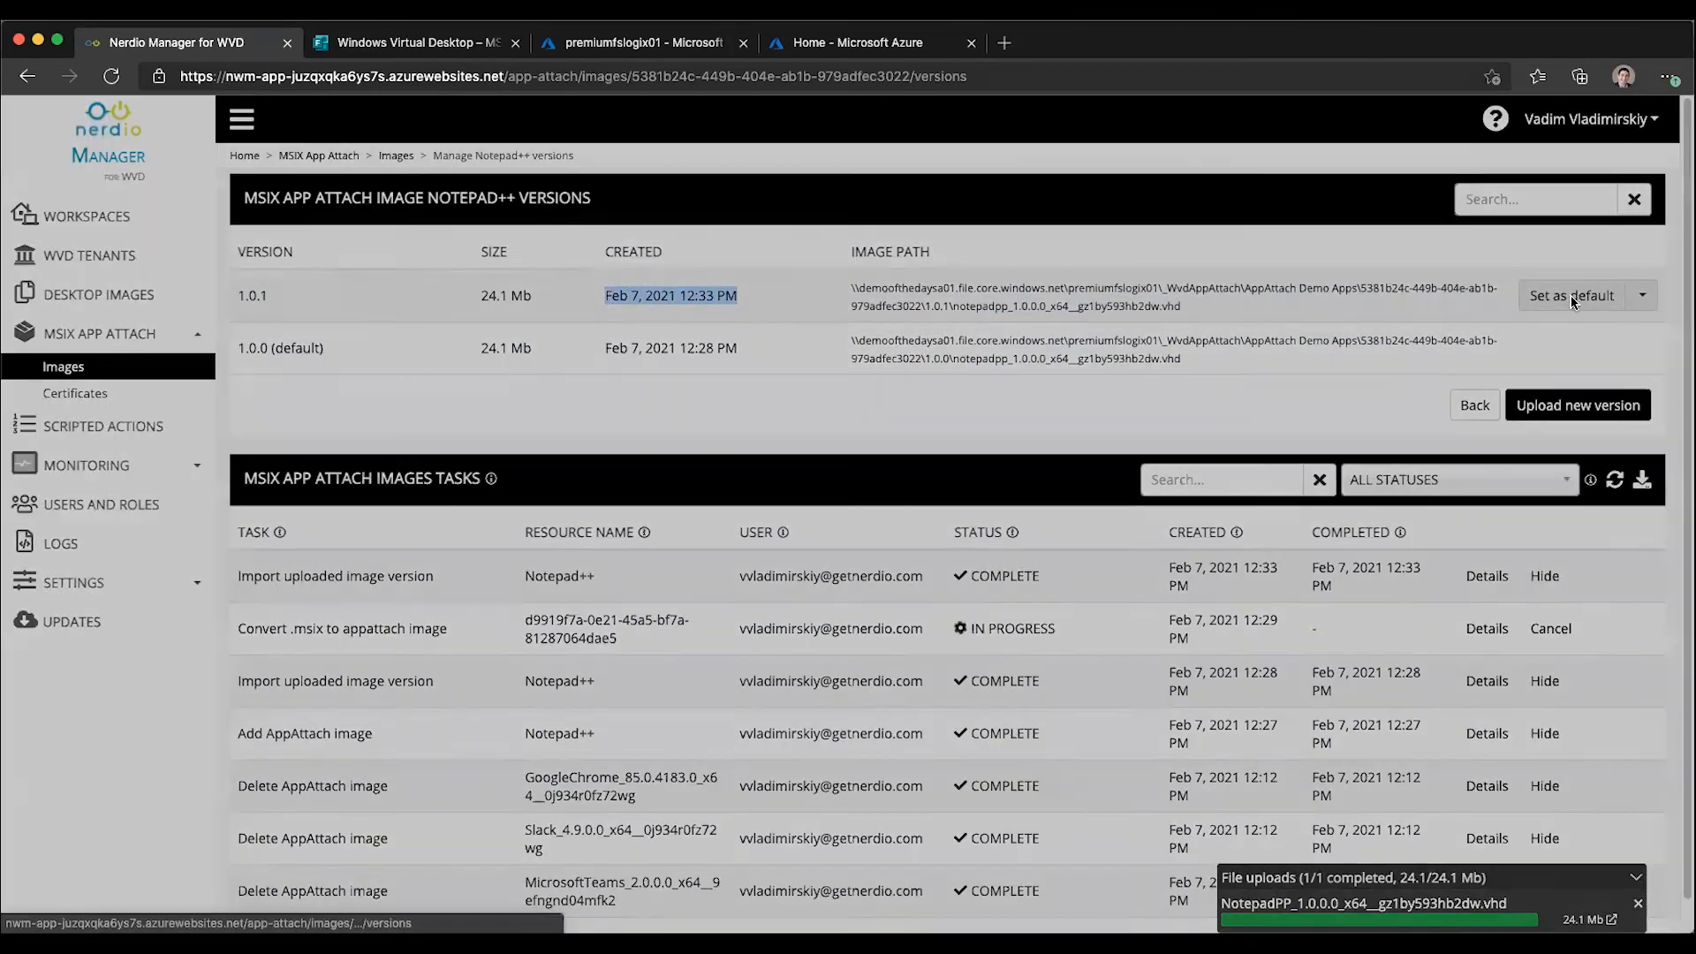
# Make Notepad++ version 1.0.1 the default, leaving 'Update host pools' unchecked
pyautogui.click(1568, 295)
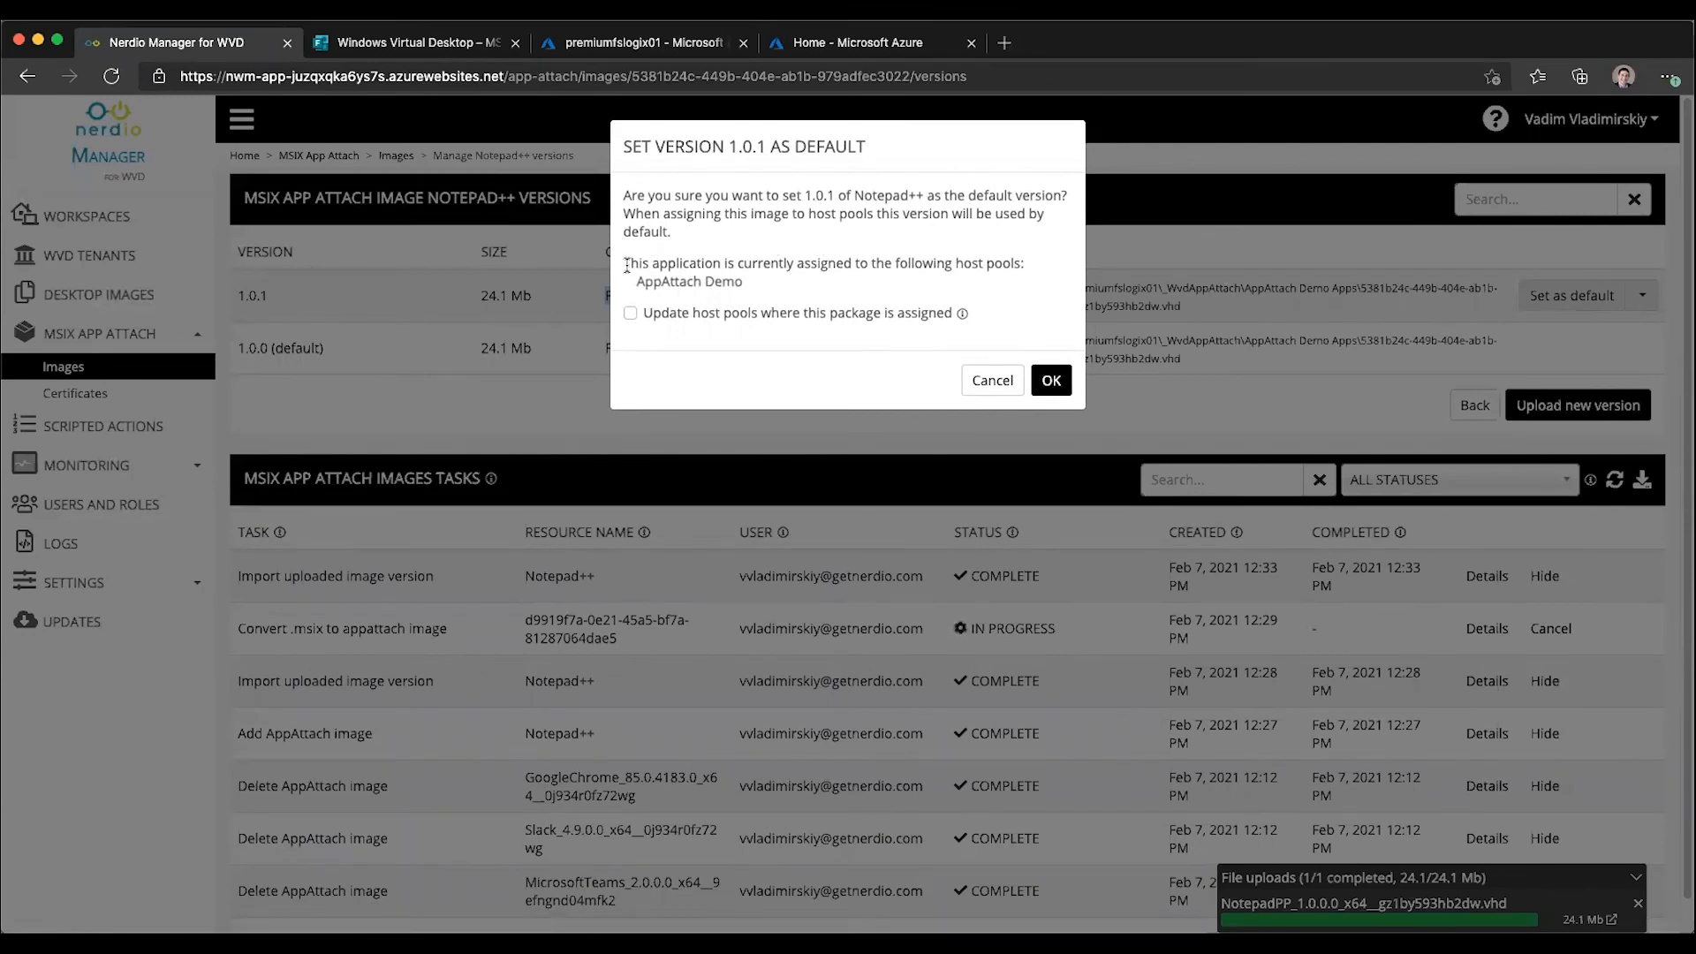
pyautogui.doubleClick(687, 281)
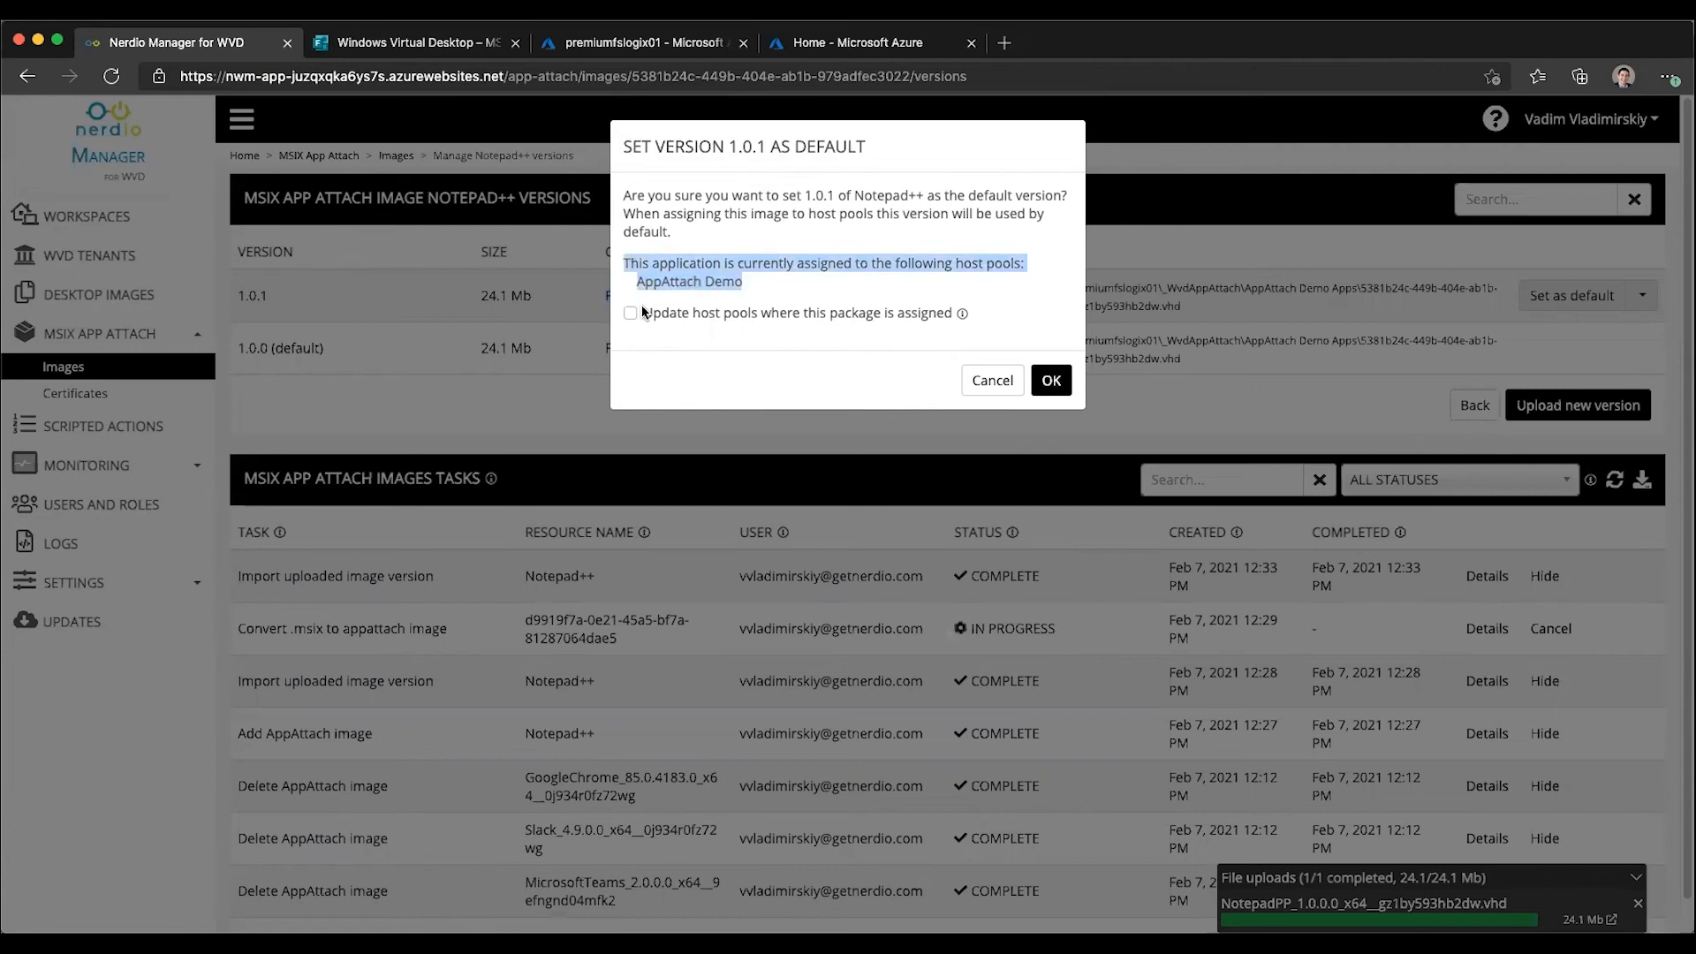
pyautogui.click(628, 314)
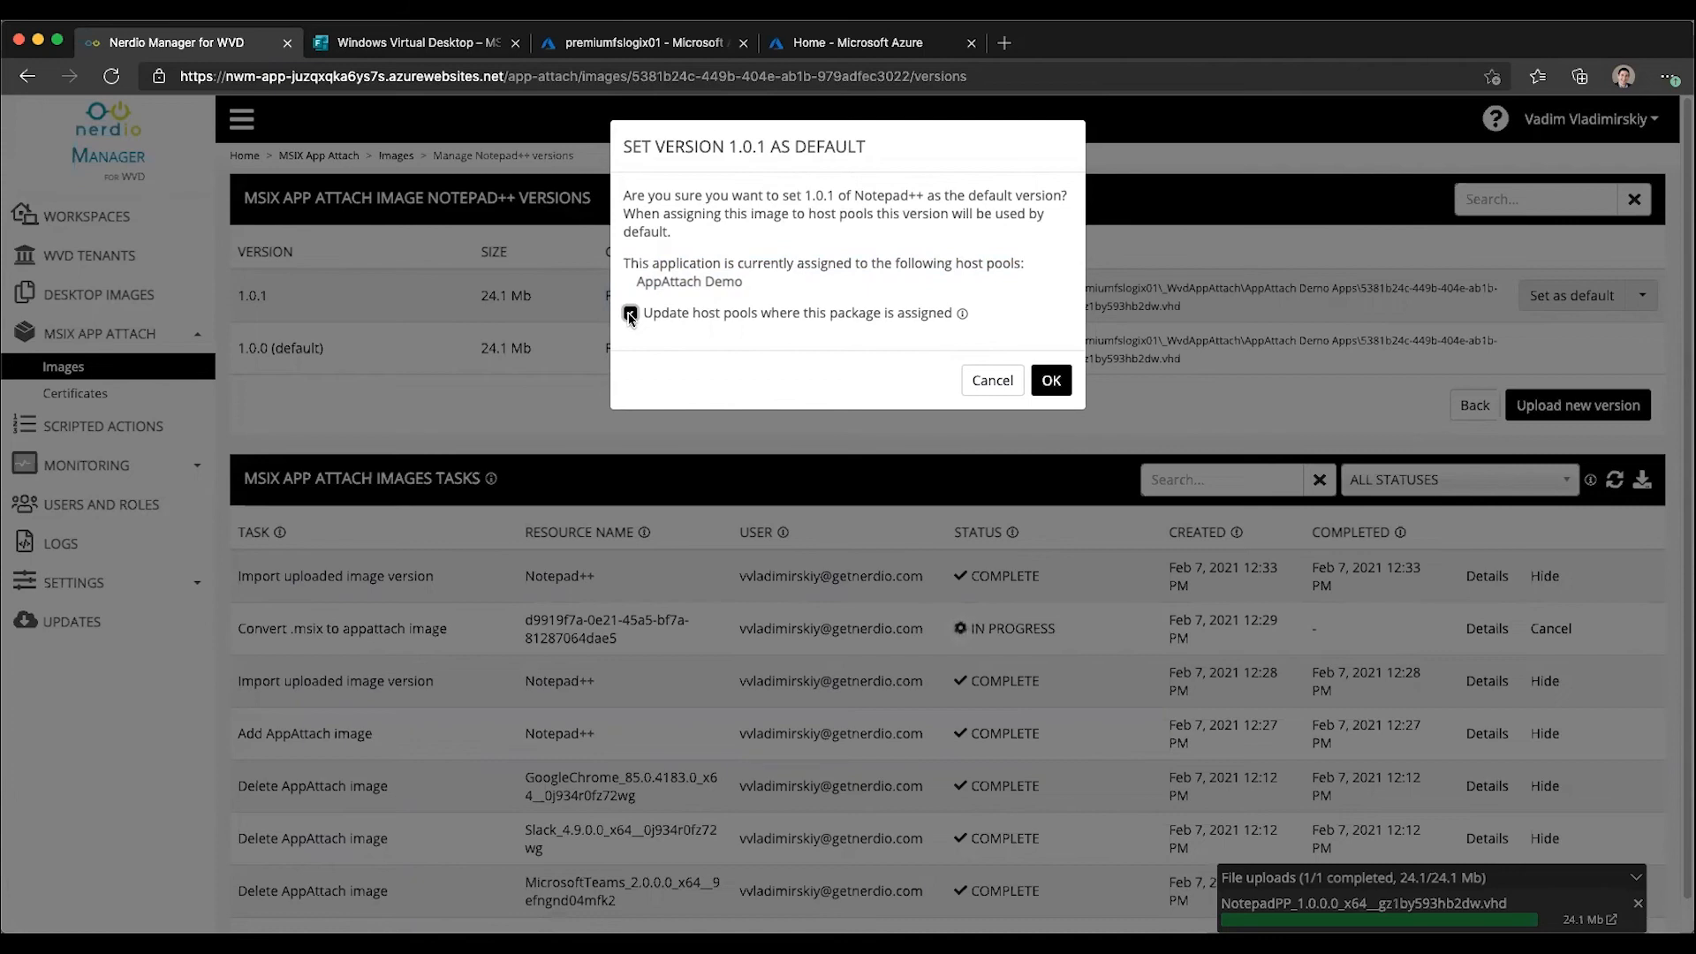
pyautogui.click(629, 314)
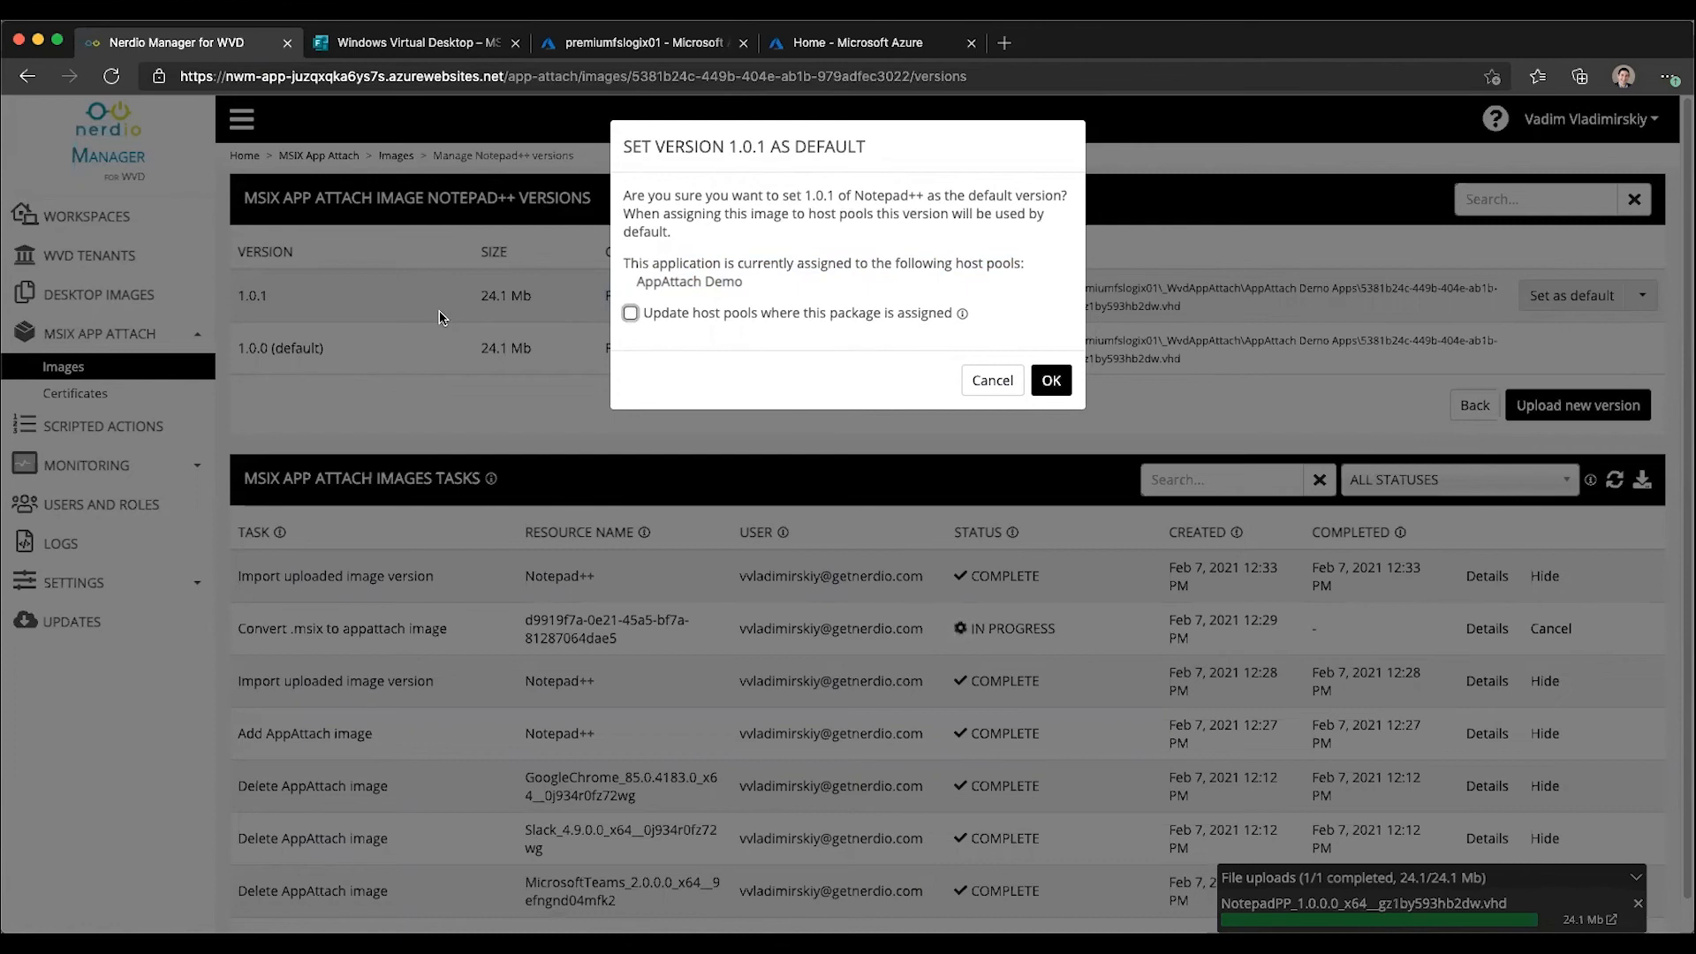
pyautogui.moveTo(668, 307)
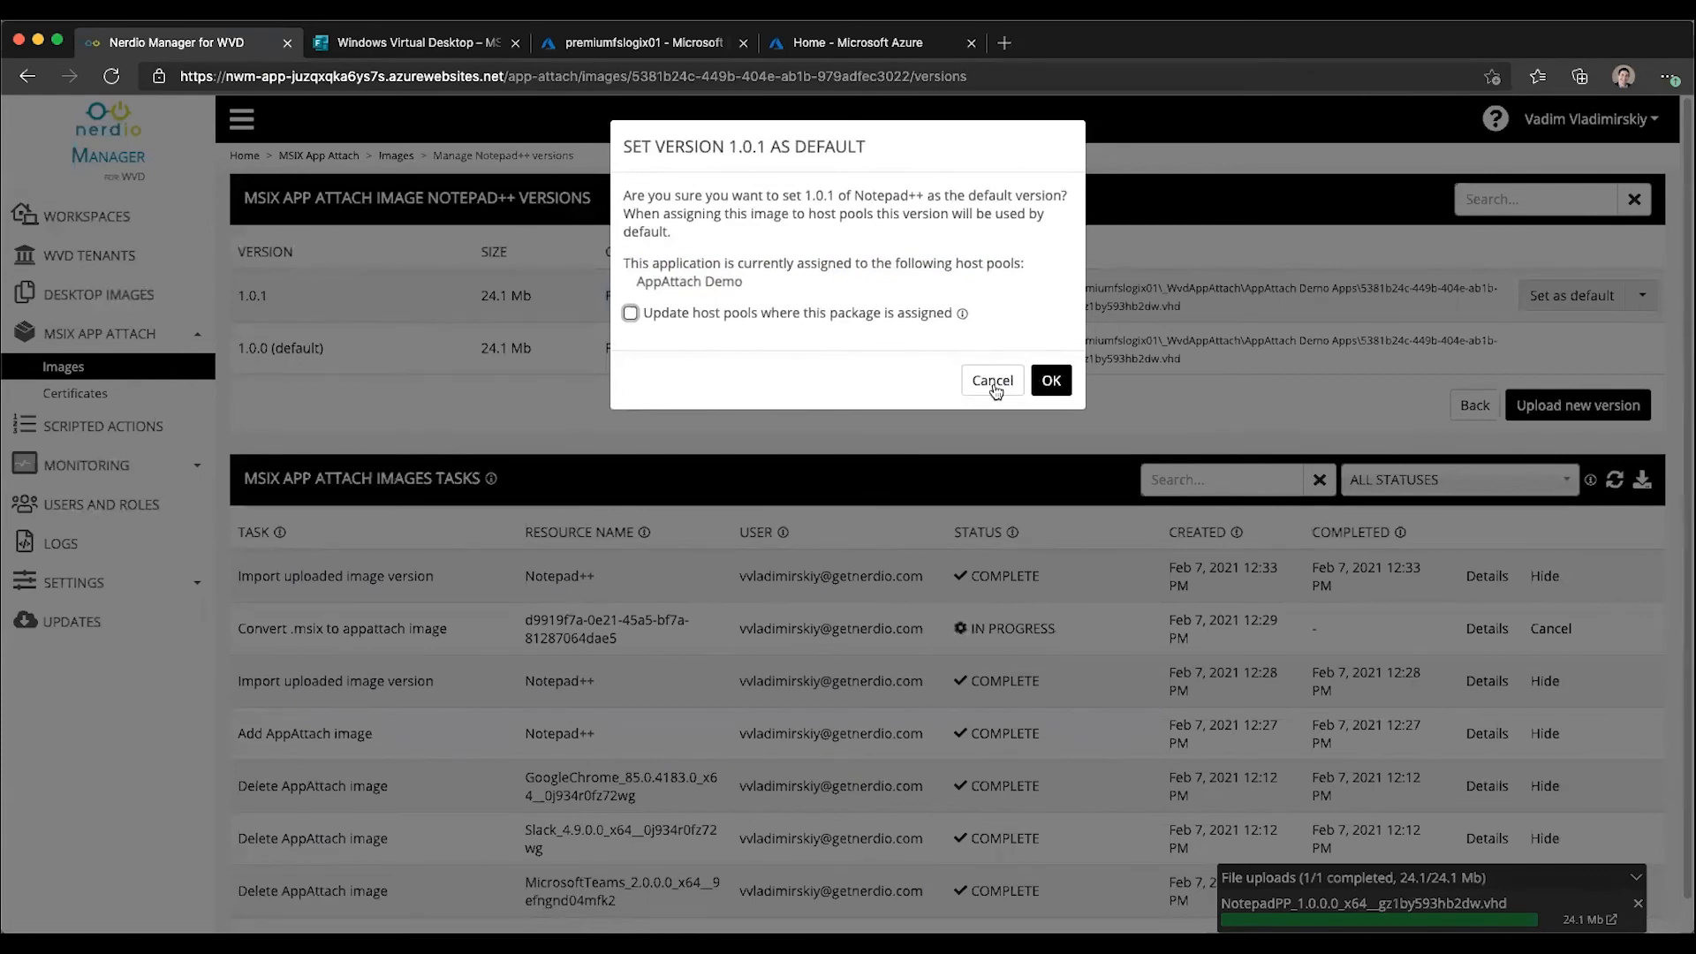
pyautogui.click(1047, 379)
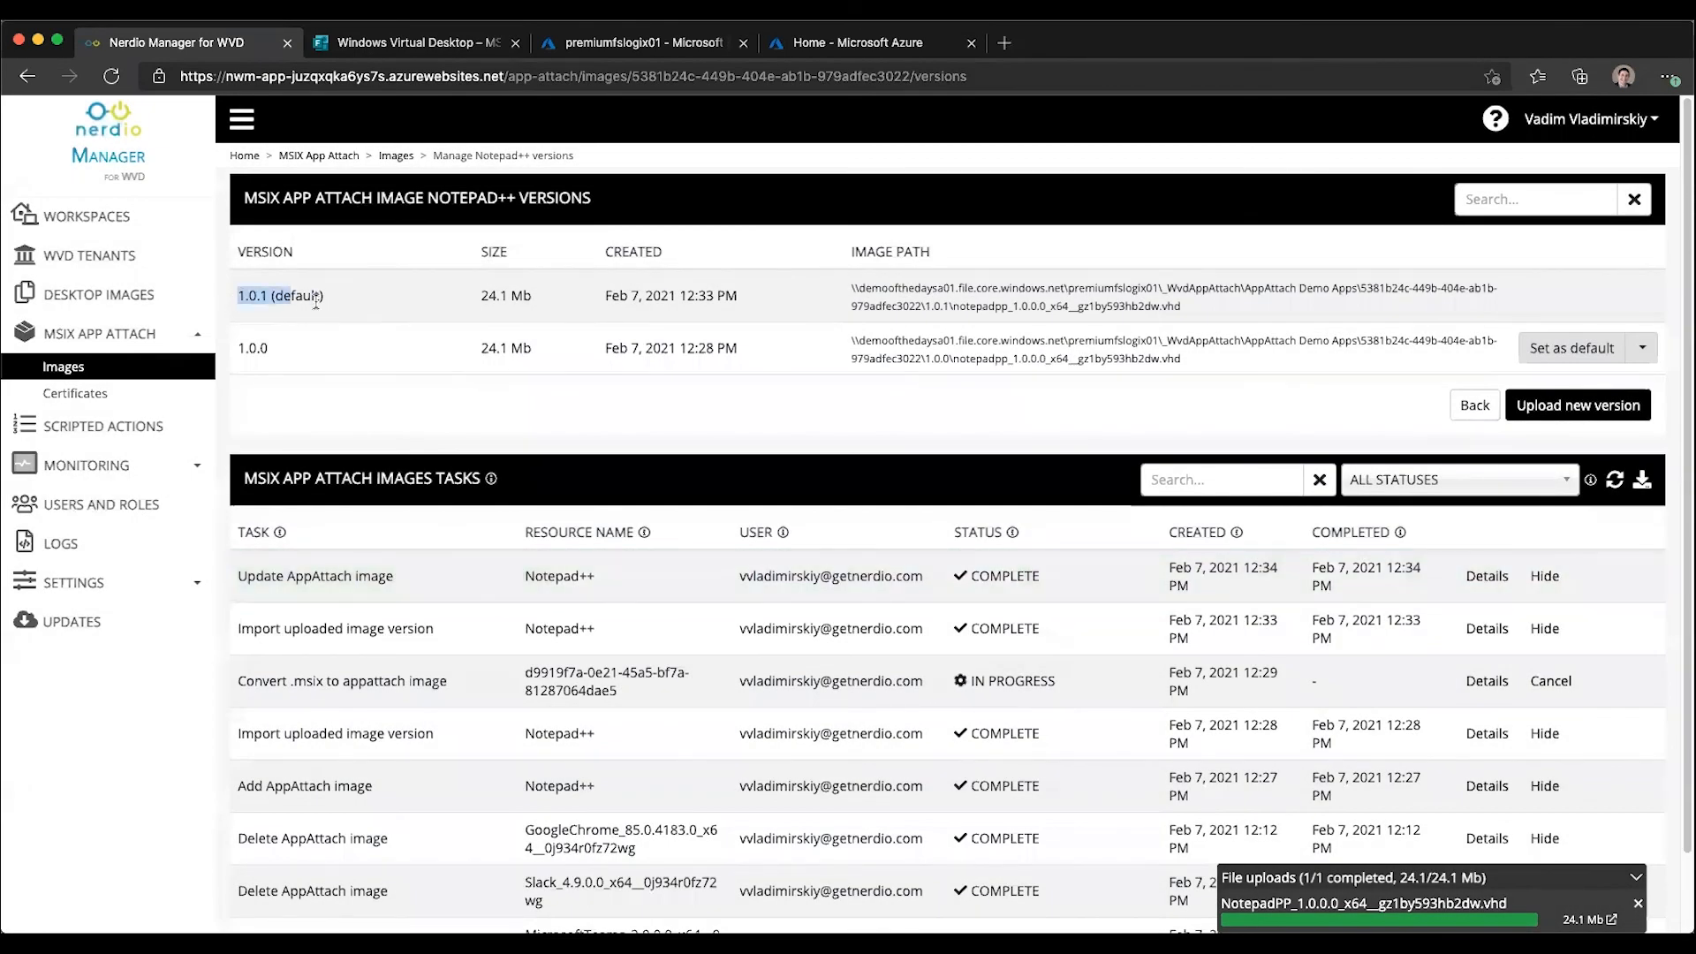
pyautogui.moveTo(87, 216)
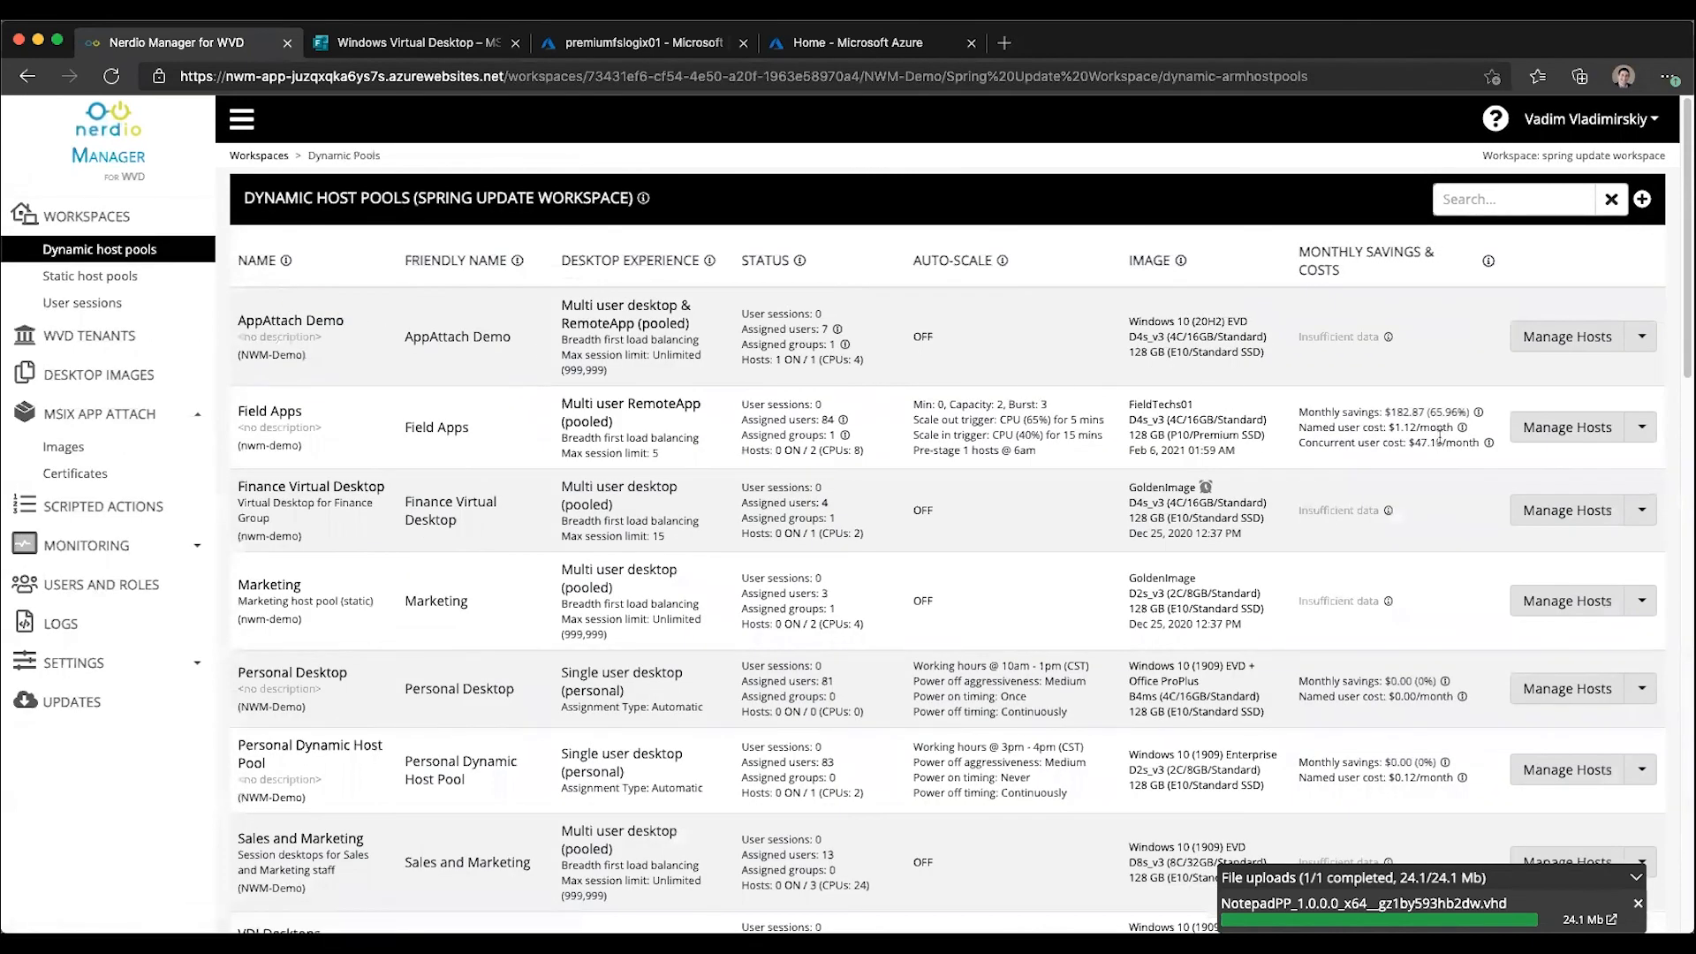
pyautogui.click(1640, 426)
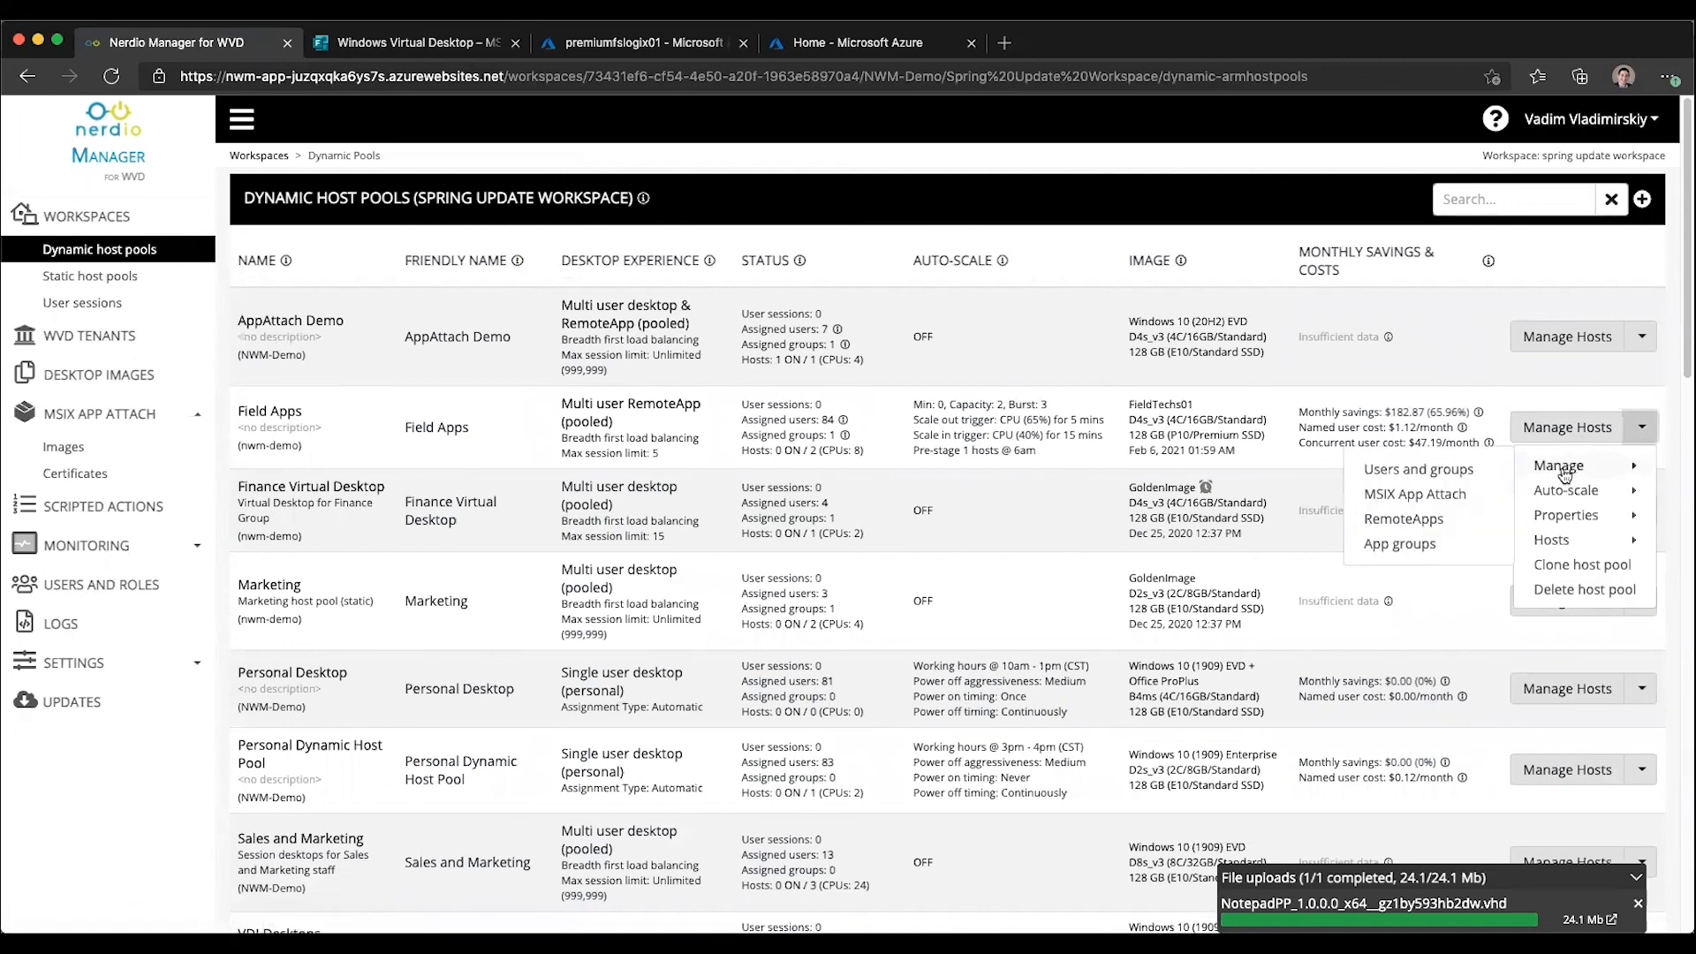
pyautogui.click(1413, 494)
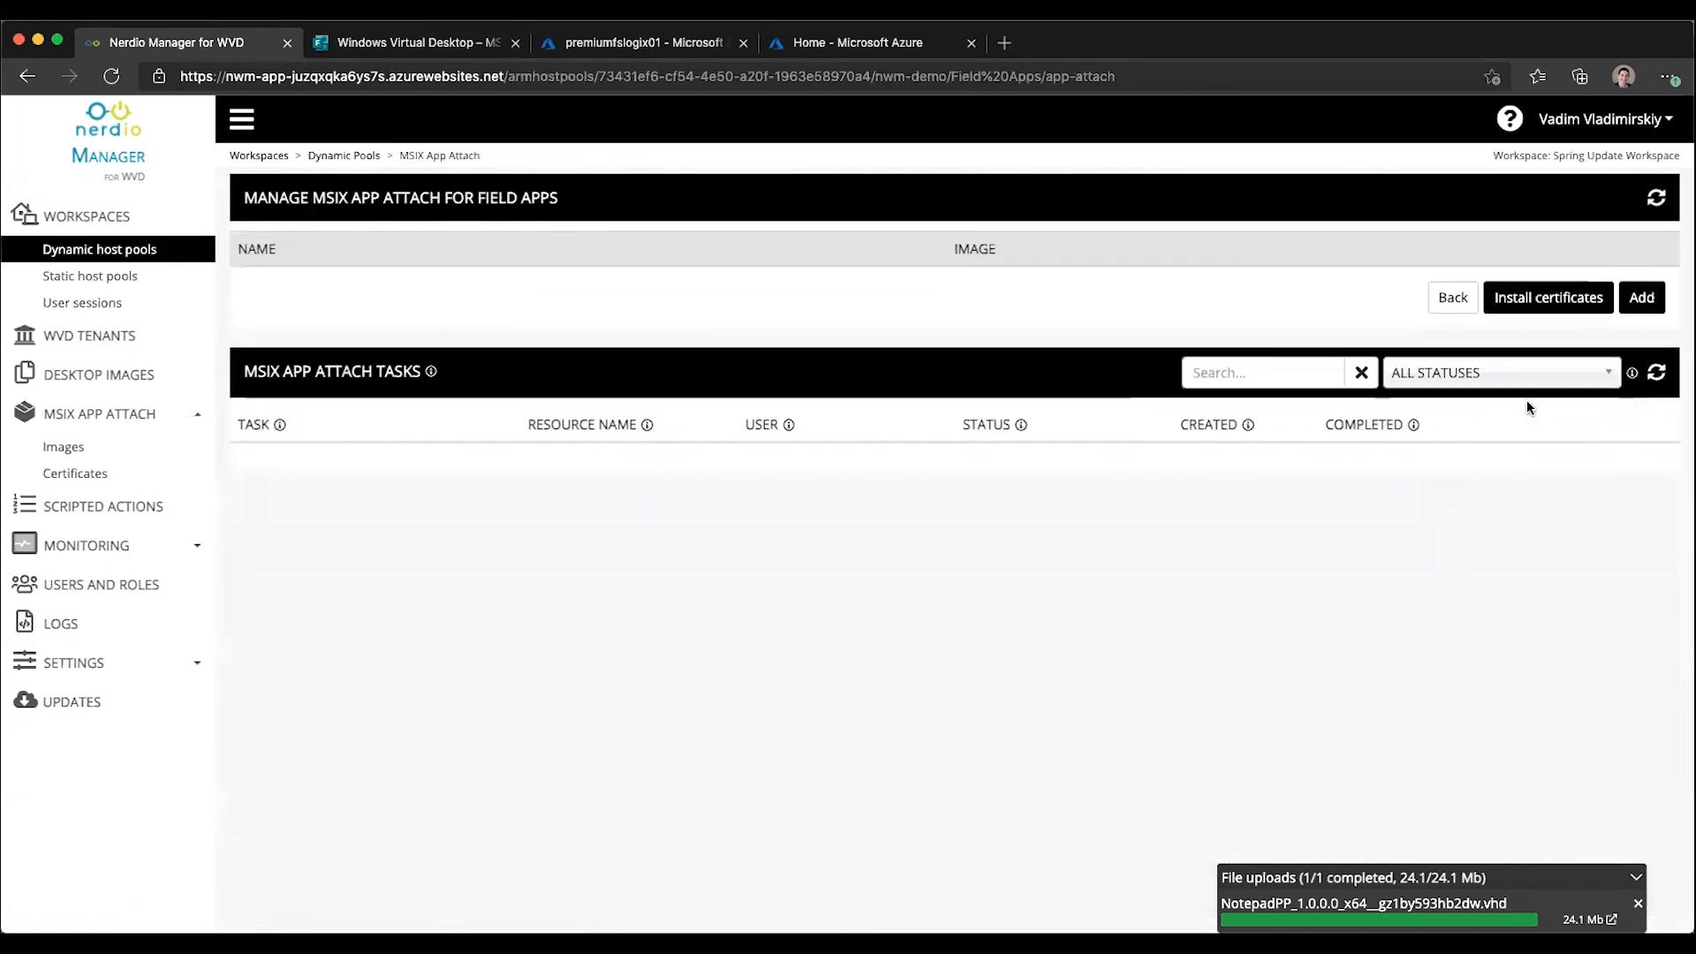
pyautogui.click(1639, 297)
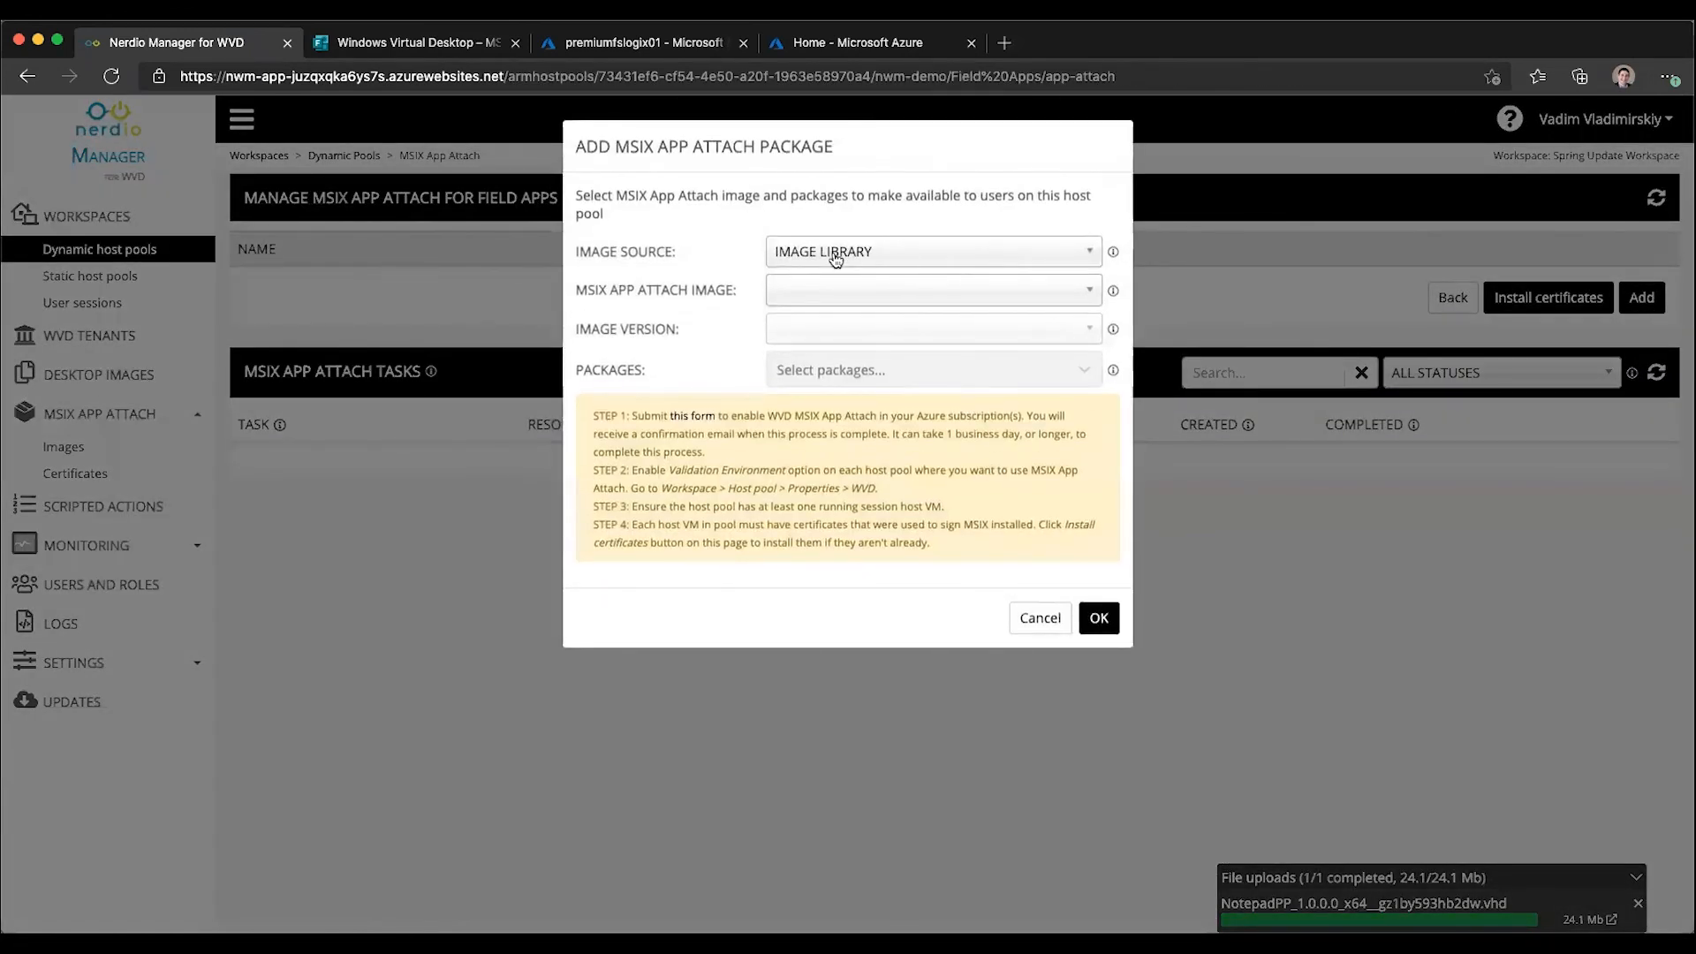
pyautogui.click(930, 288)
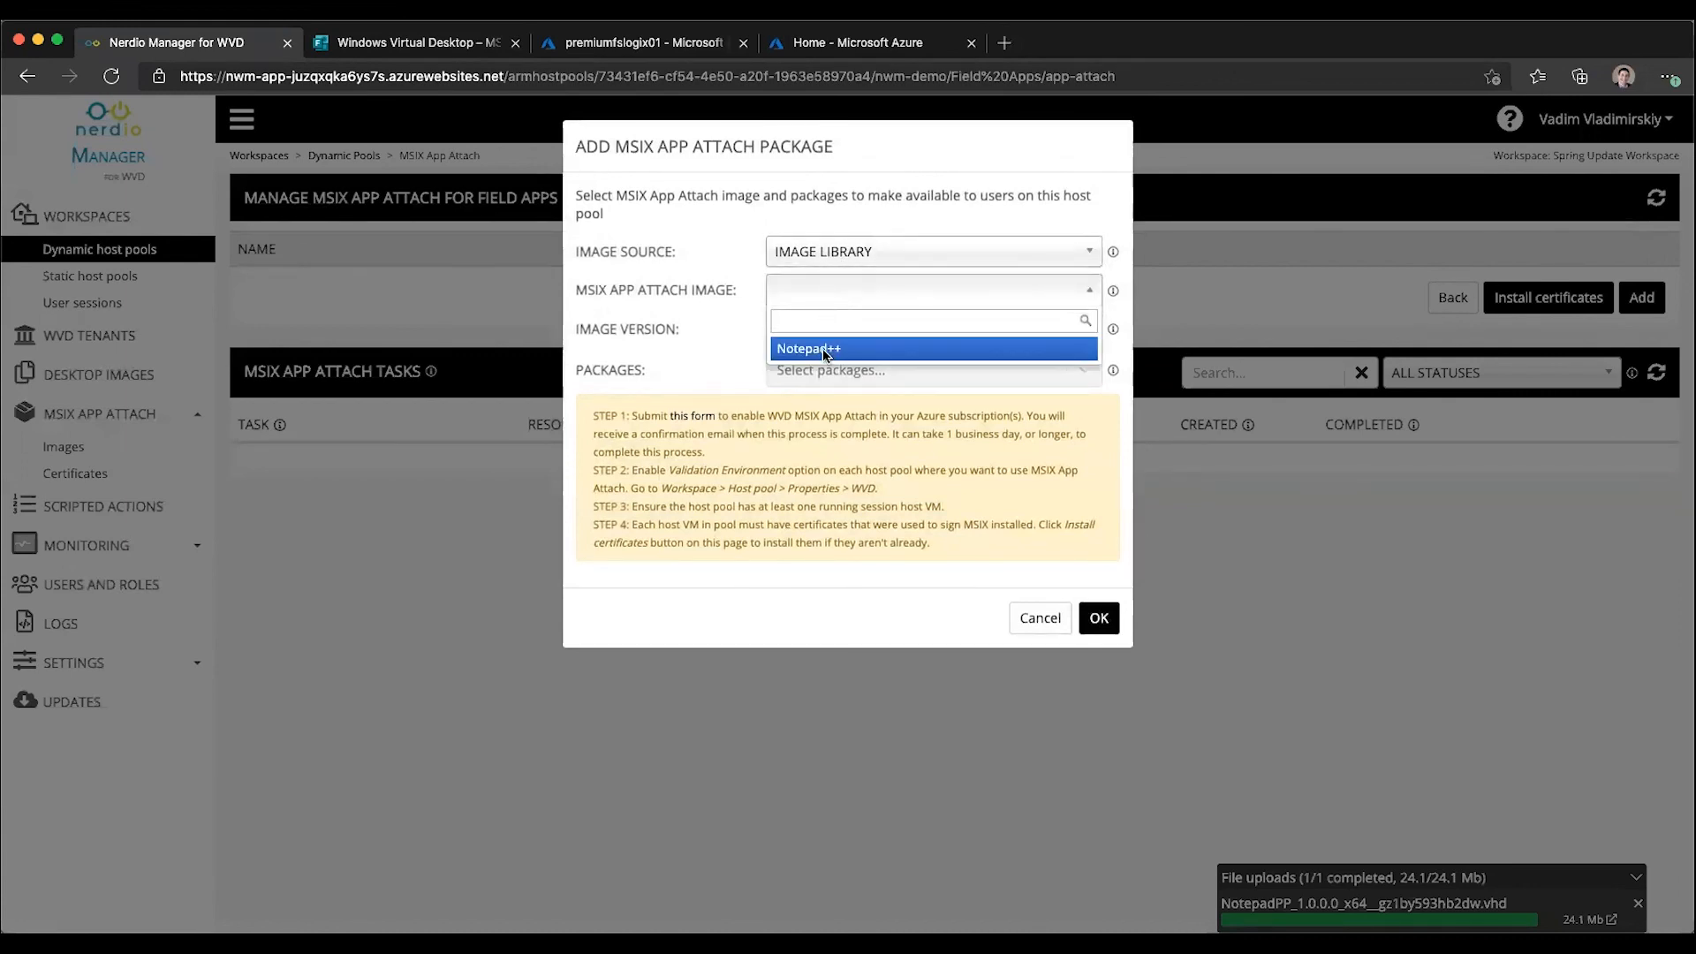
pyautogui.click(807, 348)
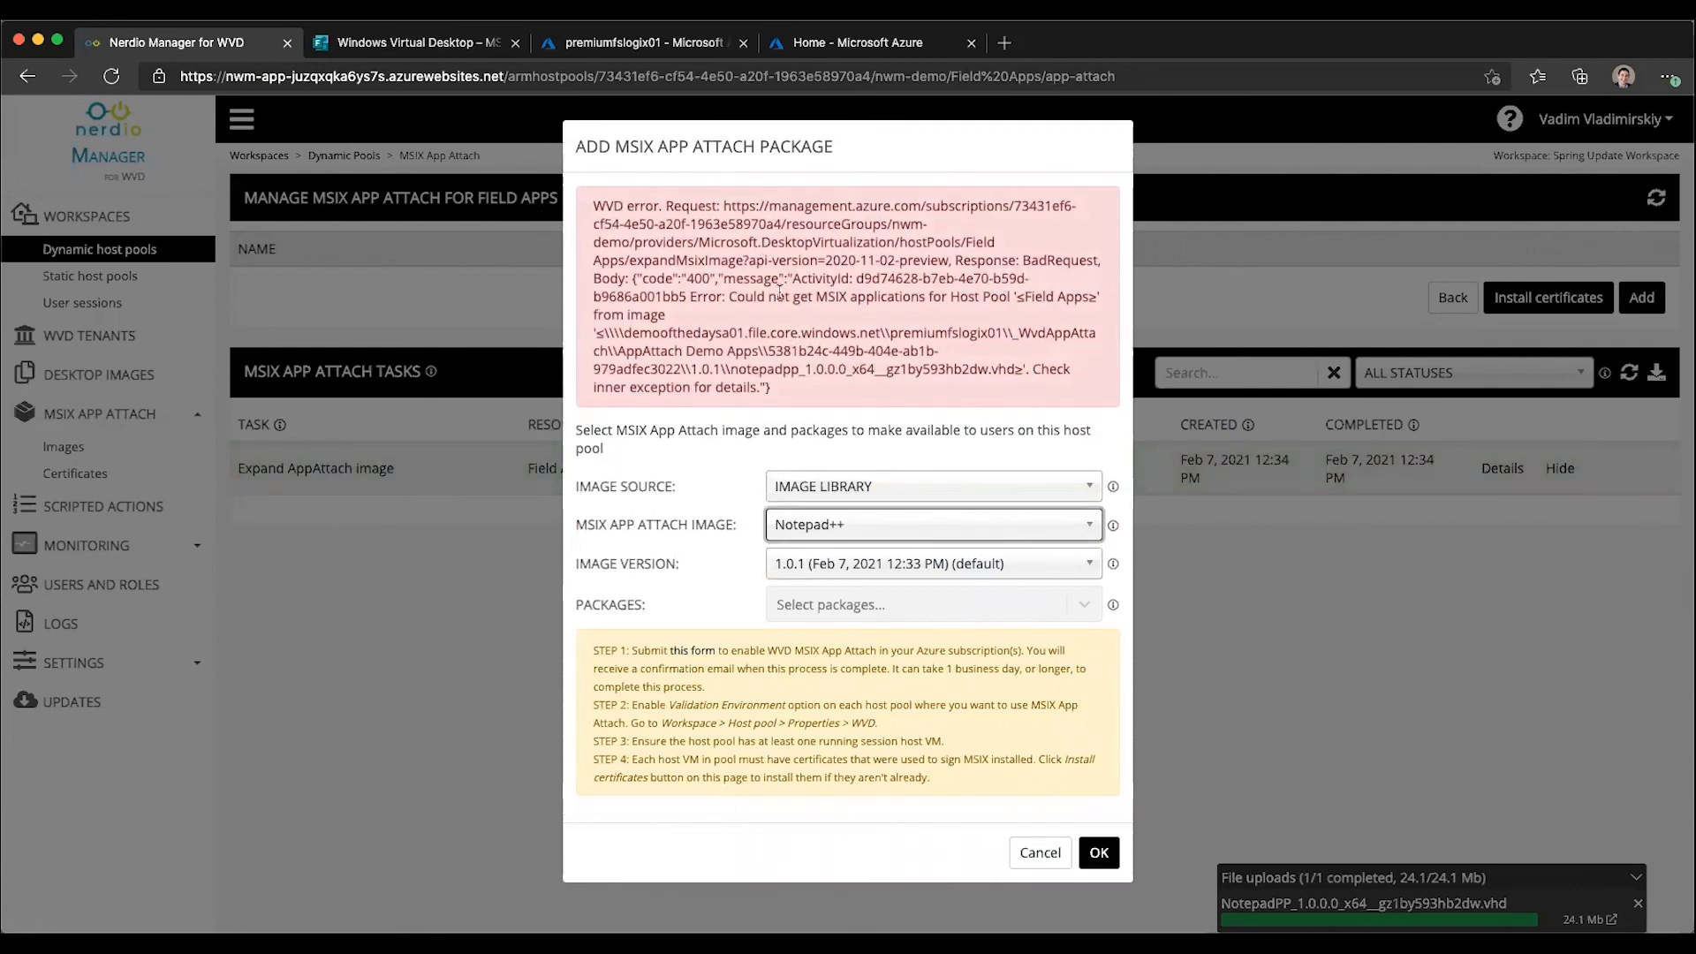
pyautogui.moveTo(984, 846)
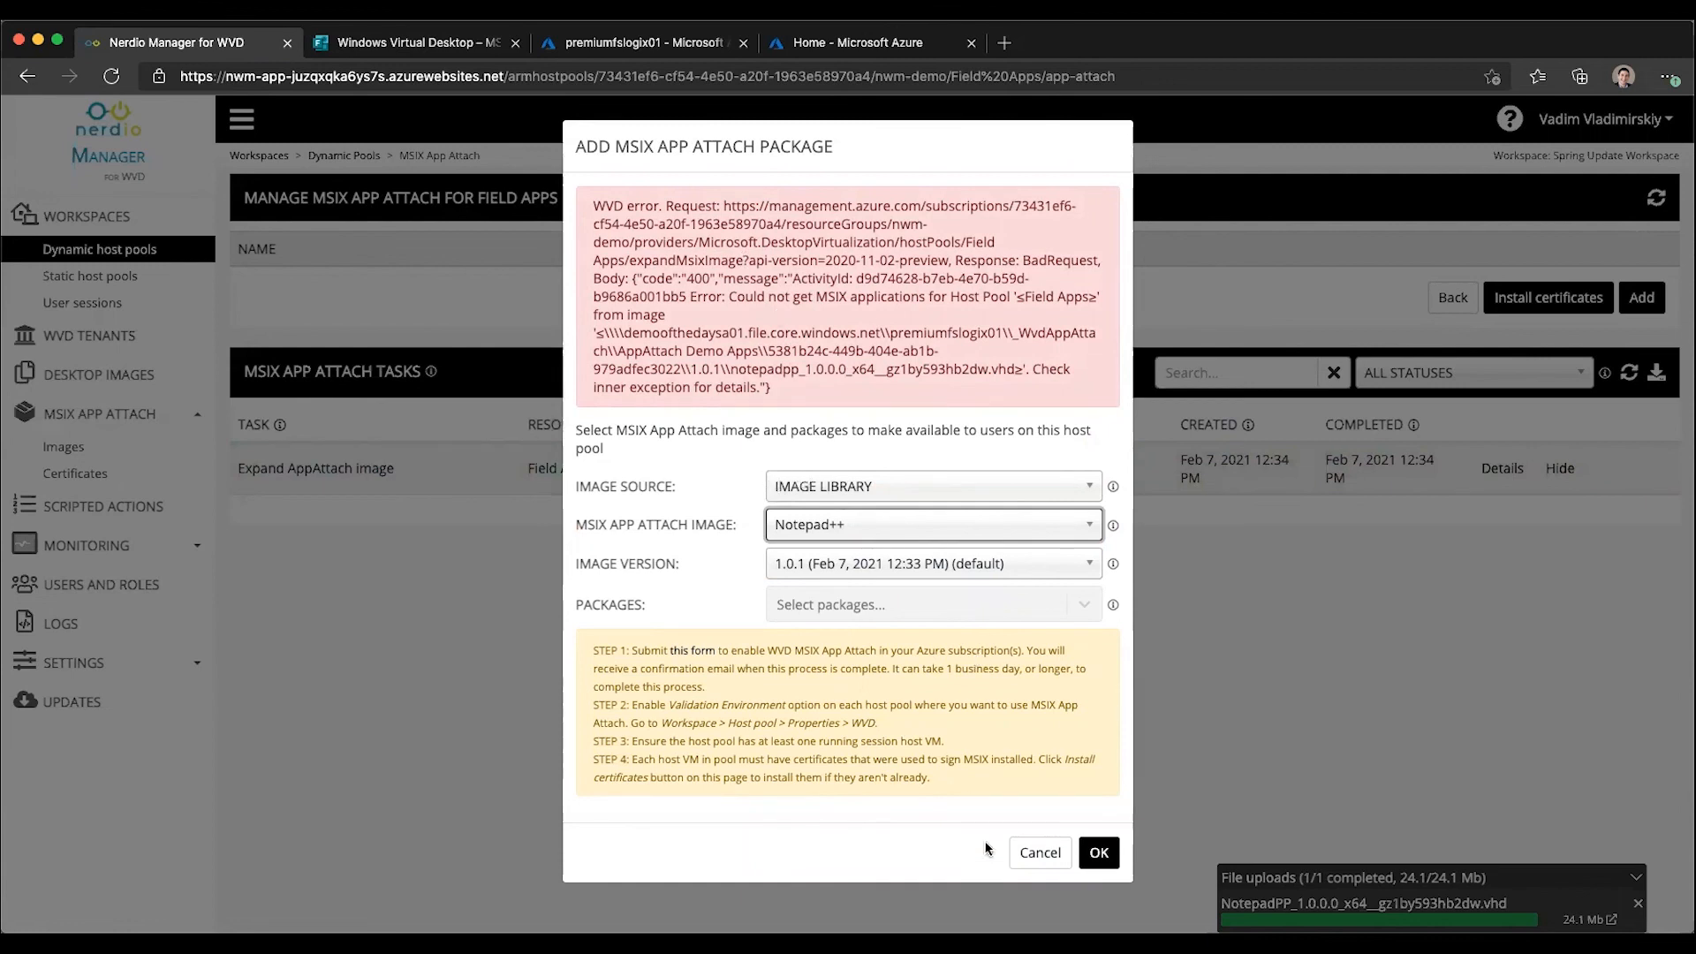
pyautogui.click(1037, 851)
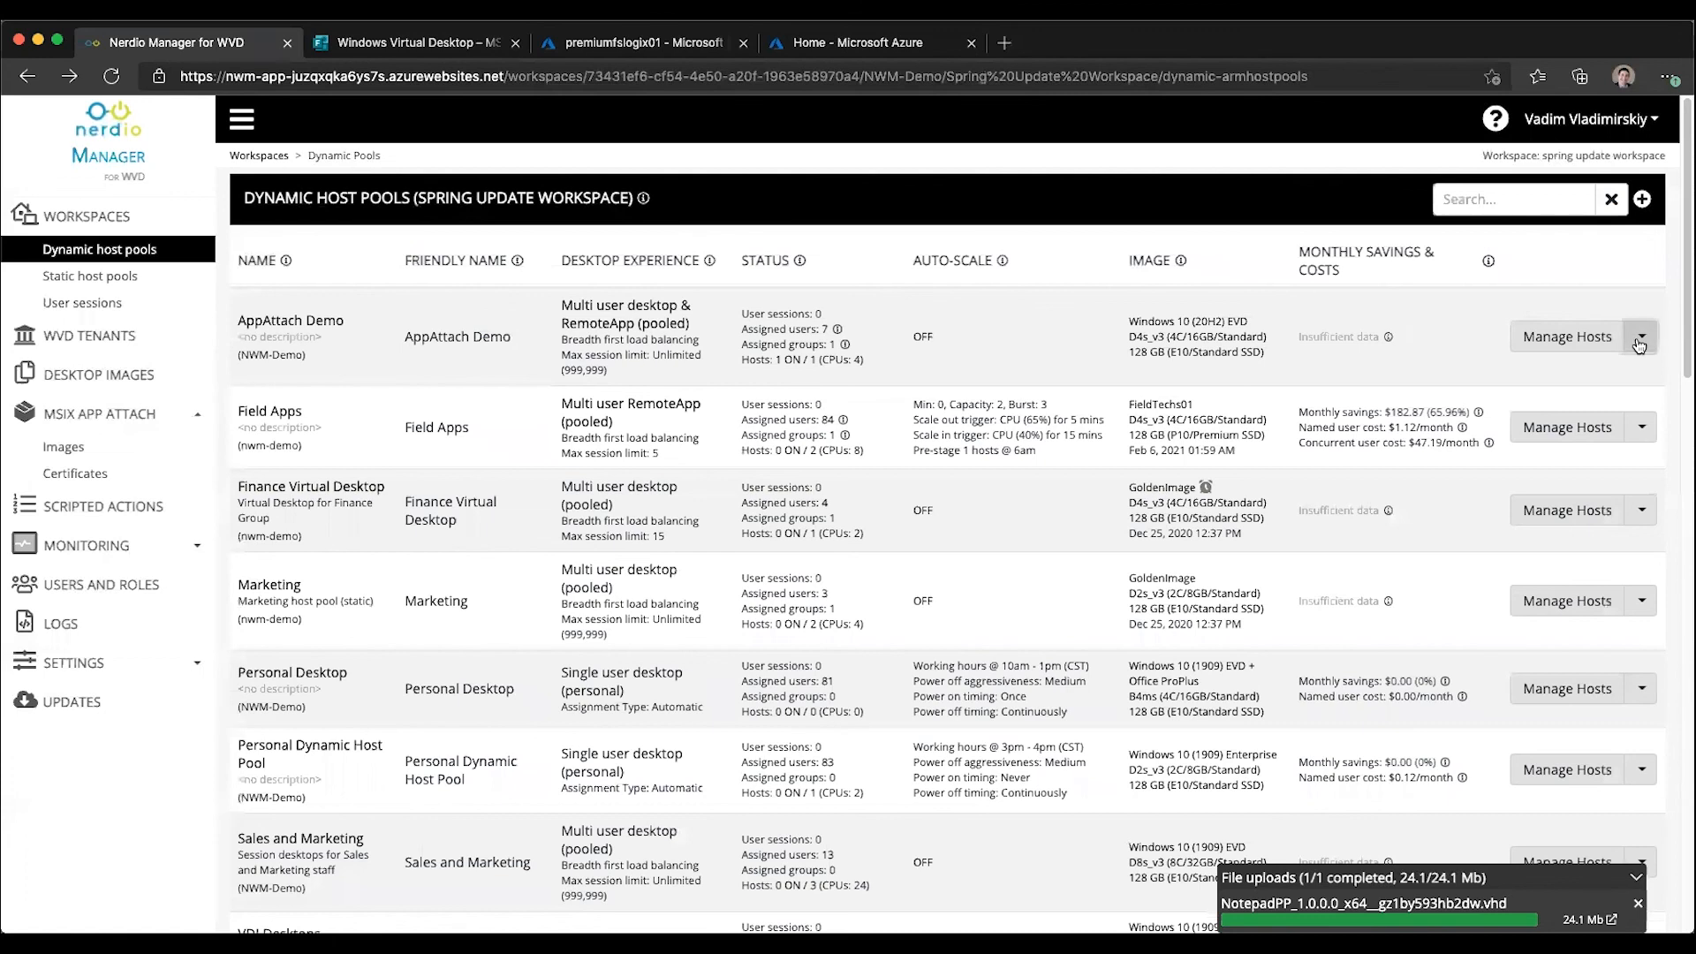
# Begin an MSIX App Attach package on AppAttach Demo with the Notepad++ image, showing versions 1.0.1 (default) and 1.0.0
pyautogui.click(1639, 336)
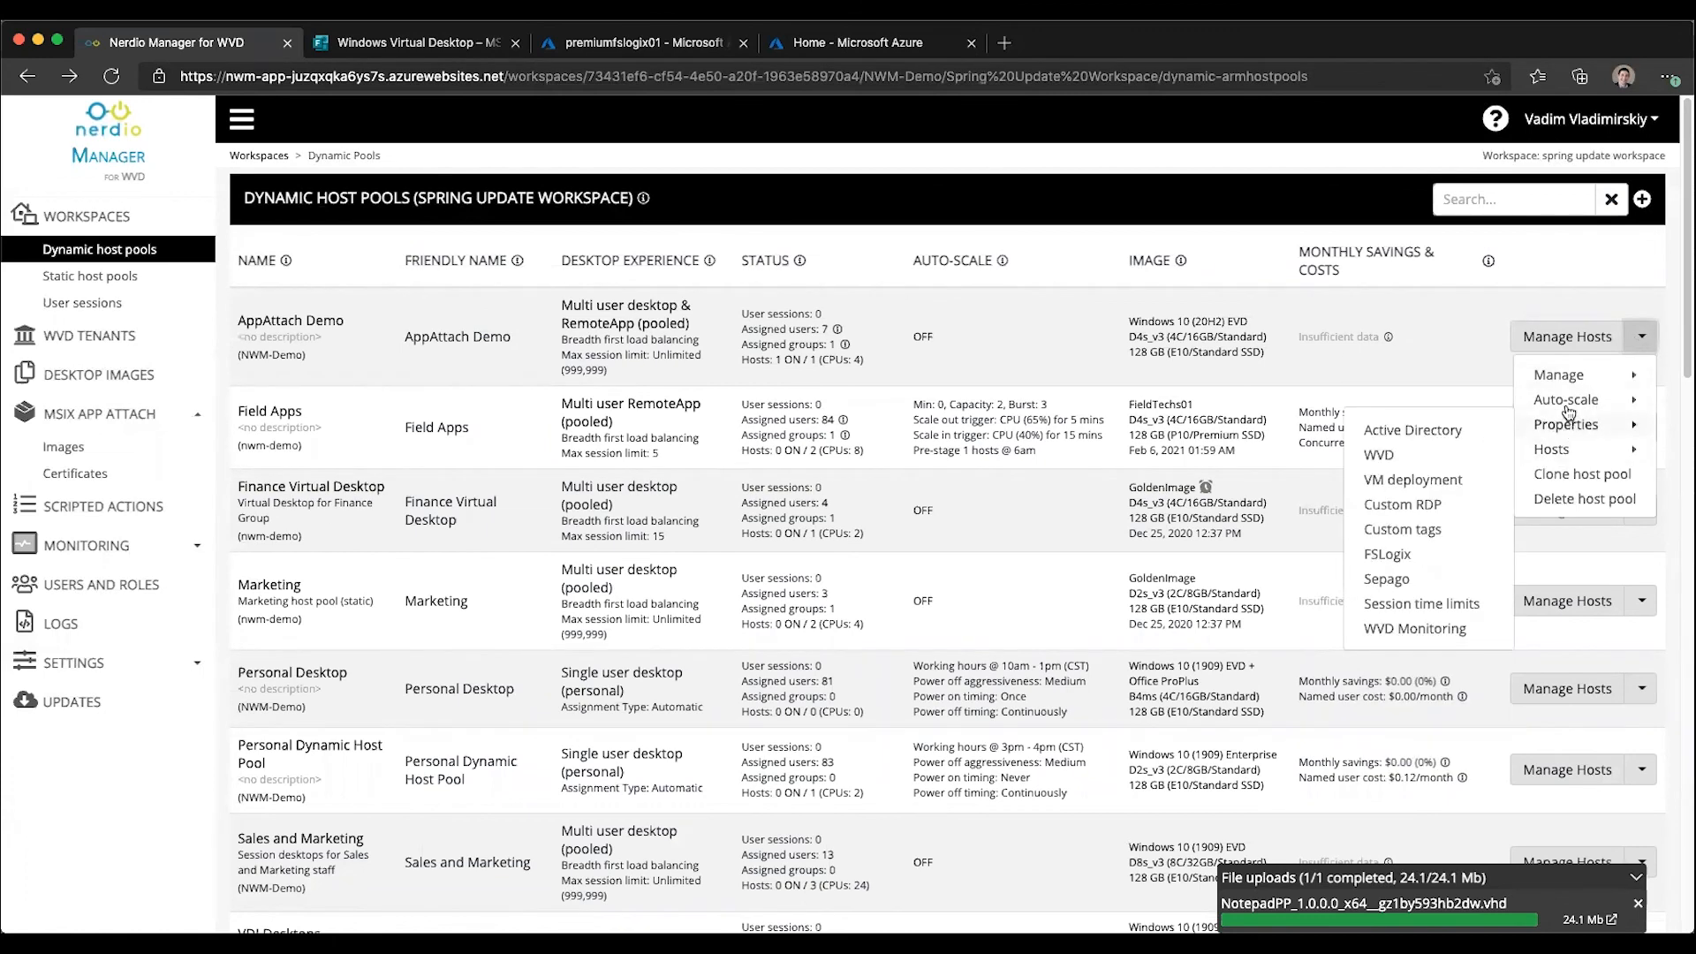
pyautogui.moveTo(1557, 374)
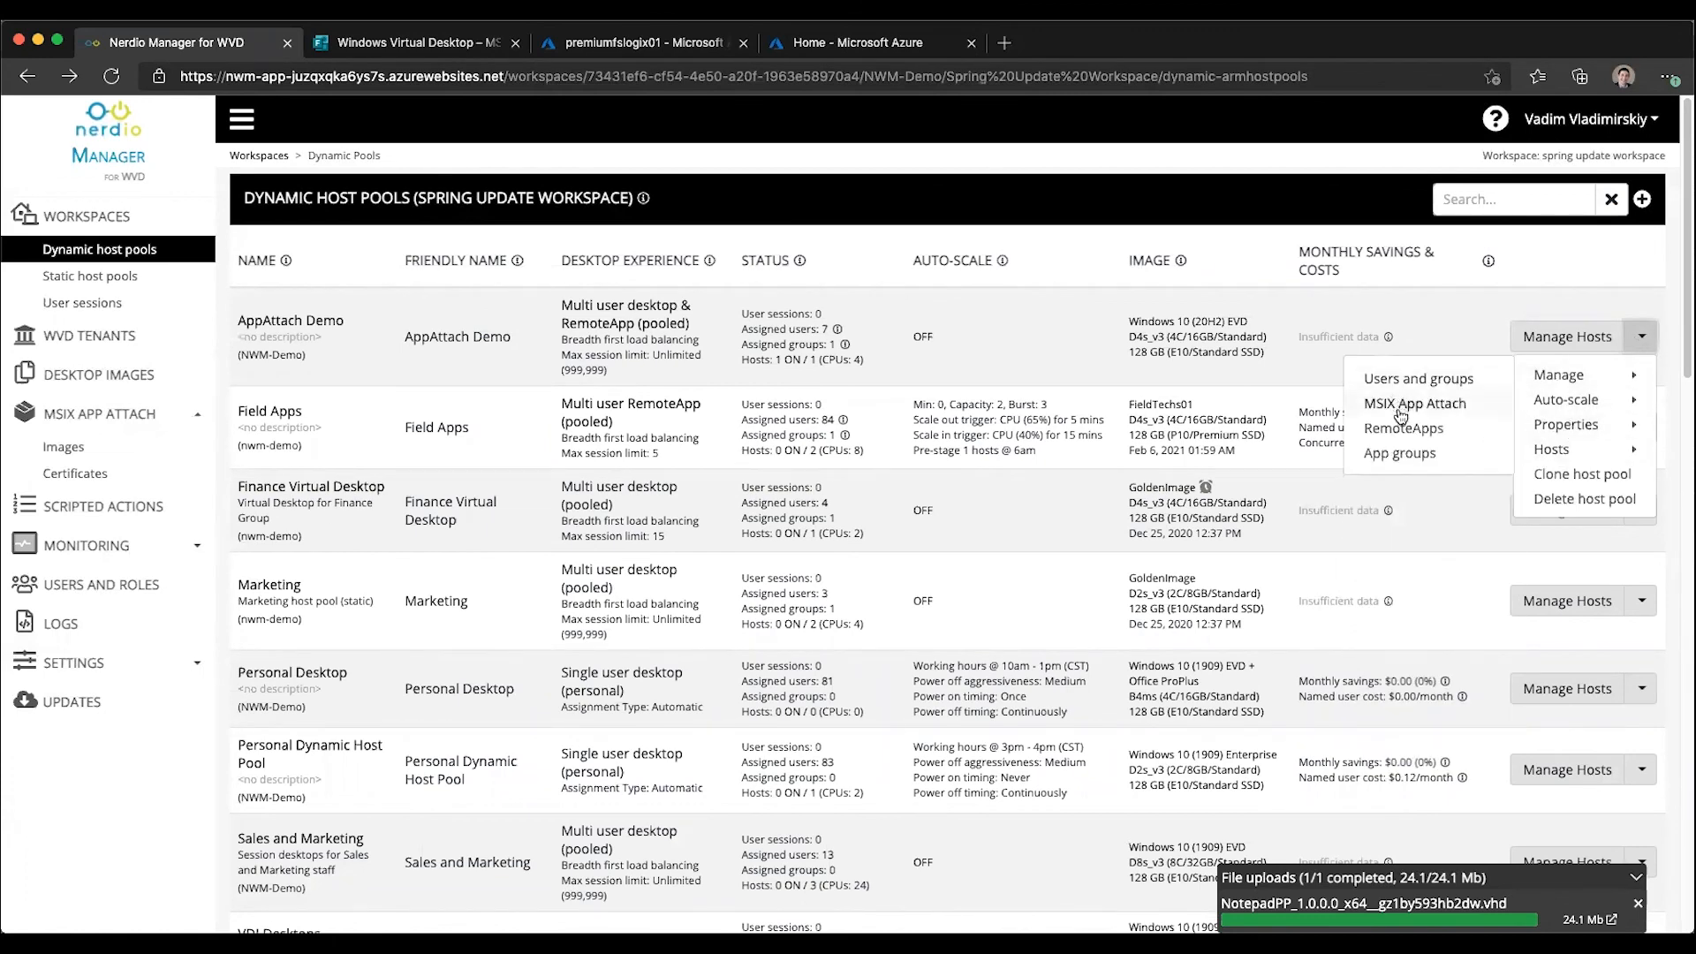
pyautogui.click(1413, 403)
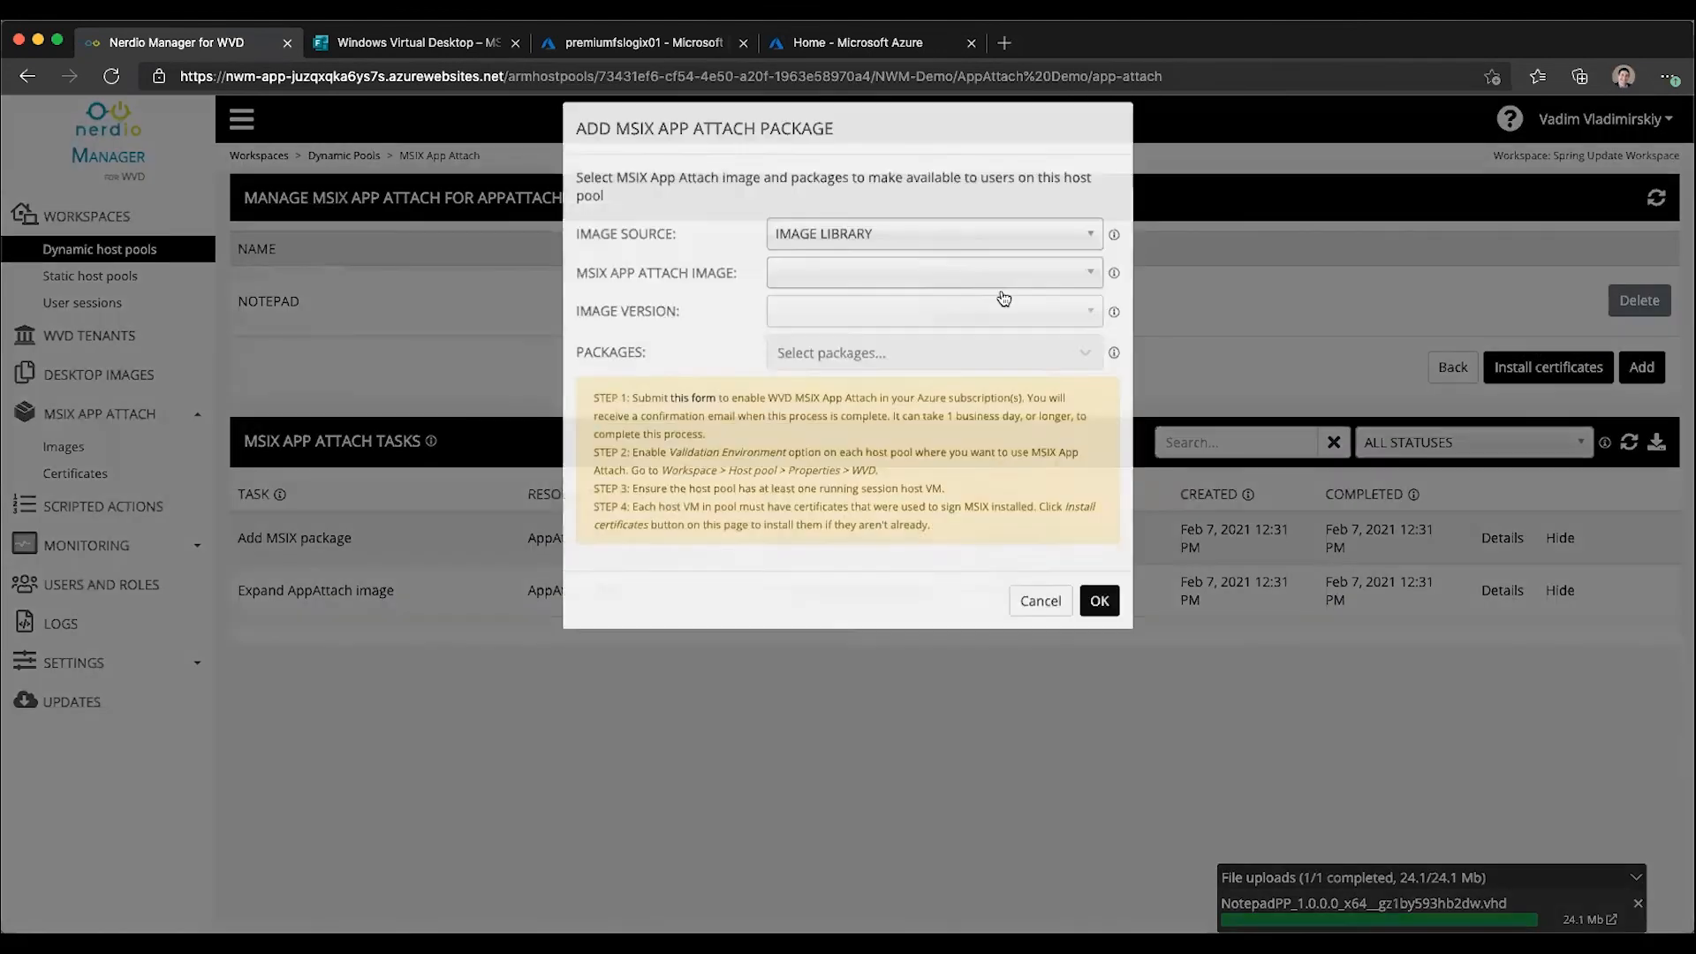
pyautogui.click(931, 272)
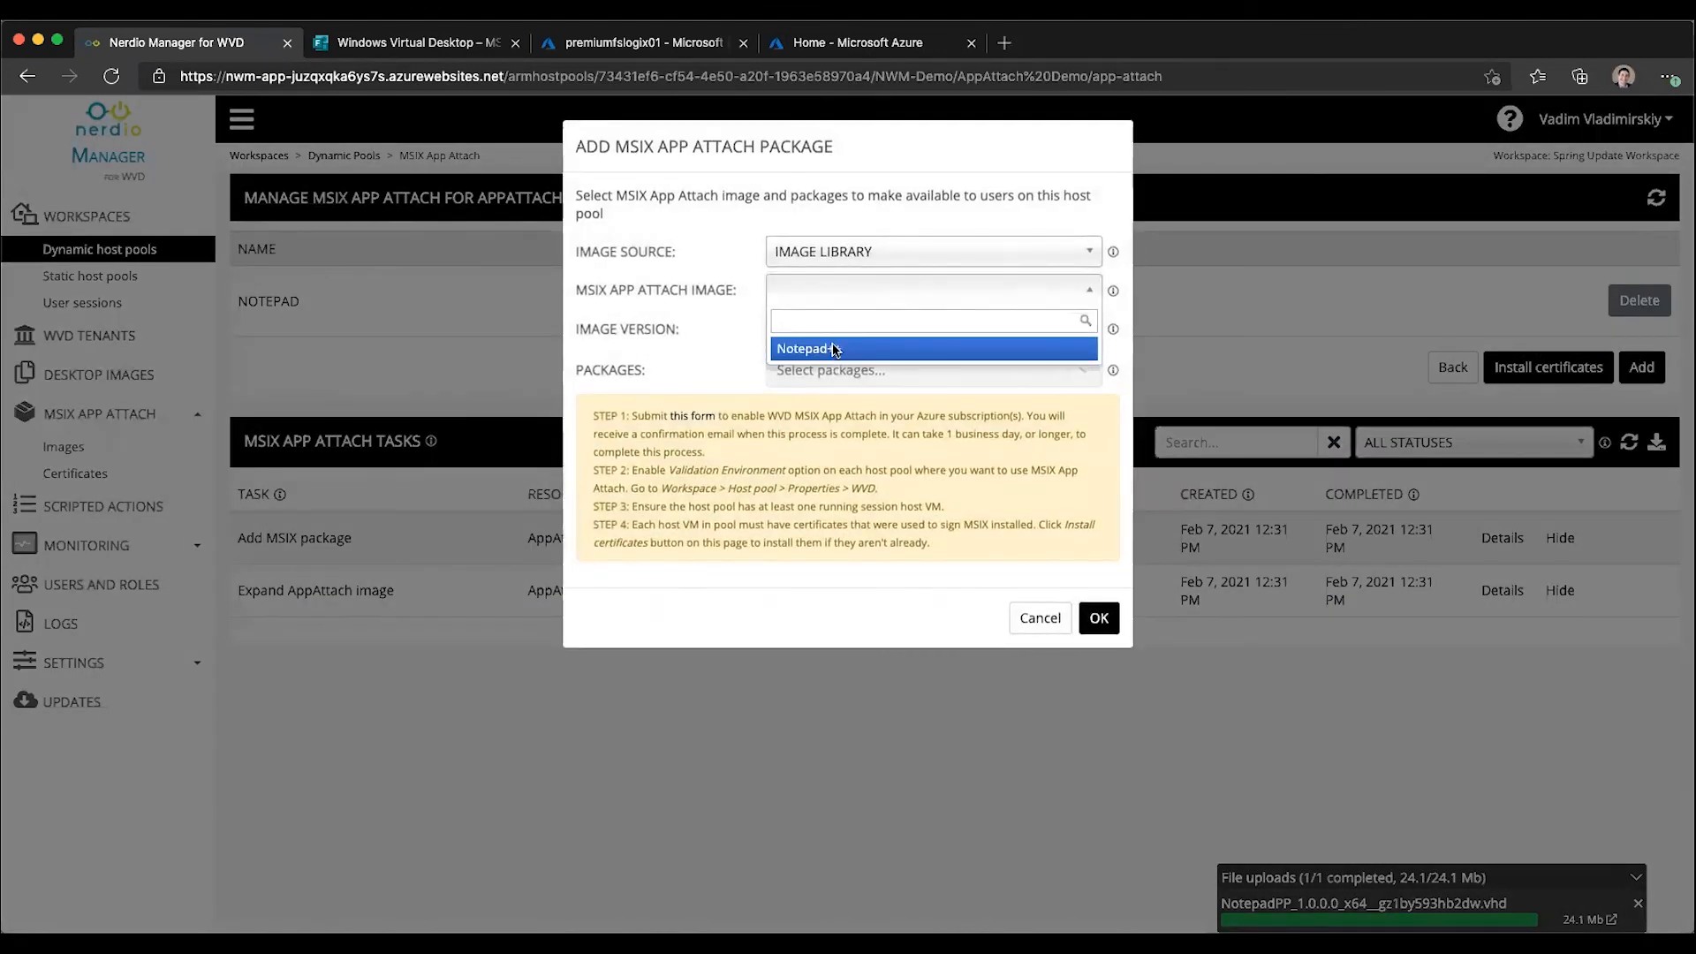
pyautogui.click(805, 347)
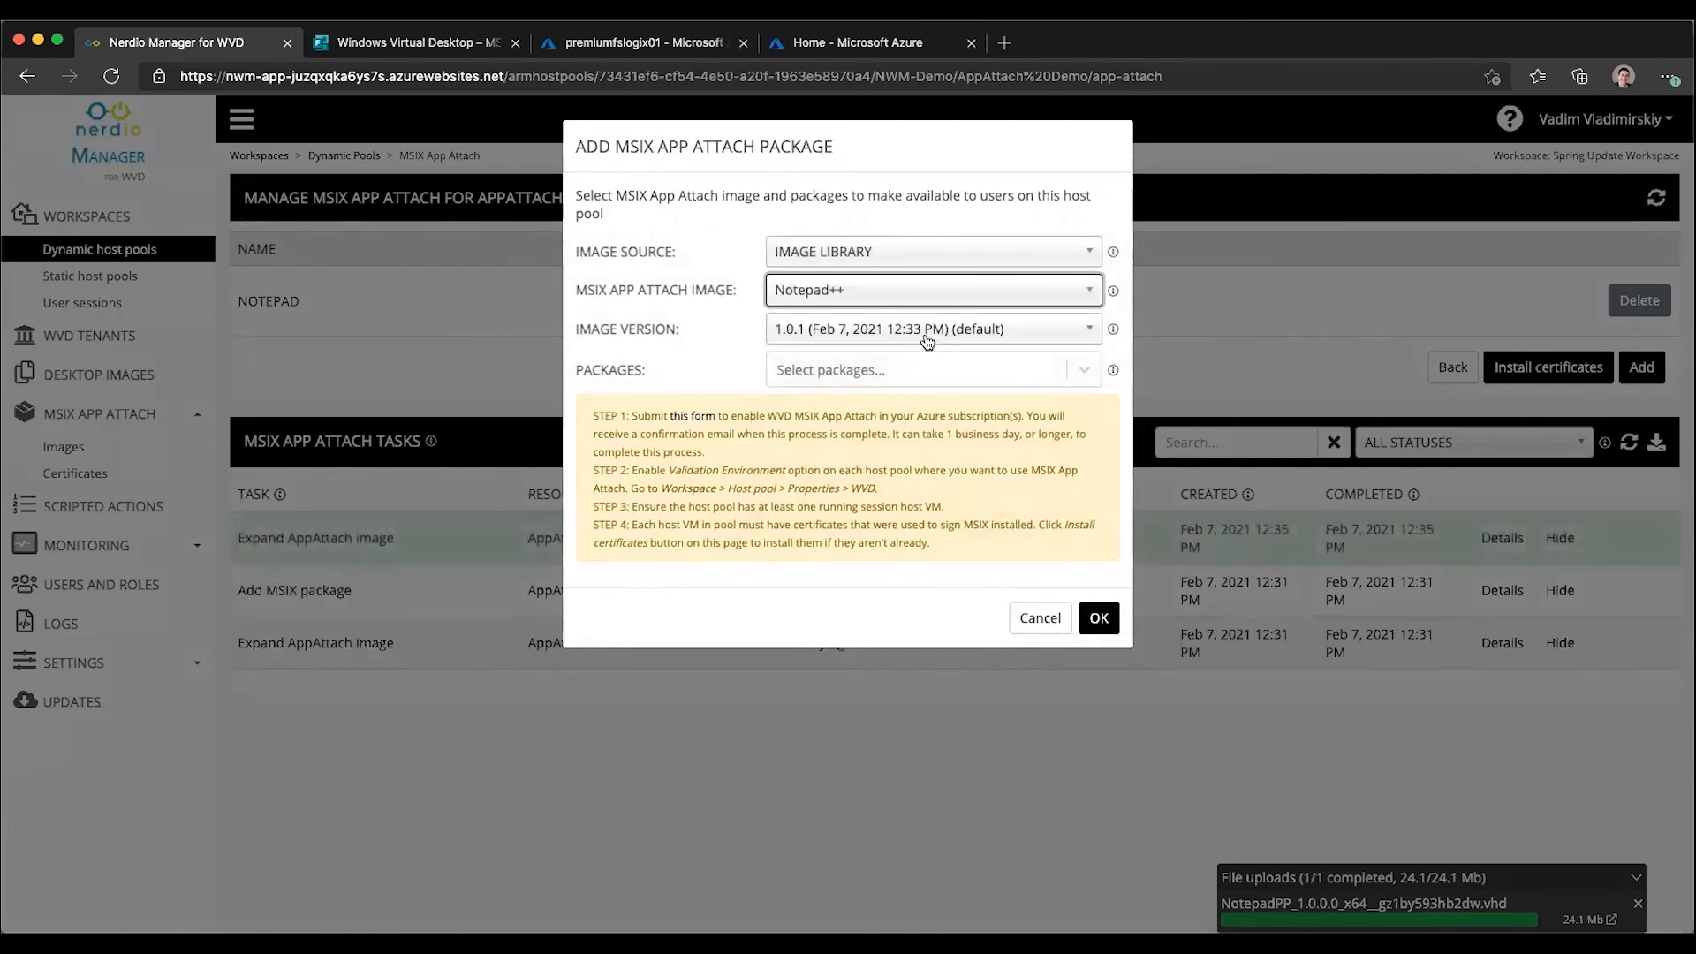
pyautogui.click(931, 370)
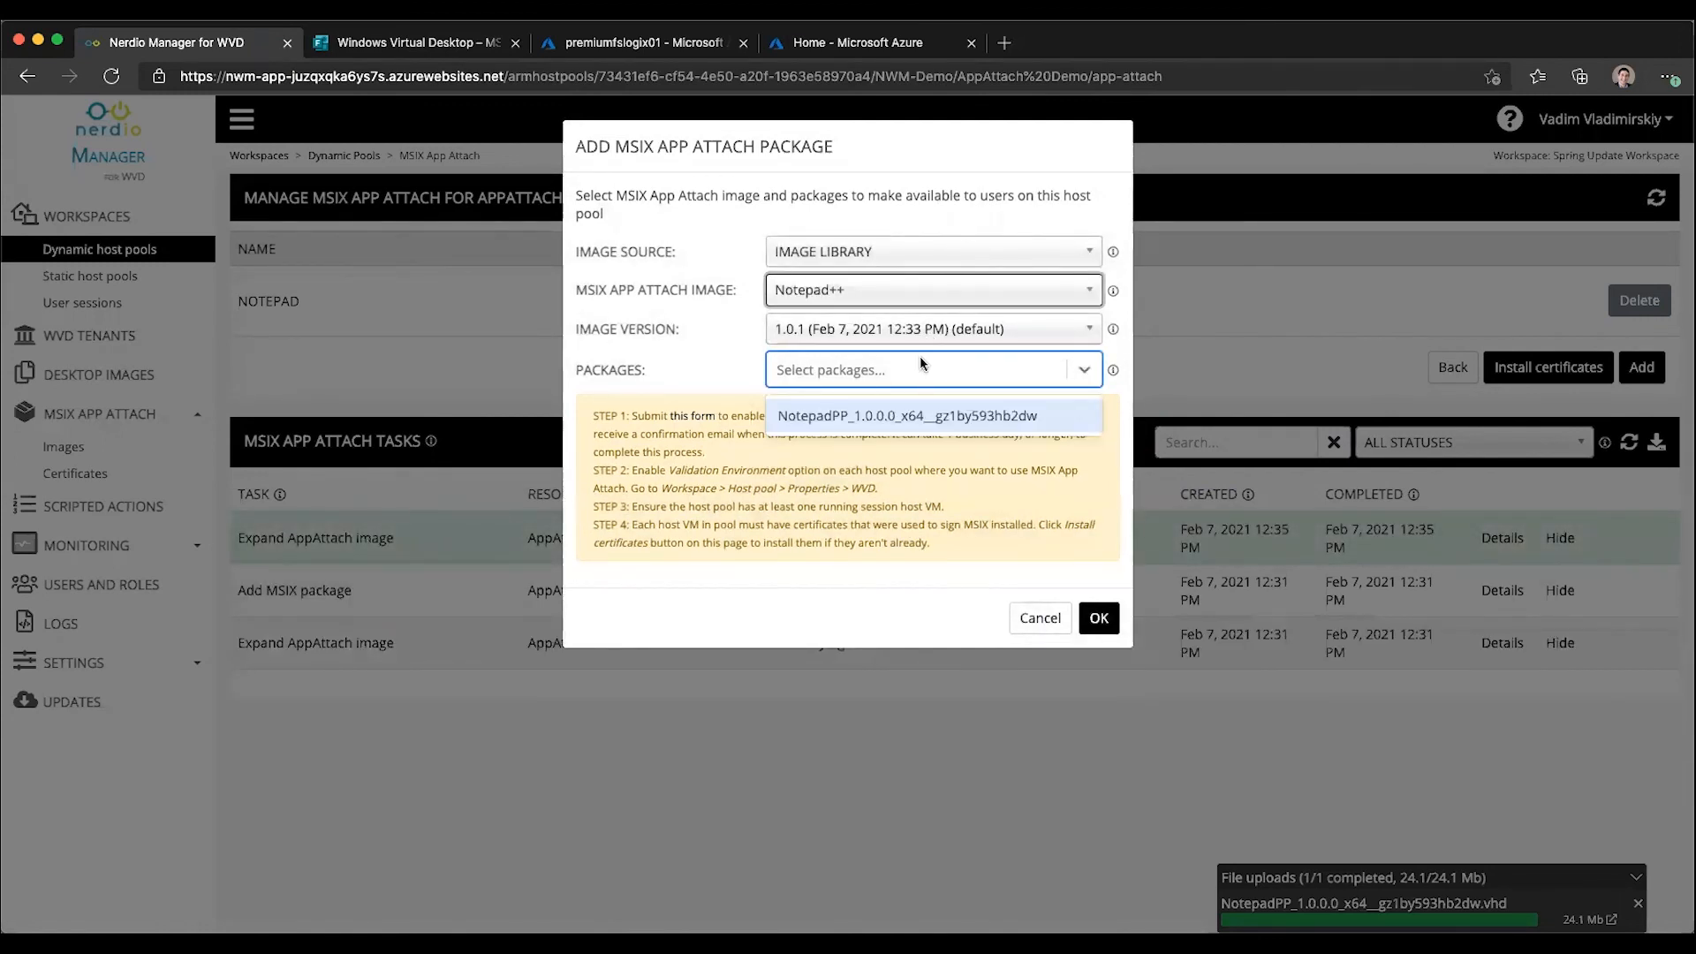
pyautogui.click(931, 328)
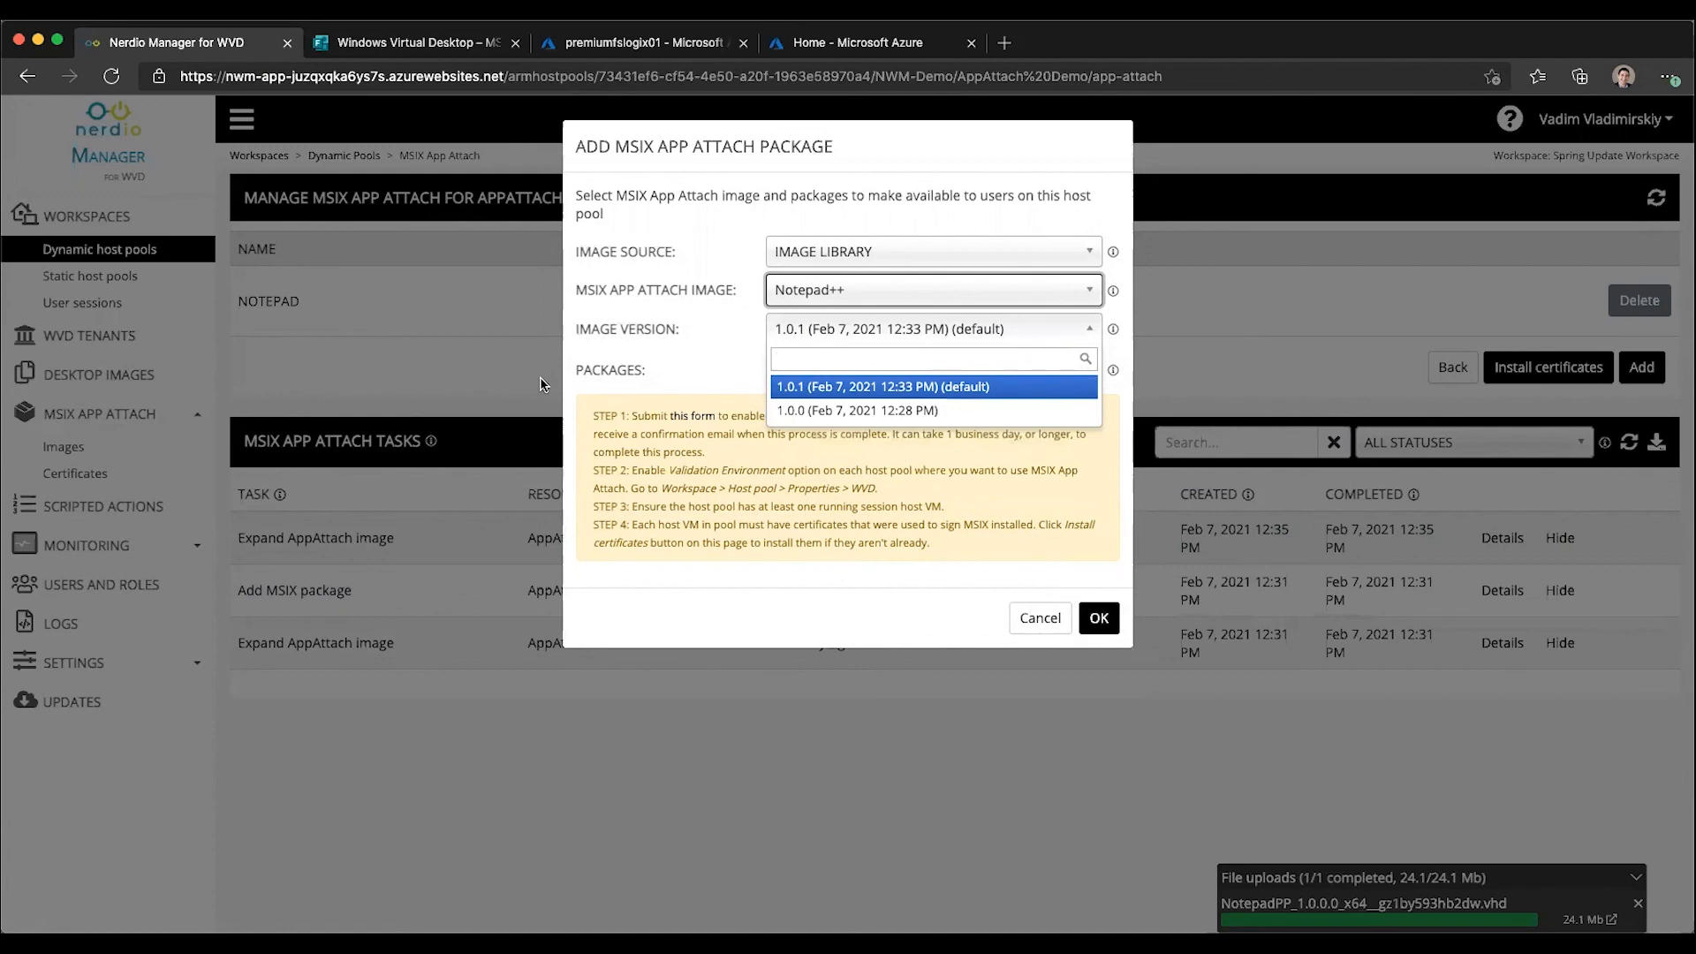
pyautogui.moveTo(540, 372)
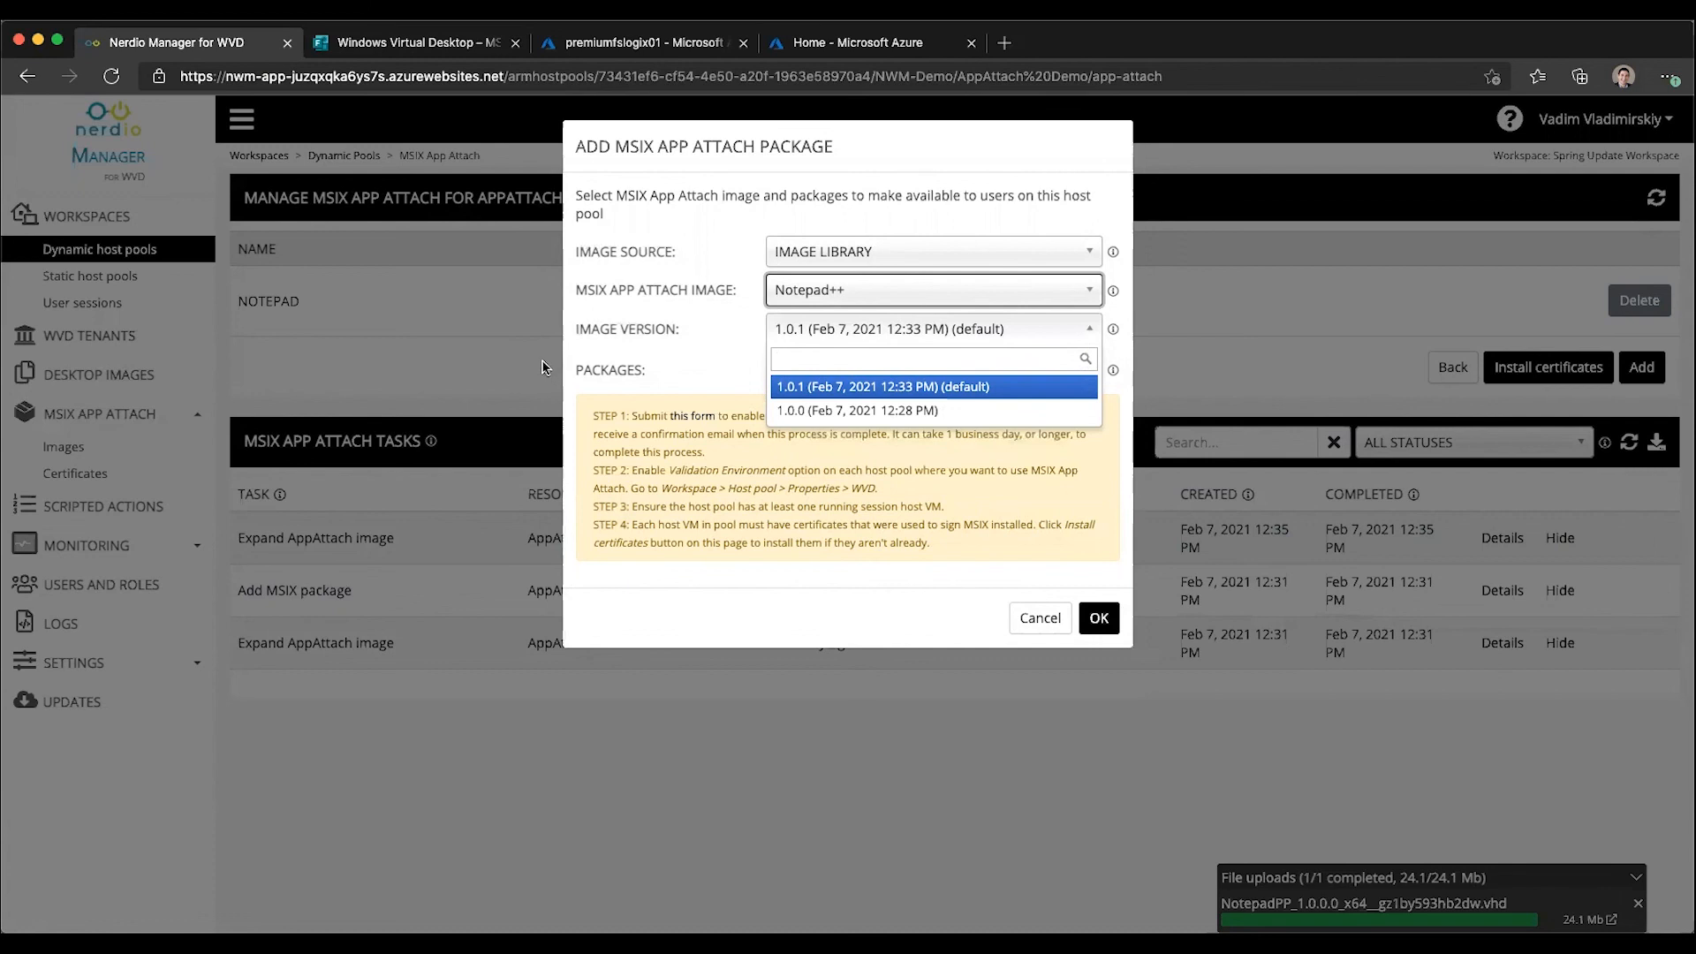
pyautogui.moveTo(351, 362)
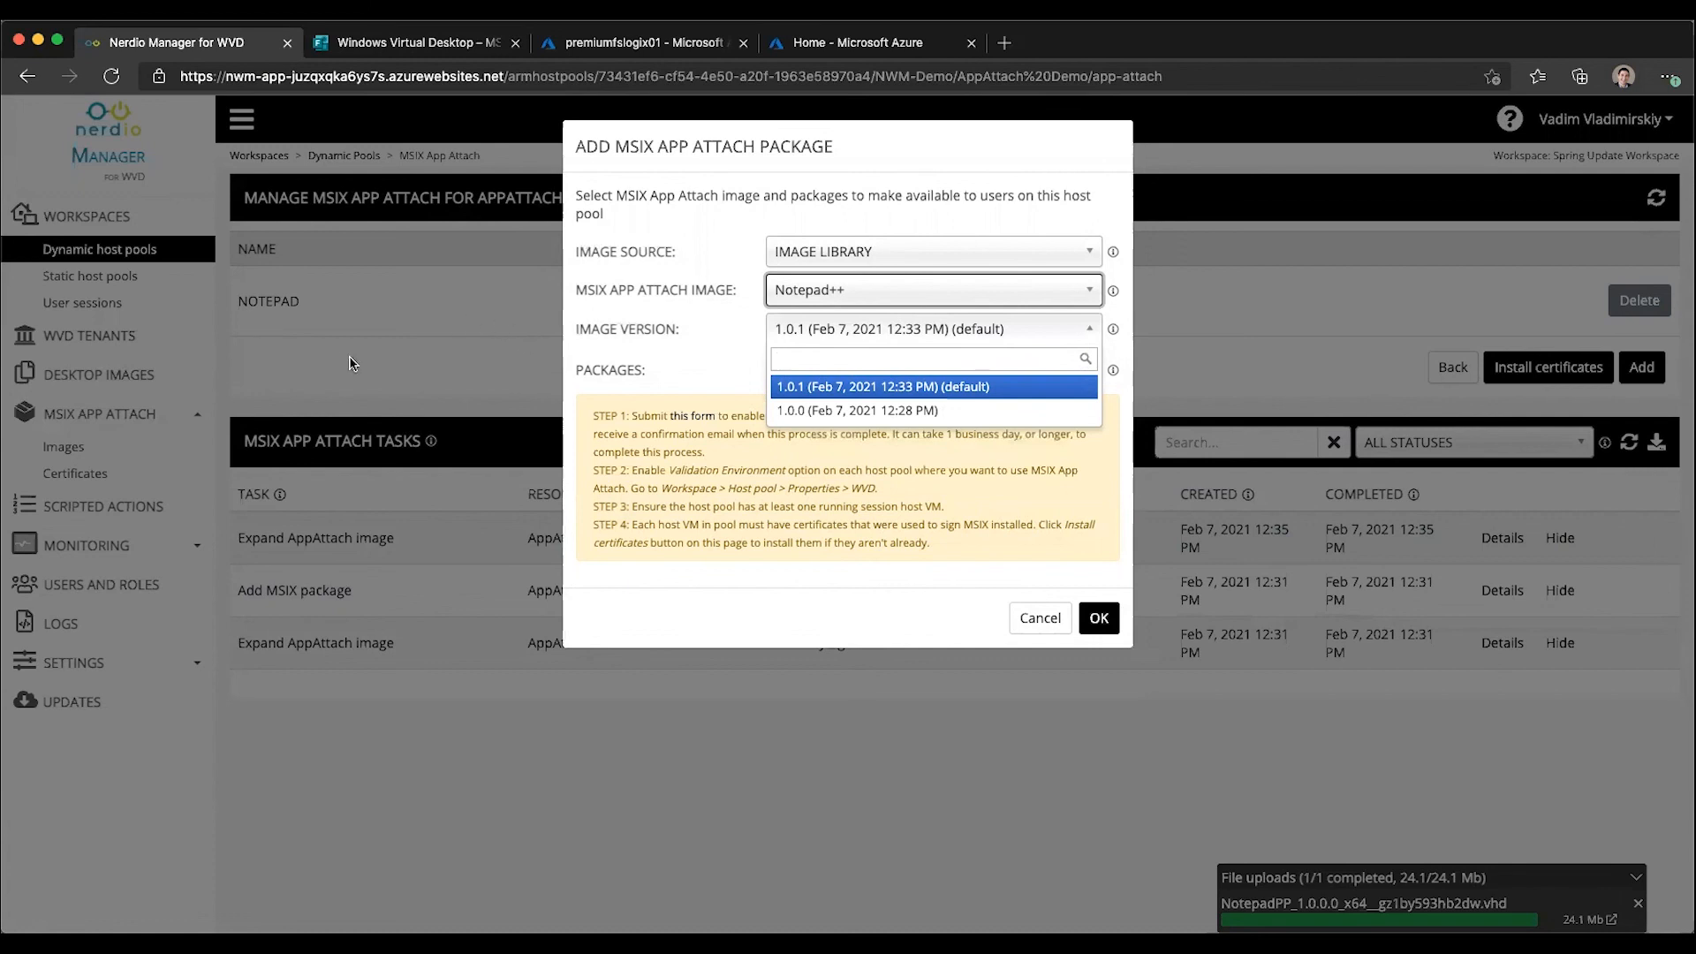